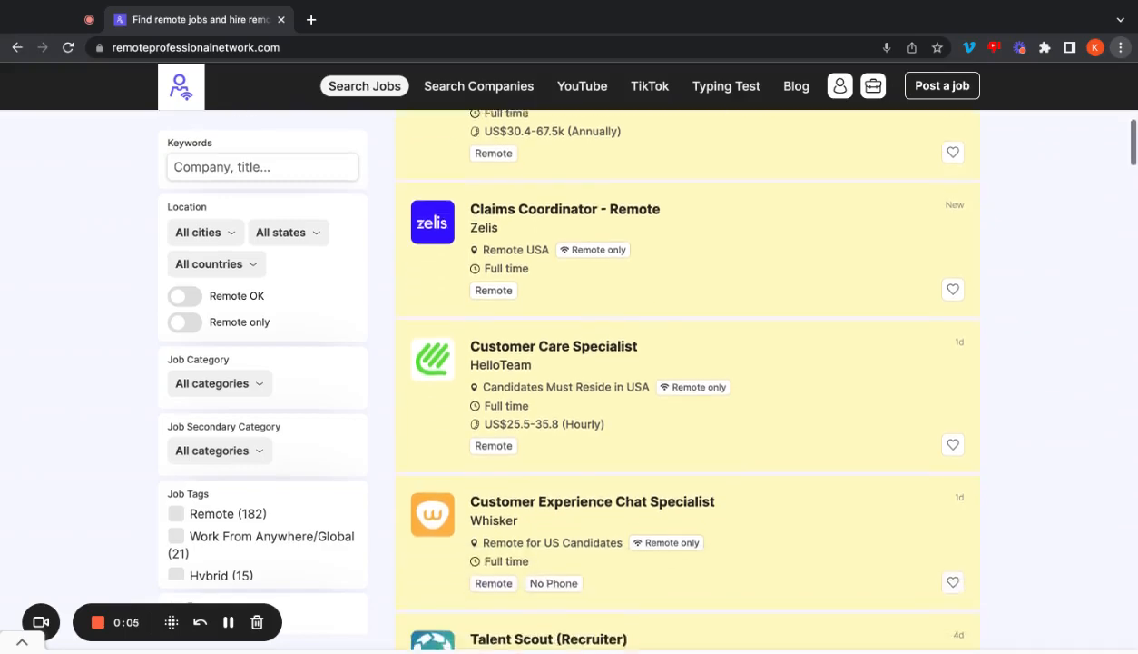
# Step: Scroll down through the remote job listings on the job board
pyautogui.scroll(-3)
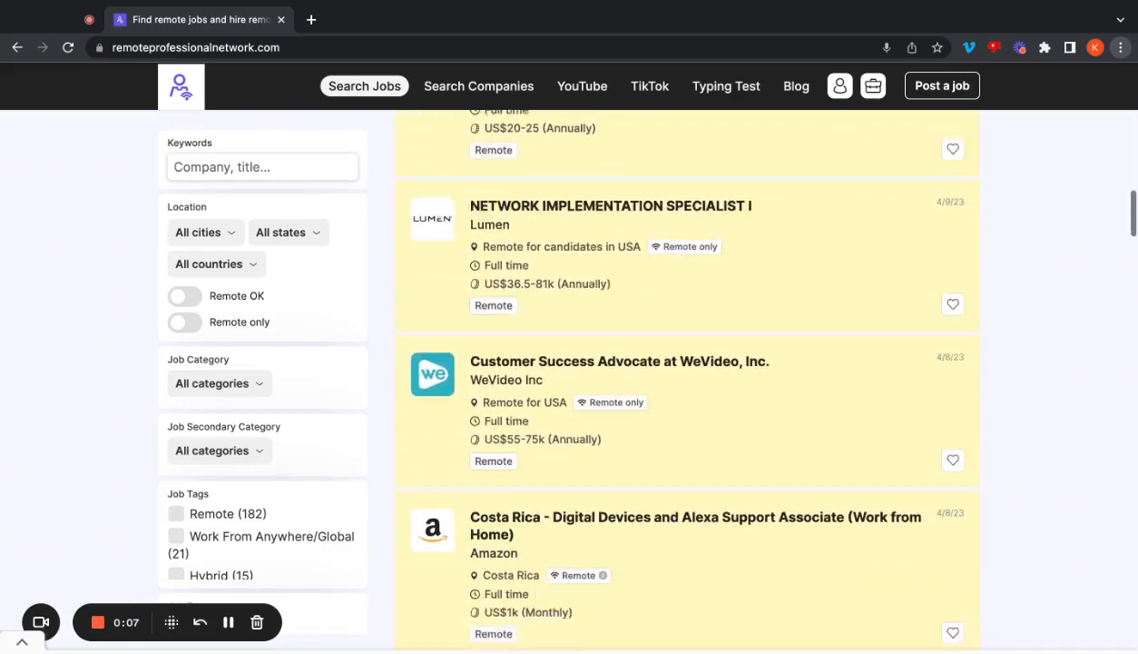
pyautogui.scroll(-3)
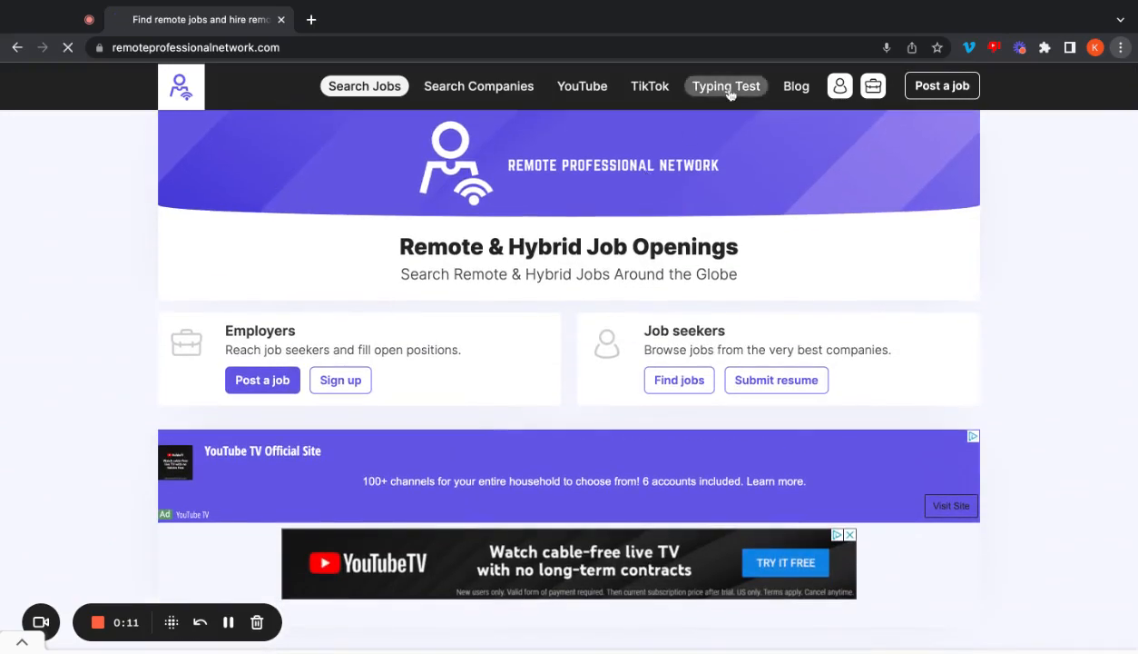
pyautogui.click(725, 86)
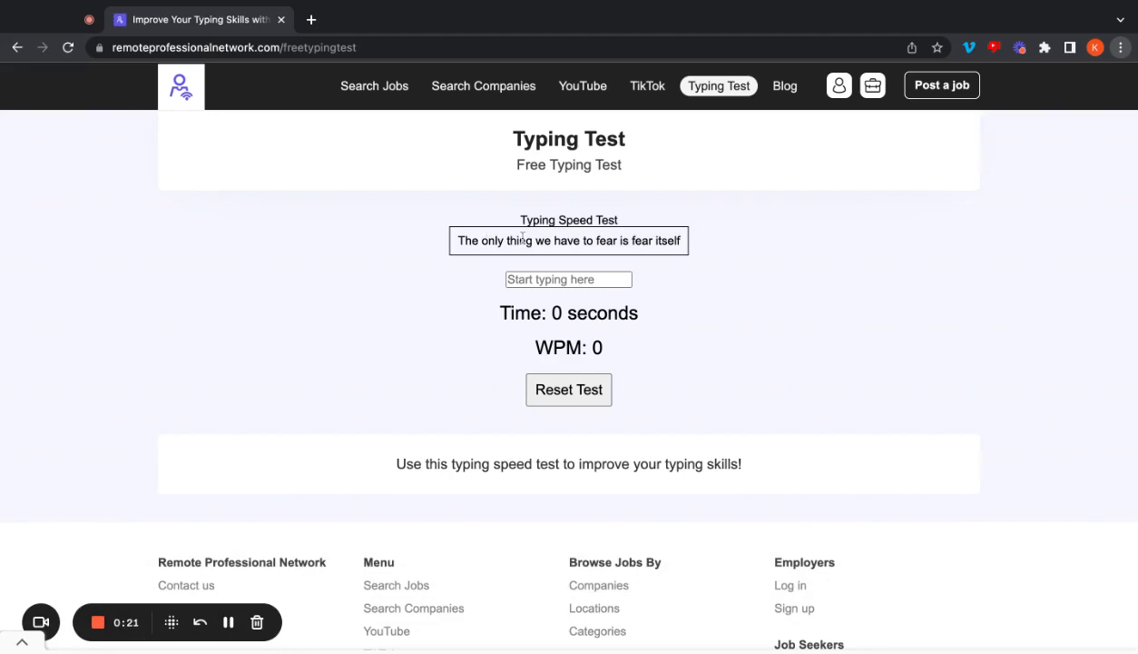
pyautogui.moveTo(379, 262)
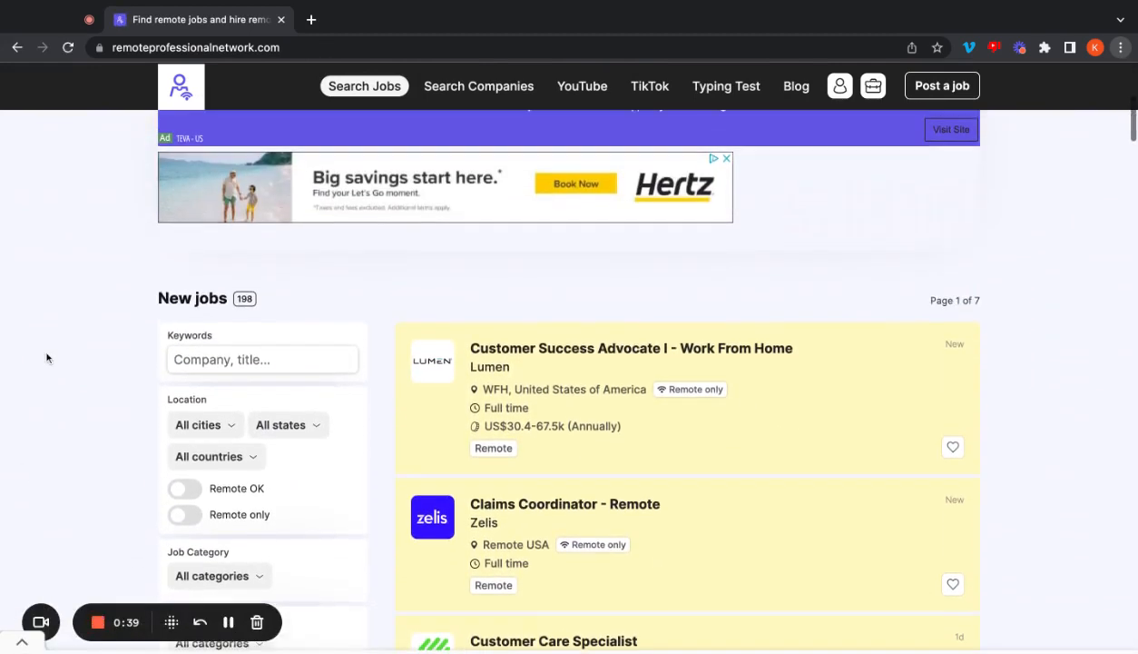
# Step: Open Lumen's Customer Success Advocate I - Work From Home posting and scroll its role description
pyautogui.click(631, 347)
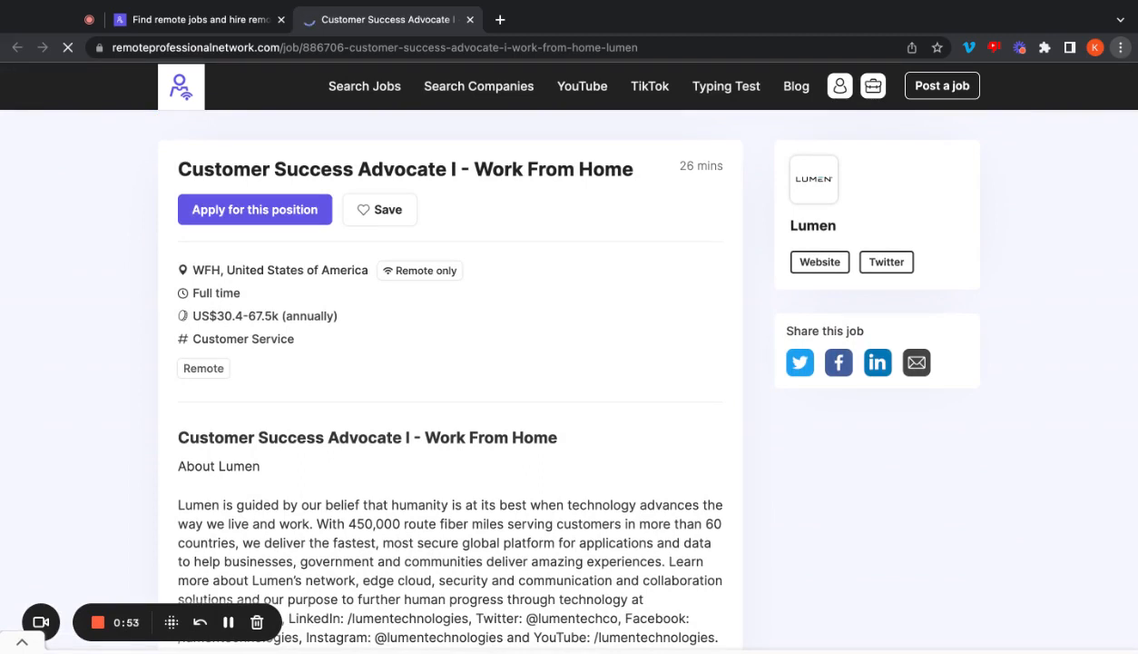
pyautogui.scroll(-3)
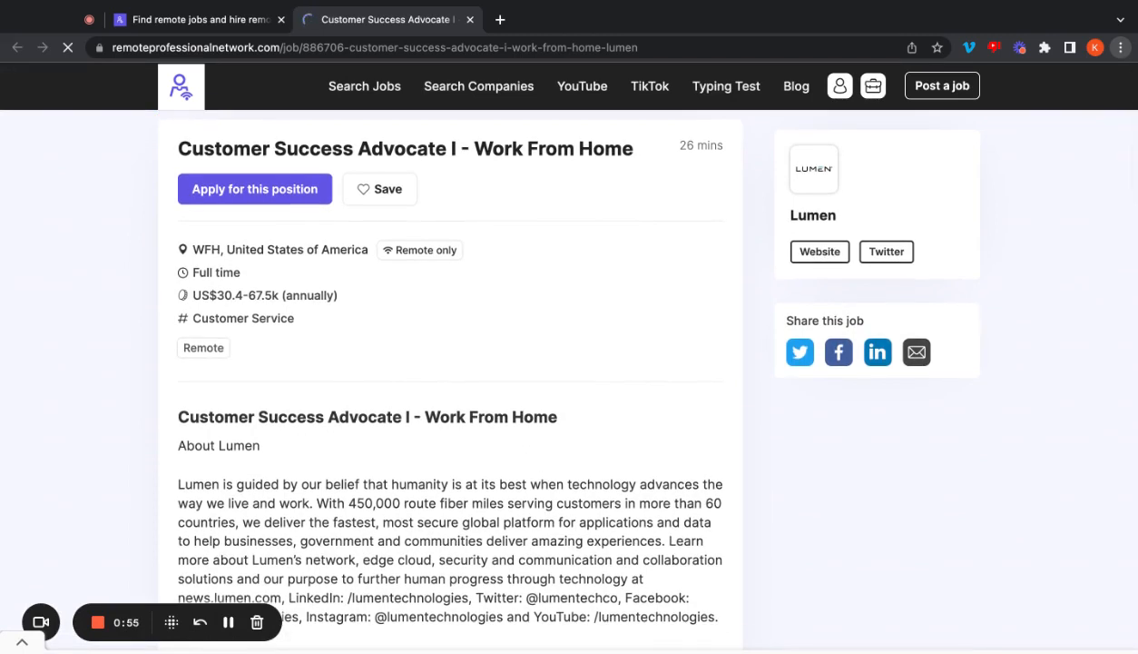
pyautogui.scroll(-3)
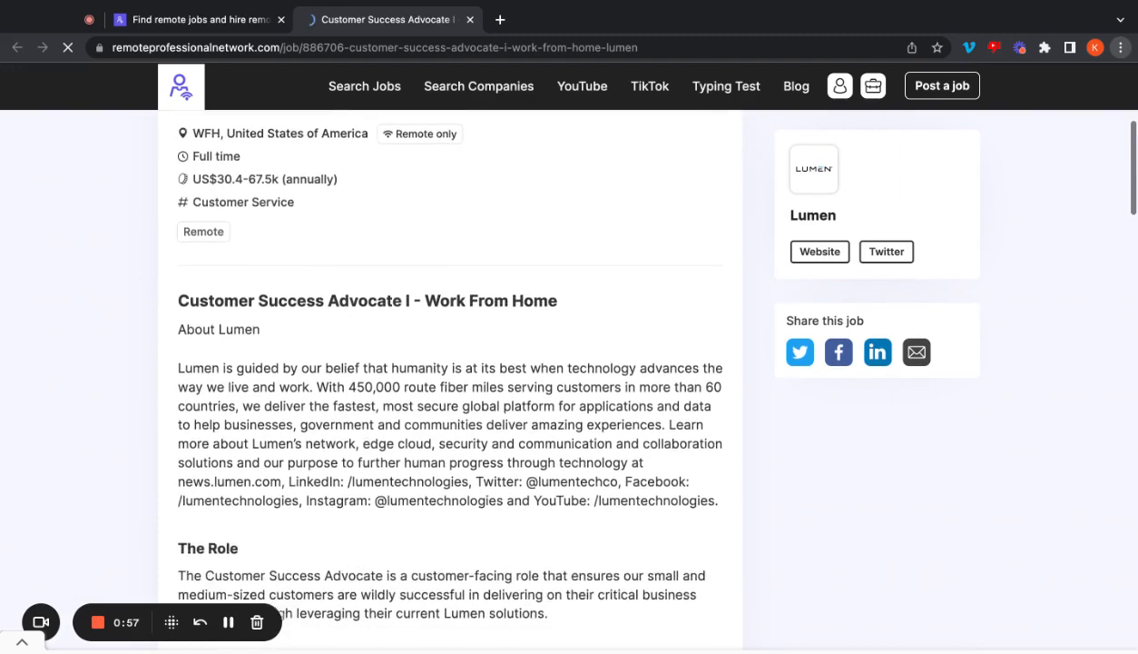
pyautogui.scroll(-3)
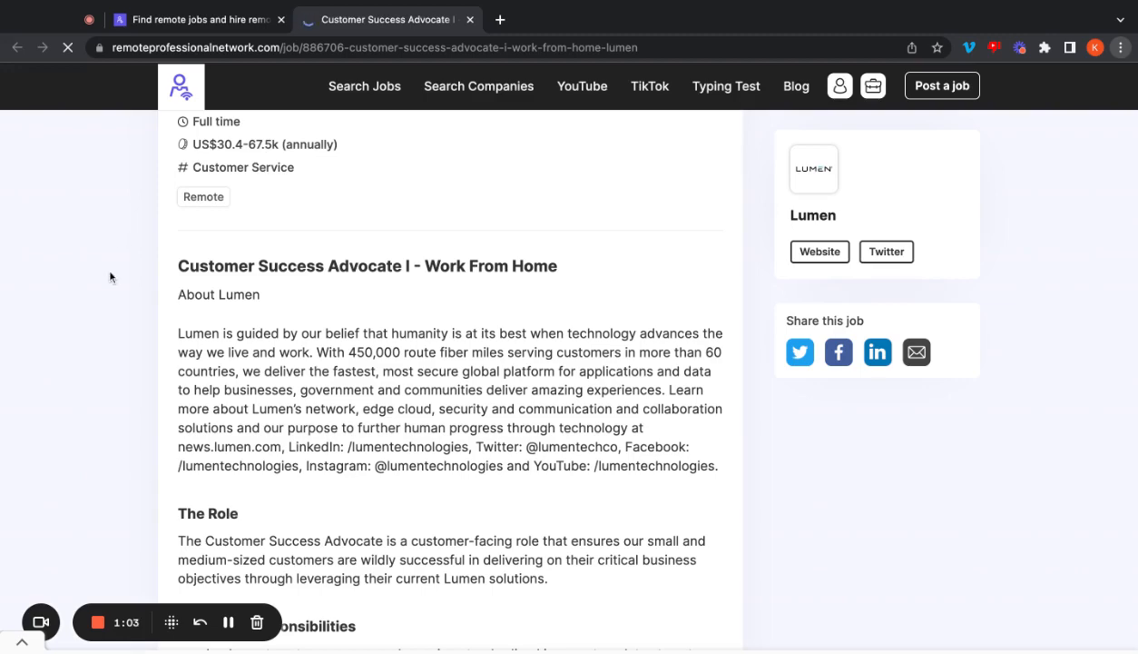
pyautogui.scroll(-3)
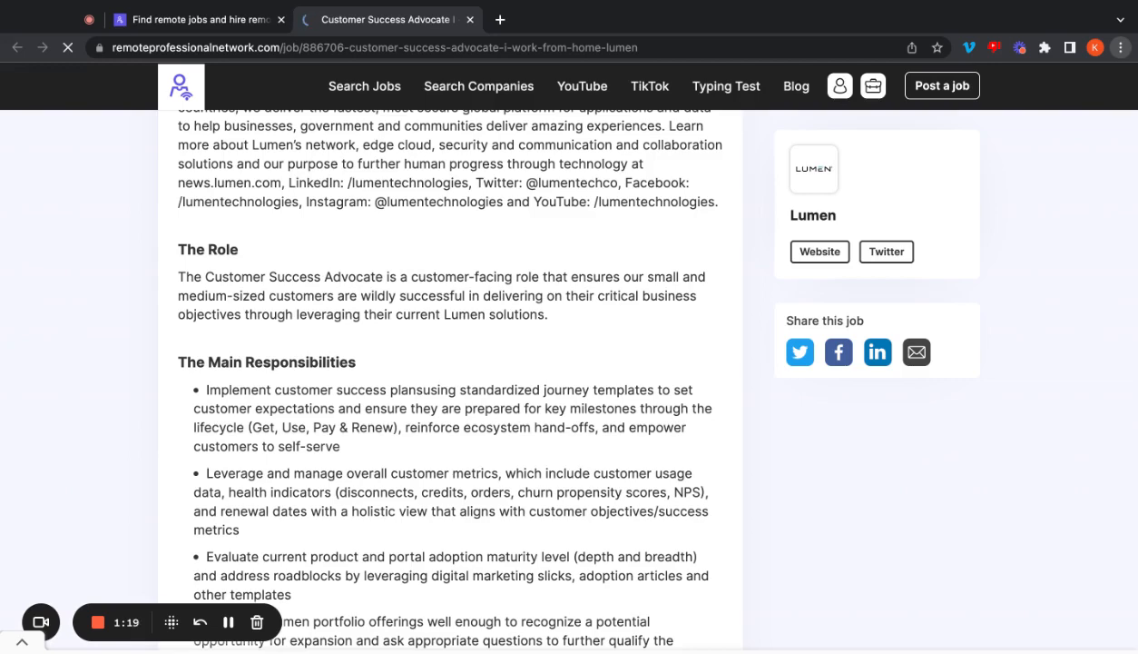
pyautogui.scroll(-3)
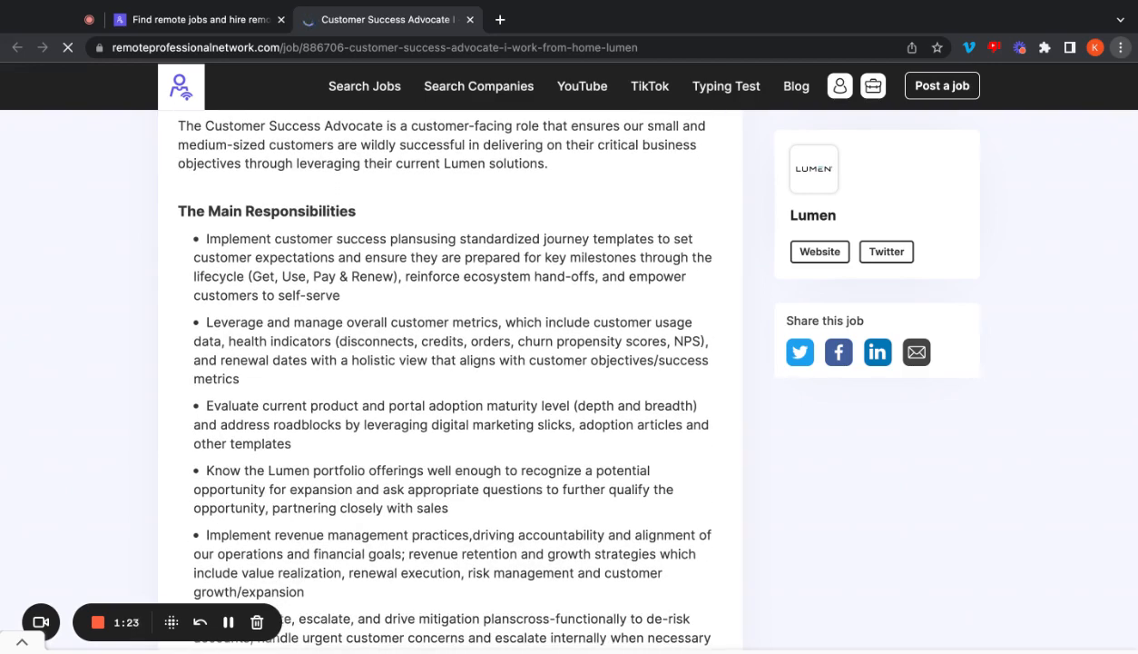
pyautogui.scroll(-3)
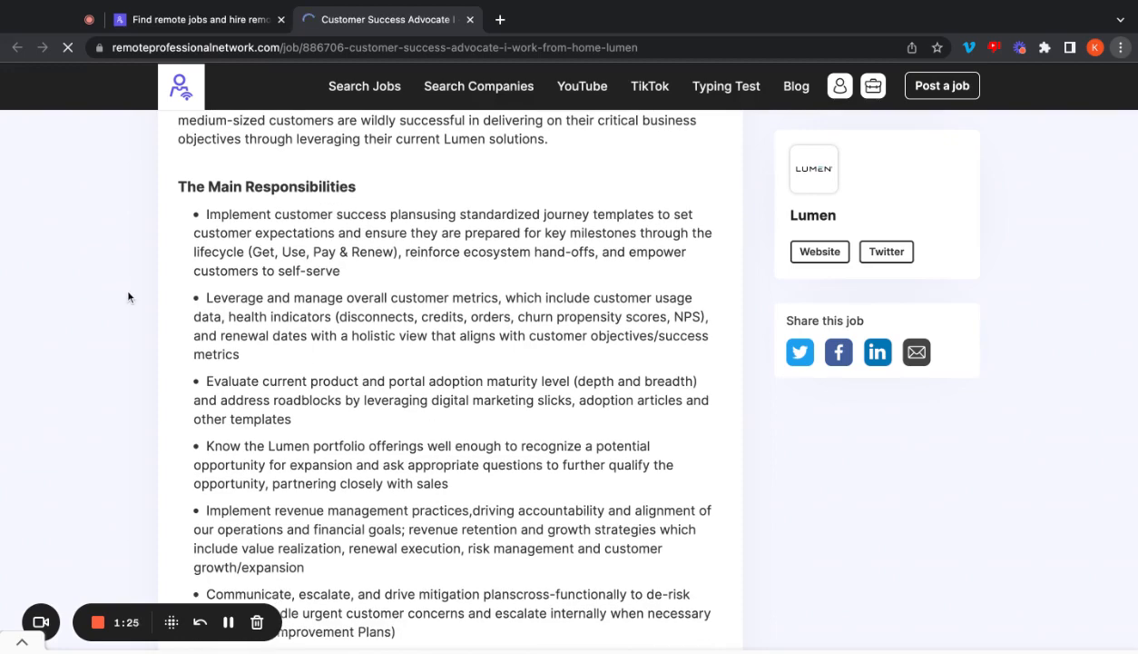
pyautogui.scroll(-3)
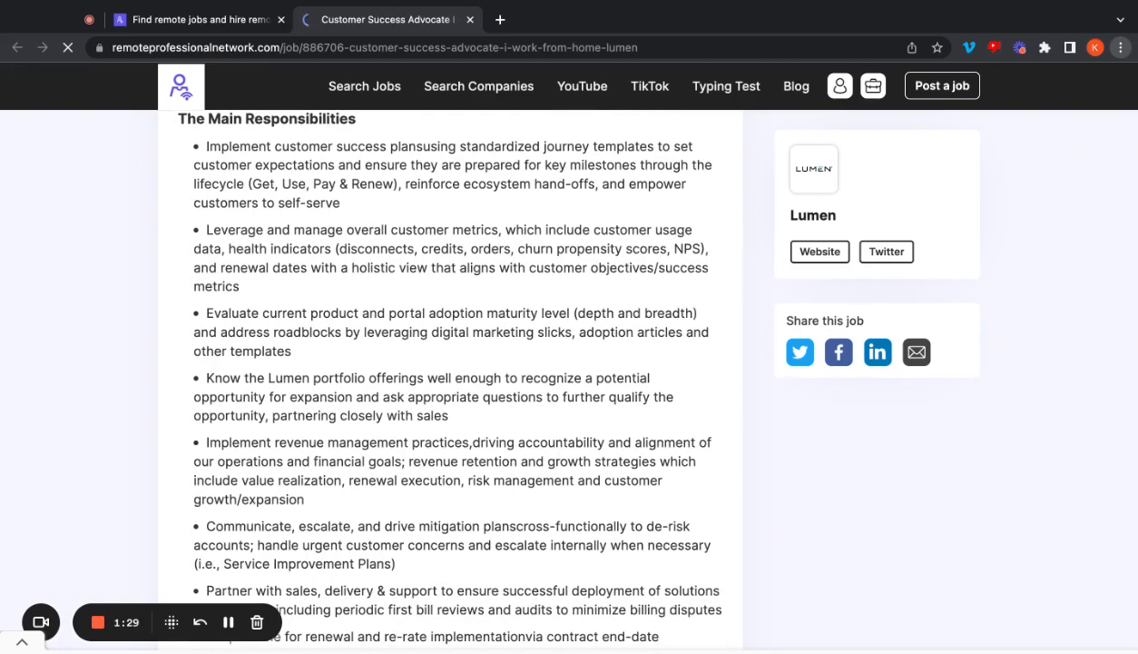
pyautogui.scroll(-3)
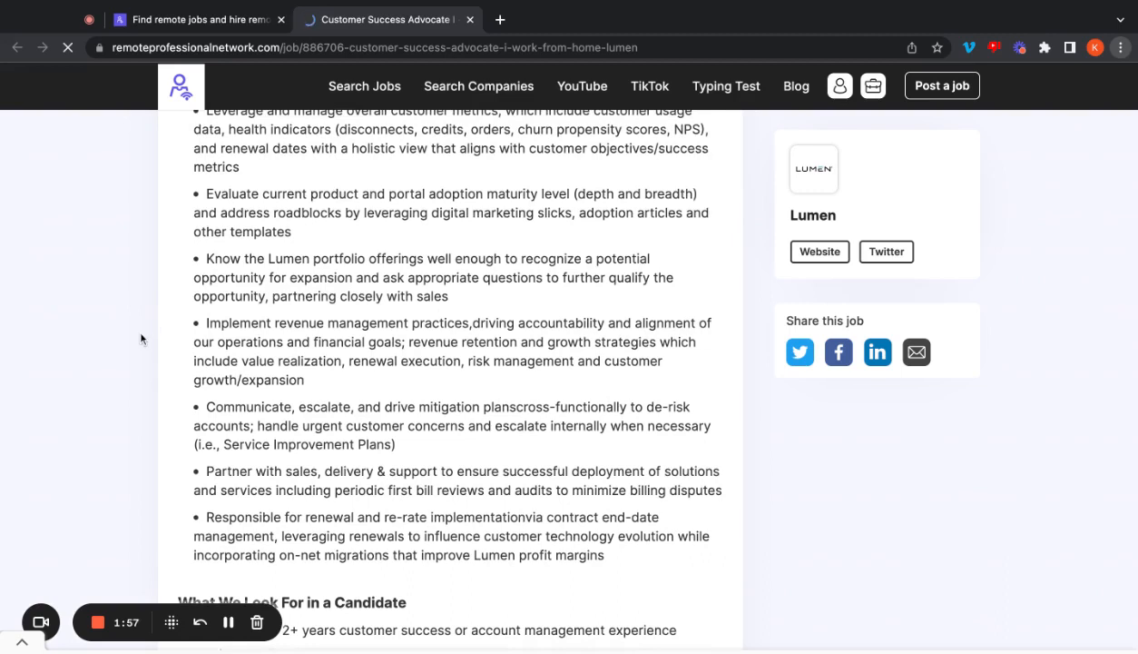
pyautogui.moveTo(133, 377)
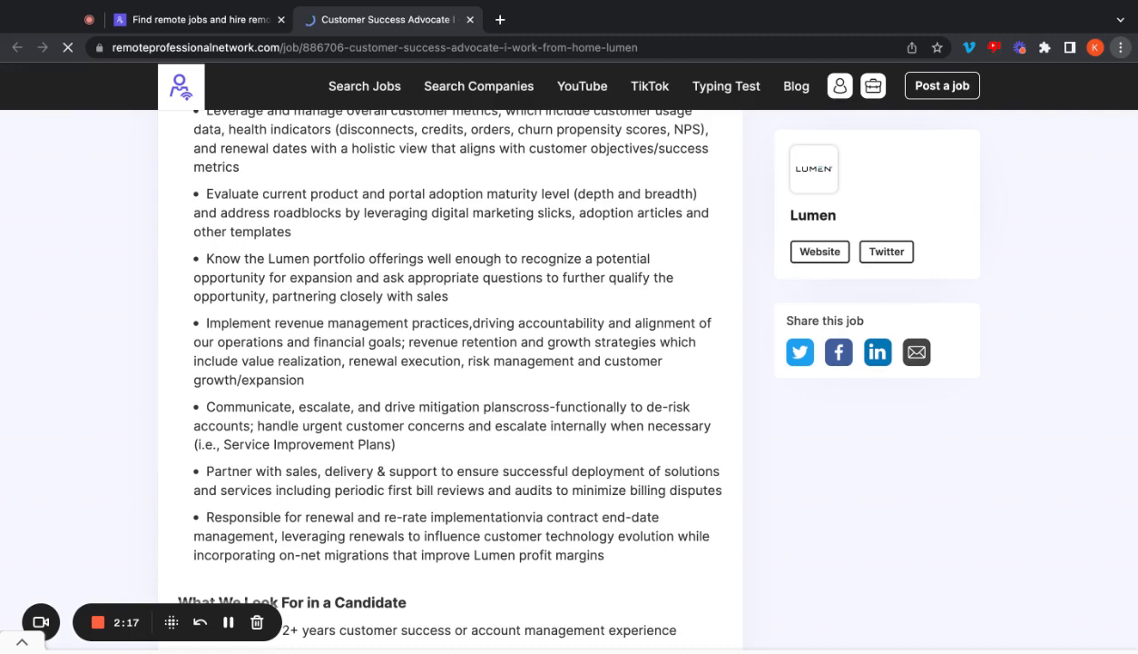
pyautogui.scroll(-3)
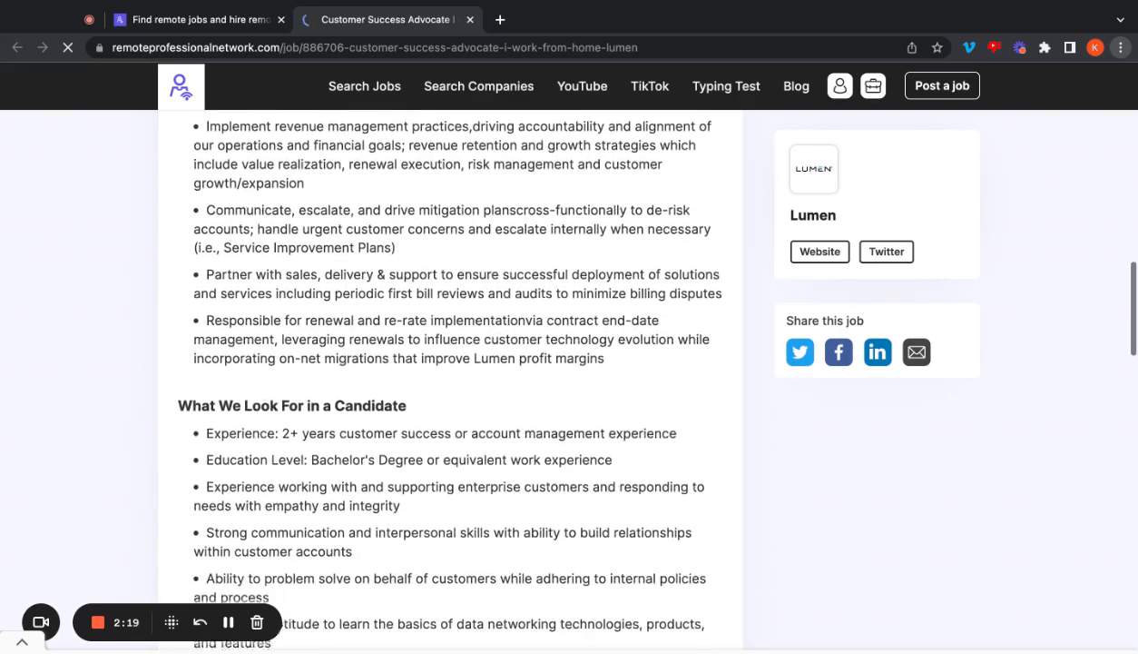
pyautogui.scroll(-3)
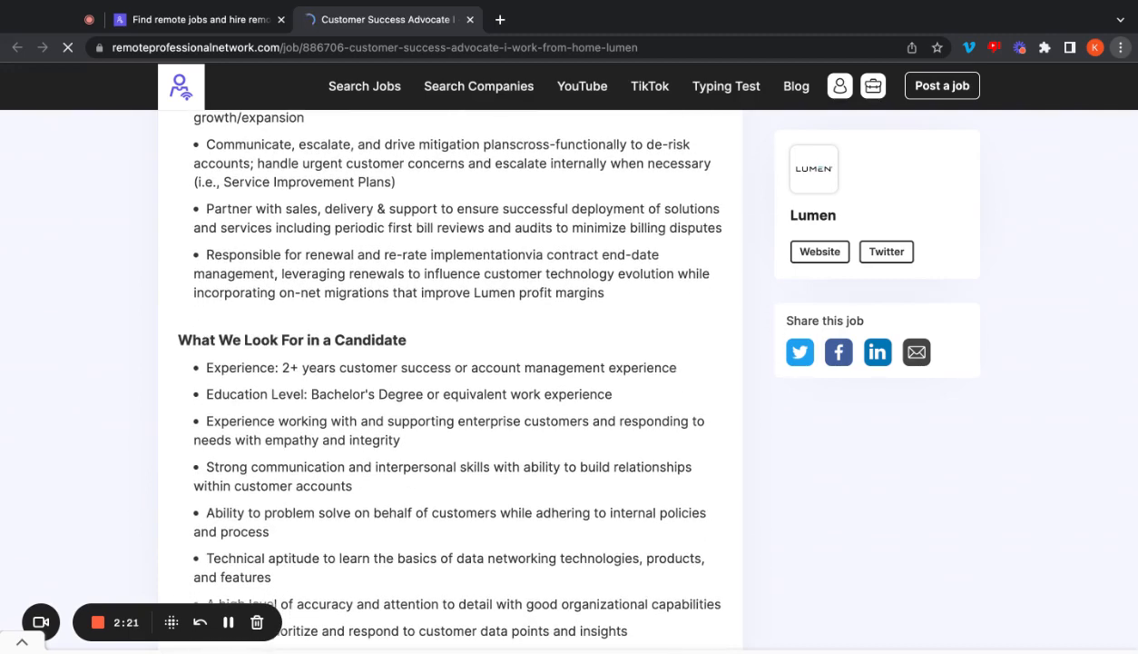
pyautogui.scroll(-3)
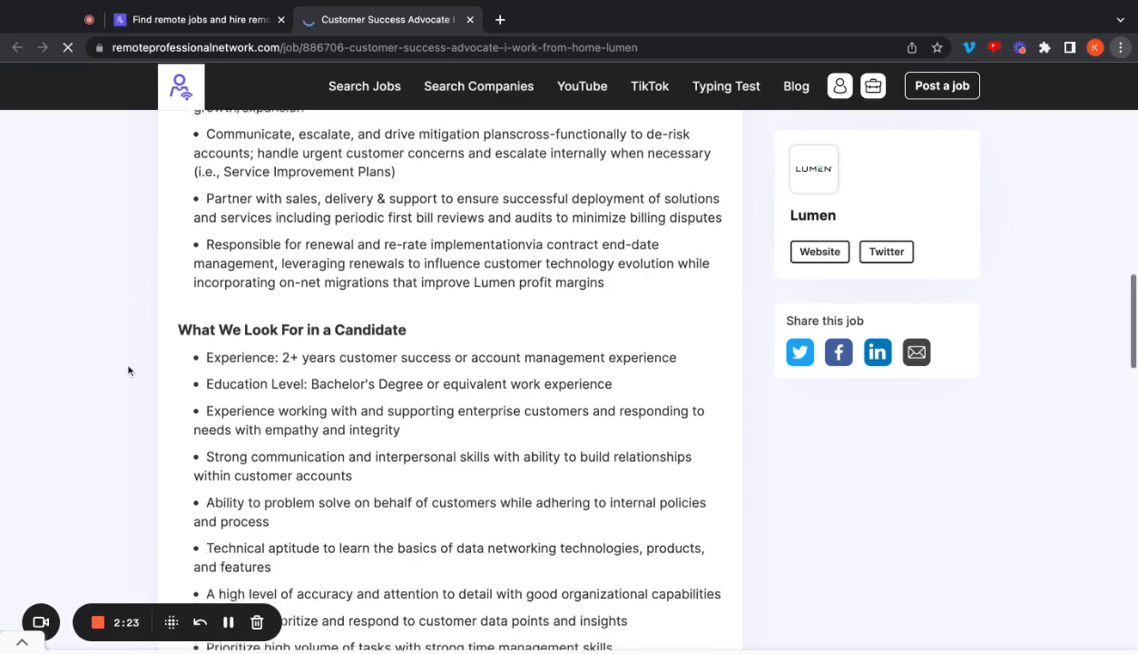
pyautogui.scroll(-3)
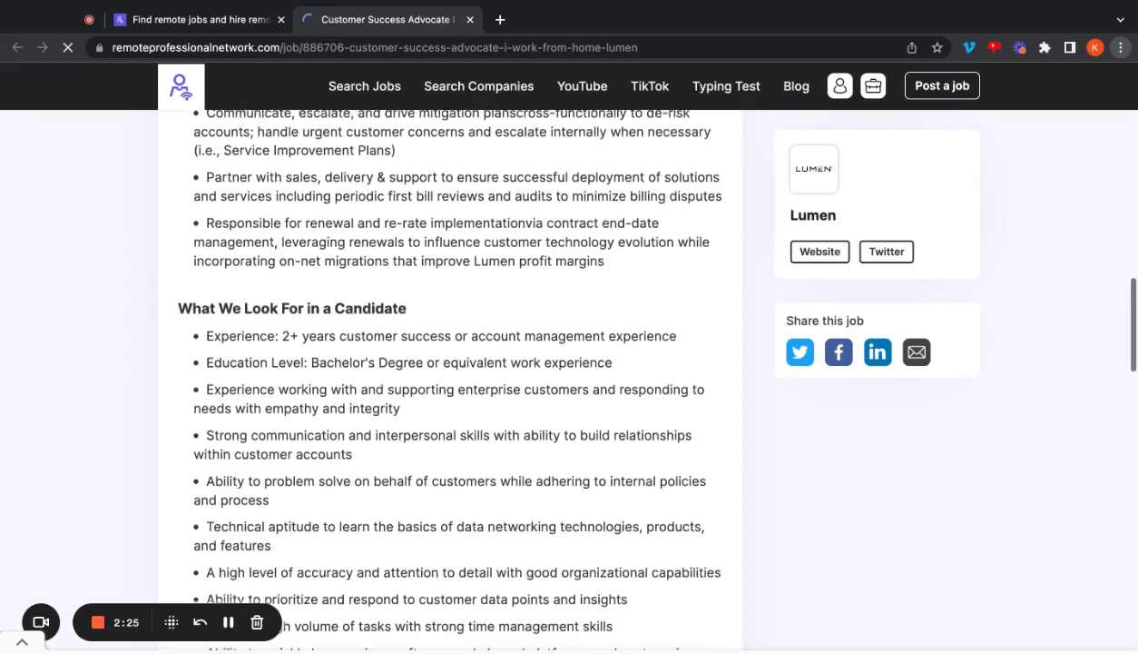
pyautogui.scroll(-3)
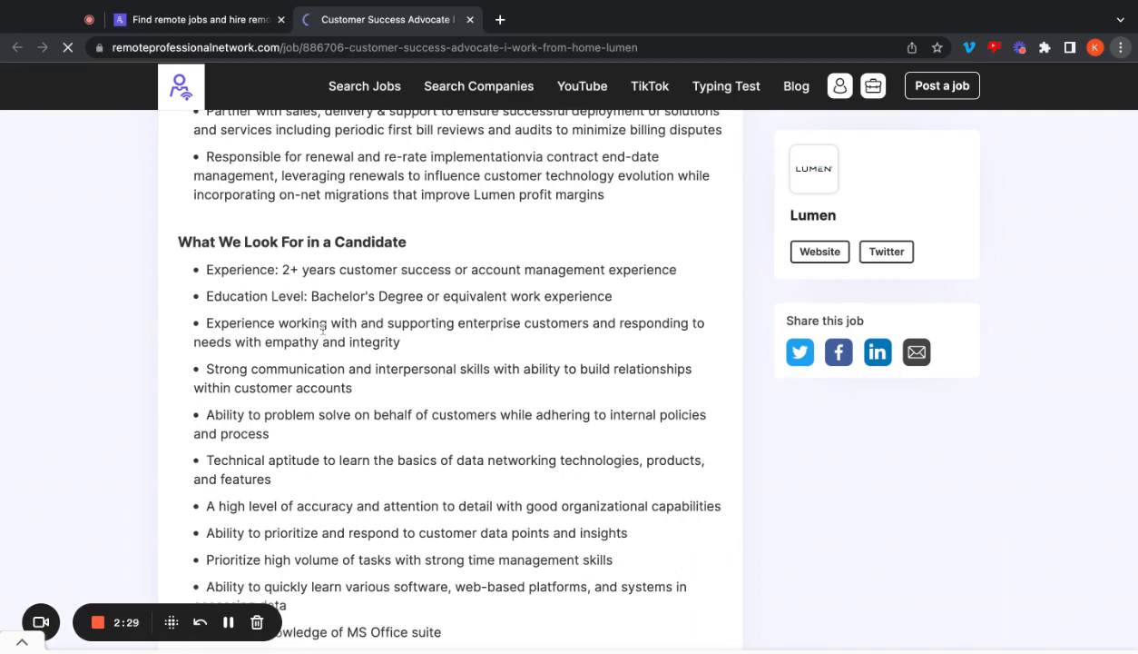
pyautogui.moveTo(472, 299)
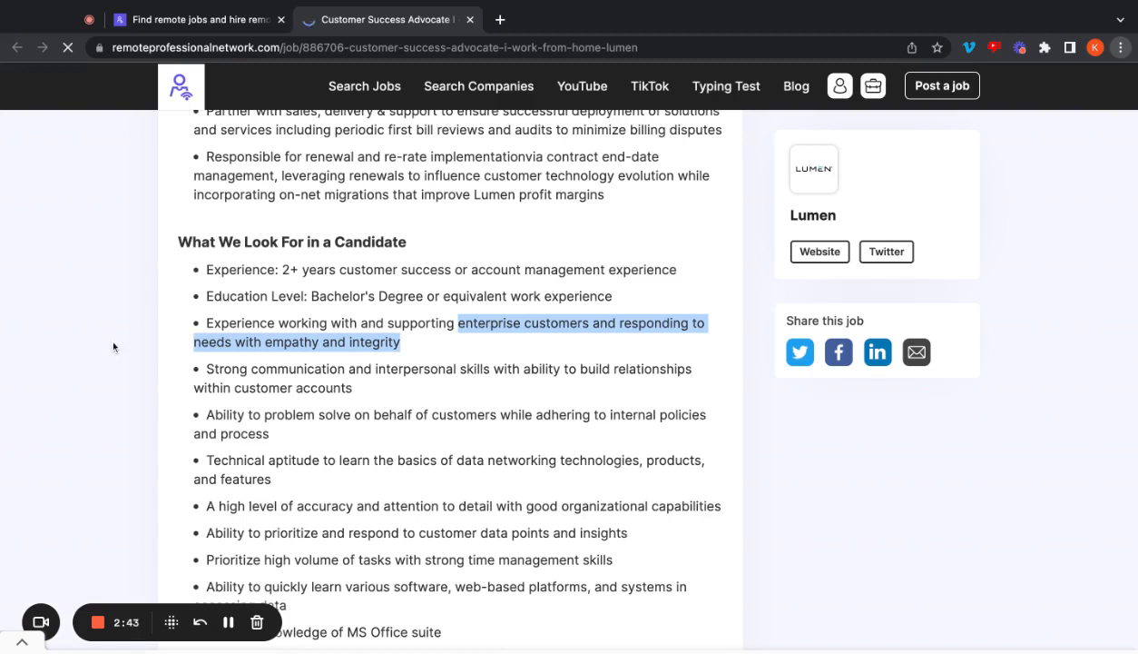
pyautogui.scroll(-3)
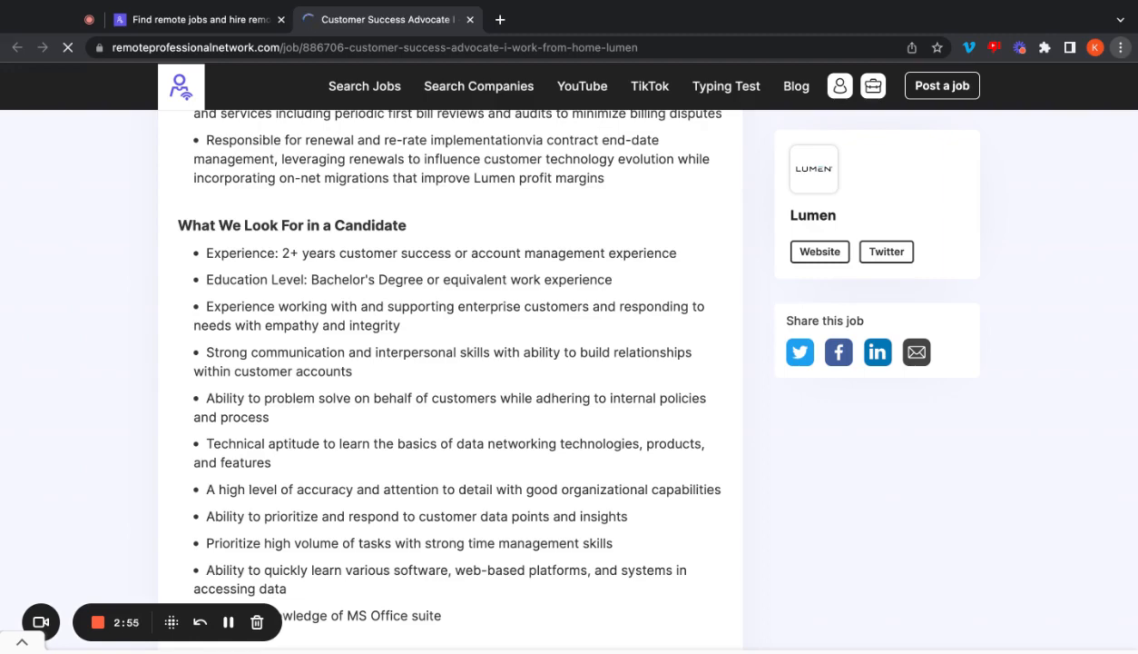
pyautogui.moveTo(264, 319)
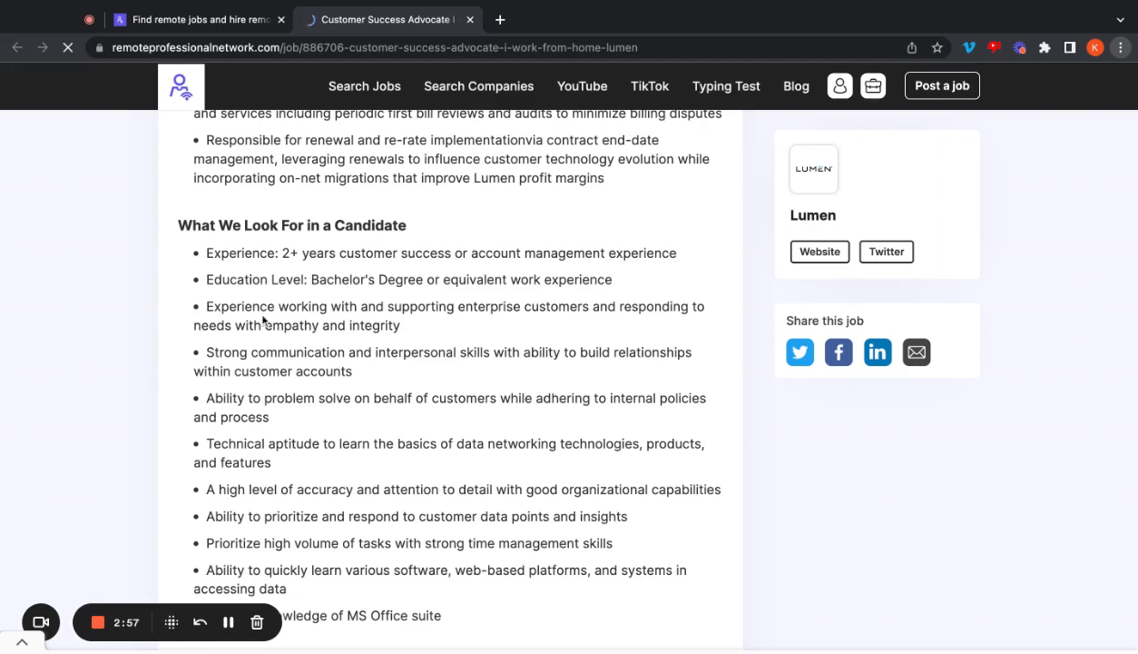
pyautogui.scroll(-3)
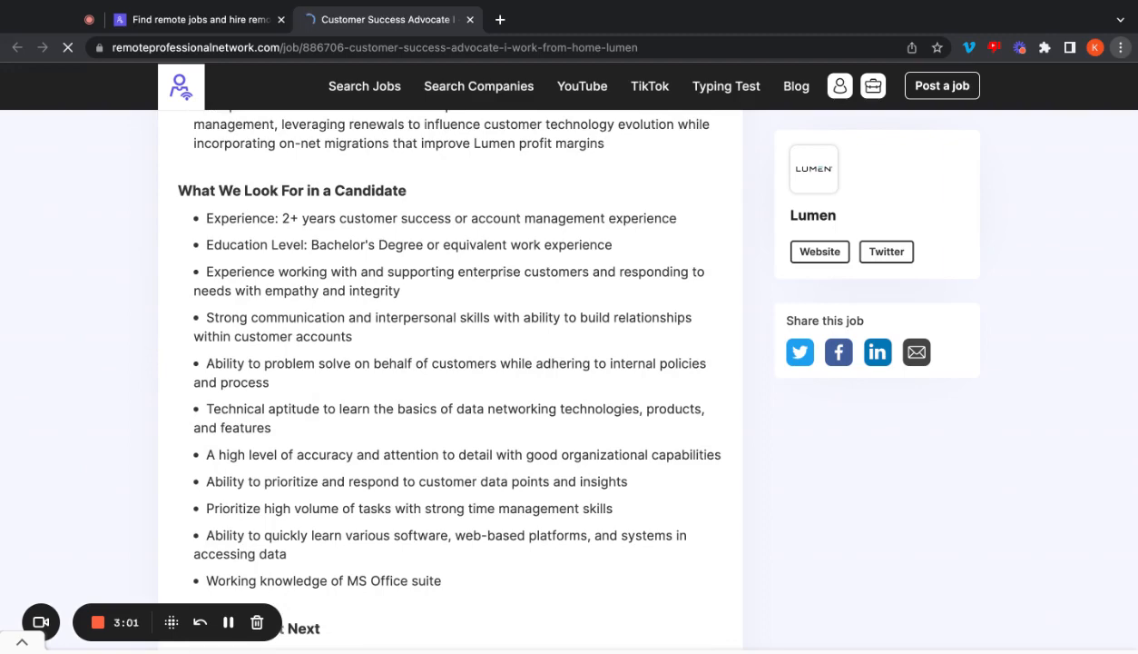
pyautogui.scroll(-3)
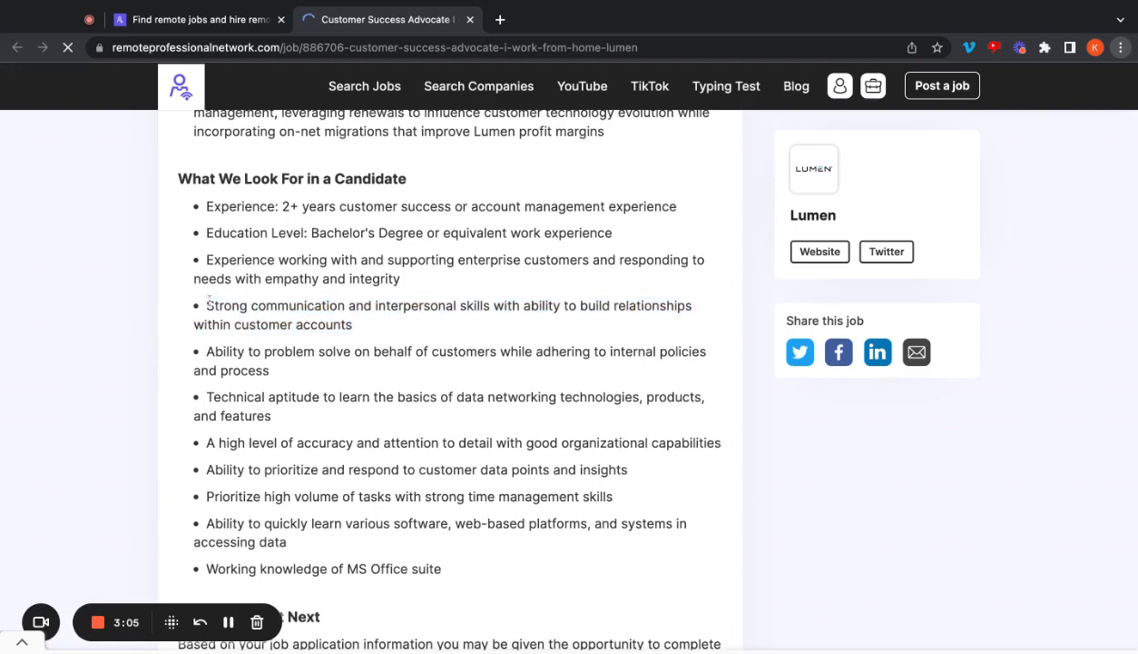
pyautogui.scroll(-3)
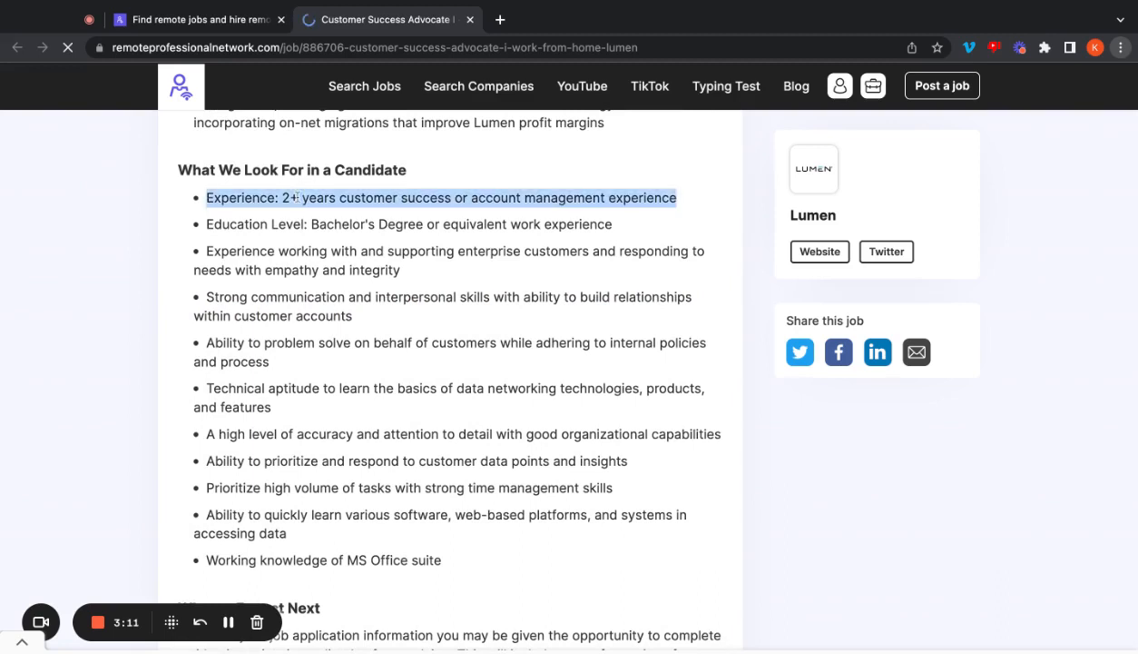
pyautogui.click(369, 241)
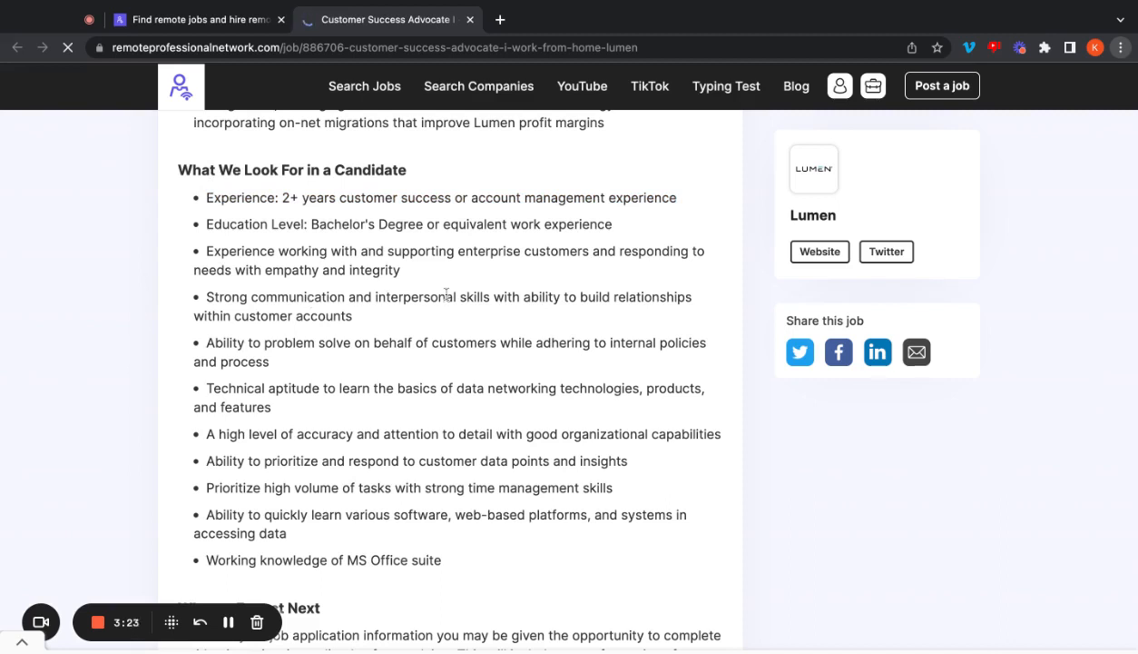
pyautogui.moveTo(151, 357)
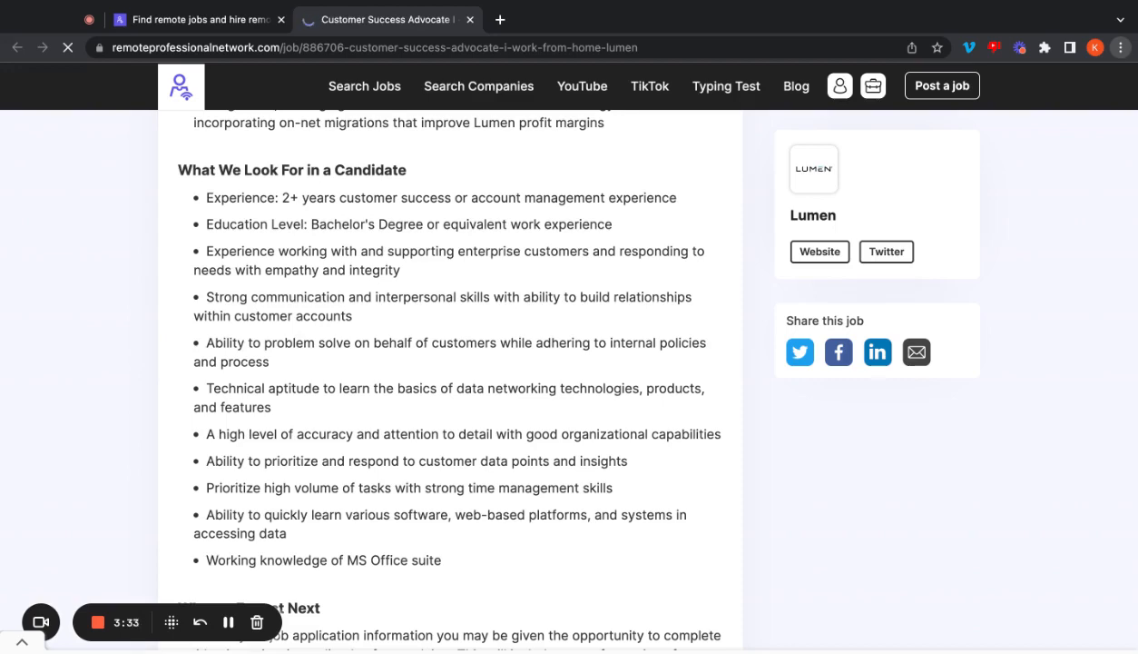
# Step: Scroll the Lumen Customer Success Advocate page past the requirements to the Salary Range
pyautogui.scroll(-3)
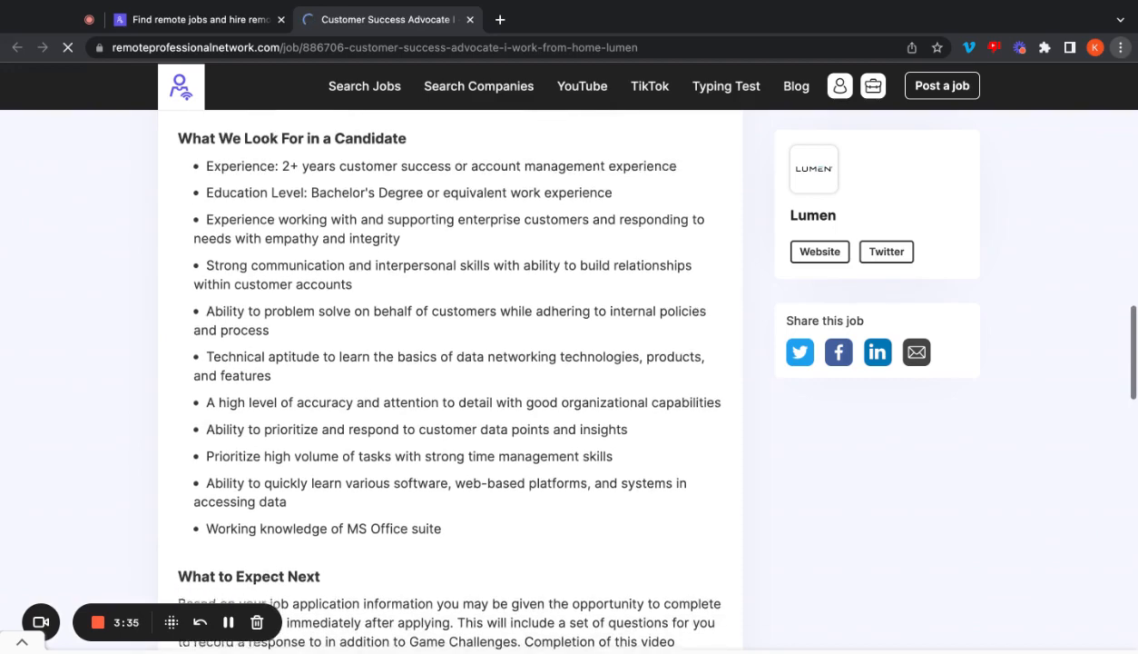
pyautogui.scroll(-3)
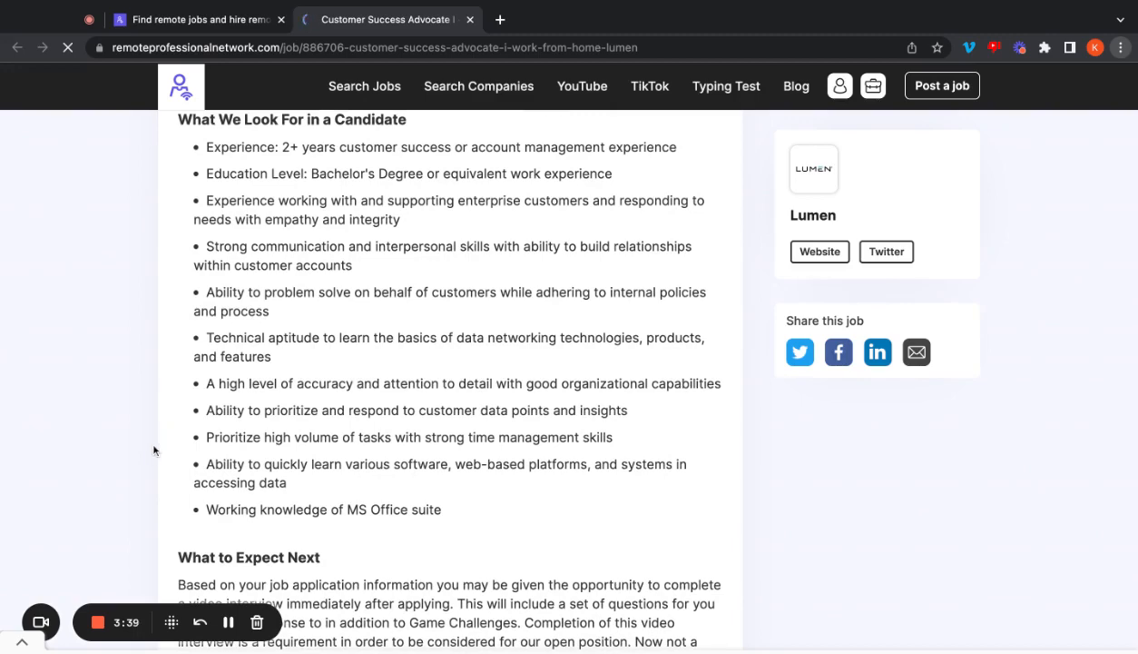
pyautogui.scroll(-3)
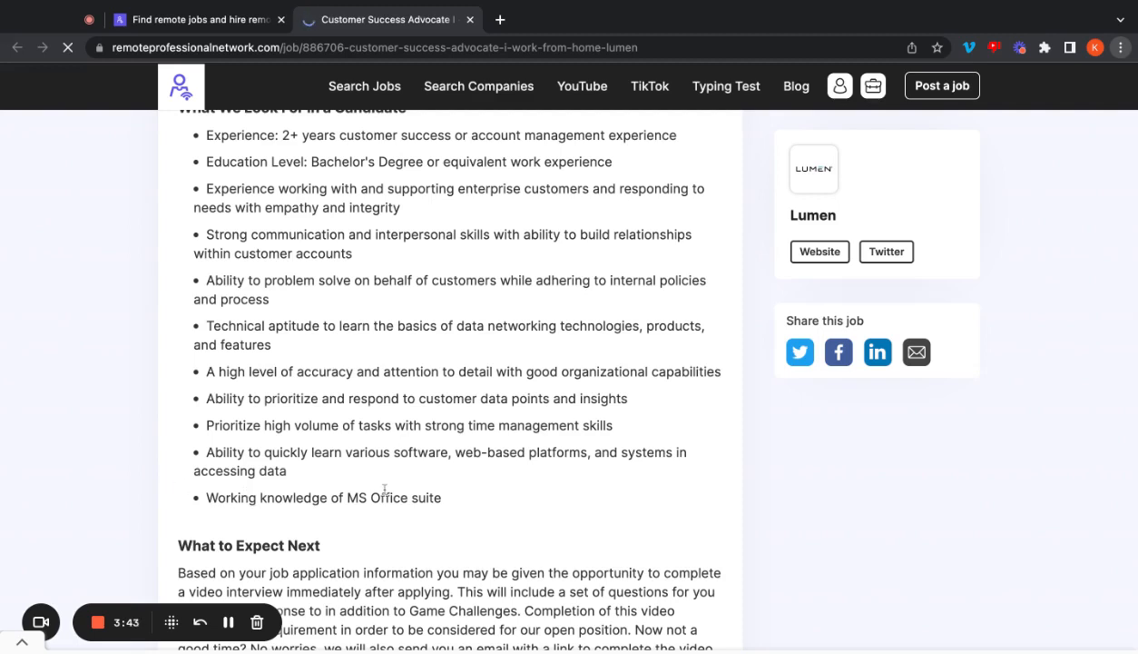
pyautogui.moveTo(146, 441)
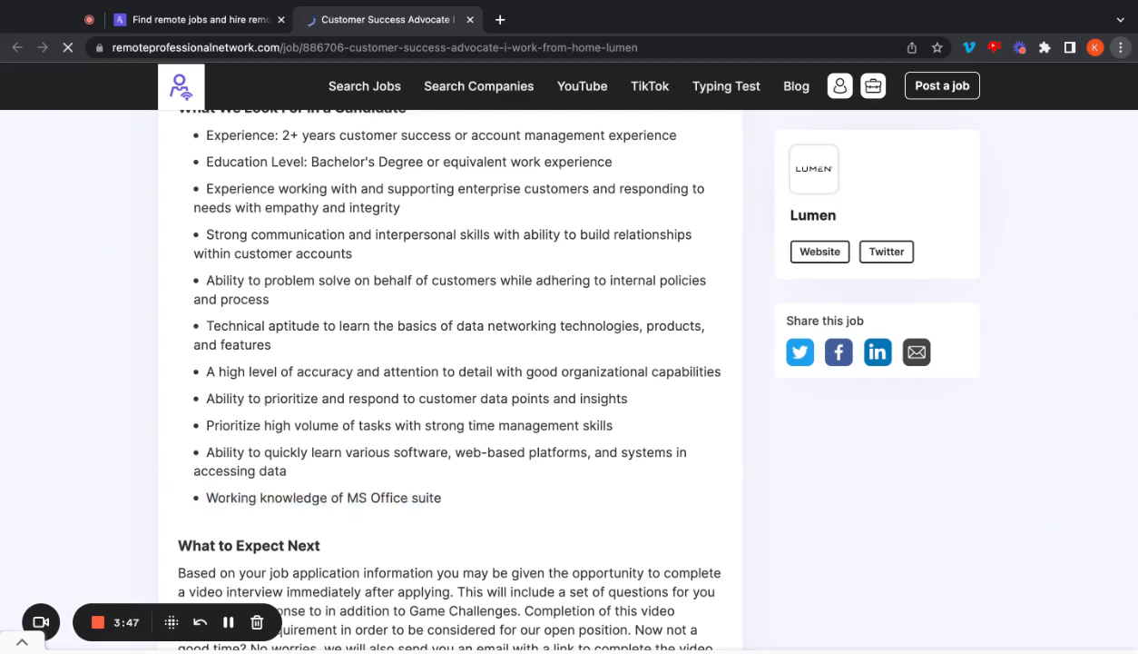
pyautogui.scroll(3)
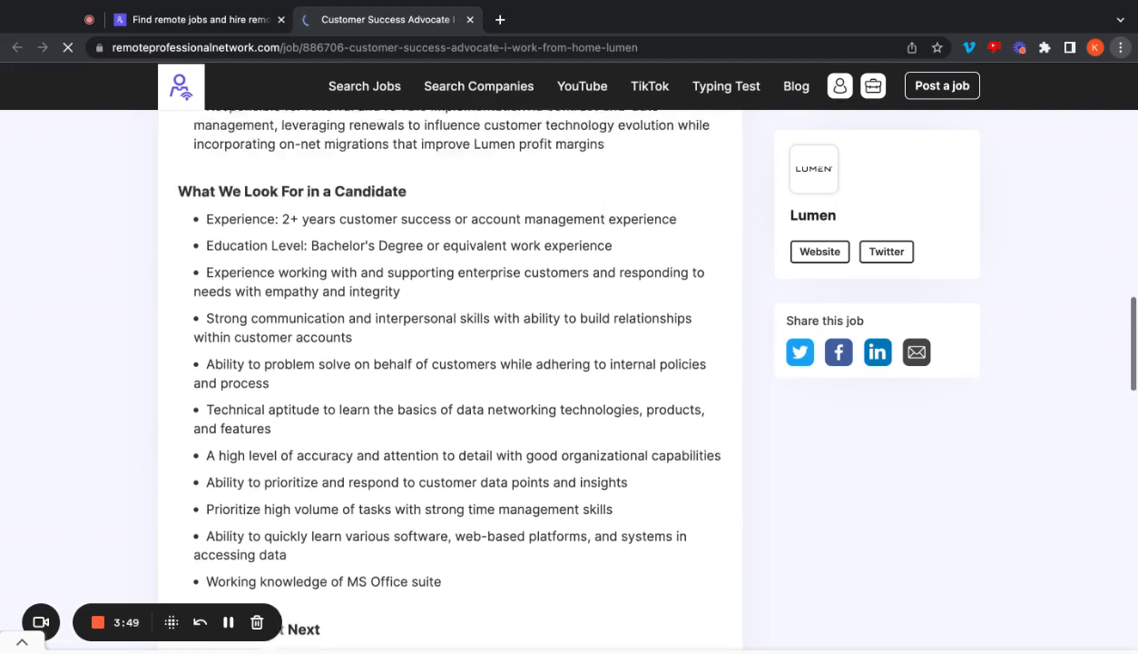
pyautogui.scroll(-3)
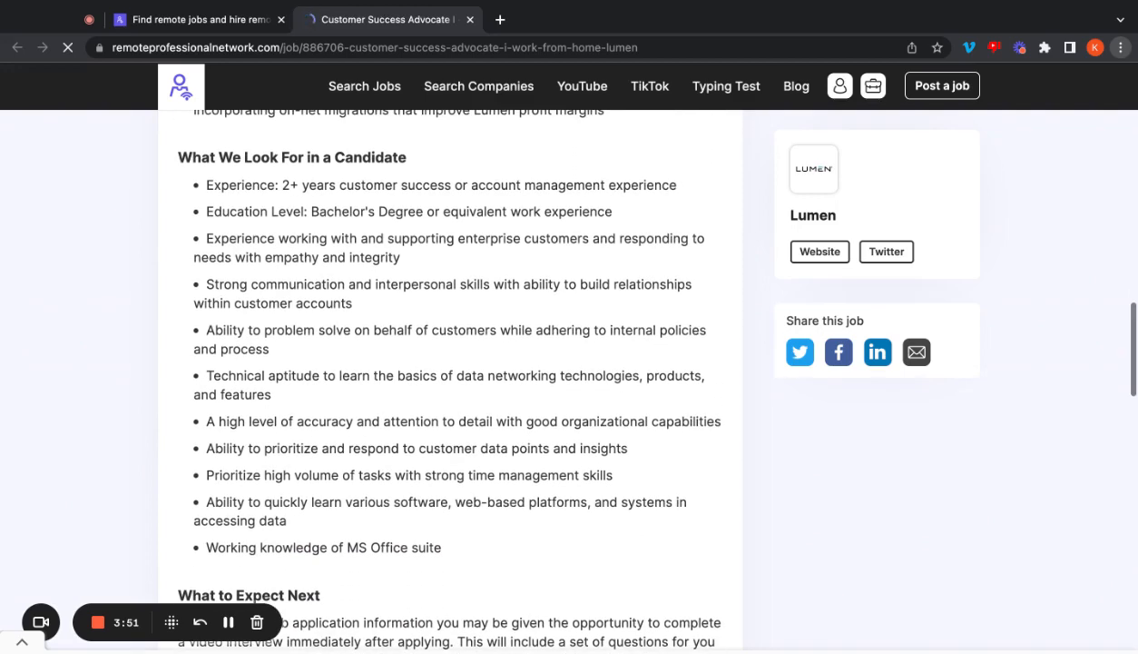
pyautogui.scroll(-3)
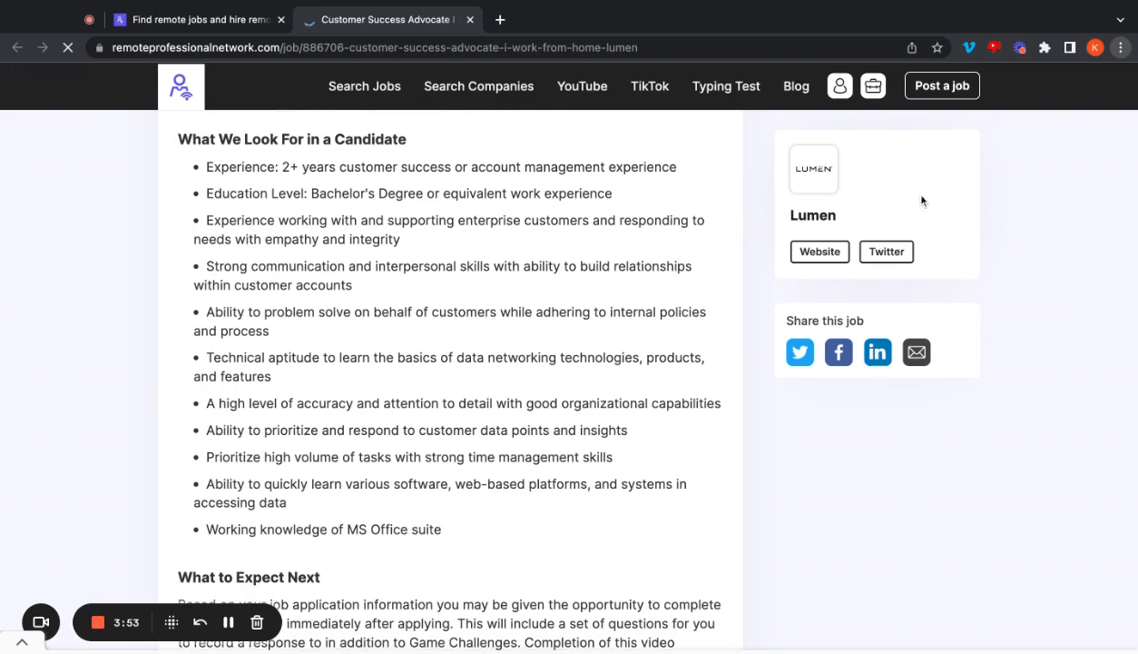
pyautogui.scroll(-3)
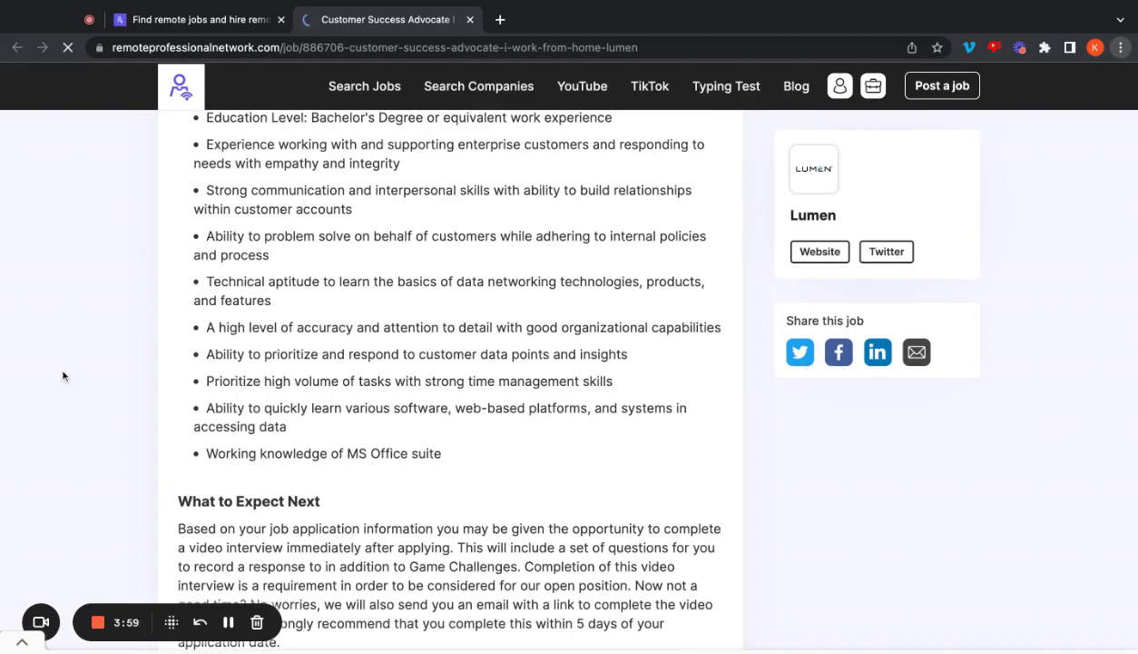
pyautogui.scroll(-3)
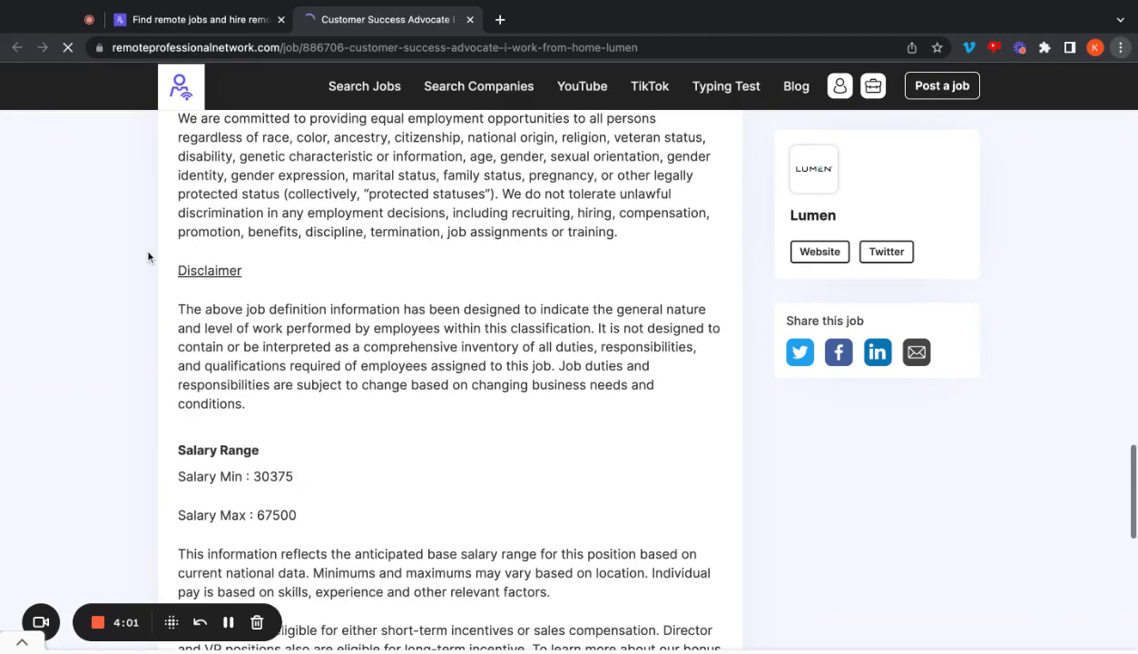
pyautogui.scroll(-3)
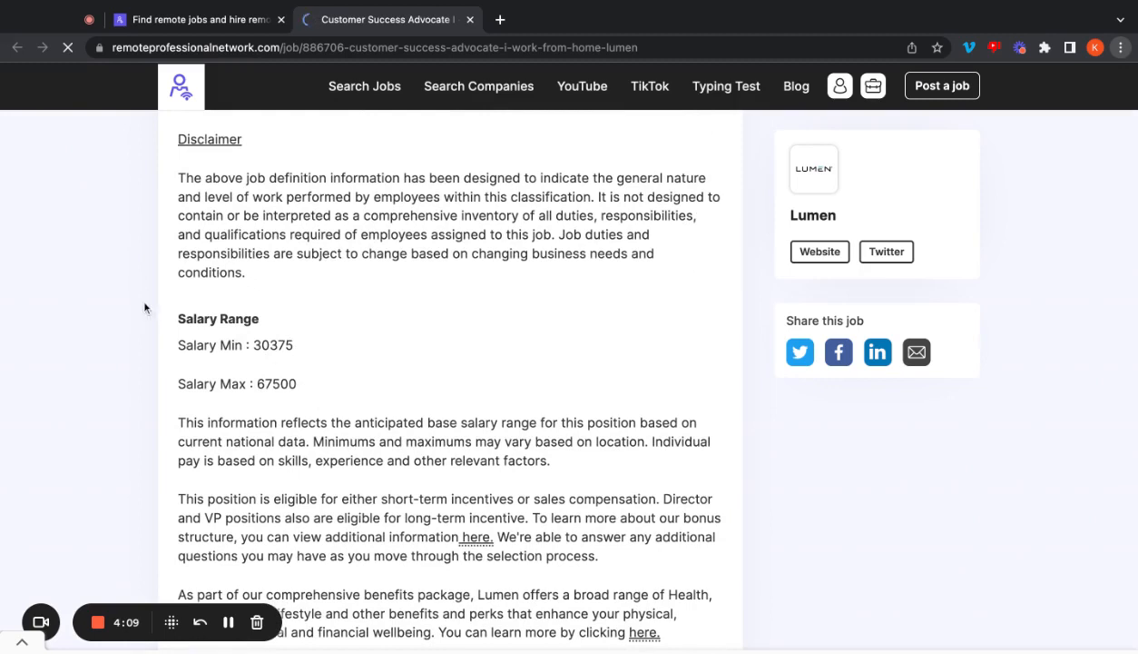
pyautogui.scroll(-3)
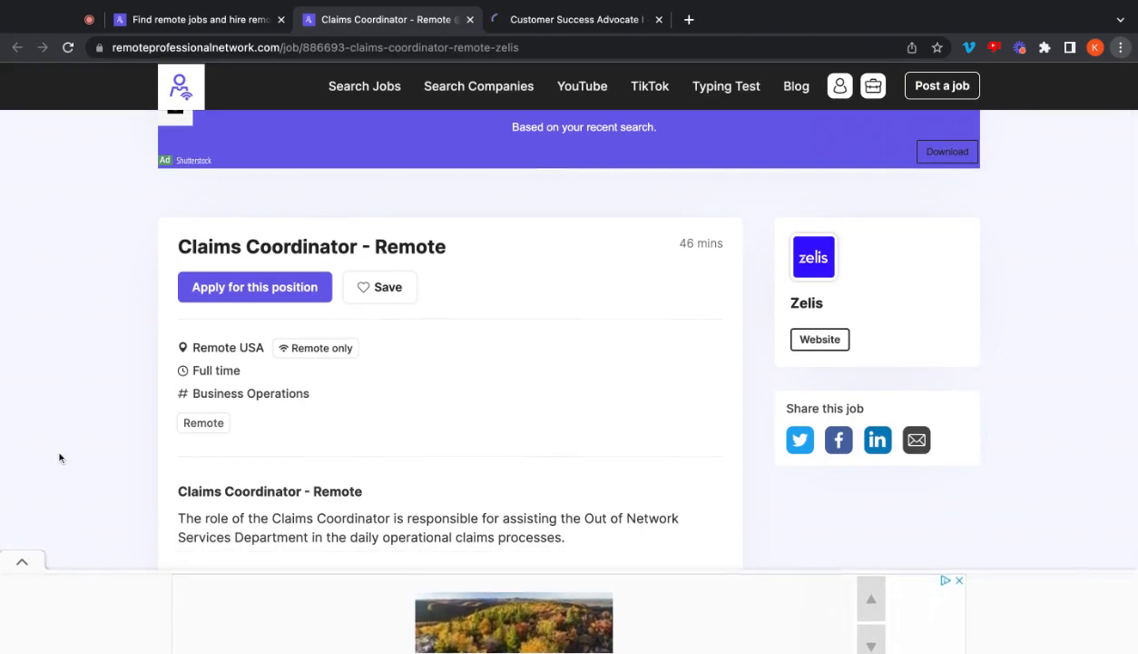
# Step: Scroll the Zelis Claims Coordinator - Remote posting through its Responsibilities section
pyautogui.scroll(-3)
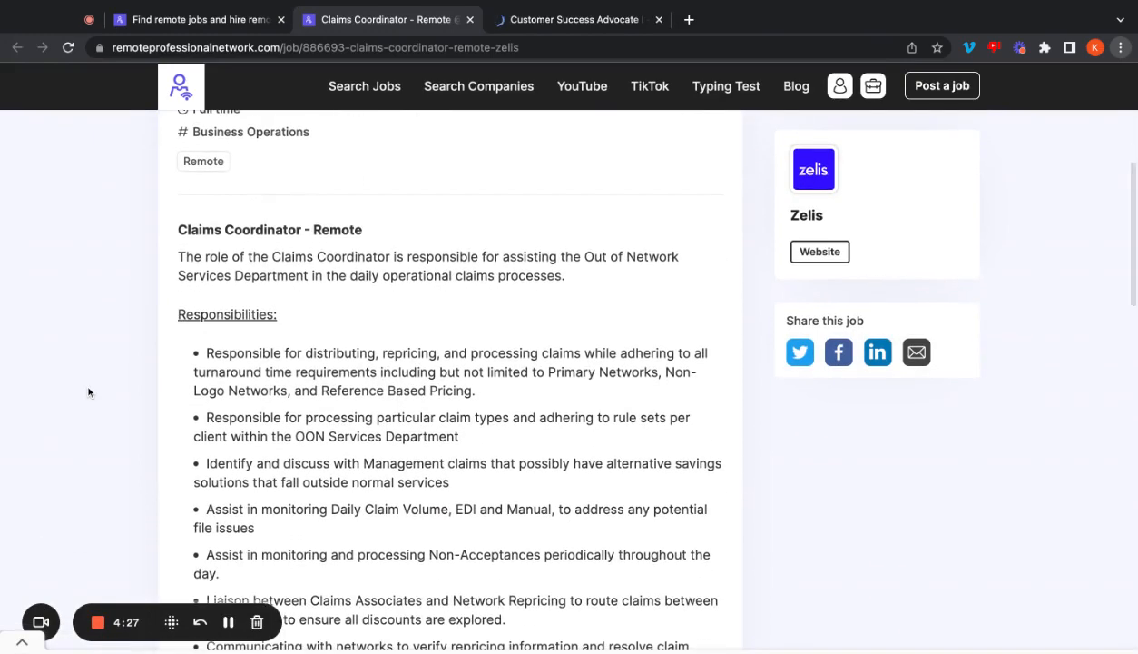
pyautogui.scroll(-3)
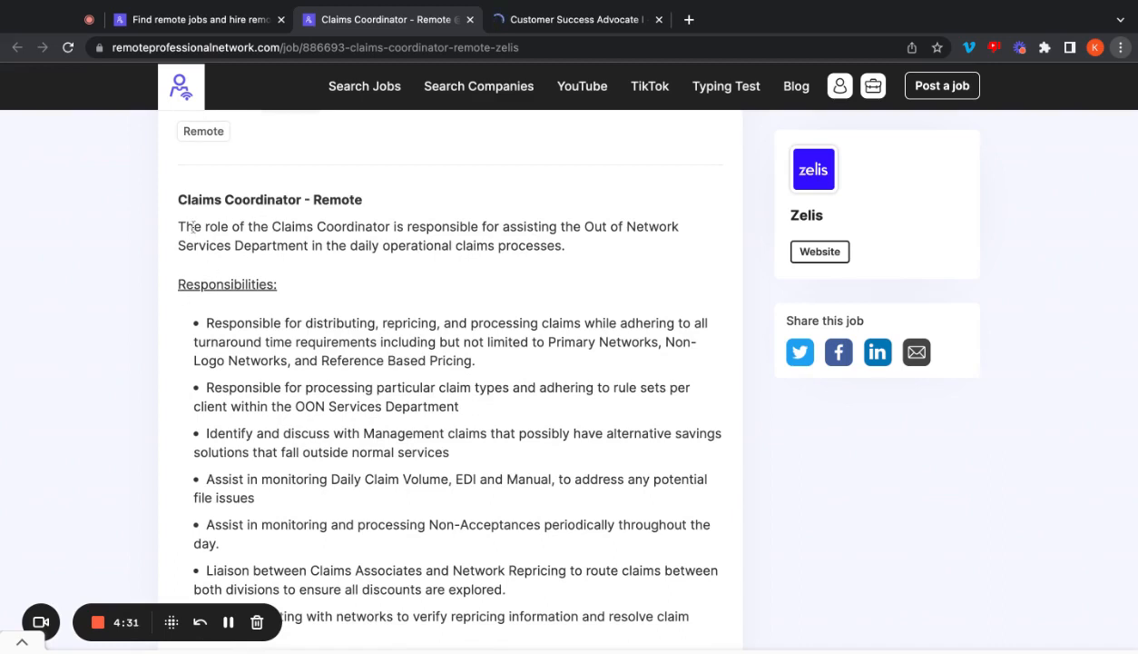
pyautogui.moveTo(144, 248)
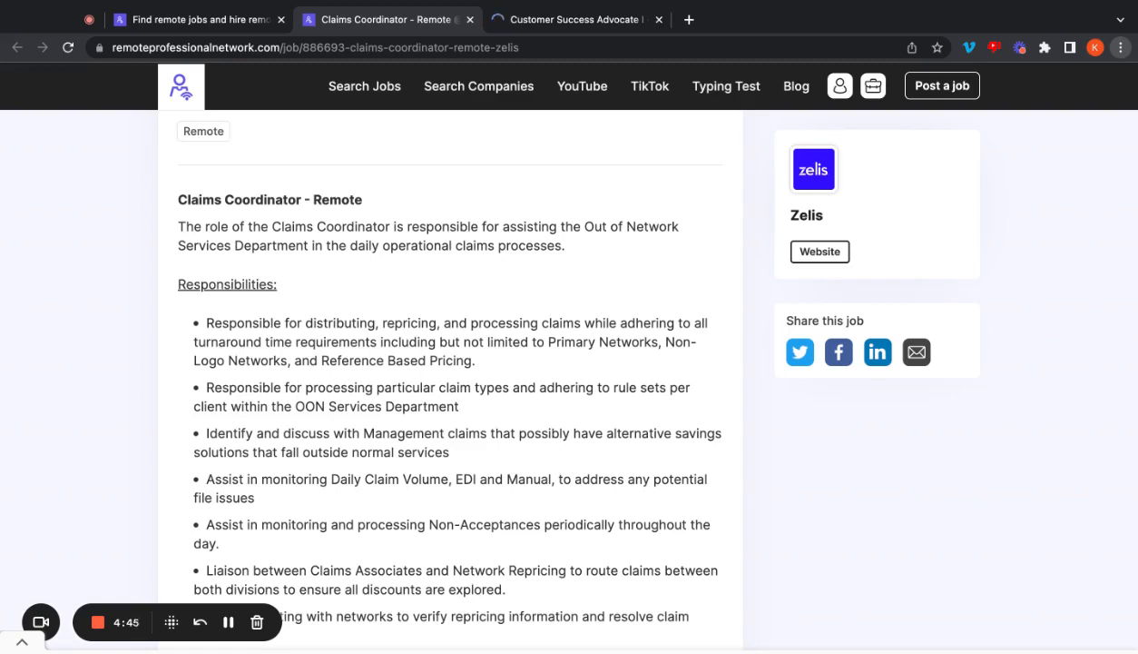
pyautogui.scroll(-3)
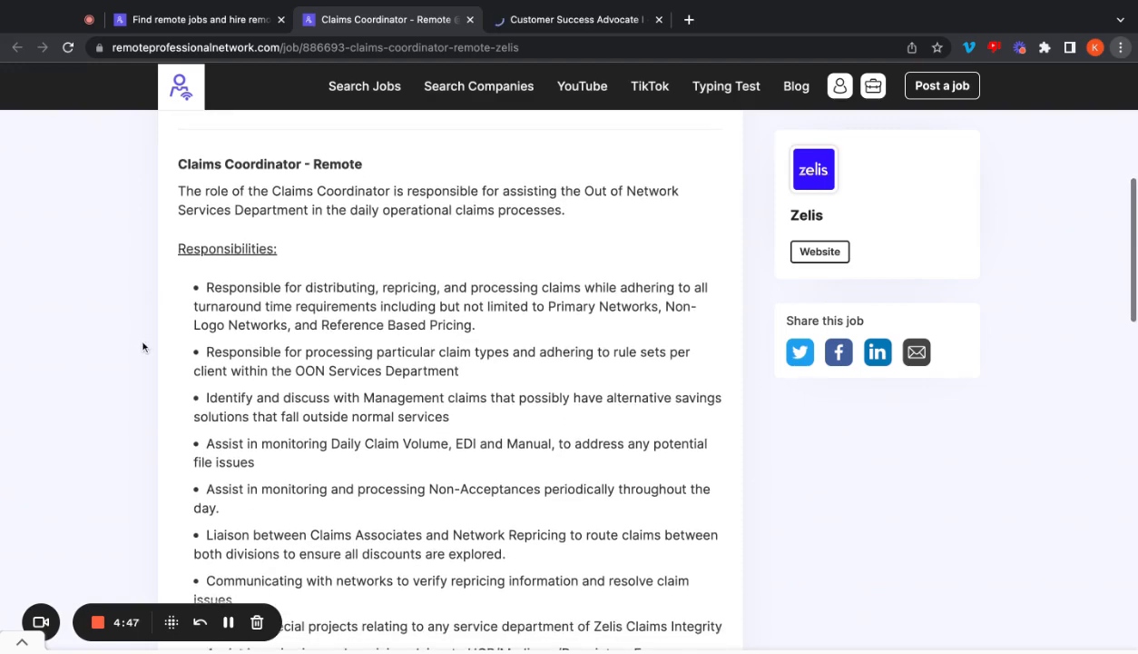
pyautogui.scroll(-3)
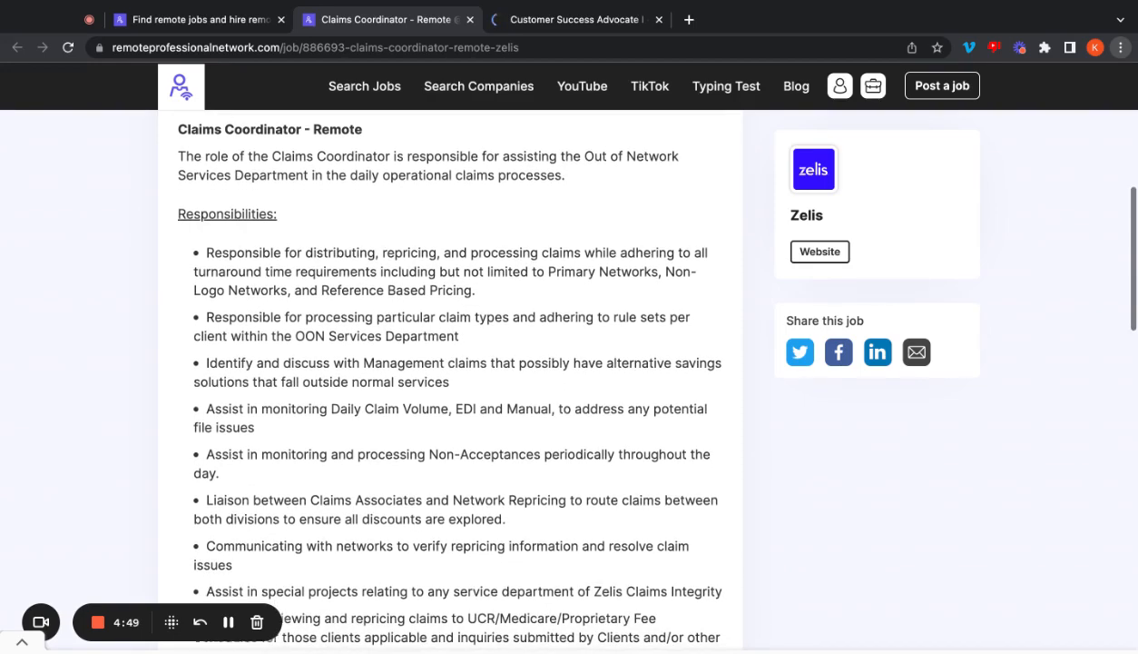
pyautogui.scroll(-3)
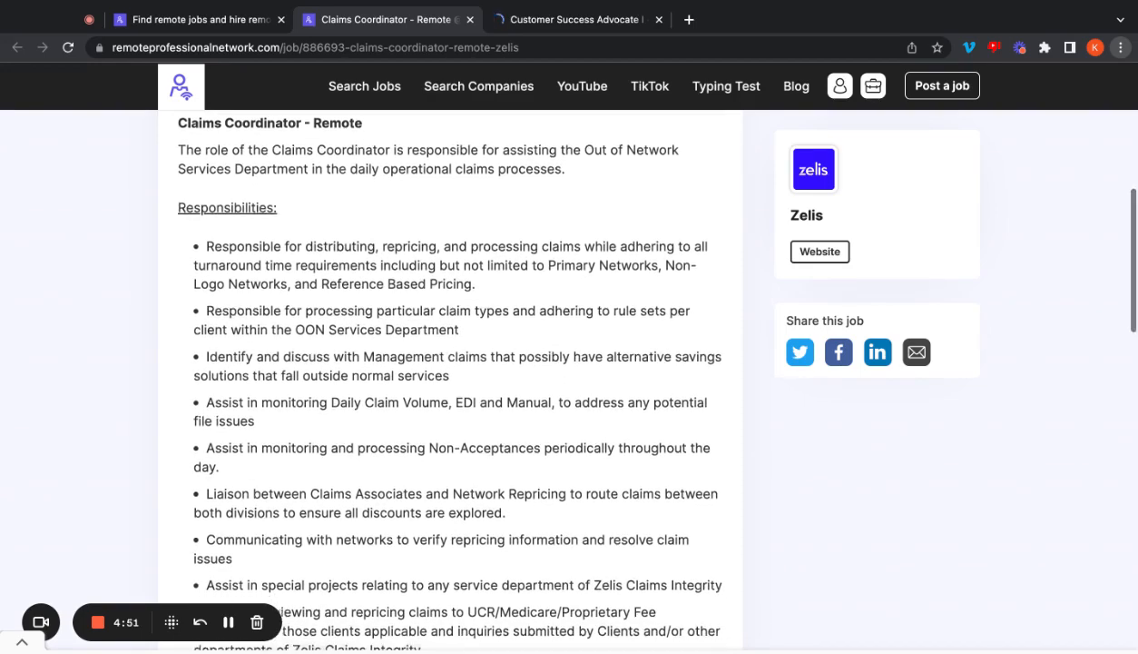
pyautogui.scroll(-3)
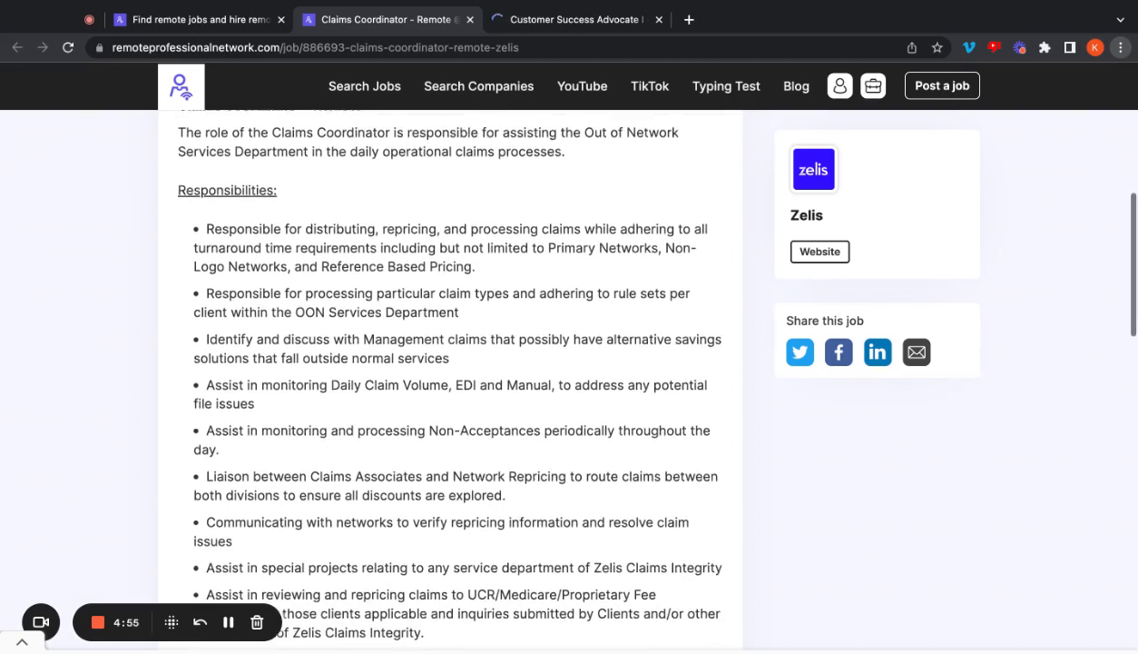
pyautogui.scroll(-3)
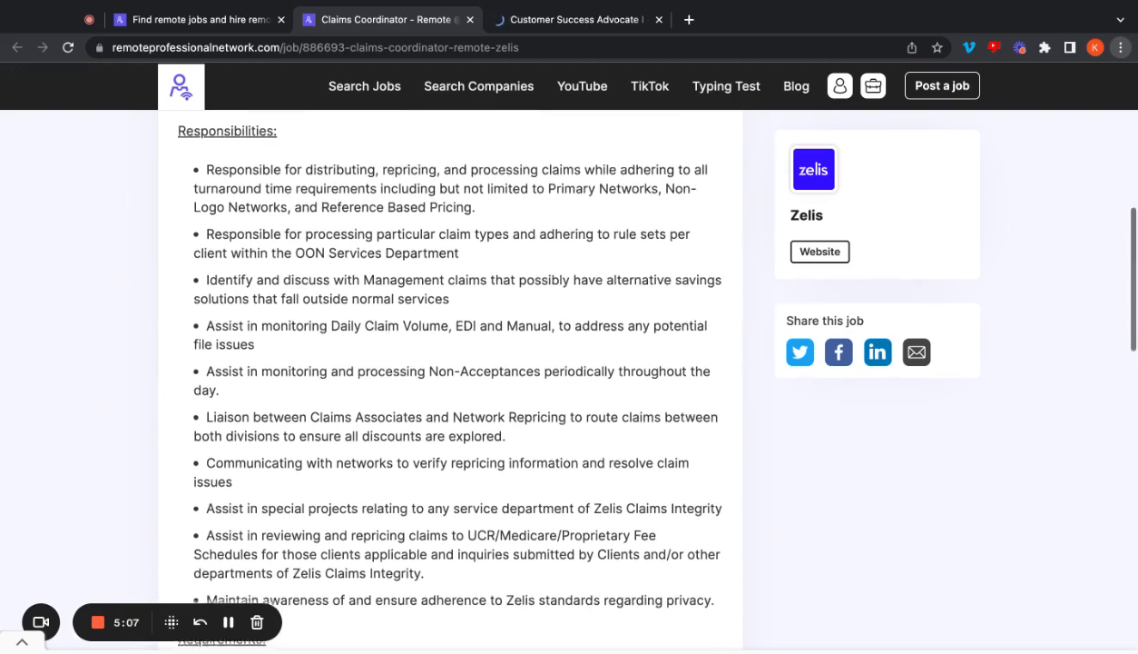
# Step: Continue down through the Zelis posting's Requirements and company description
pyautogui.scroll(-3)
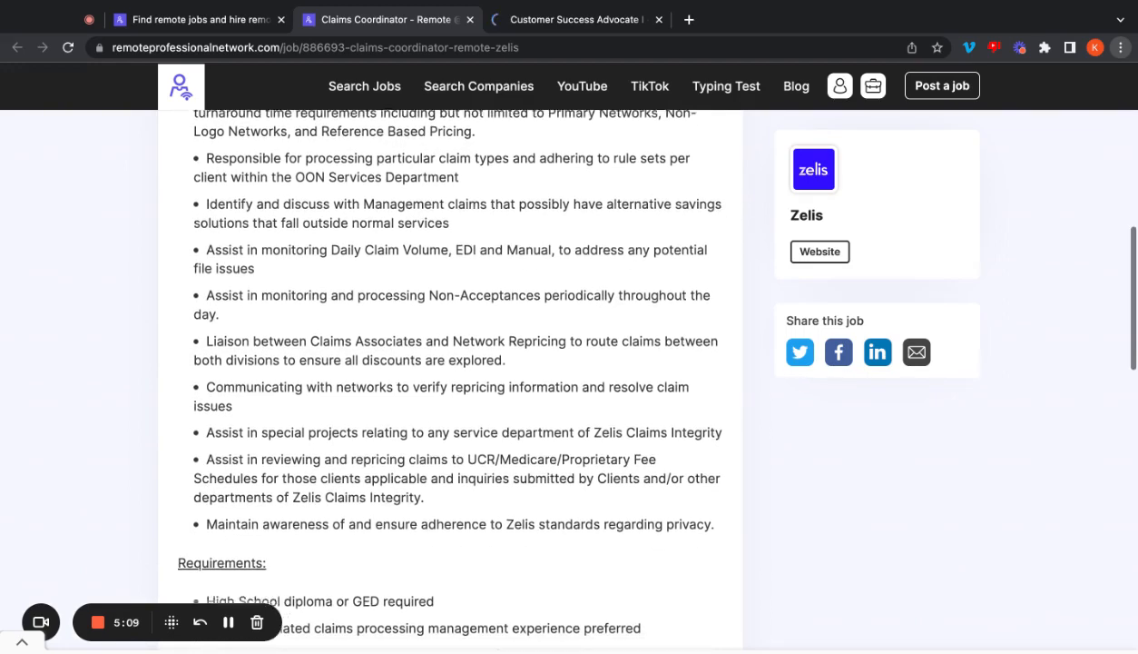
pyautogui.scroll(-3)
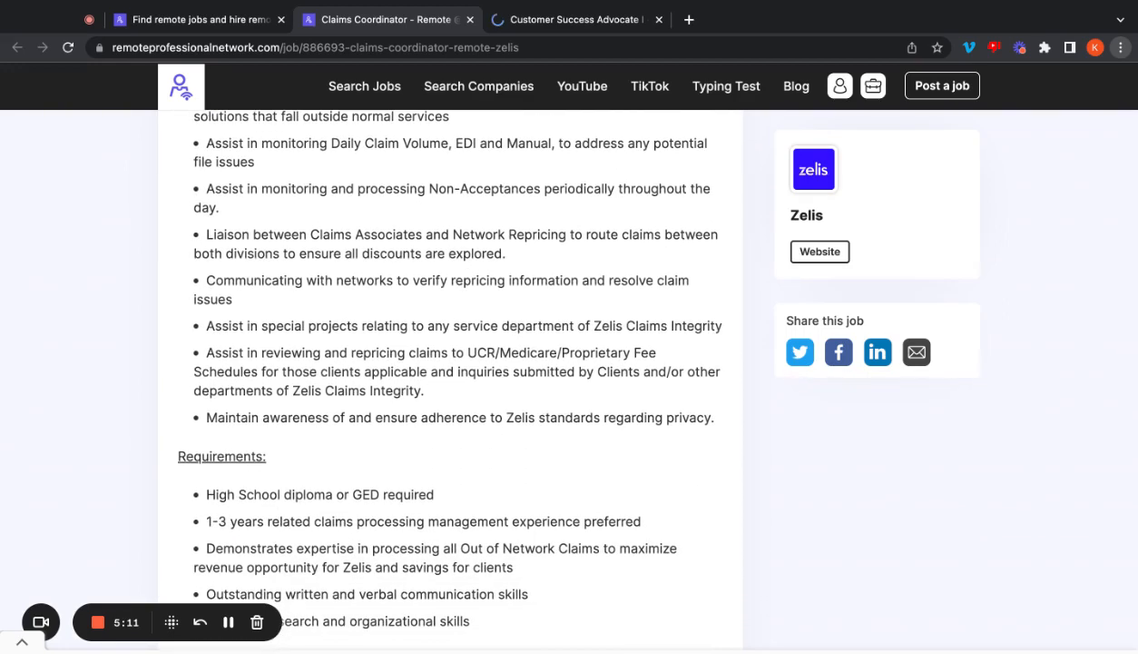
pyautogui.scroll(-3)
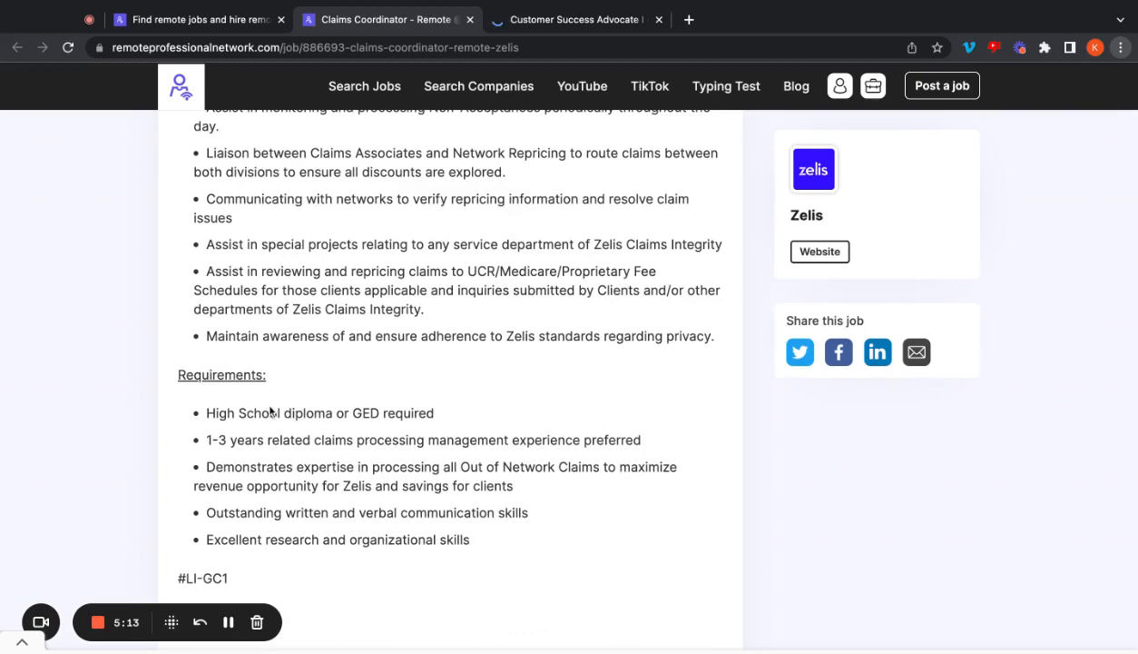
pyautogui.moveTo(101, 375)
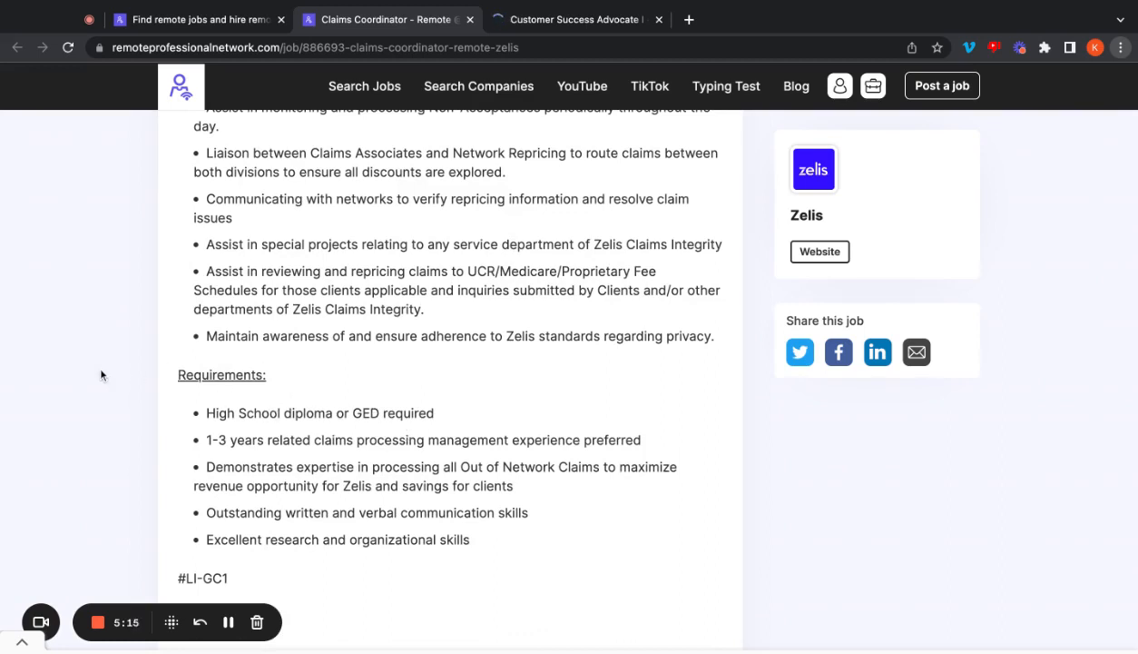
pyautogui.moveTo(240, 446)
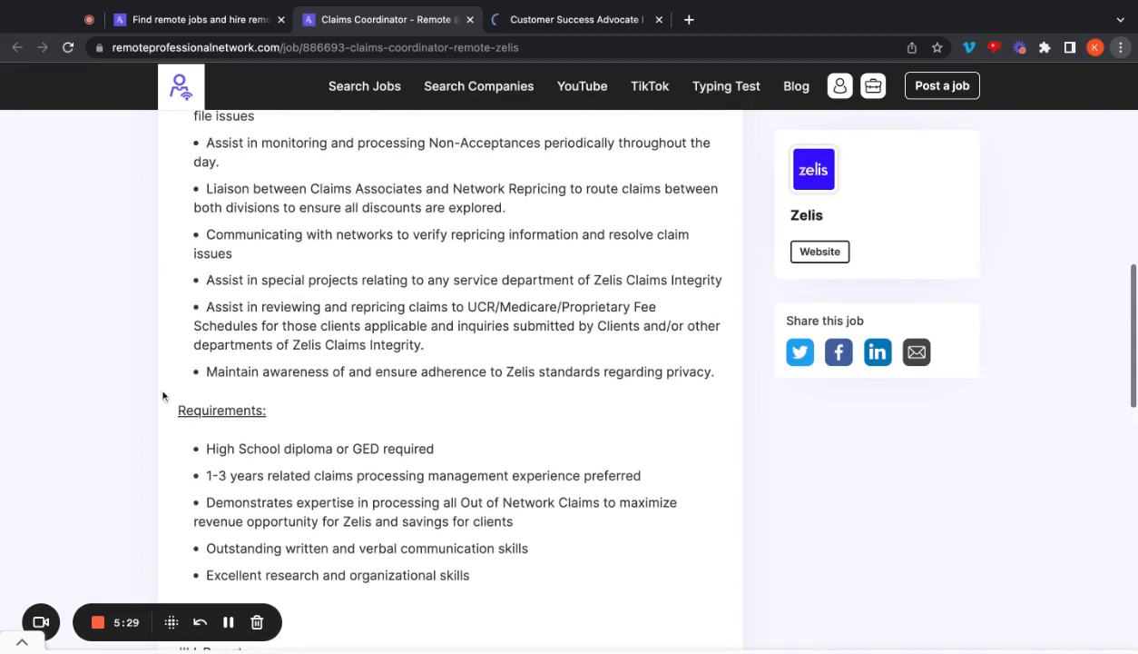
pyautogui.scroll(-3)
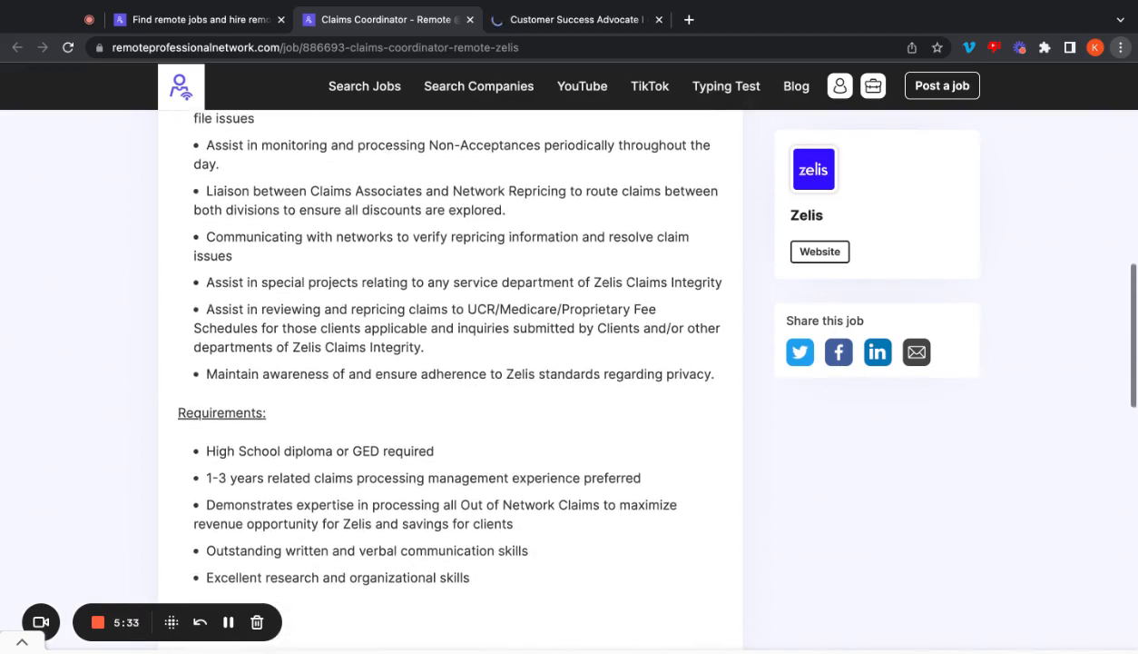
pyautogui.scroll(-3)
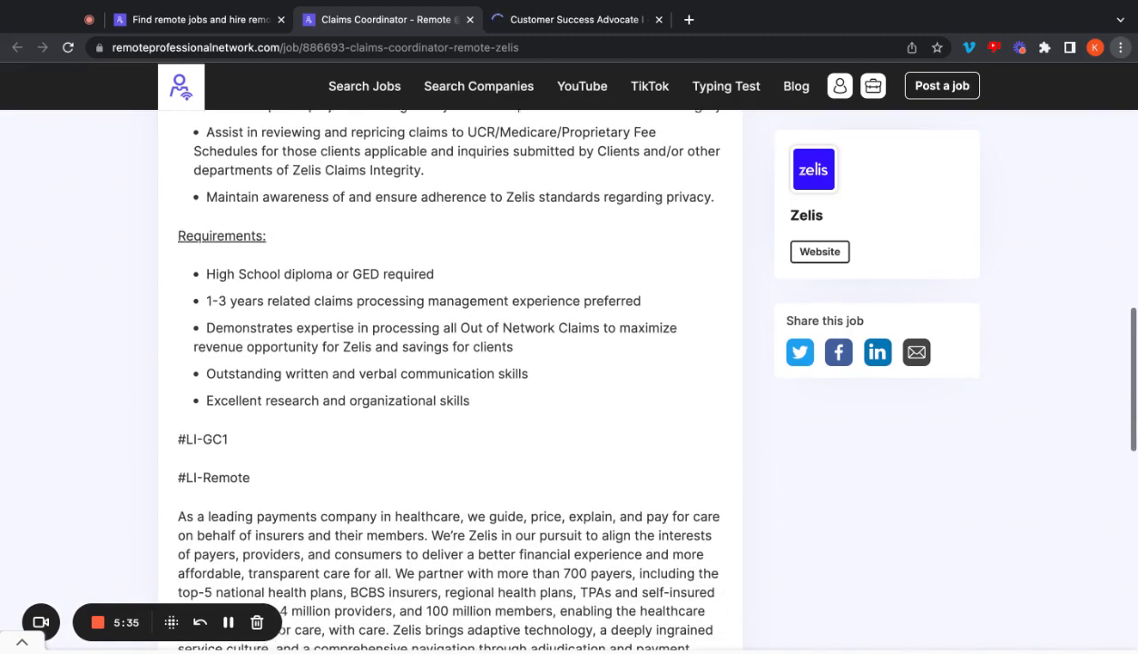
pyautogui.scroll(-3)
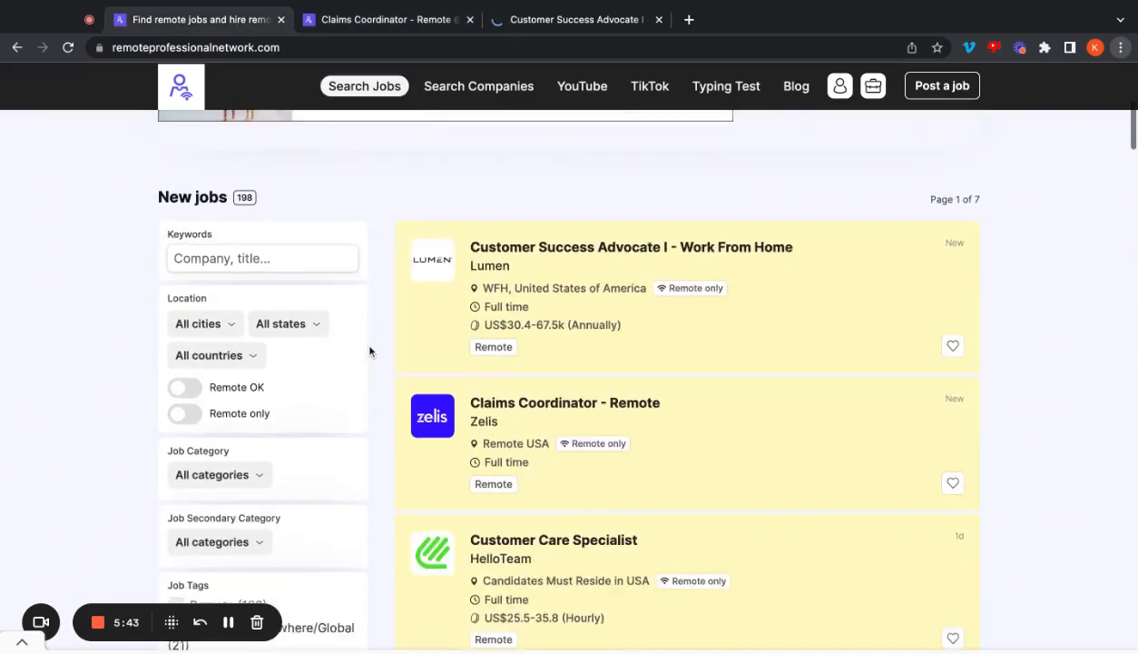
pyautogui.scroll(-3)
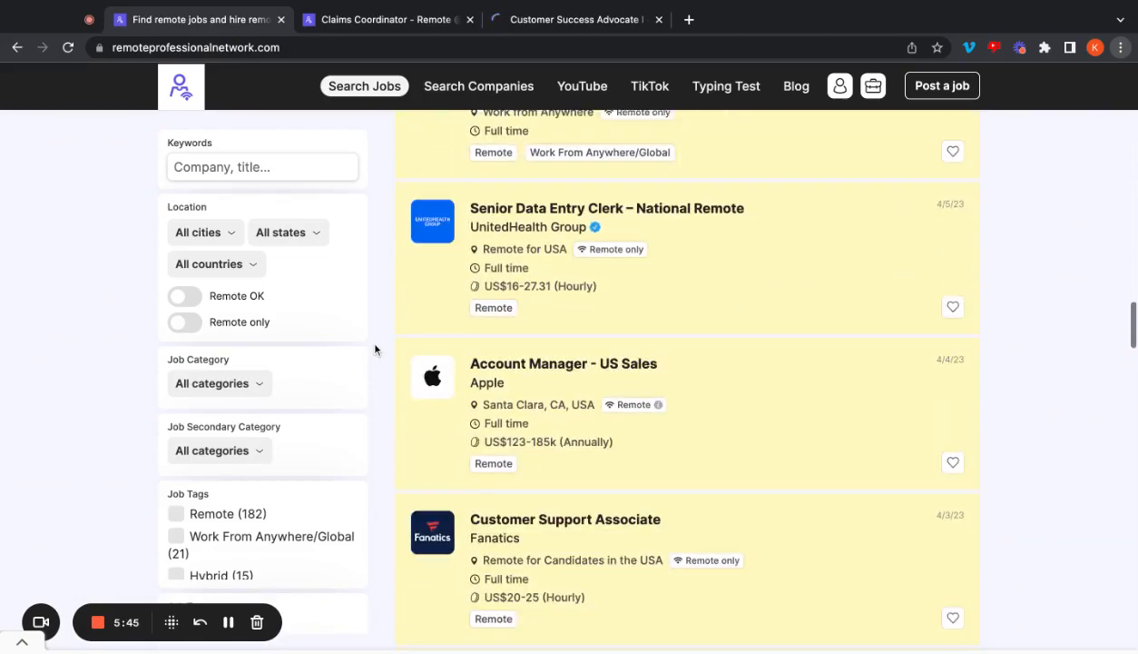
pyautogui.scroll(-3)
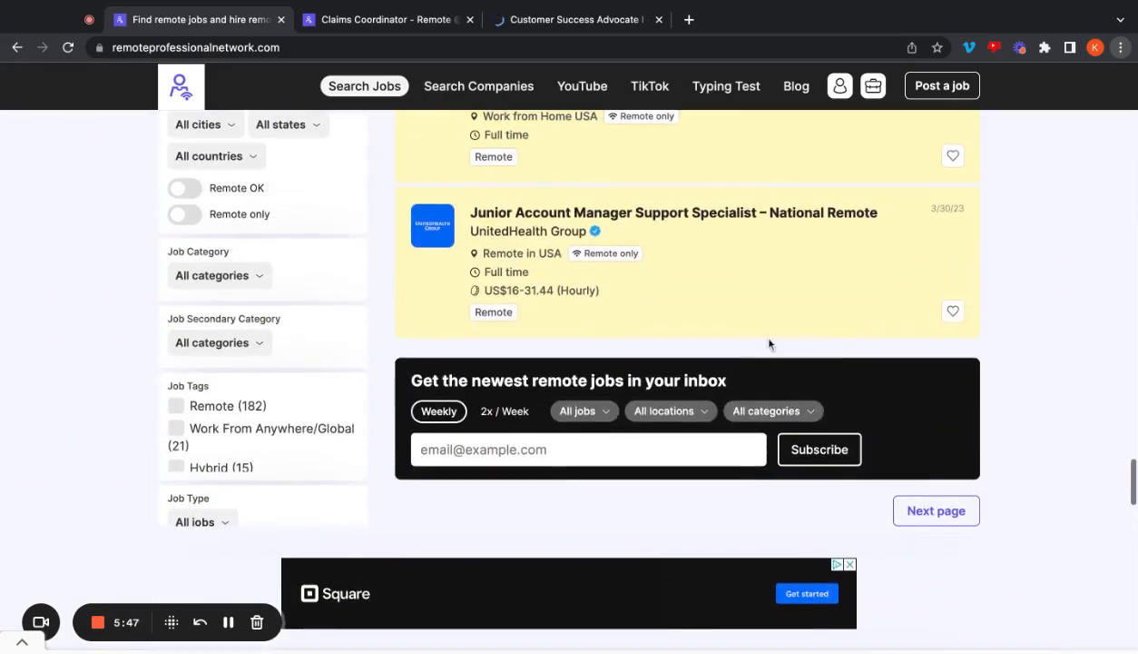
pyautogui.click(936, 510)
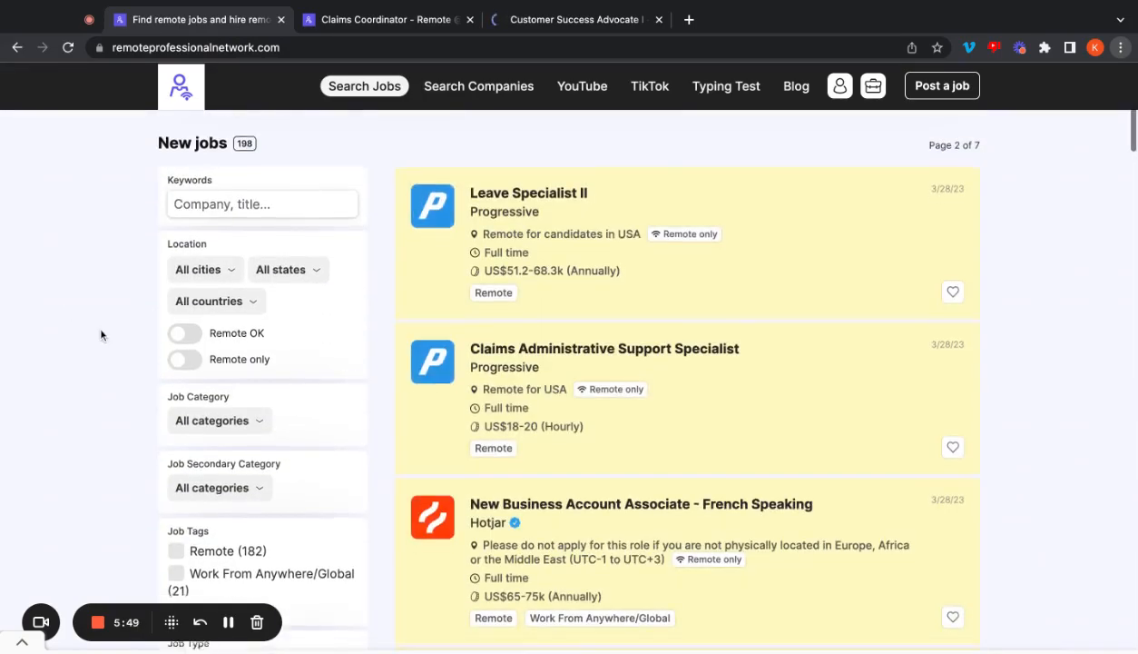
pyautogui.scroll(-3)
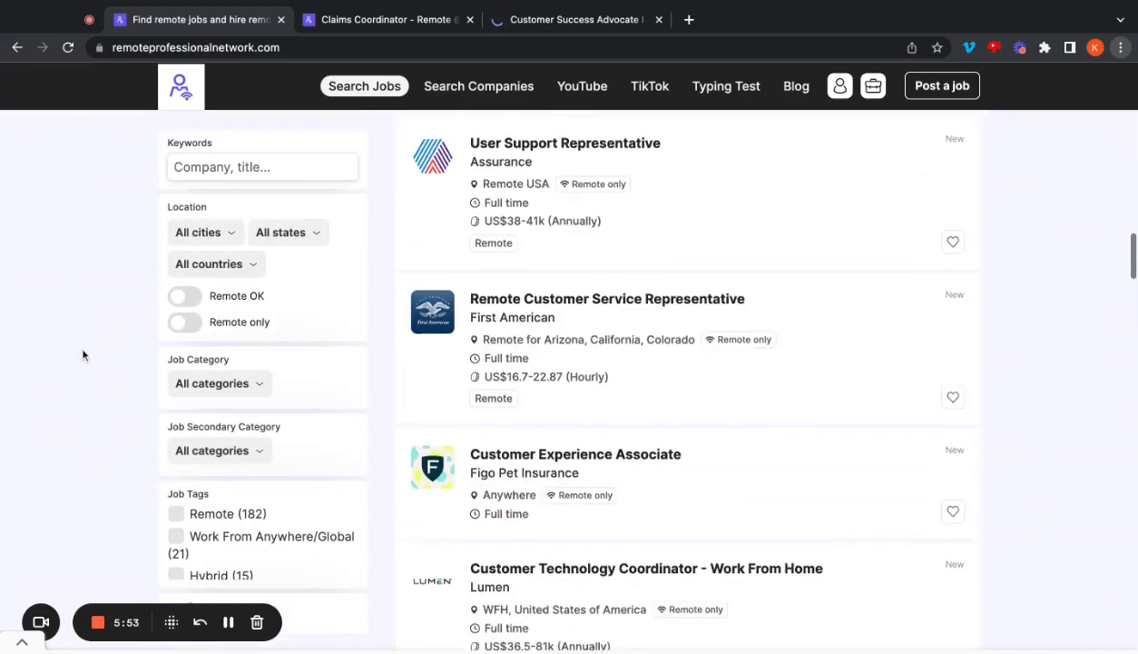
pyautogui.scroll(-3)
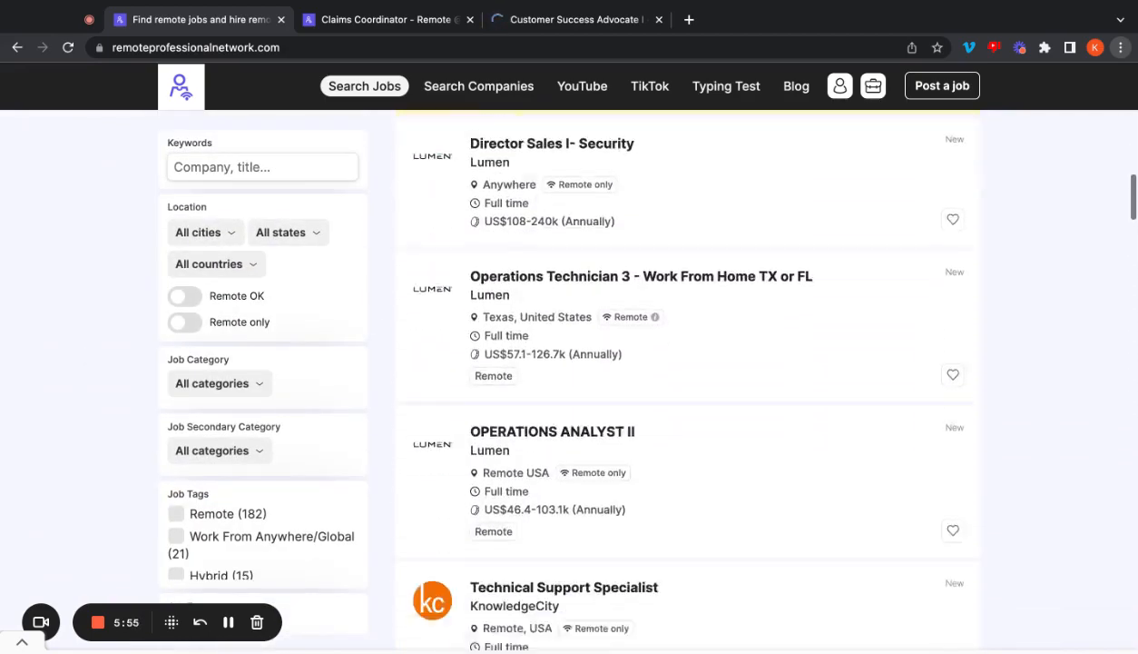
pyautogui.scroll(-3)
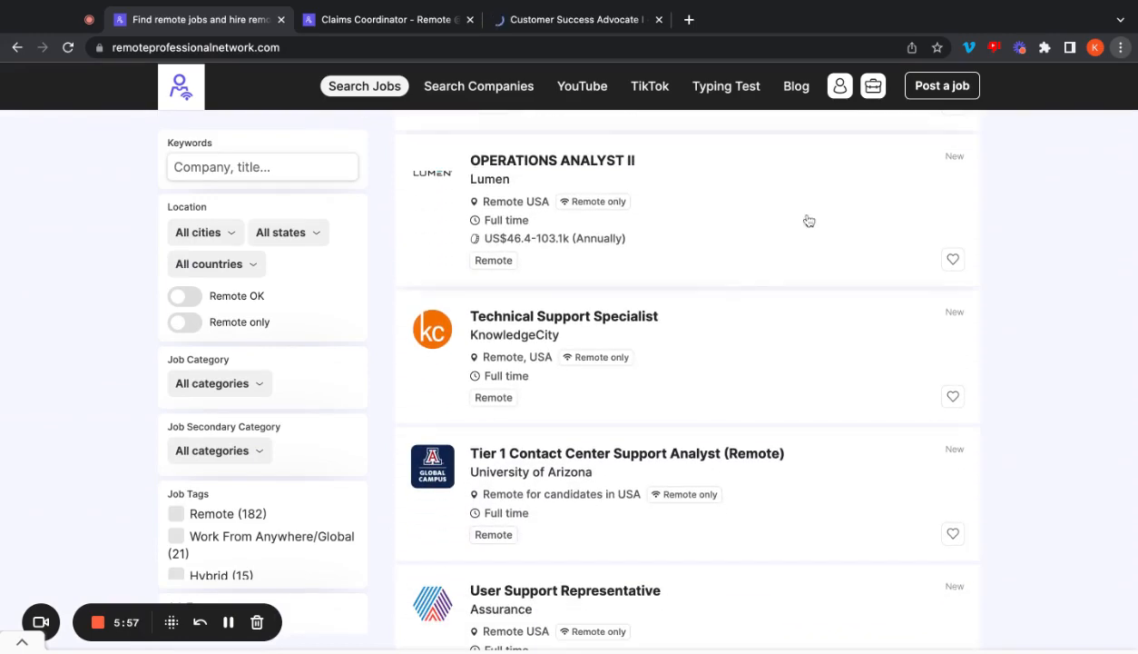
# Step: Open Lumen's Operations Analyst II posting and scroll past the company overview to The Role
pyautogui.click(553, 161)
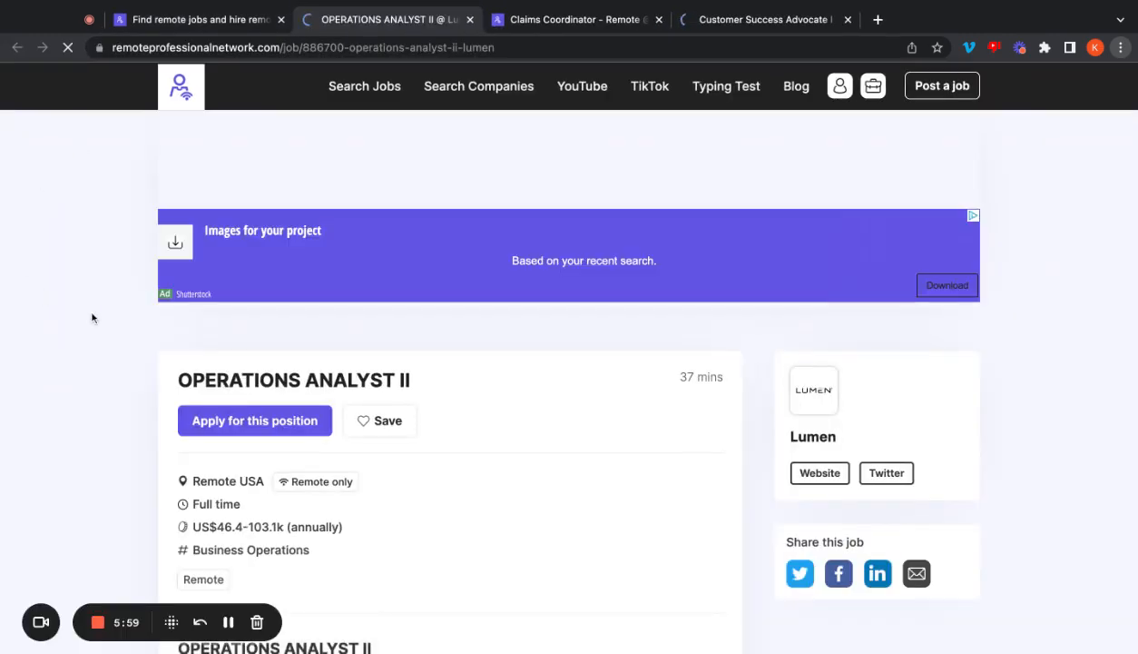
pyautogui.scroll(-3)
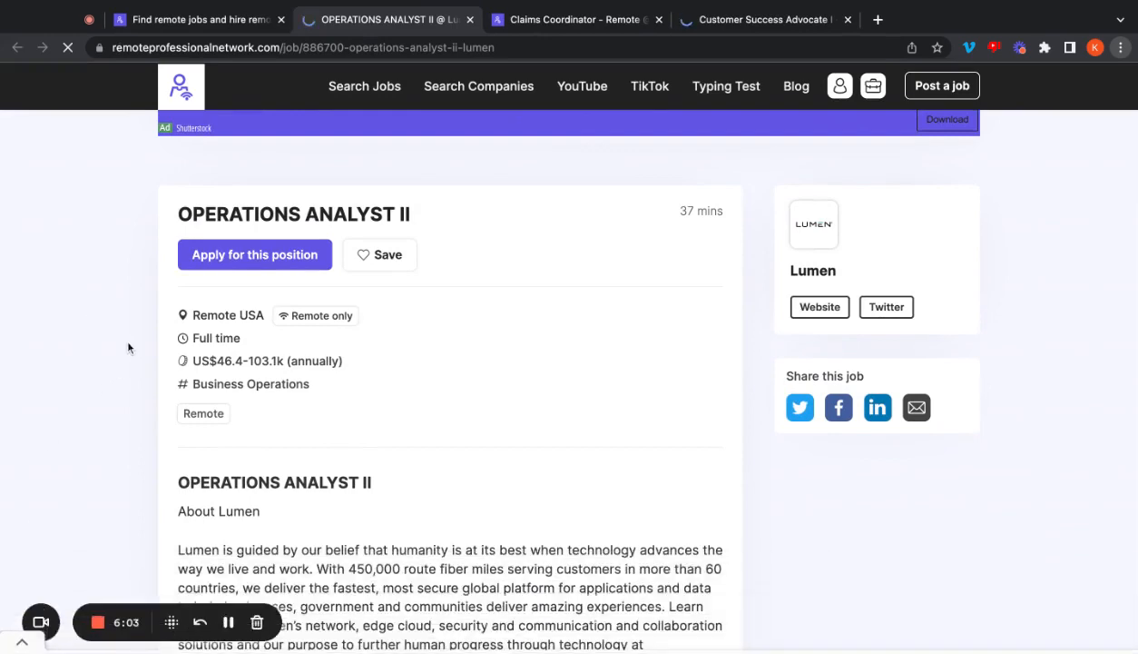
pyautogui.scroll(-3)
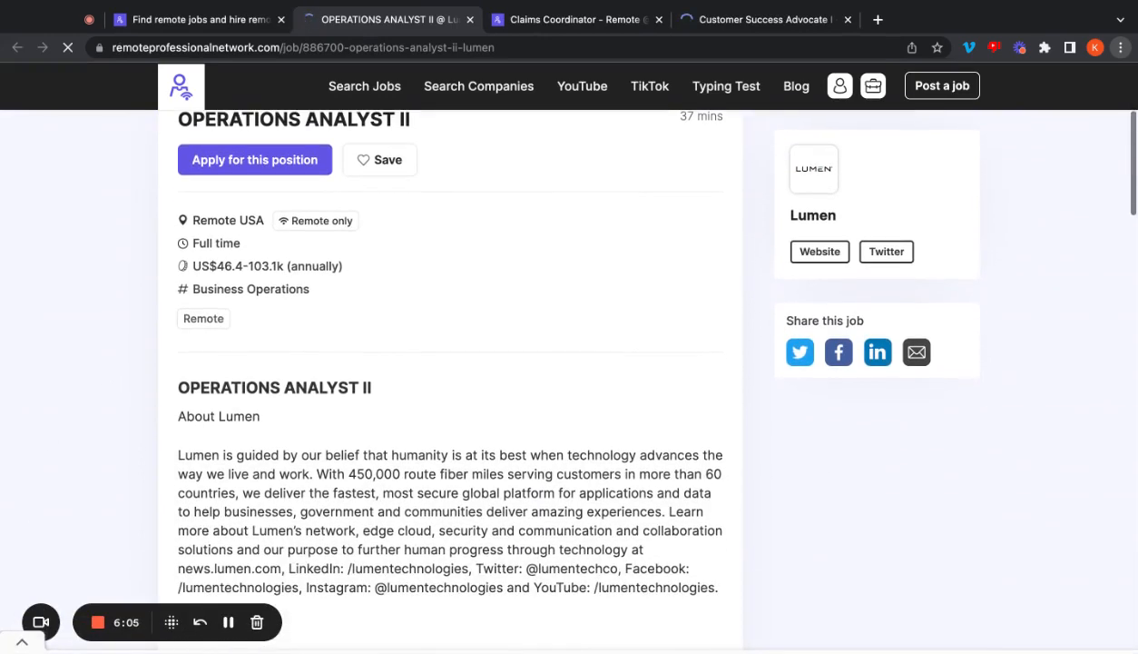
pyautogui.scroll(-3)
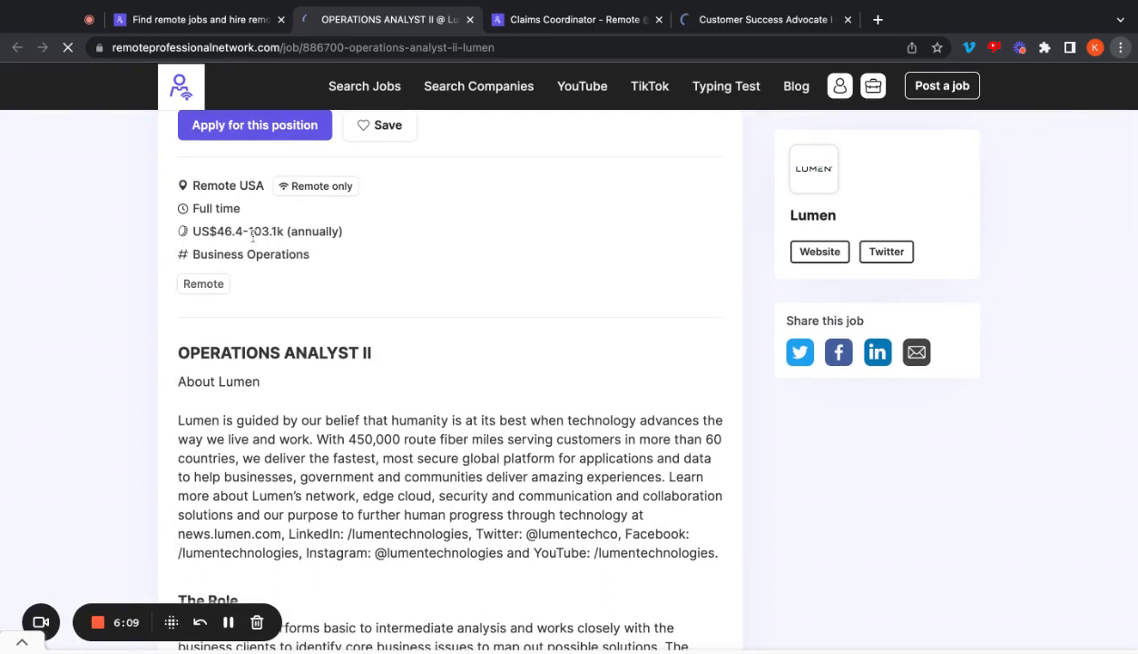
pyautogui.scroll(-3)
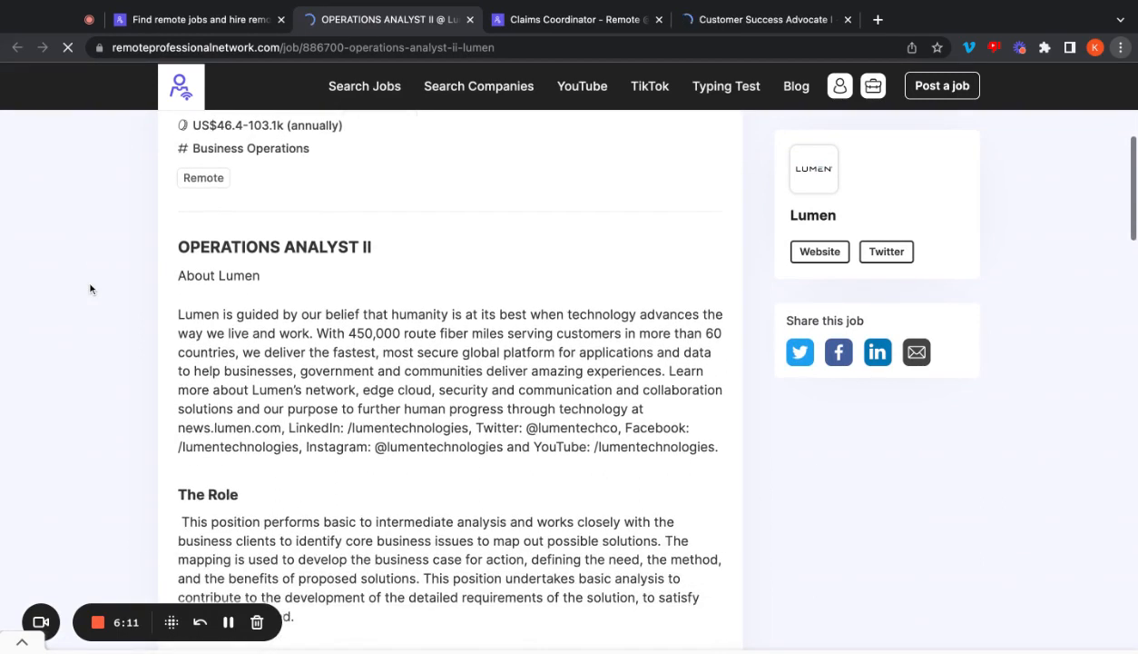
pyautogui.scroll(-3)
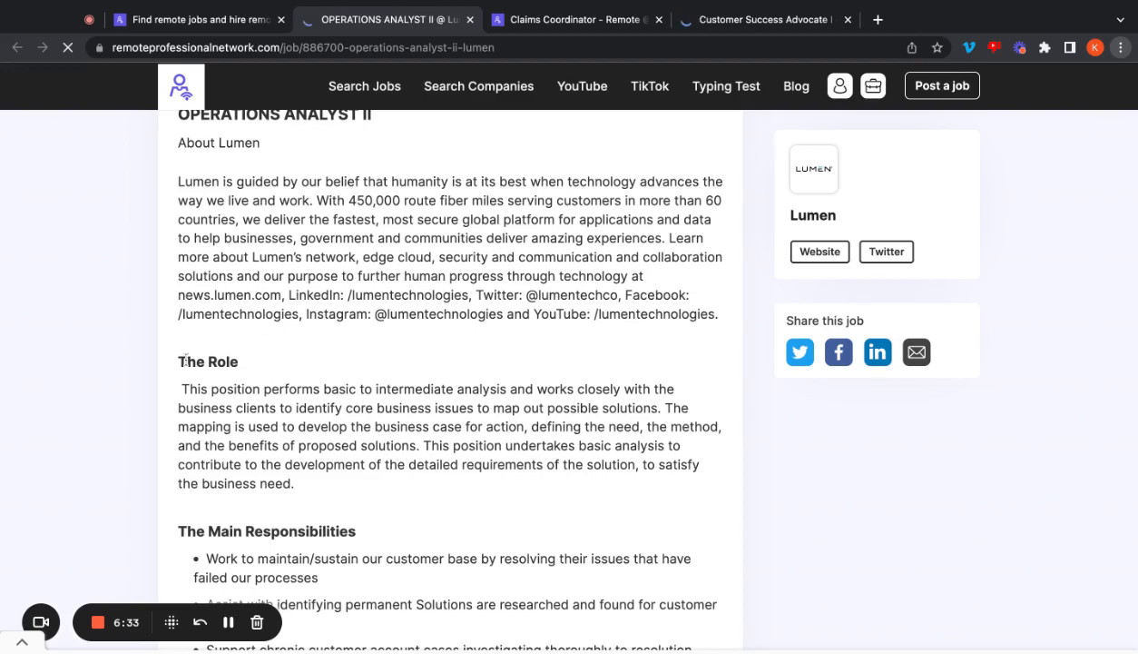
pyautogui.moveTo(133, 370)
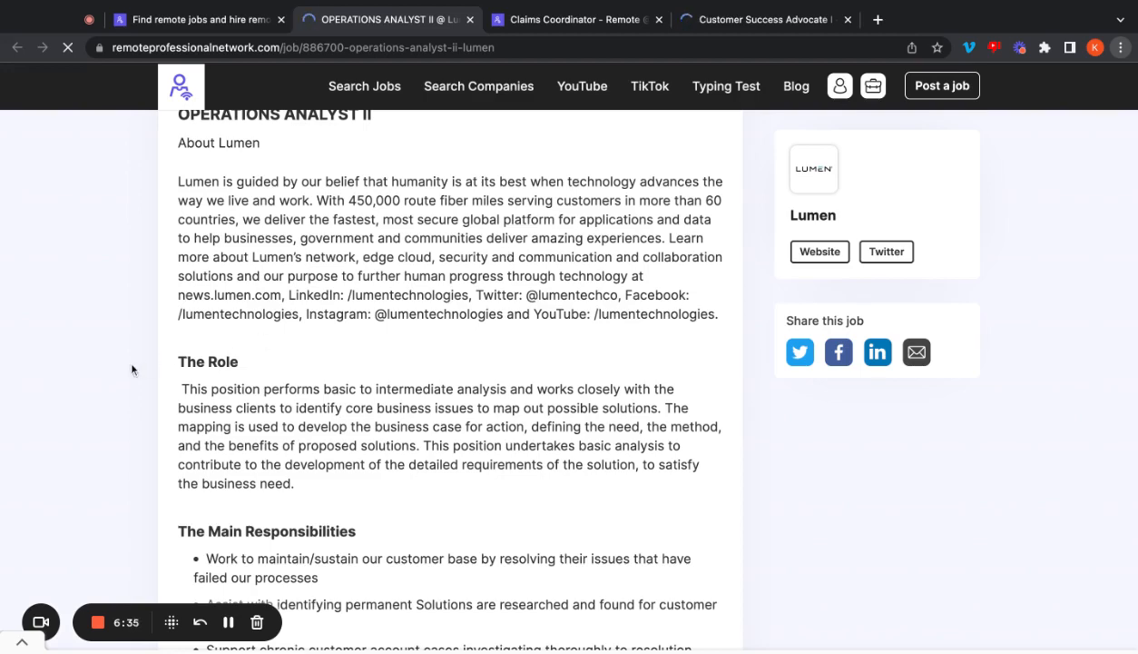
pyautogui.scroll(-3)
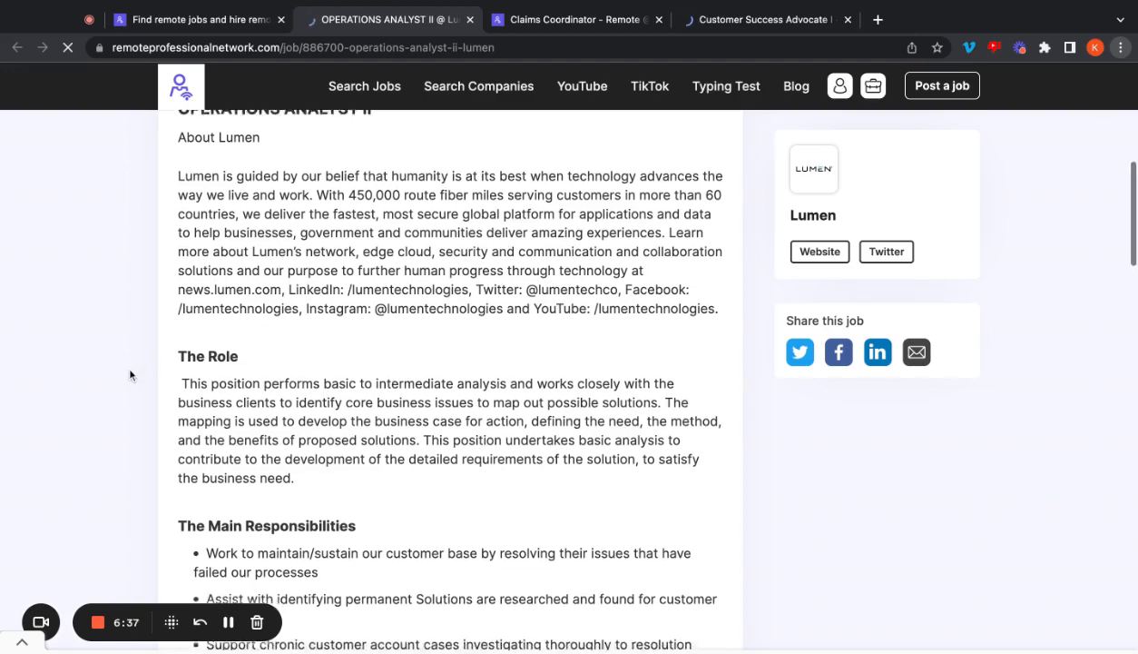
pyautogui.scroll(-3)
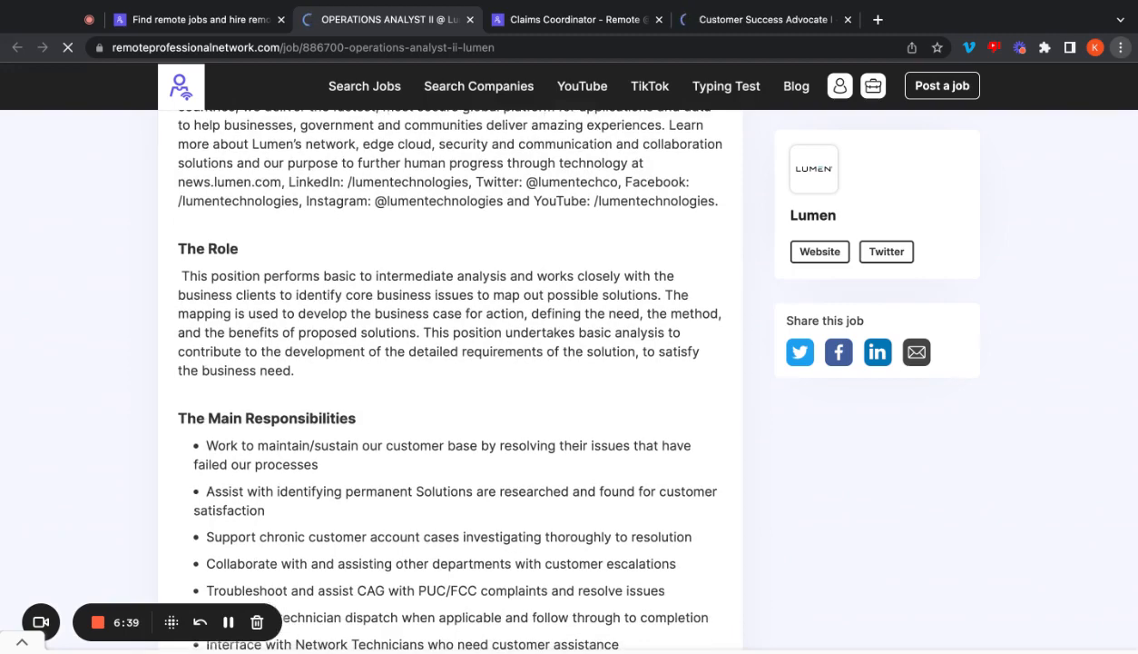
pyautogui.scroll(-3)
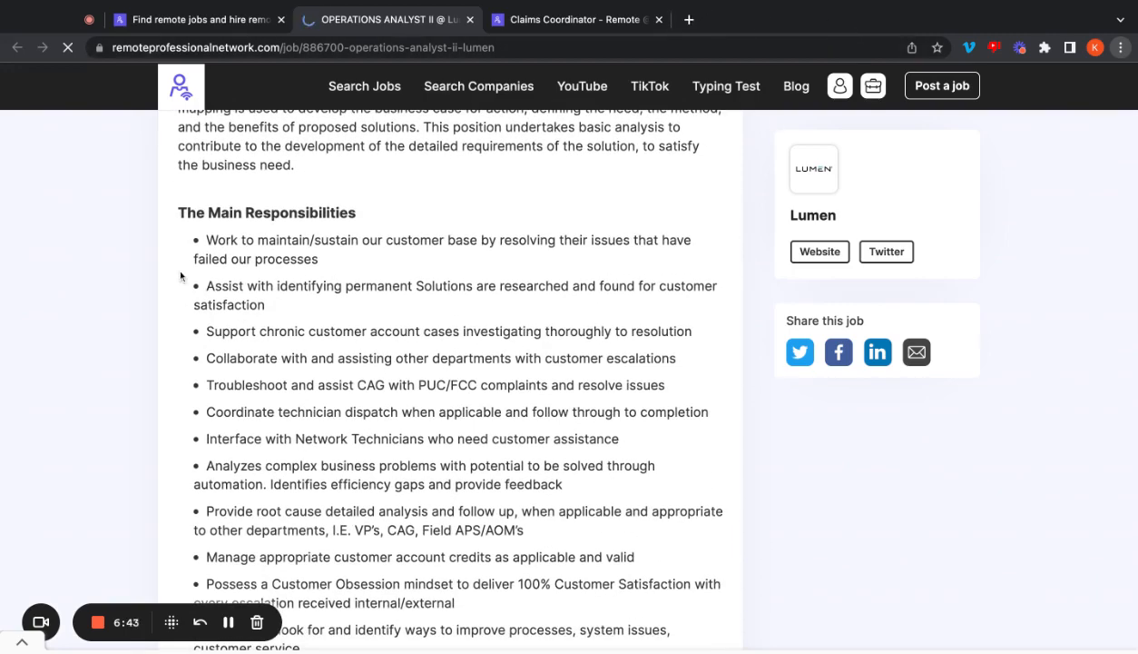
pyautogui.moveTo(123, 319)
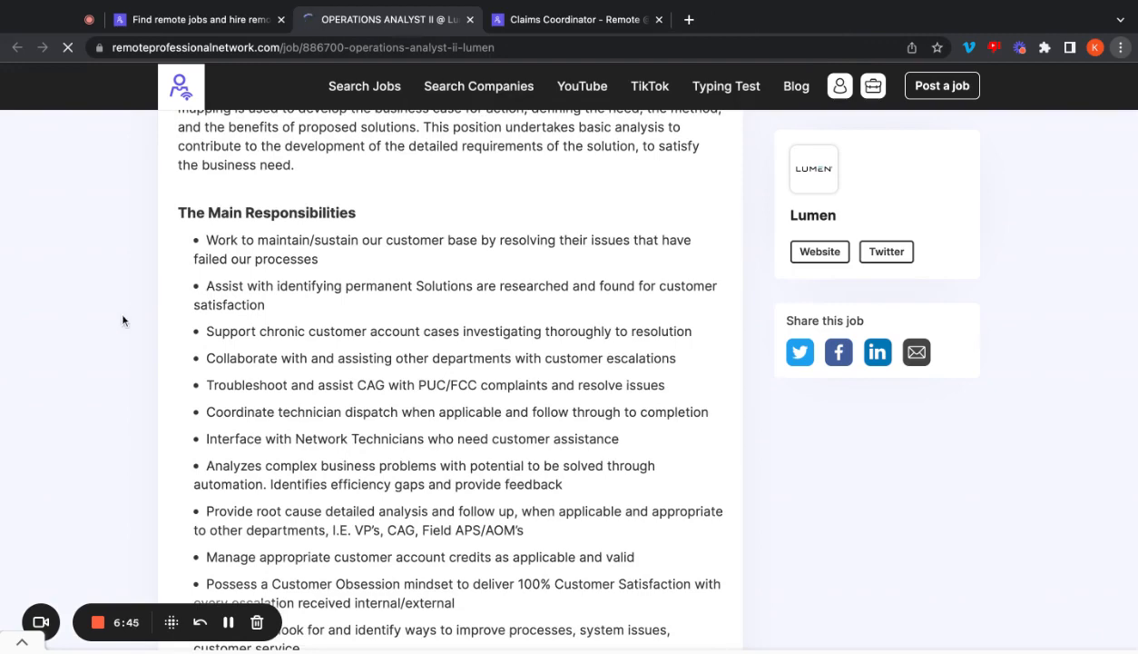
pyautogui.scroll(-3)
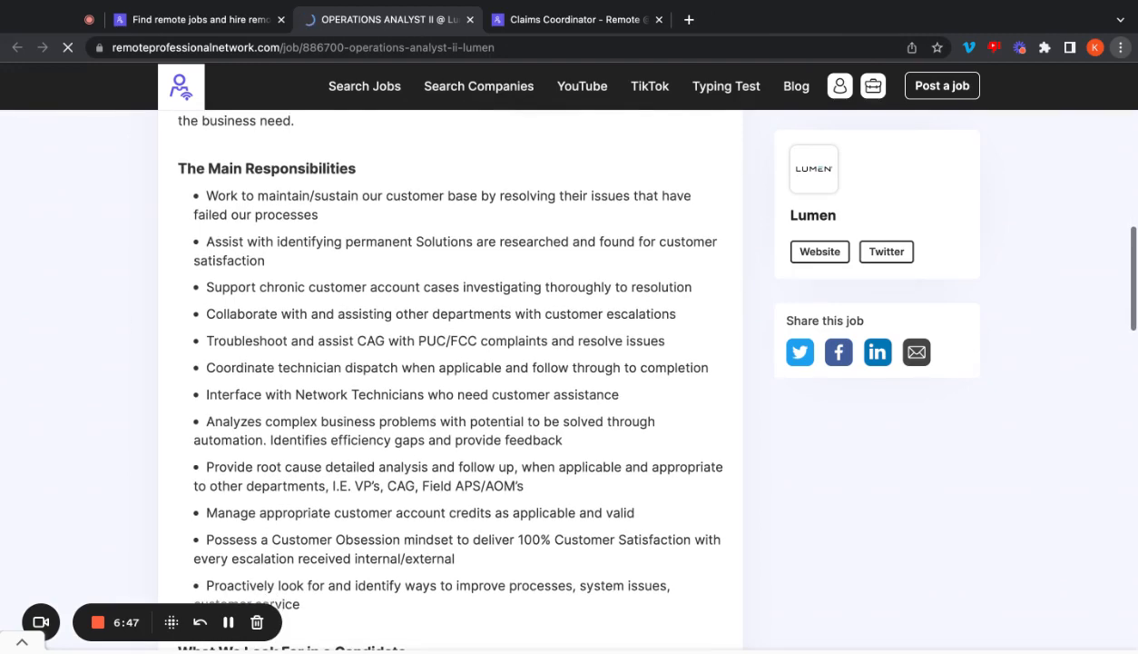
pyautogui.scroll(-3)
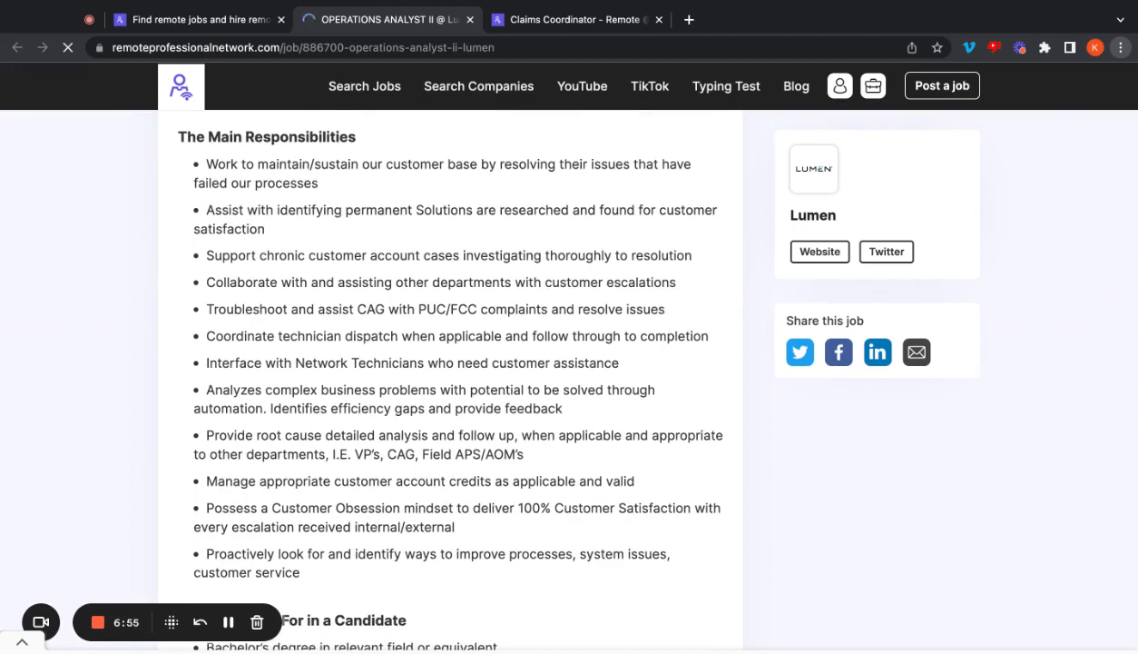
pyautogui.scroll(-3)
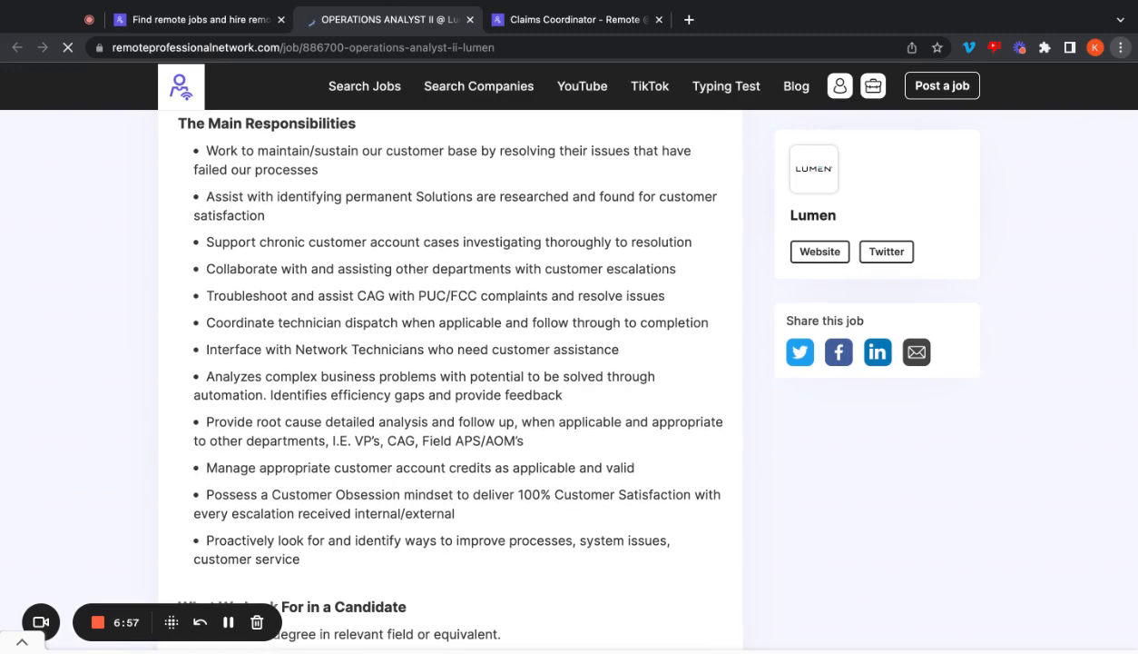
pyautogui.scroll(-3)
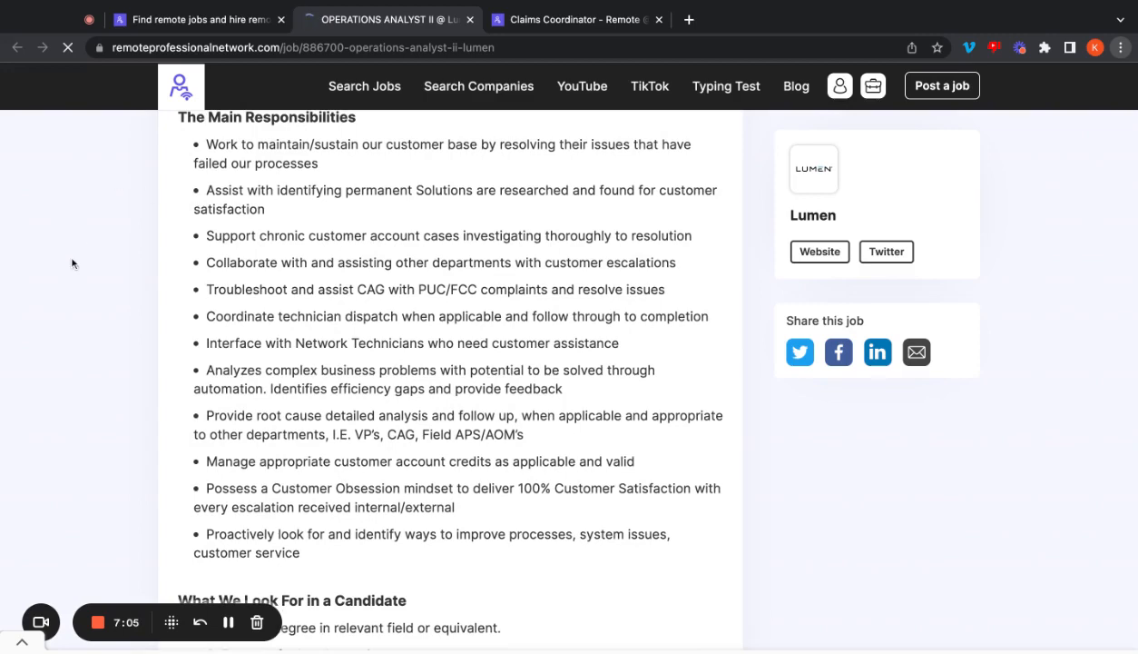
pyautogui.scroll(-3)
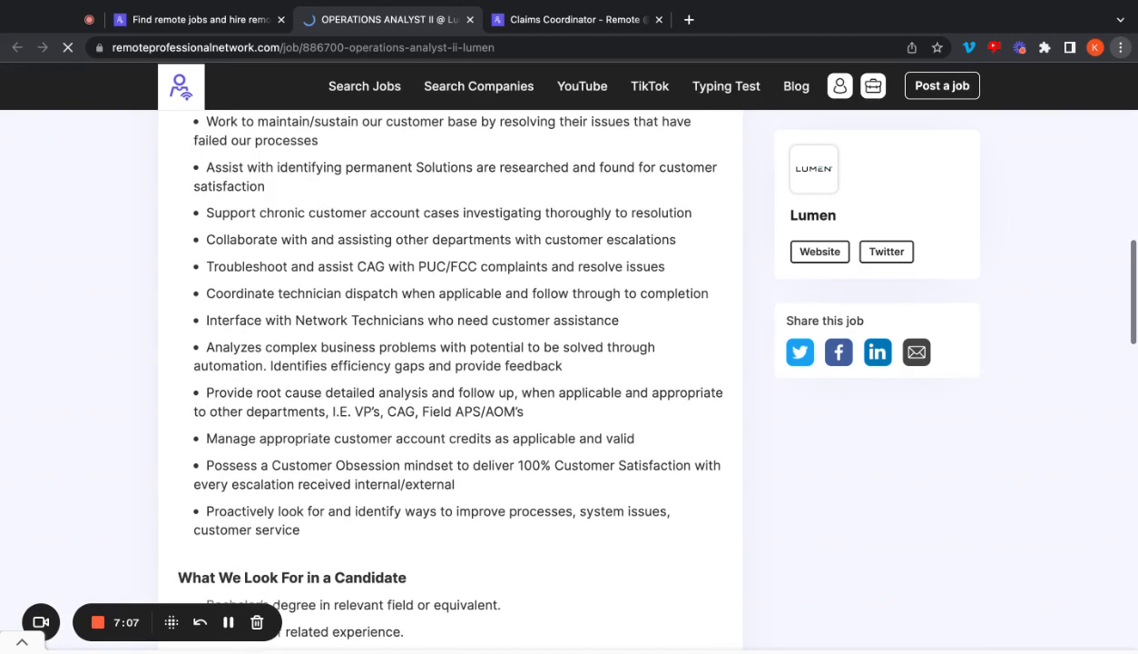
pyautogui.scroll(-3)
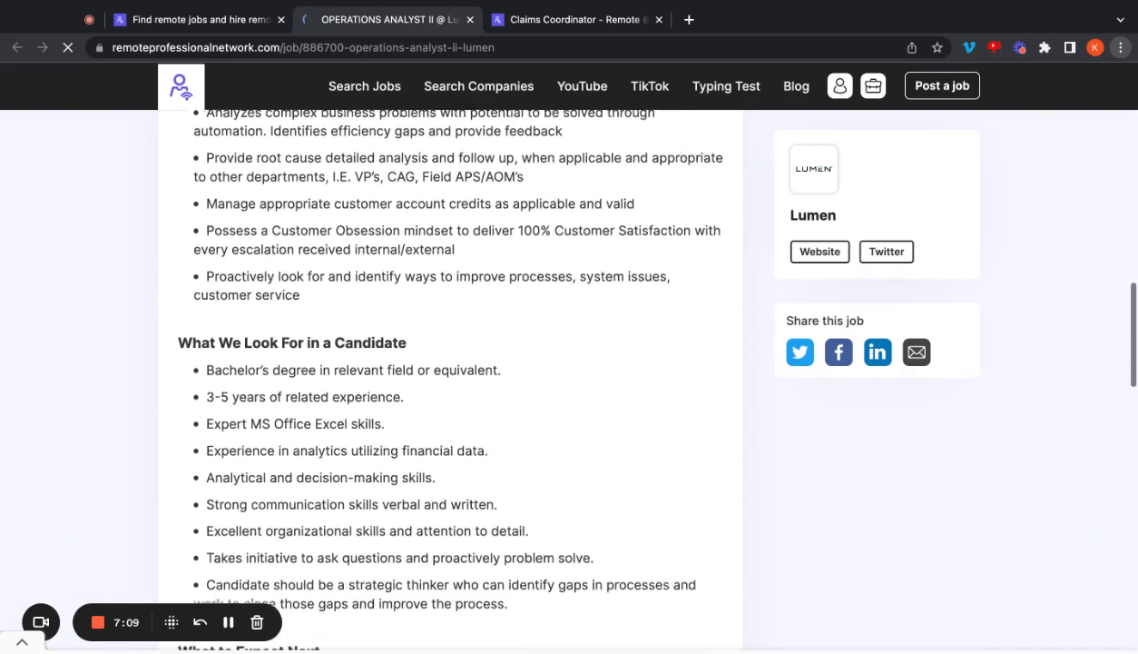
pyautogui.scroll(-3)
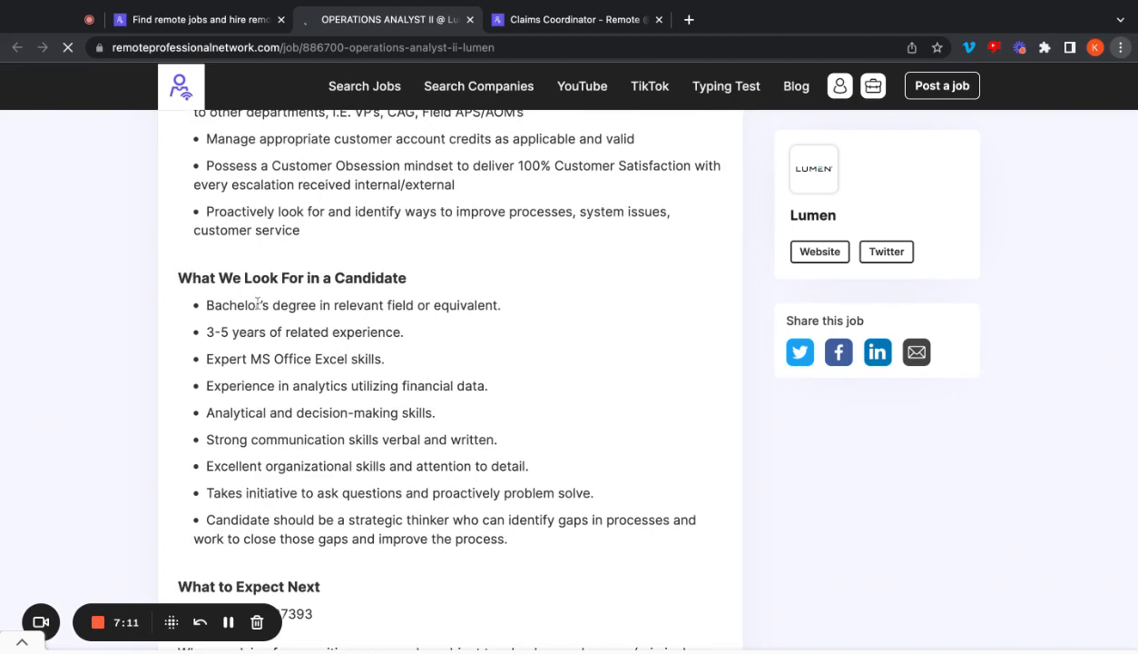
pyautogui.moveTo(151, 343)
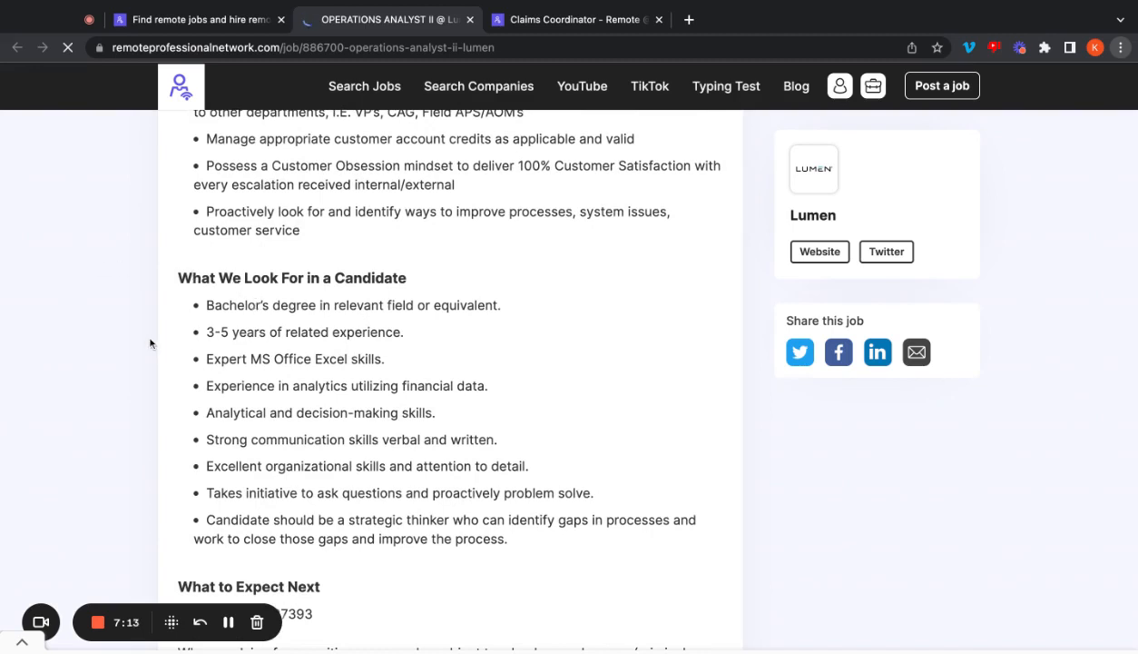
pyautogui.moveTo(140, 363)
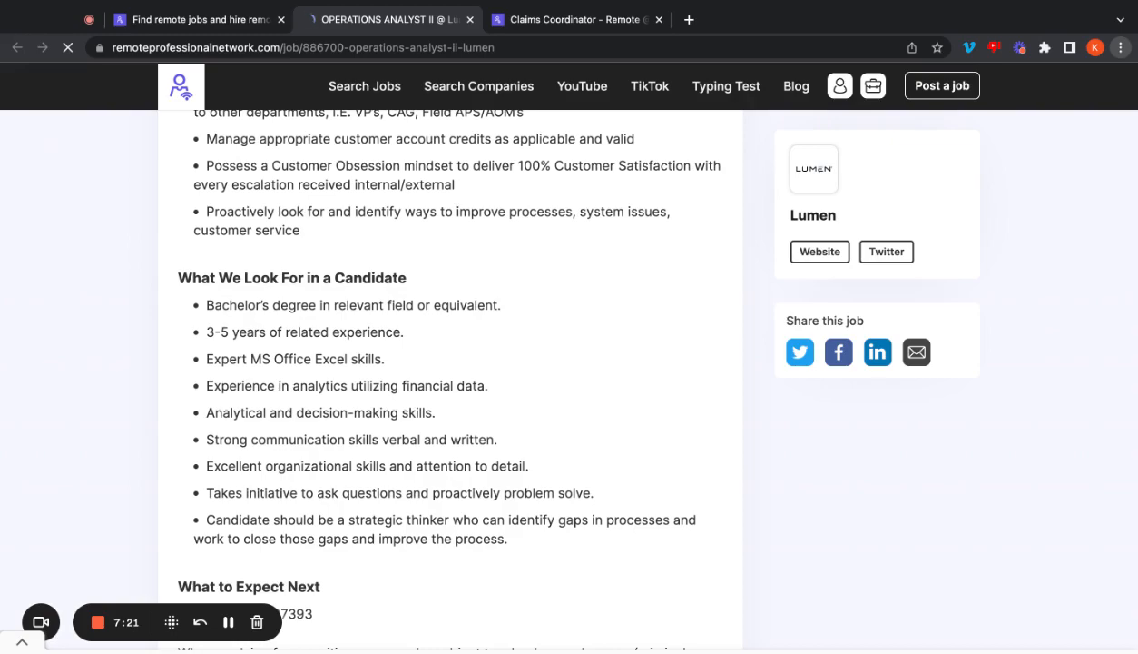
pyautogui.scroll(-3)
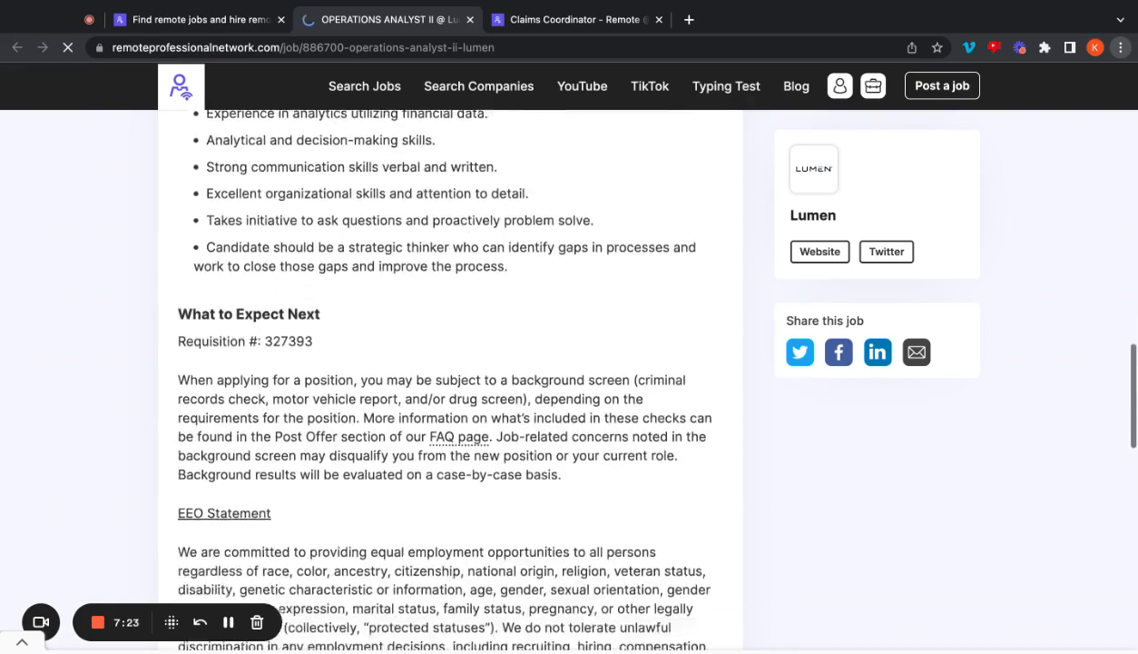
pyautogui.scroll(-3)
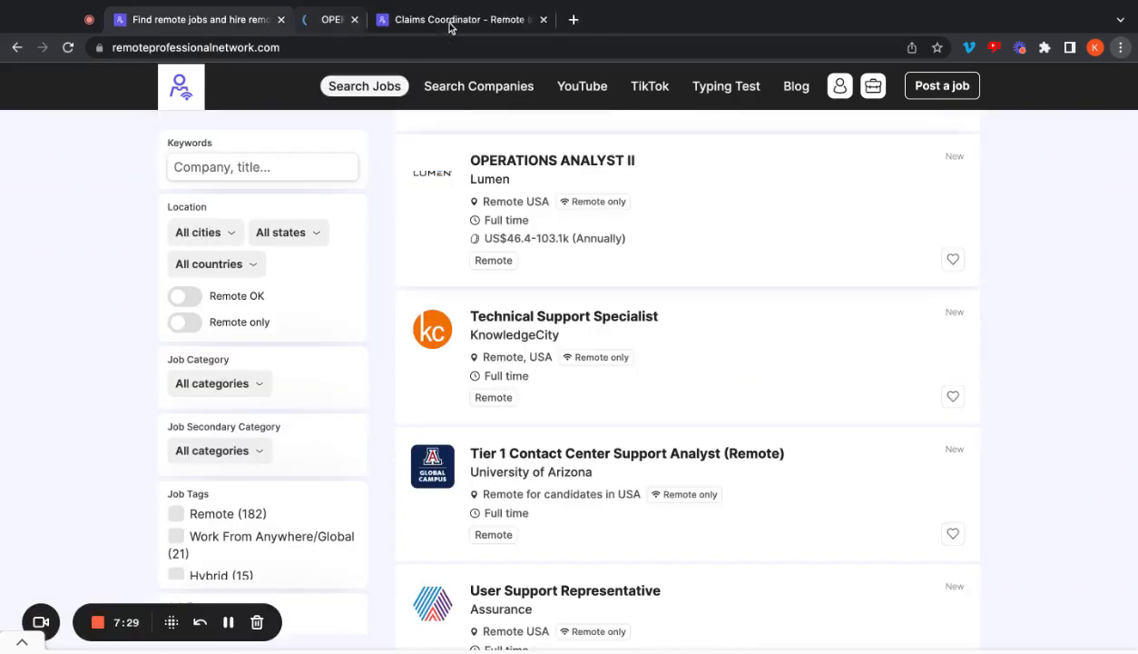
pyautogui.moveTo(515, 334)
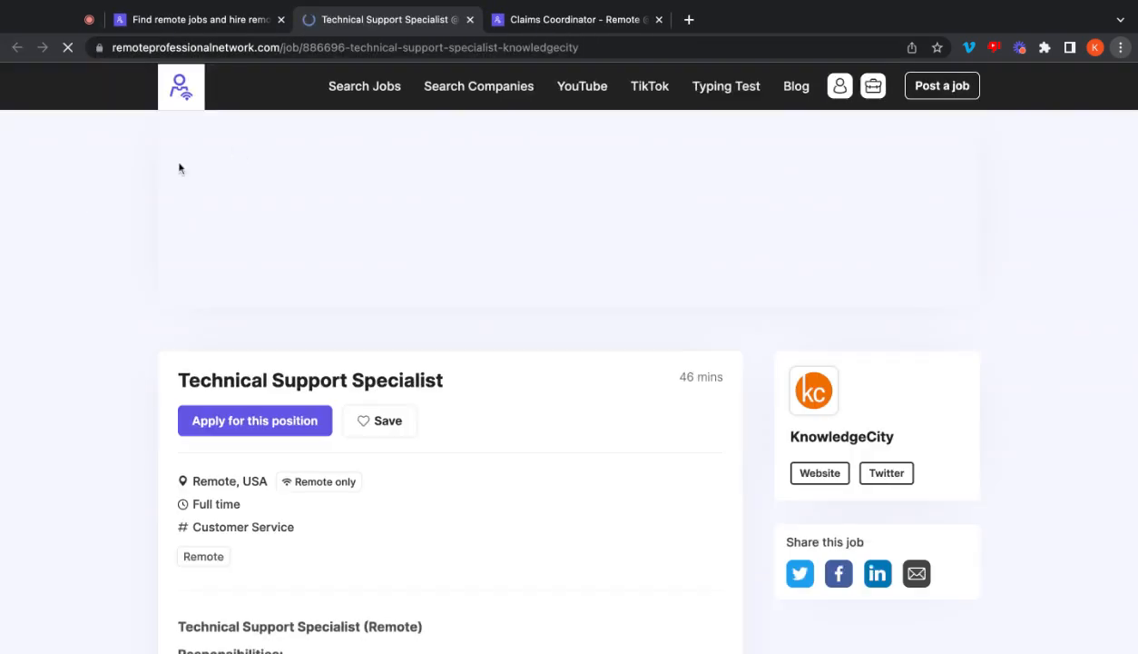
# Step: Scroll KnowledgeCity's Technical Support Specialist posting down to its Responsibilities section
pyautogui.scroll(-3)
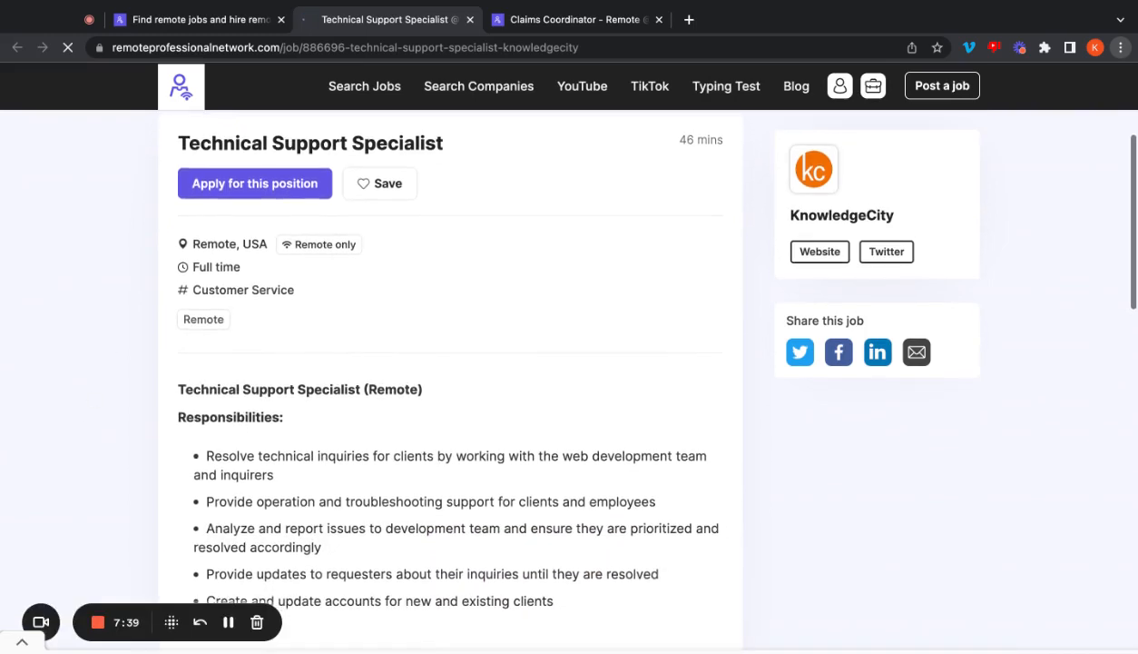
pyautogui.scroll(-3)
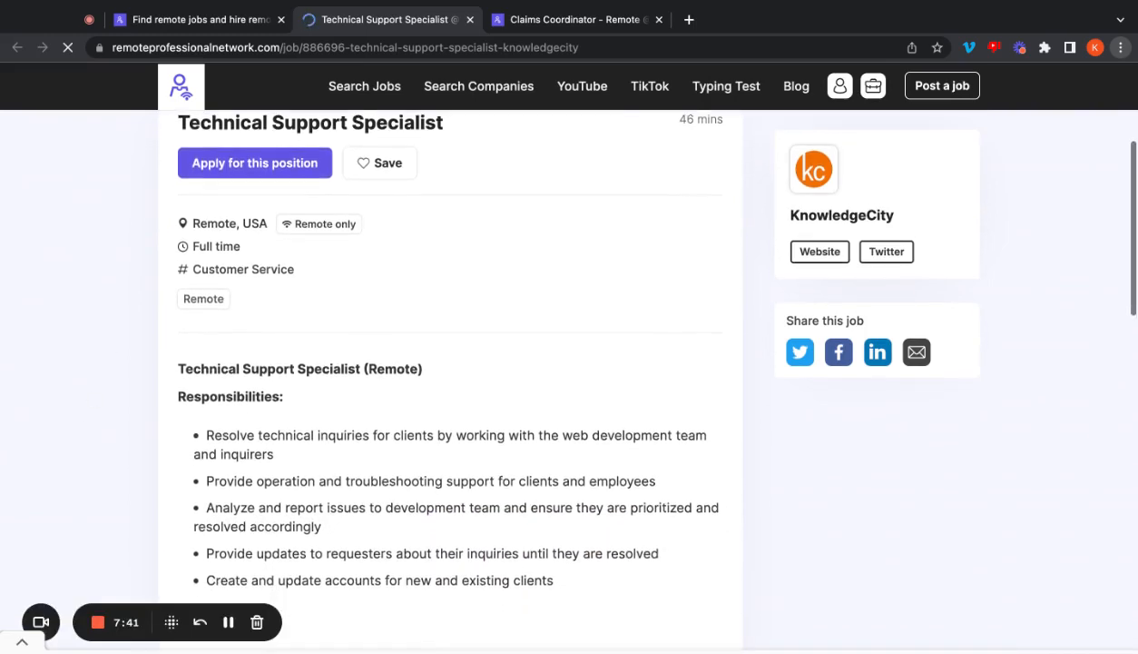
pyautogui.scroll(-3)
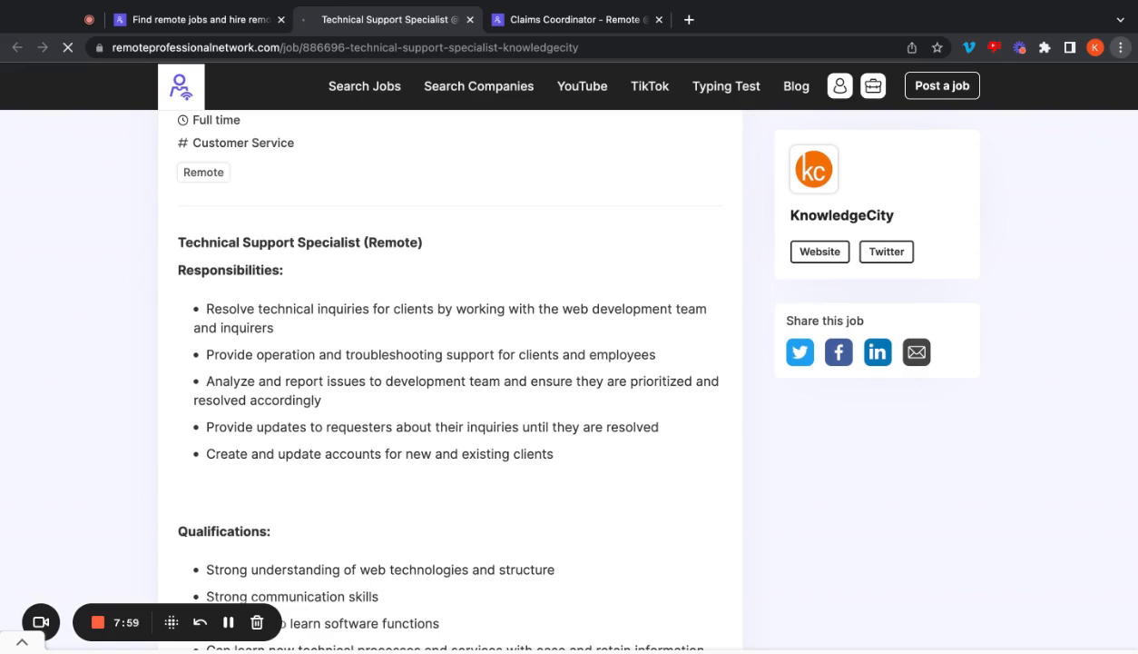
# Step: Scroll the Technical Support Specialist posting through its qualifications
pyautogui.scroll(-3)
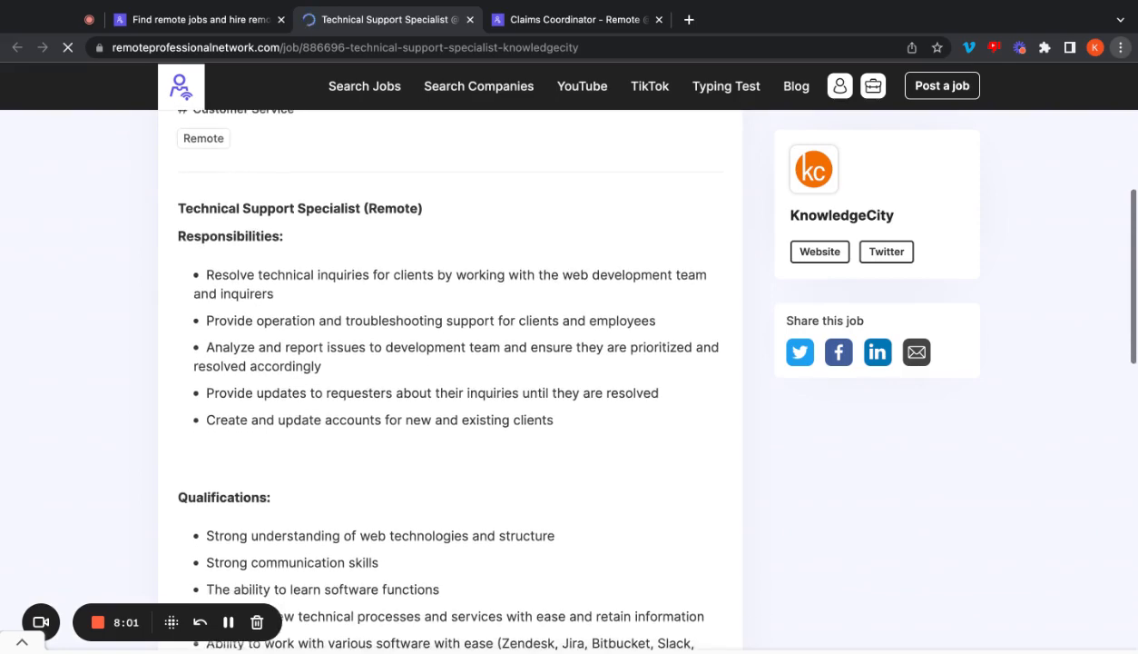
pyautogui.scroll(-3)
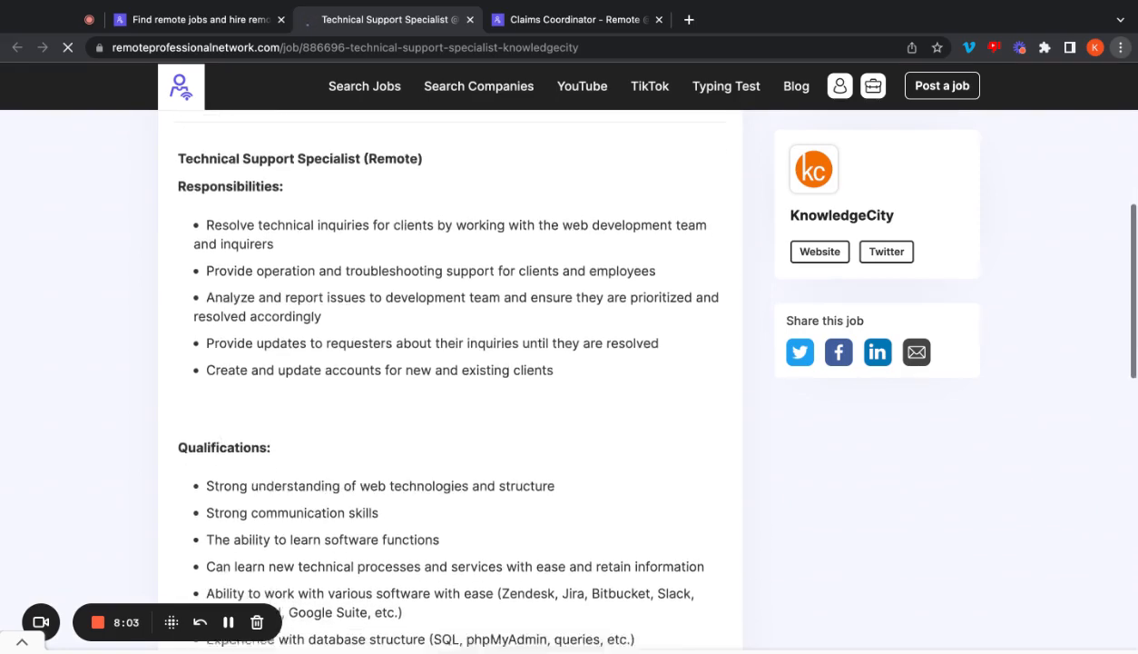
pyautogui.scroll(-3)
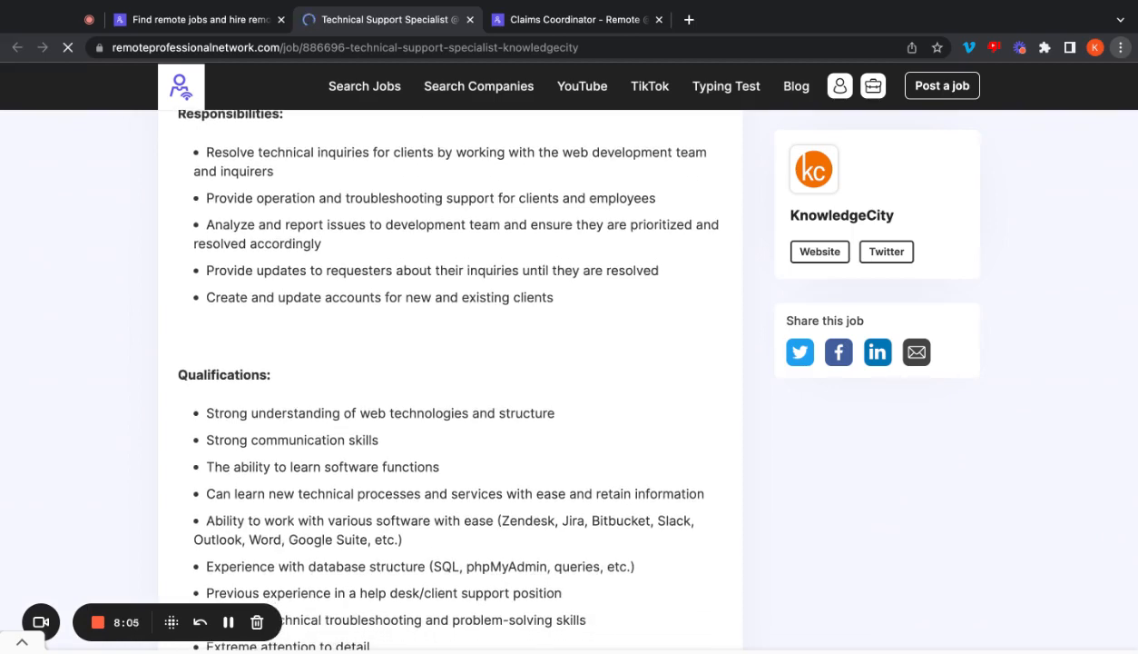
pyautogui.scroll(-3)
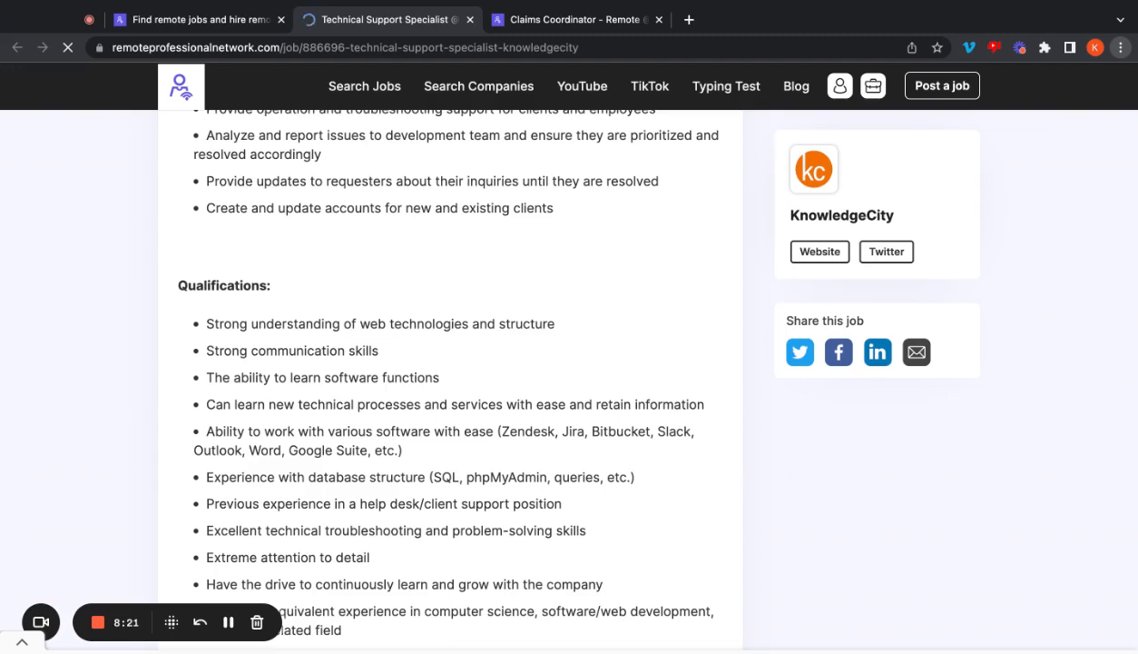
pyautogui.scroll(-3)
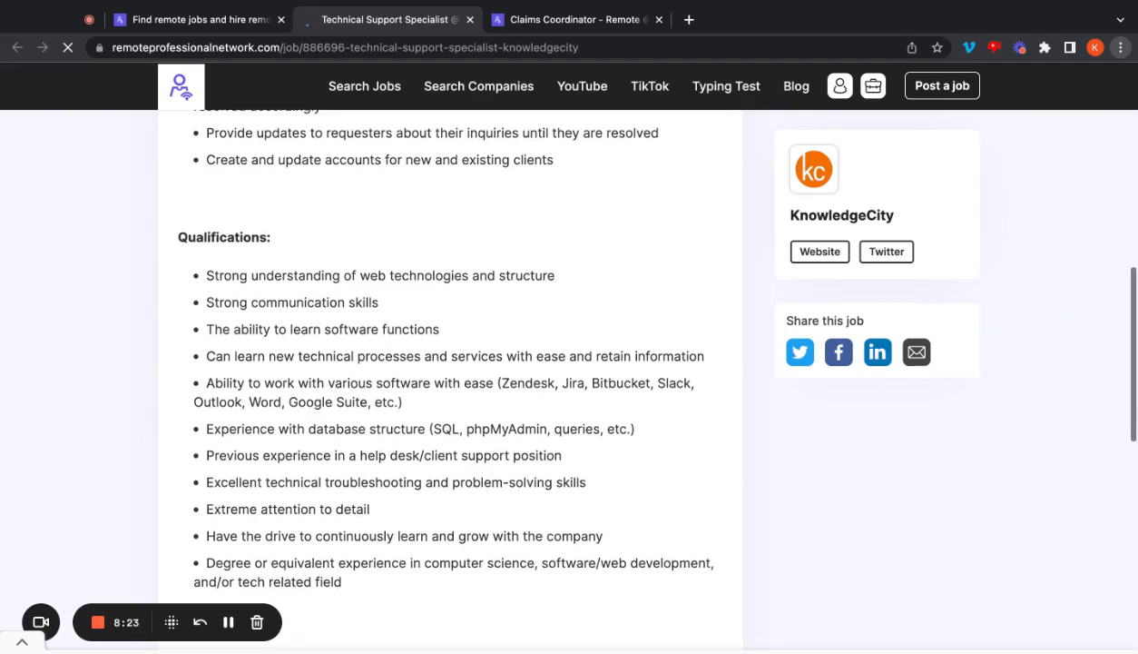
pyautogui.scroll(-3)
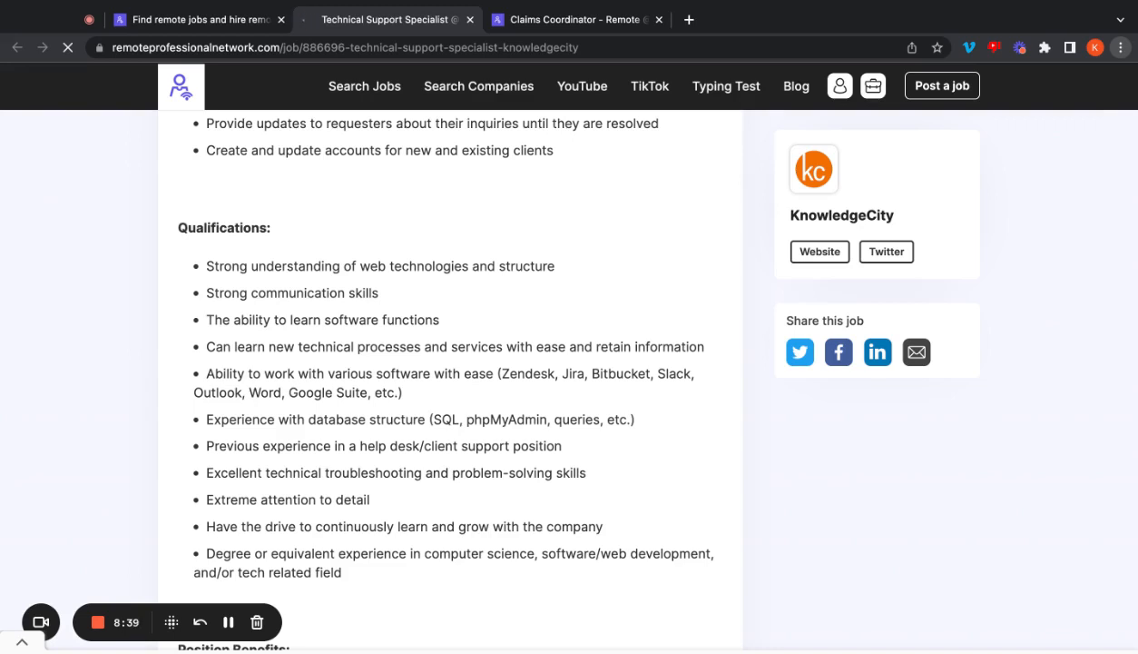
# Step: Read the position benefits, then return to the job search results tab
pyautogui.scroll(-3)
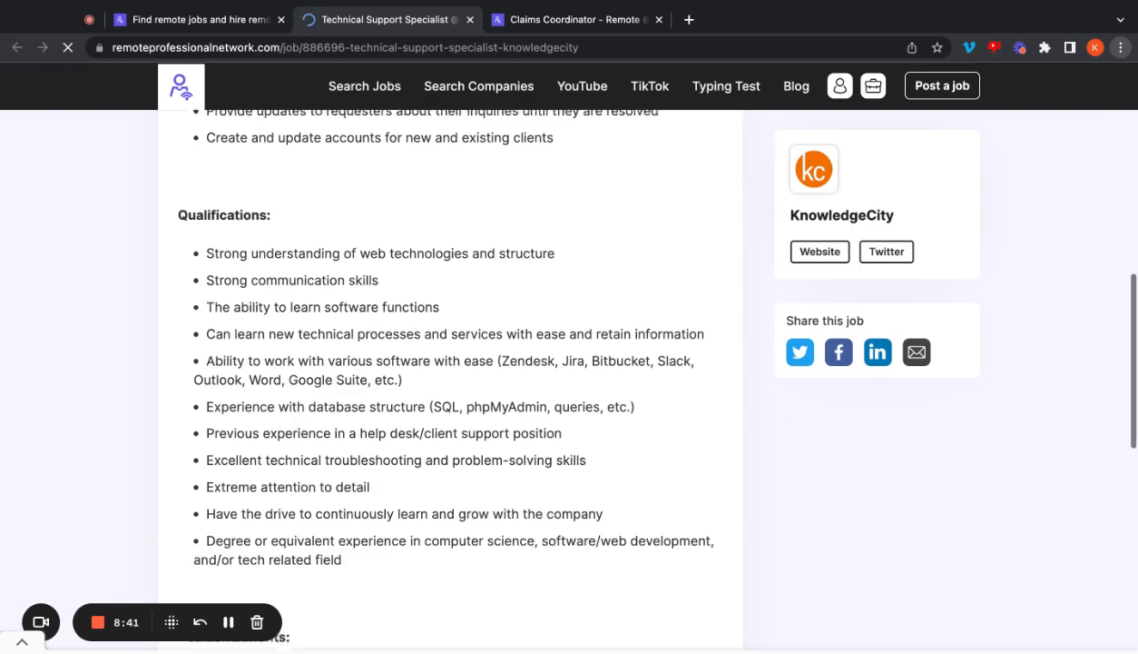
pyautogui.scroll(-3)
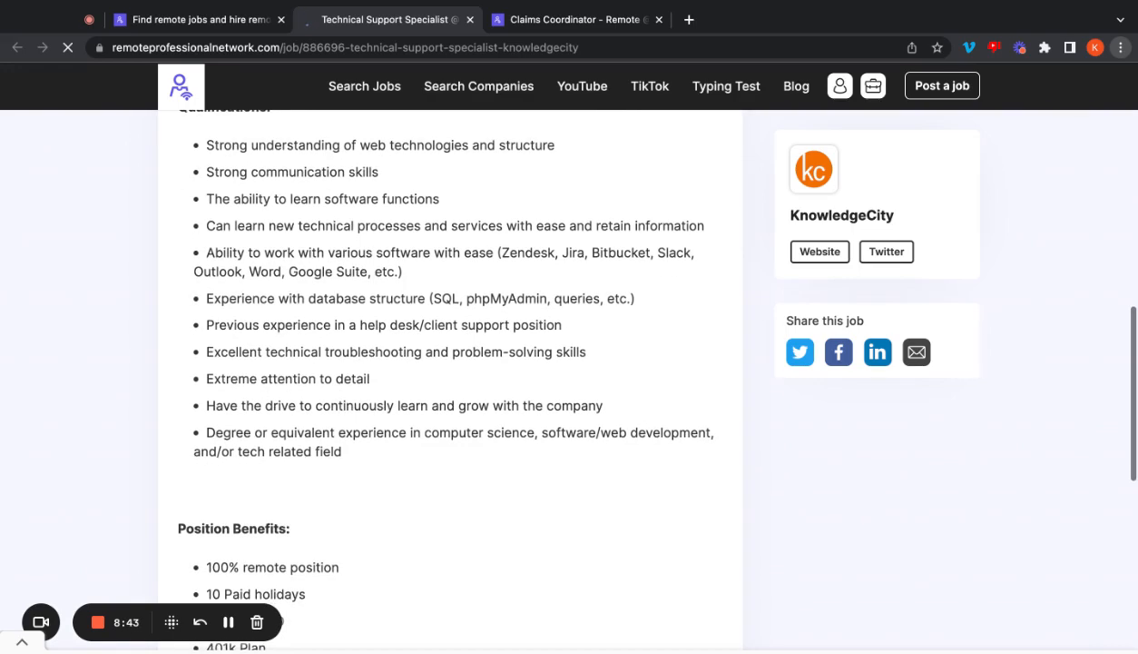
pyautogui.scroll(-3)
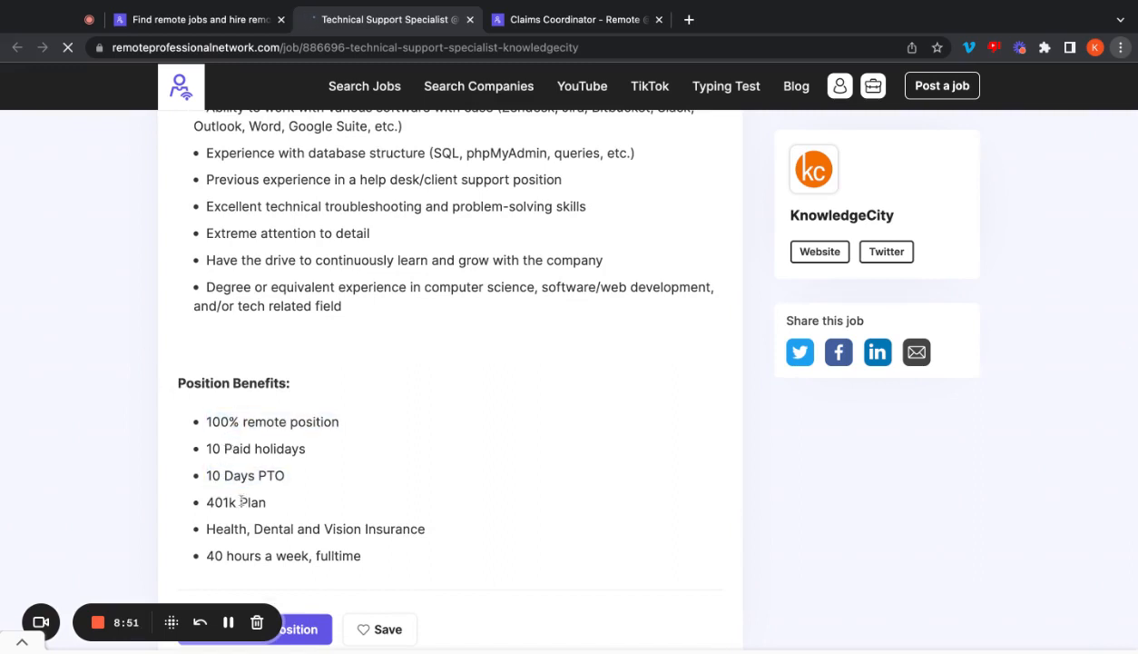
pyautogui.doubleClick(253, 502)
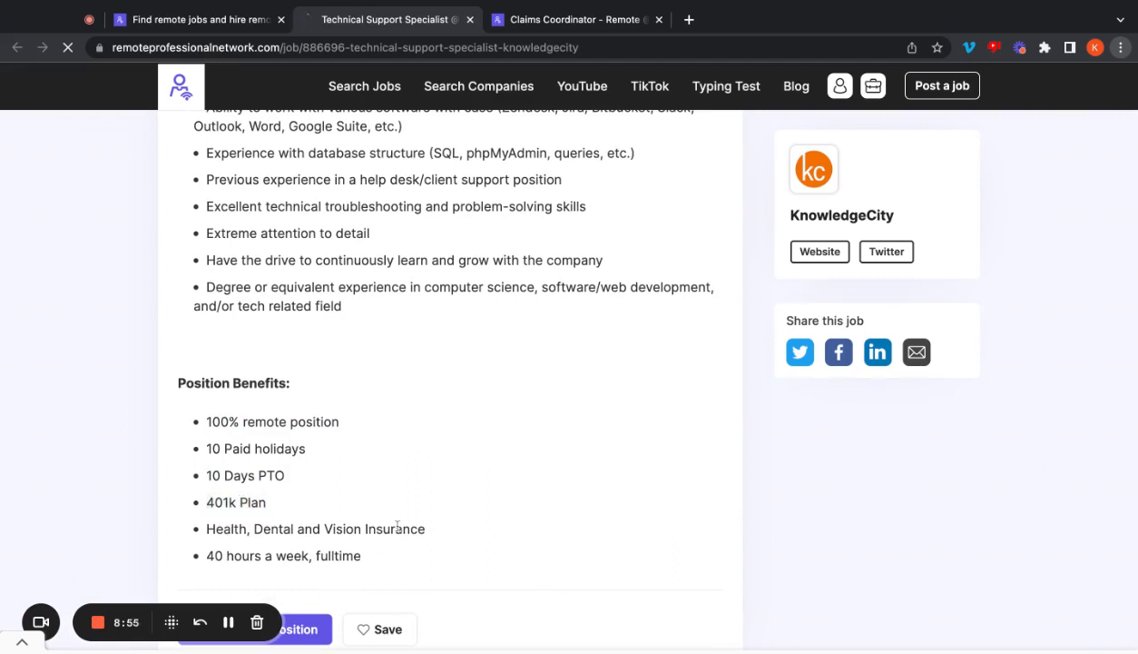
pyautogui.scroll(-3)
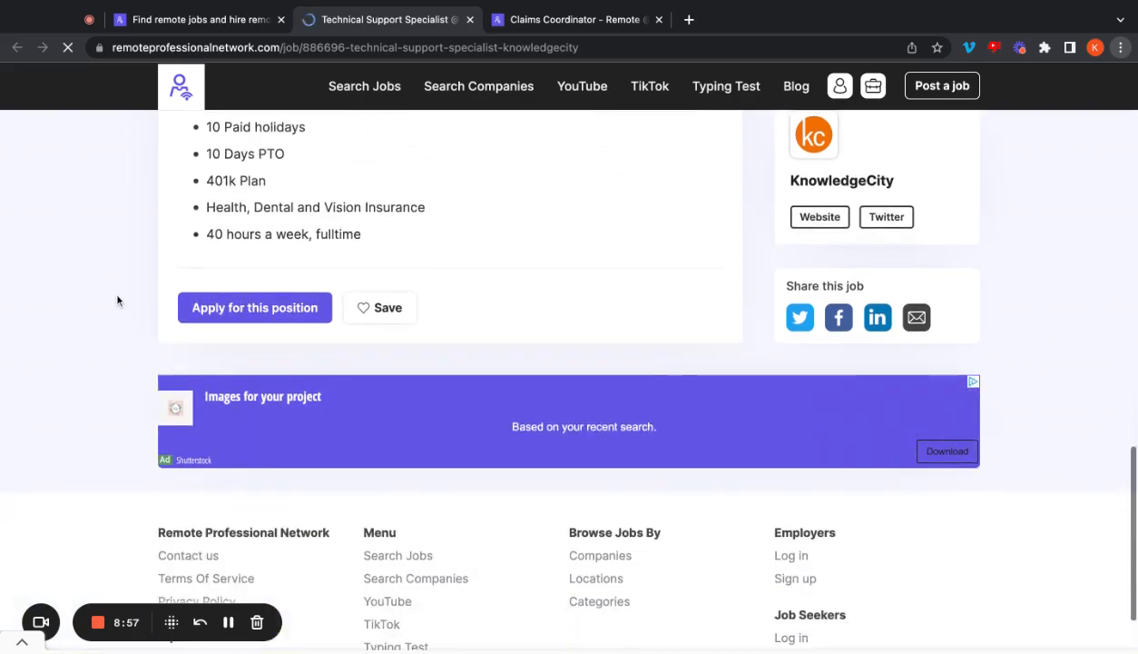
pyautogui.click(196, 19)
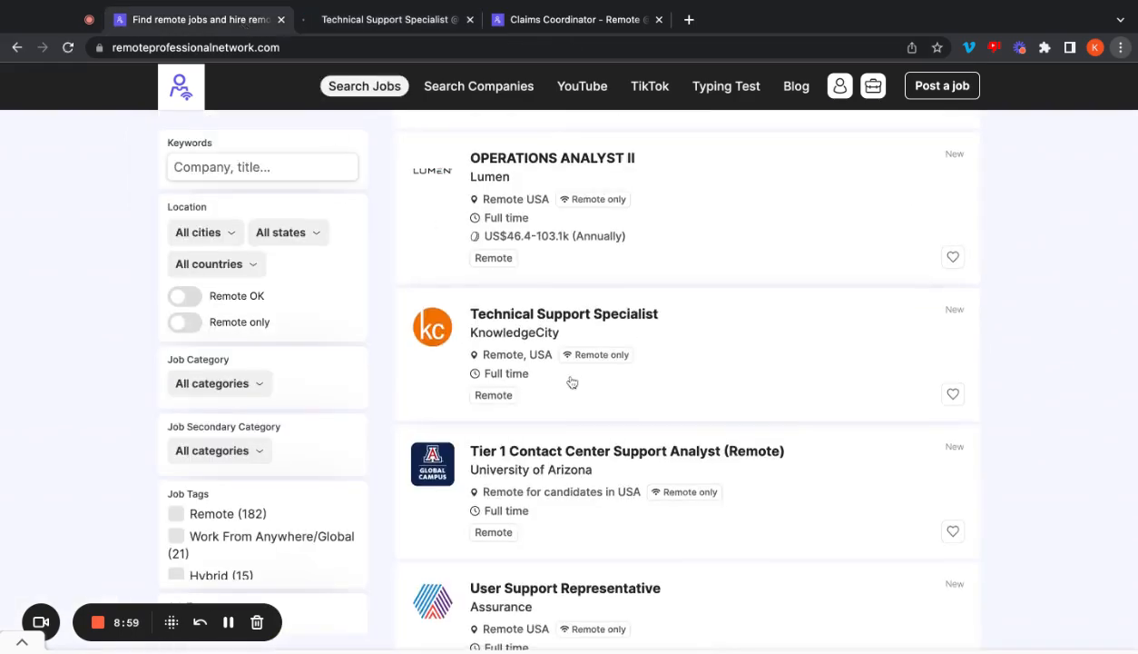
# Step: Open Assurance's User Support Representative posting, highlight its salary range, and read into About the Role
pyautogui.click(565, 588)
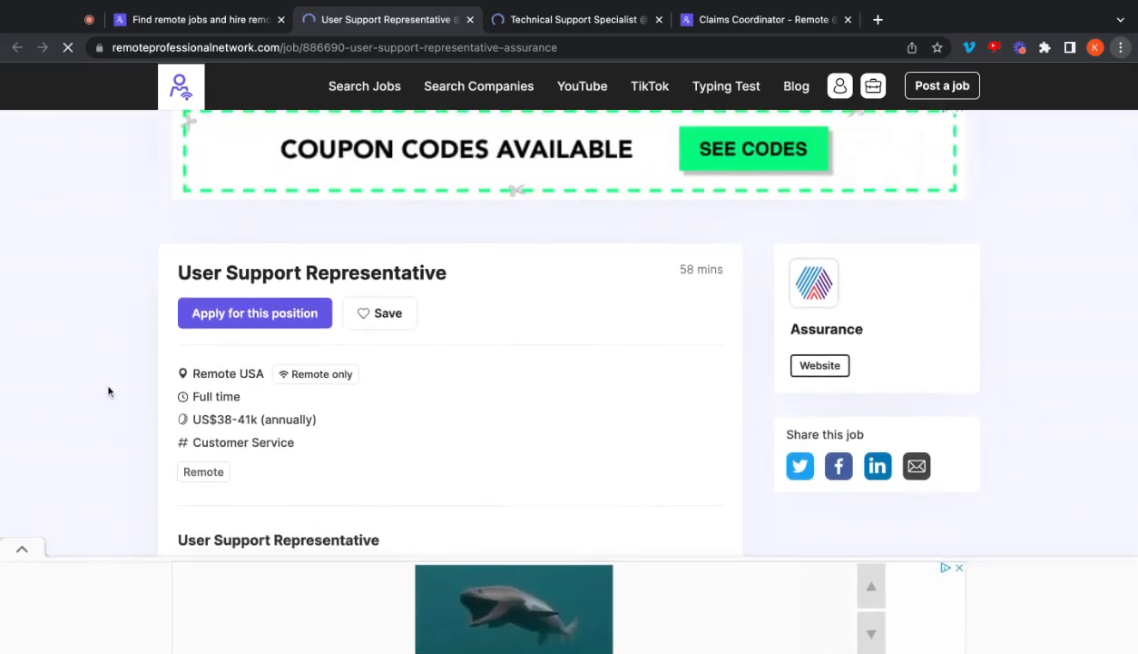
pyautogui.scroll(-3)
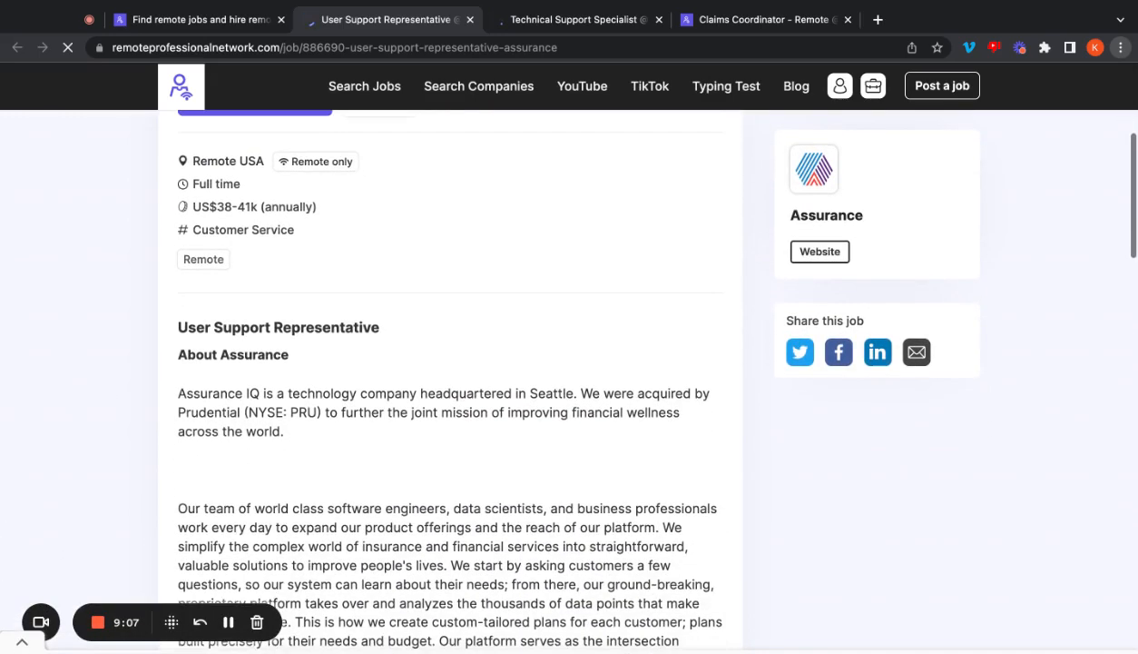
pyautogui.scroll(-3)
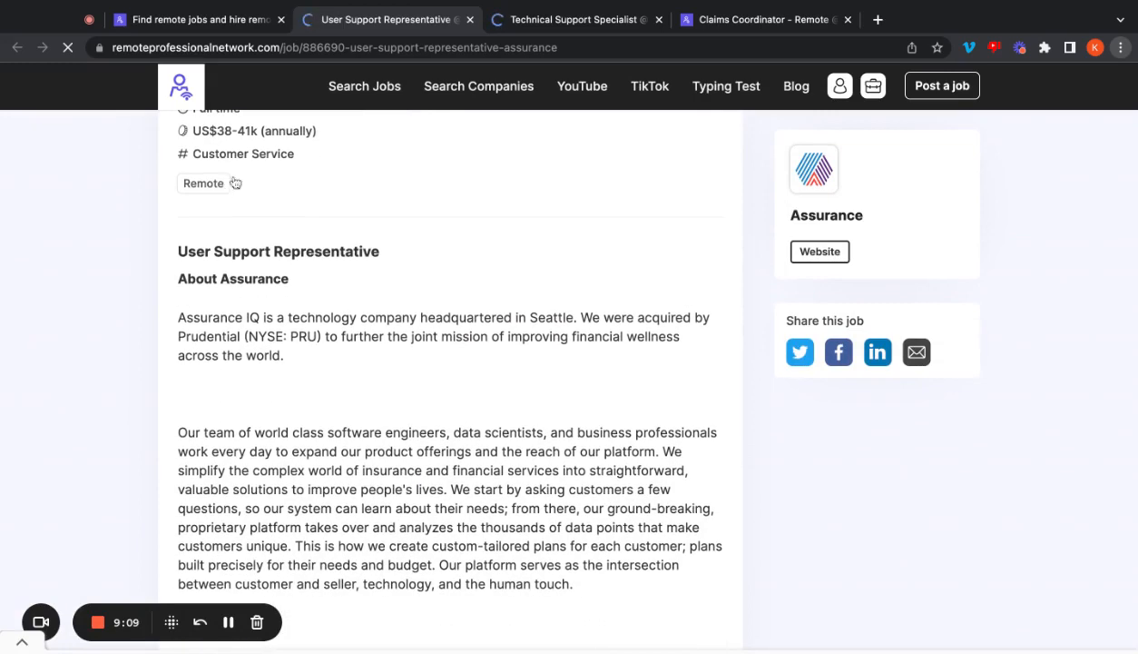
pyautogui.doubleClick(231, 130)
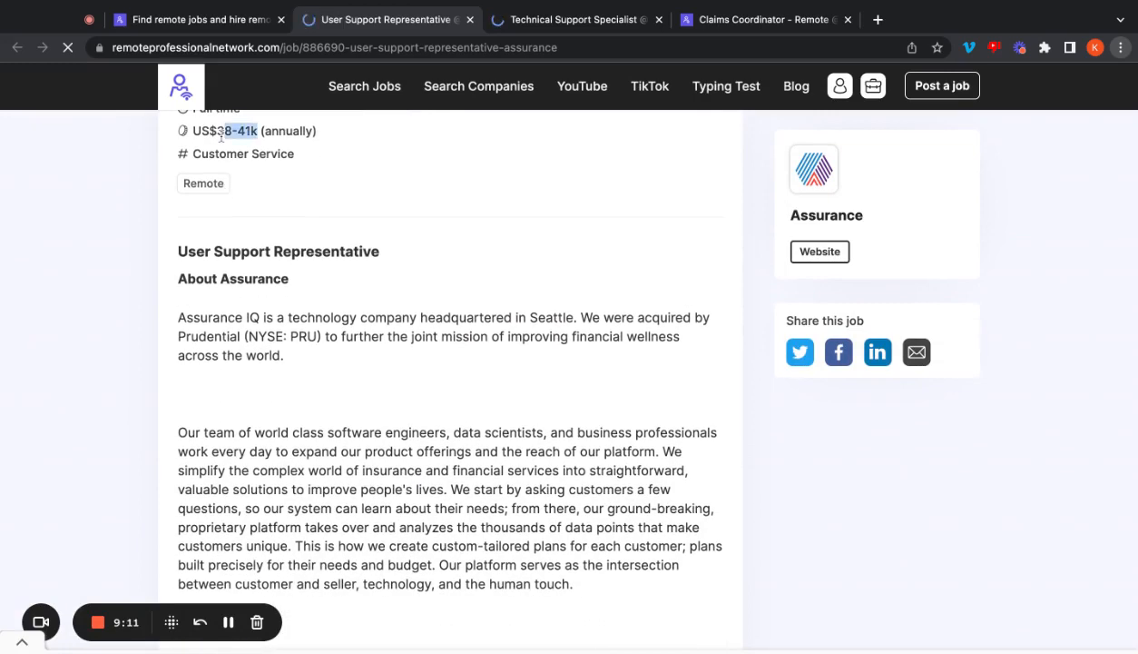
pyautogui.scroll(-3)
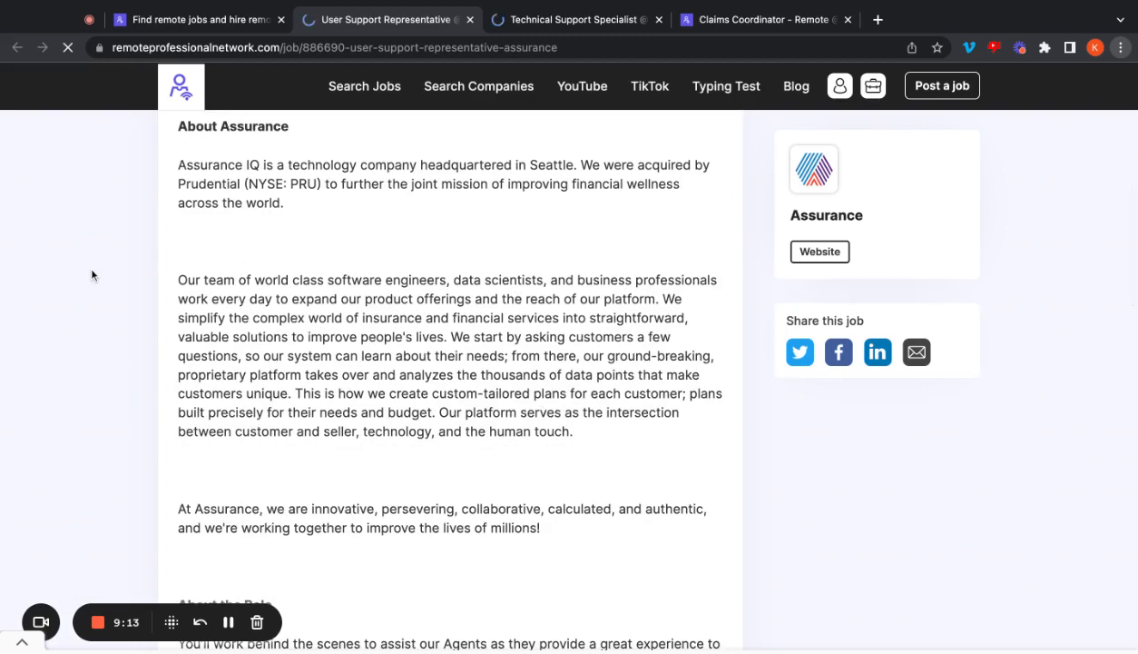
pyautogui.scroll(-3)
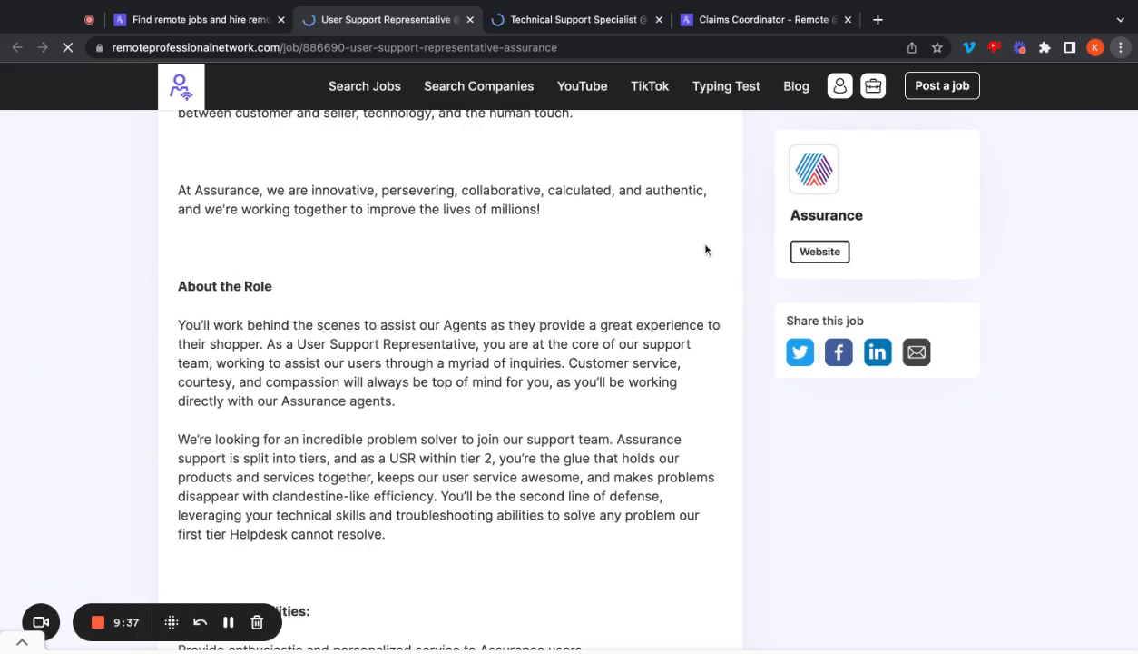
# Step: Read the Assurance posting through About You and the $38,000–$41,000 salary
pyautogui.scroll(-3)
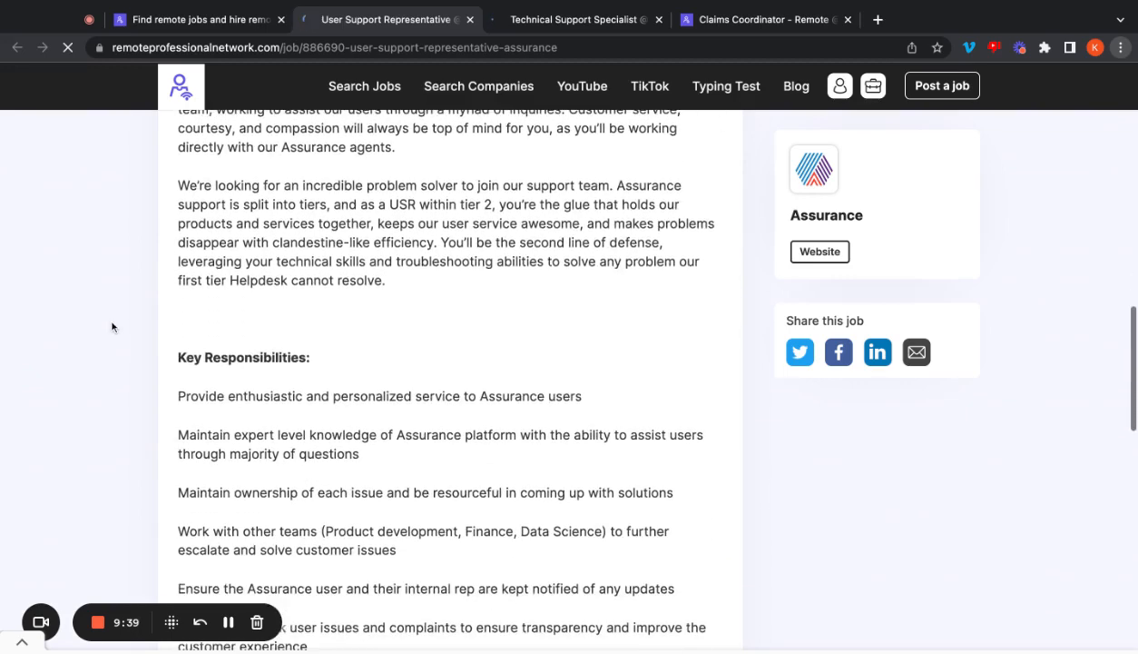
pyautogui.scroll(-3)
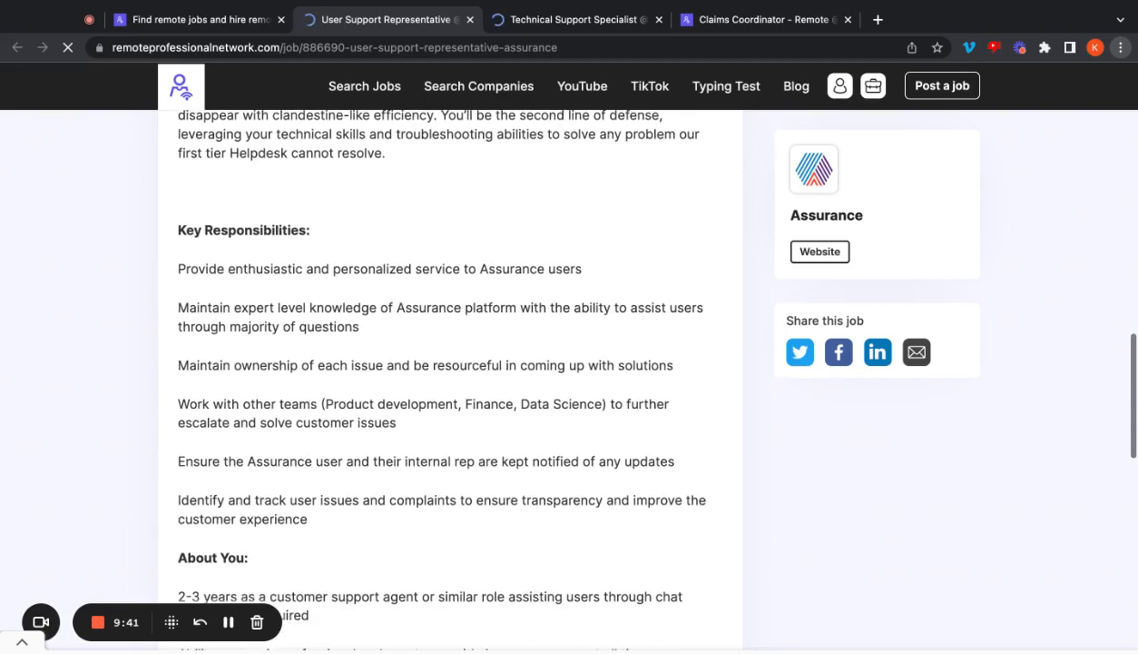
pyautogui.scroll(-3)
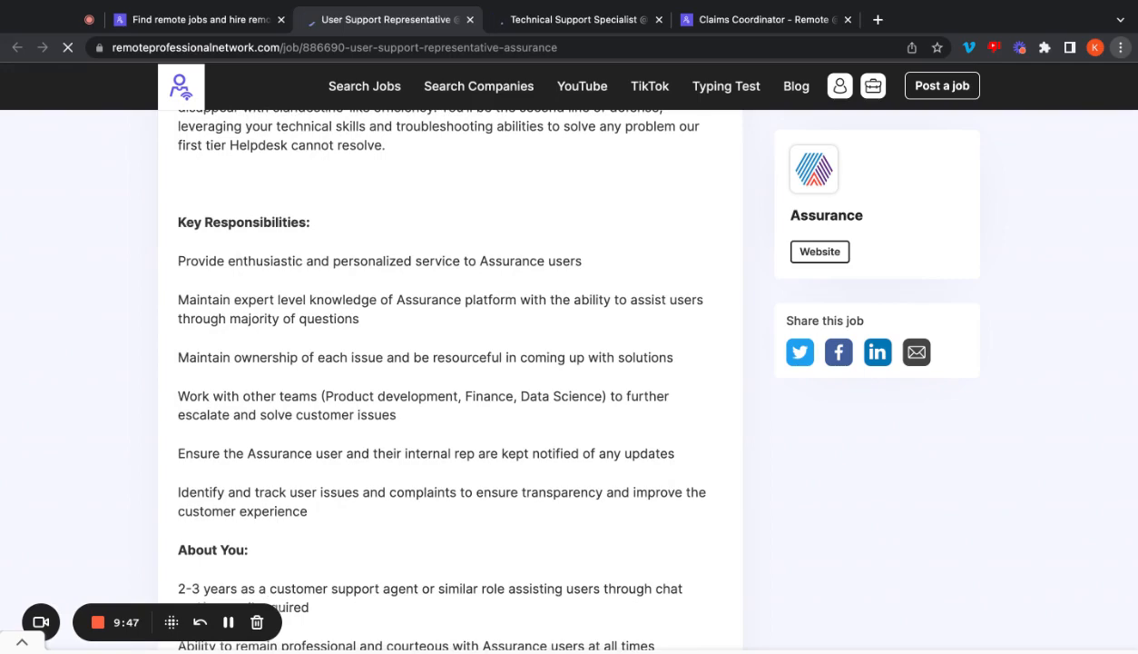
pyautogui.scroll(-3)
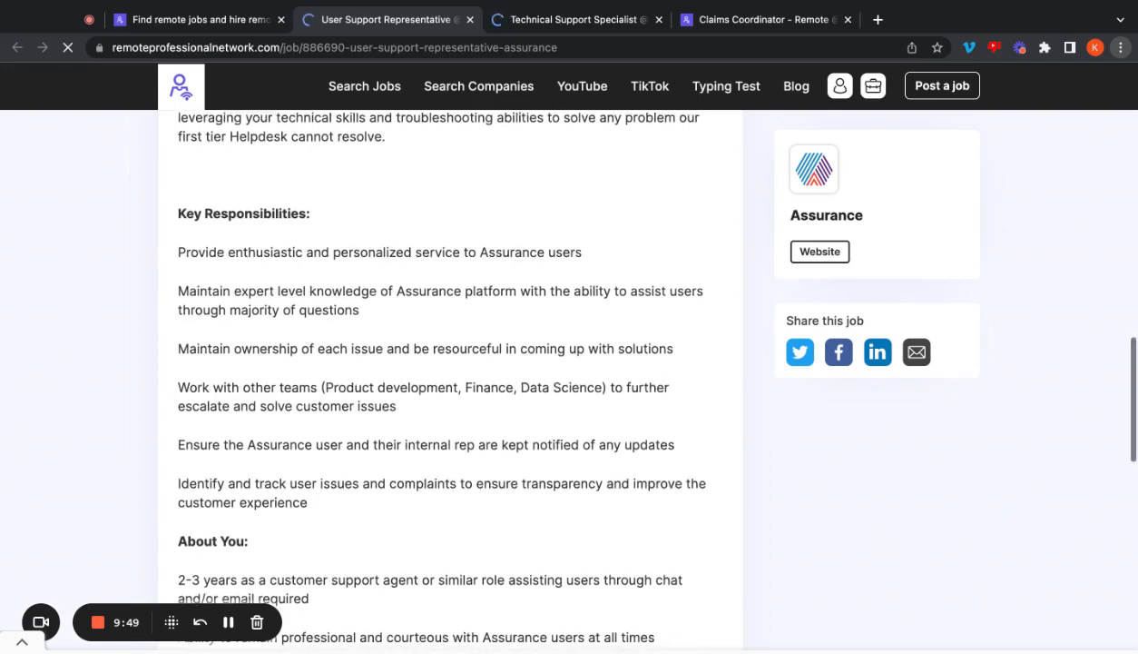
pyautogui.scroll(-3)
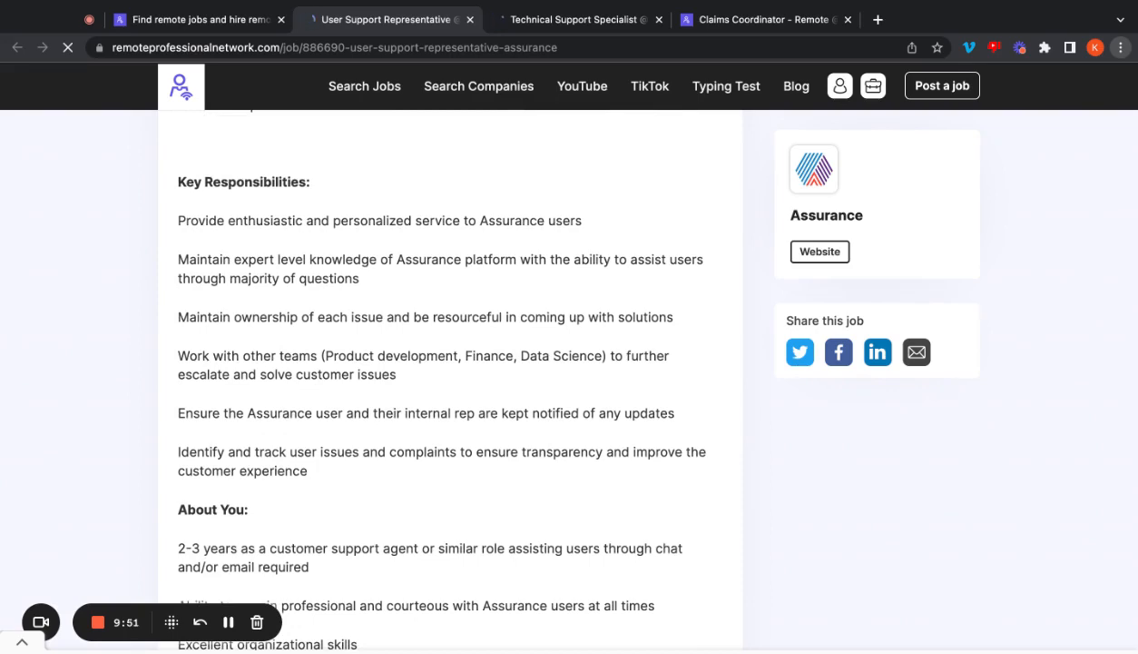
pyautogui.scroll(-3)
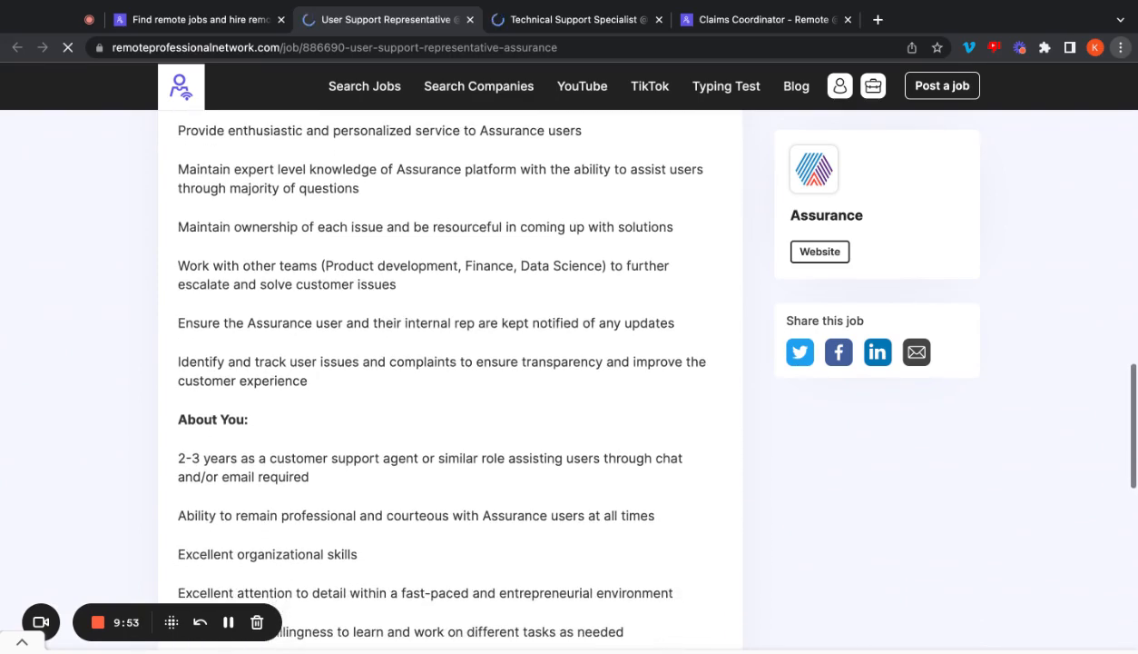
pyautogui.scroll(-3)
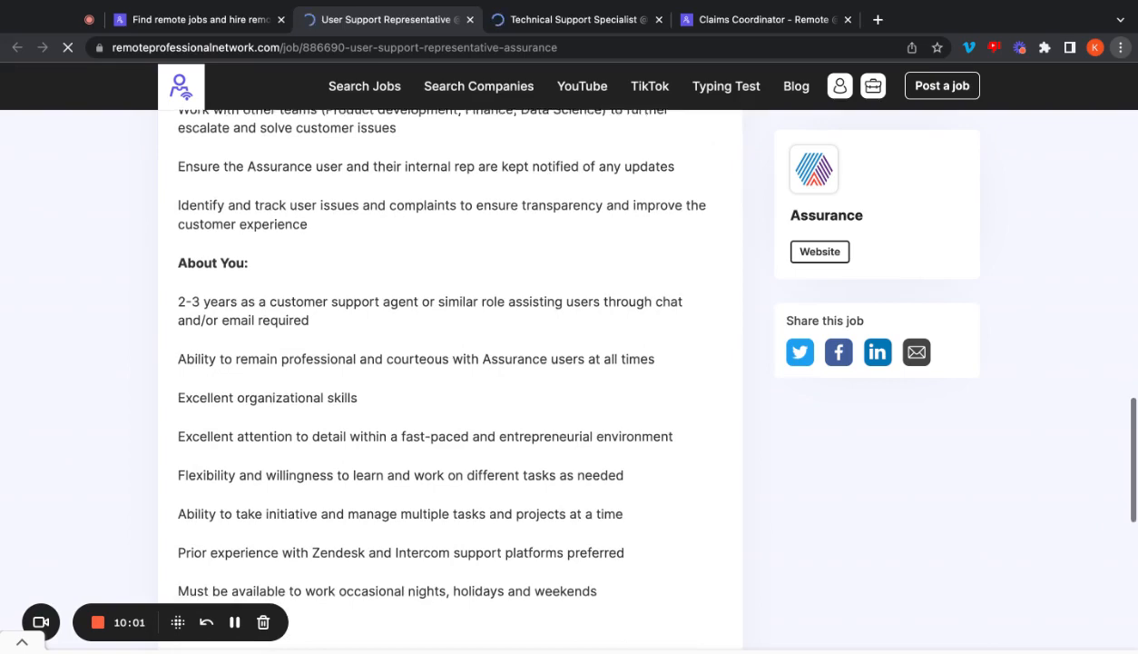
pyautogui.scroll(-3)
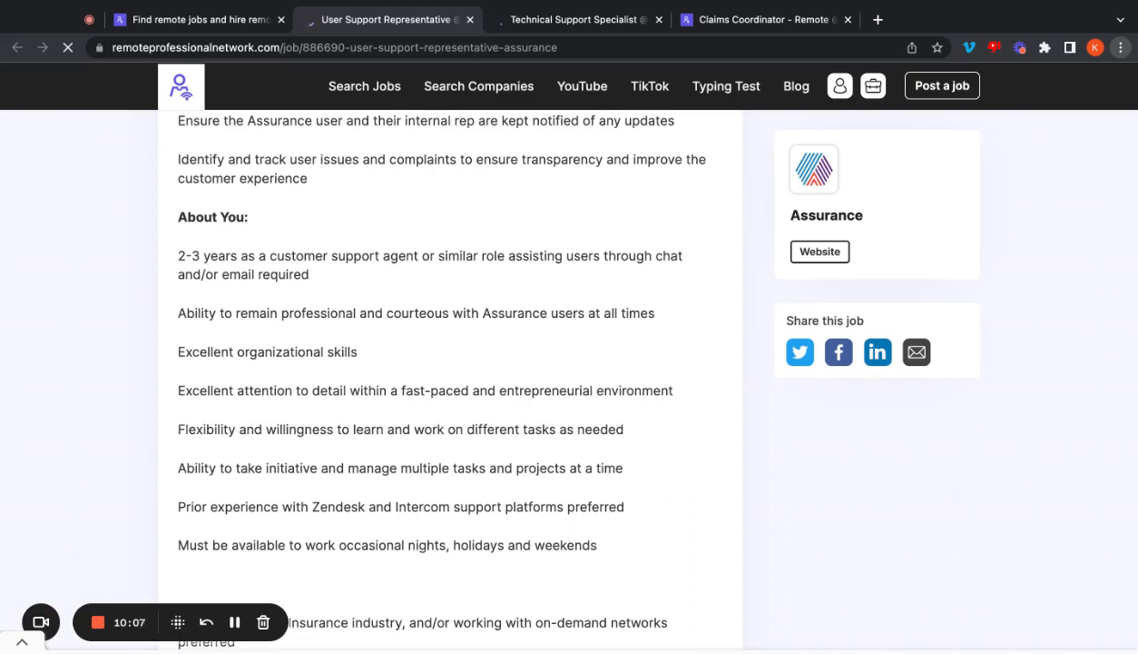
pyautogui.moveTo(676, 252)
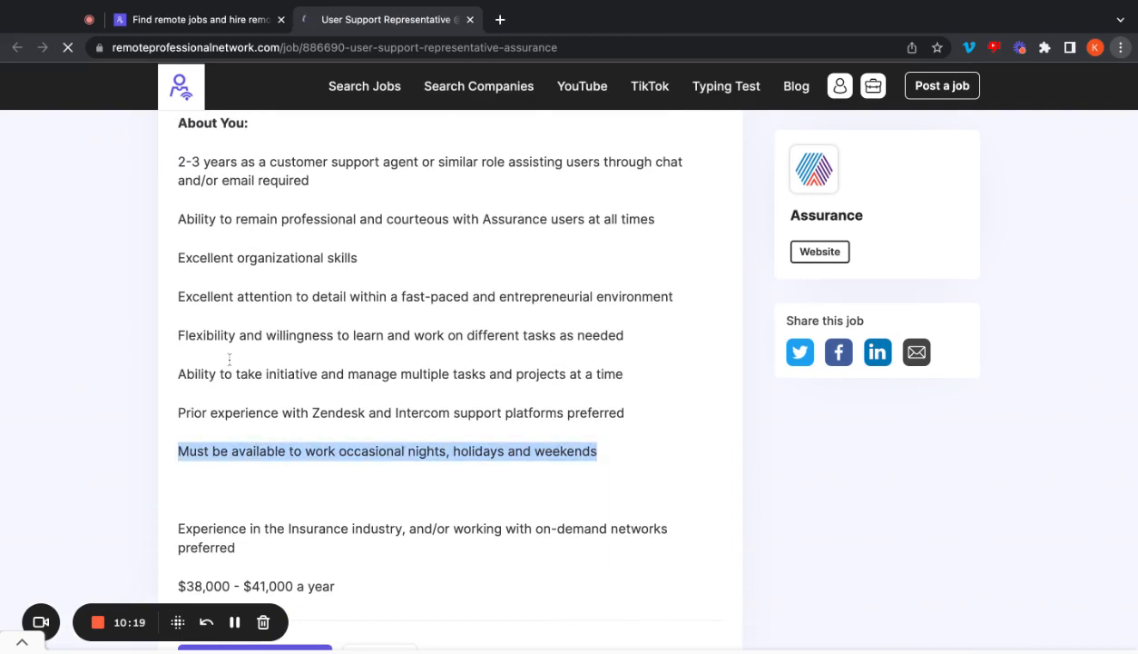
# Step: Return to the job search results and scroll toward the First American card
pyautogui.click(134, 324)
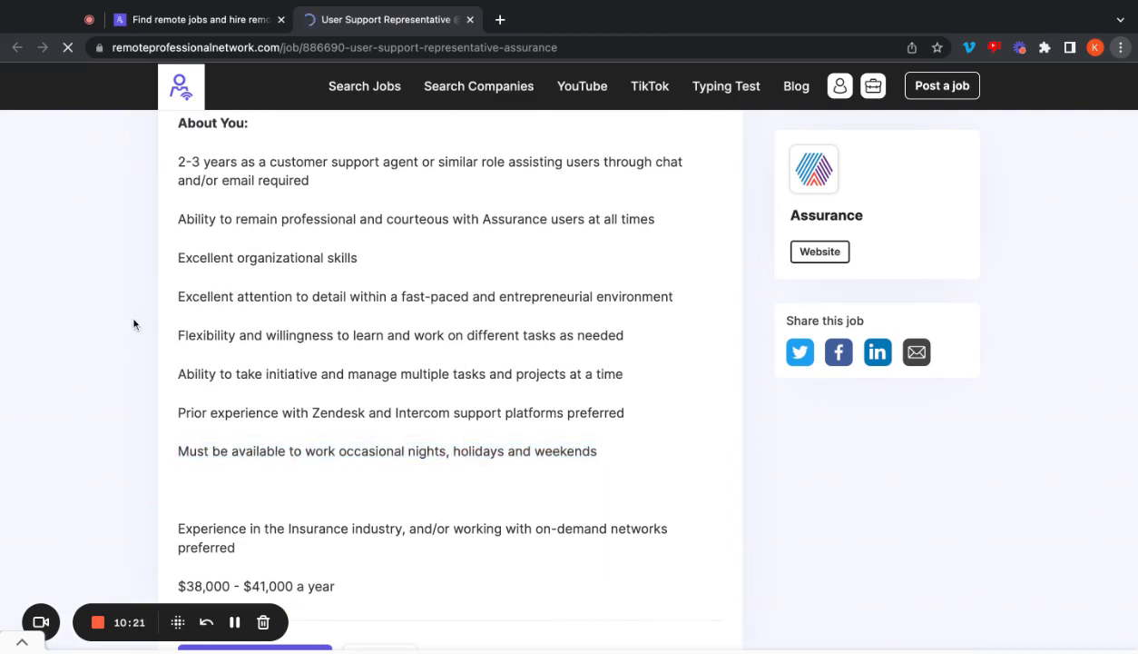
pyautogui.click(195, 19)
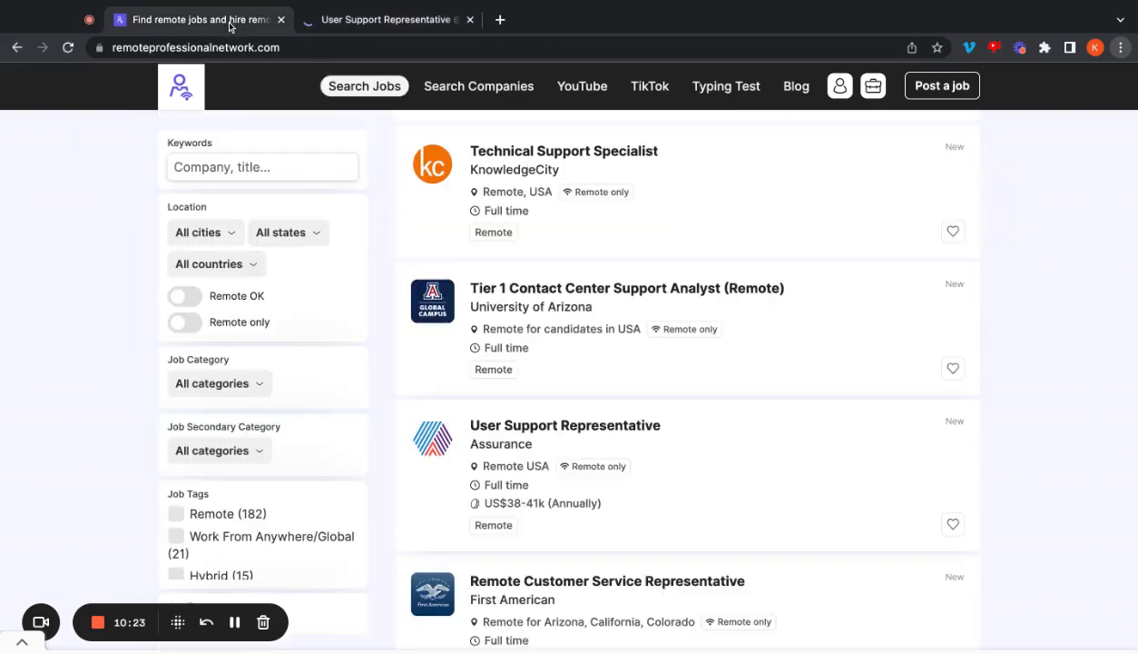
pyautogui.scroll(-3)
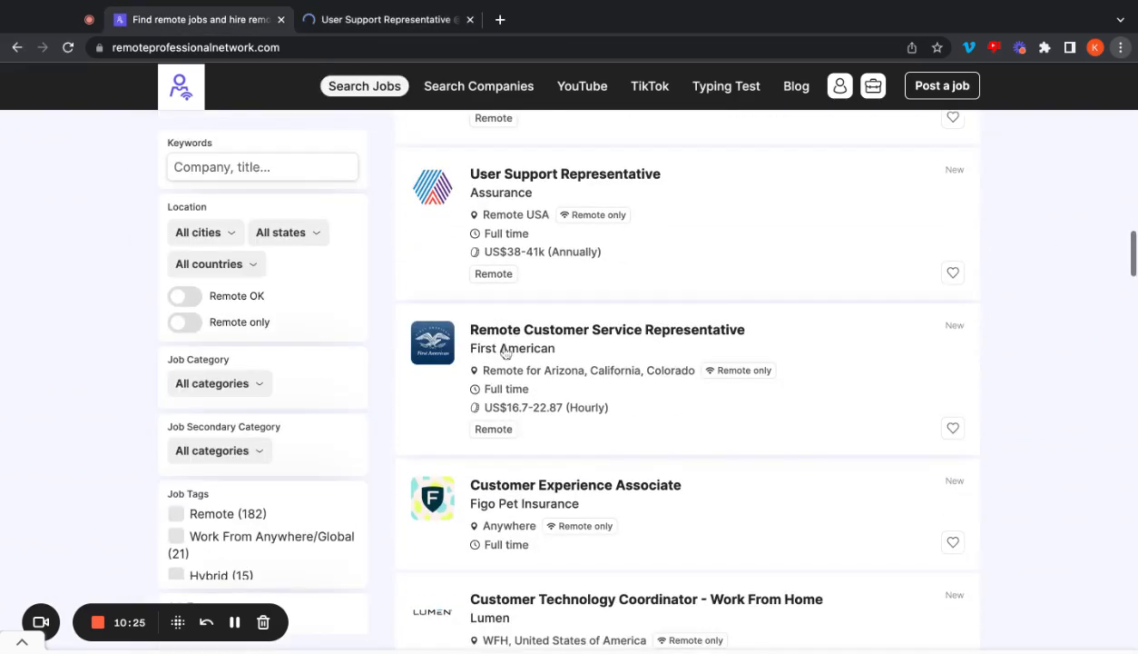
pyautogui.scroll(-3)
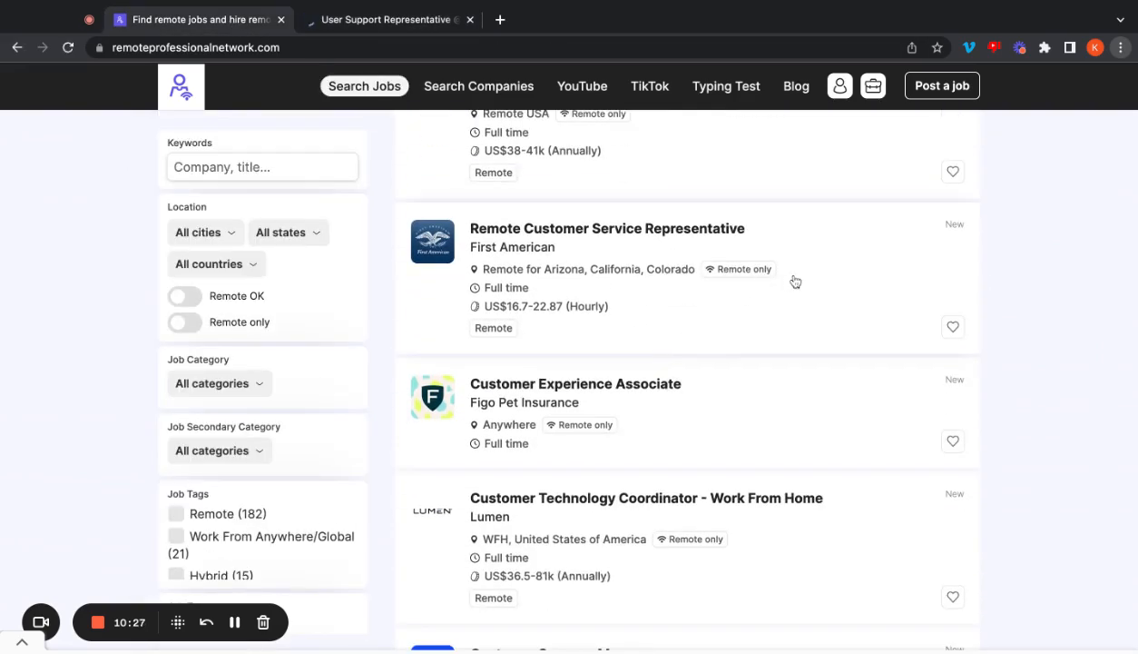
# Step: Open First American's Remote Customer Service Representative posting and read down to Essential Functions
pyautogui.click(606, 228)
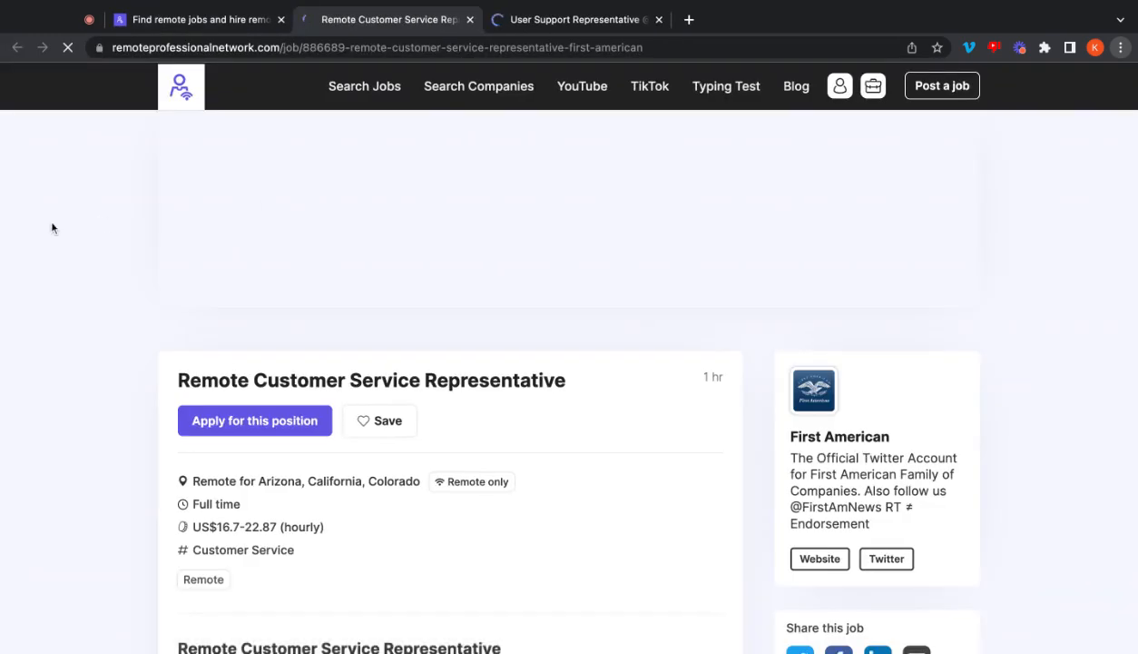
pyautogui.scroll(-3)
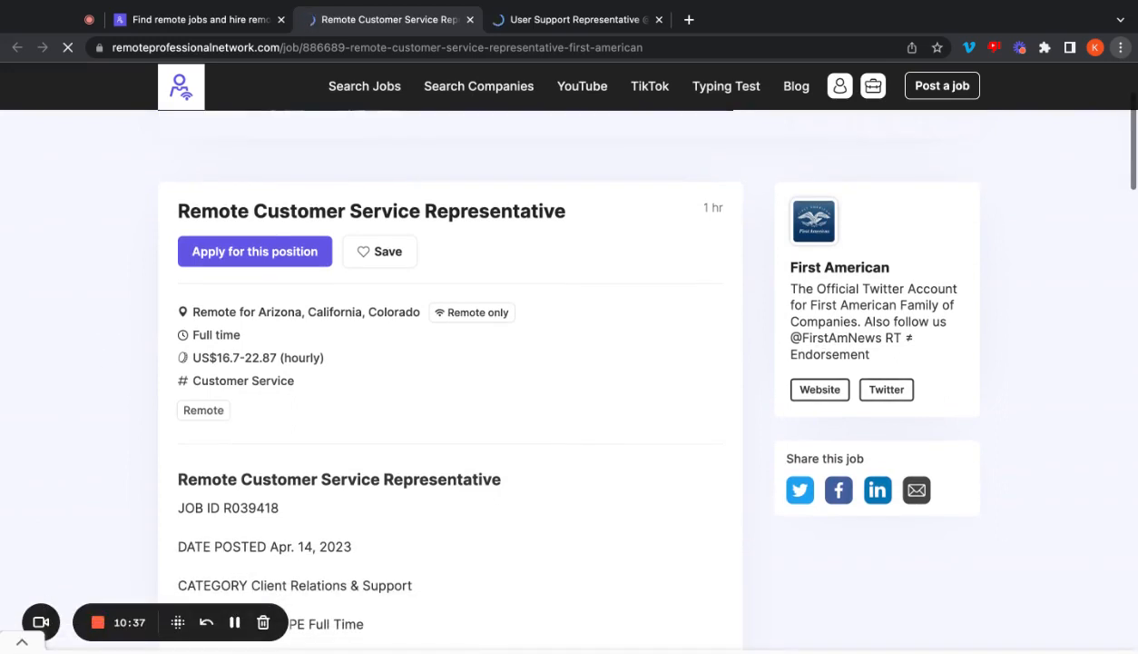
pyautogui.scroll(-3)
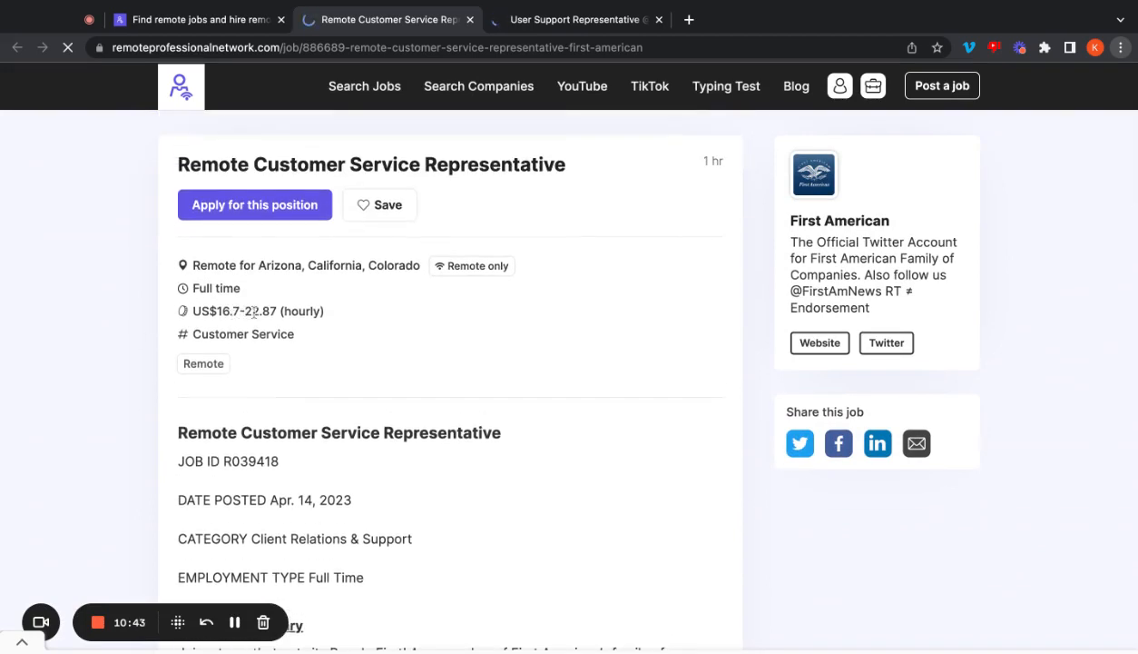
pyautogui.scroll(-3)
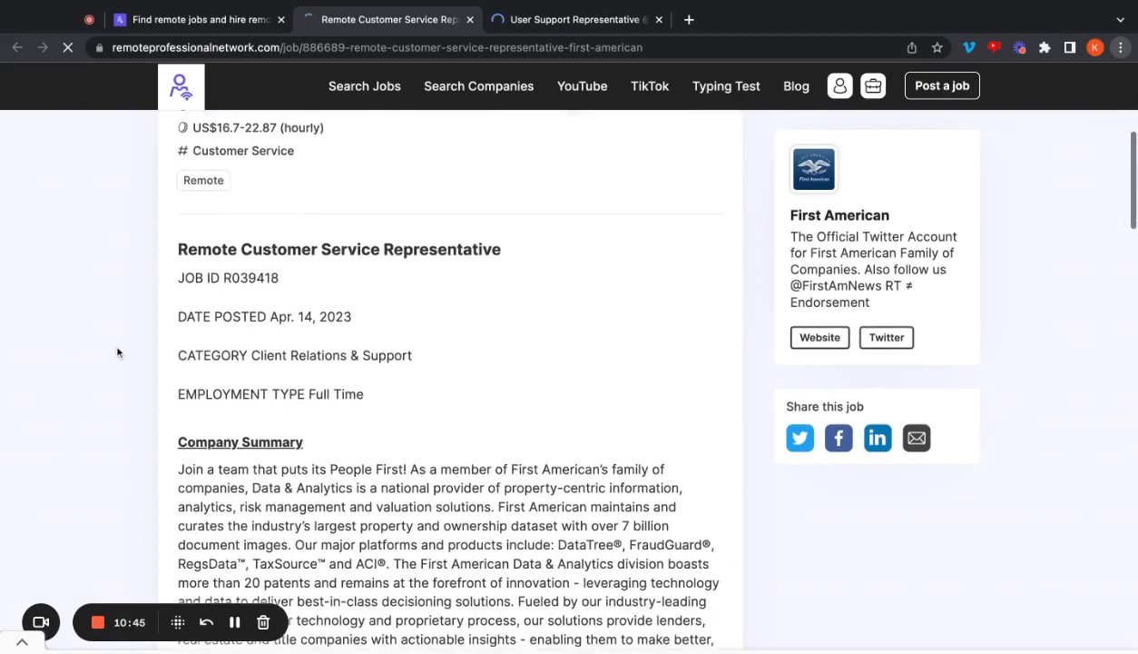
pyautogui.scroll(-3)
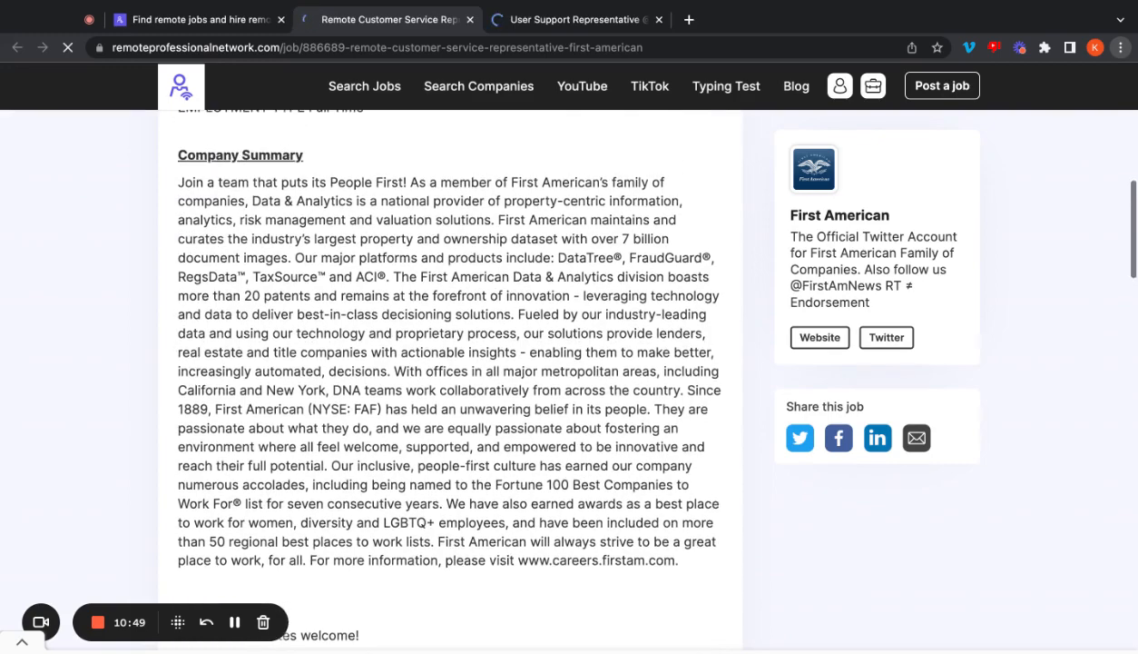
pyautogui.scroll(-3)
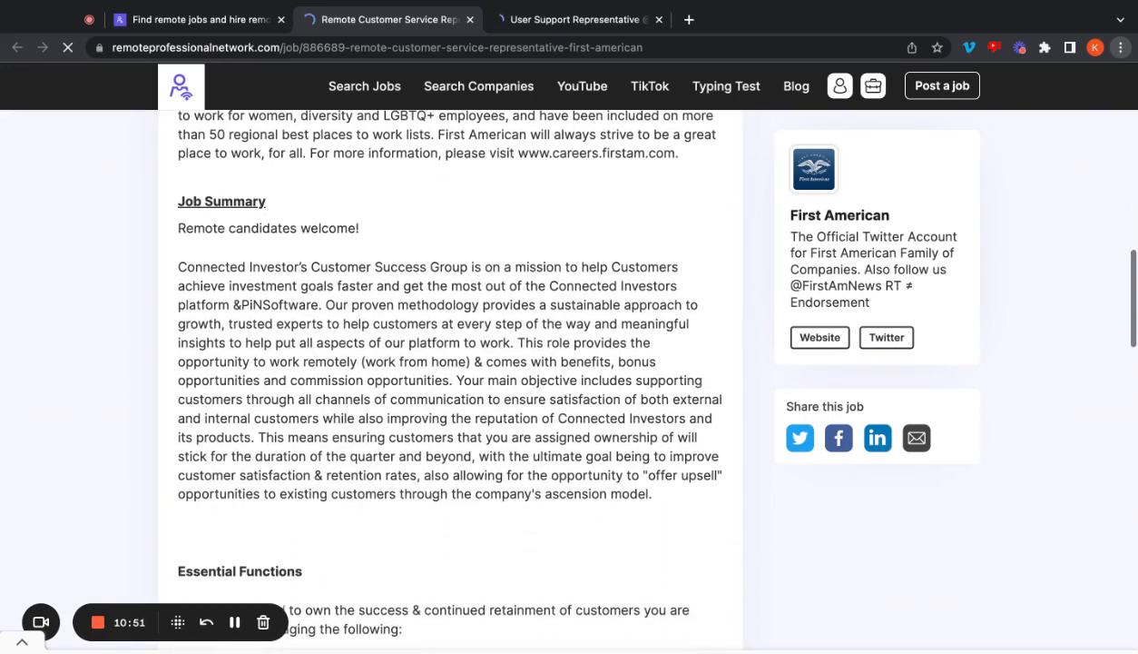
pyautogui.scroll(-3)
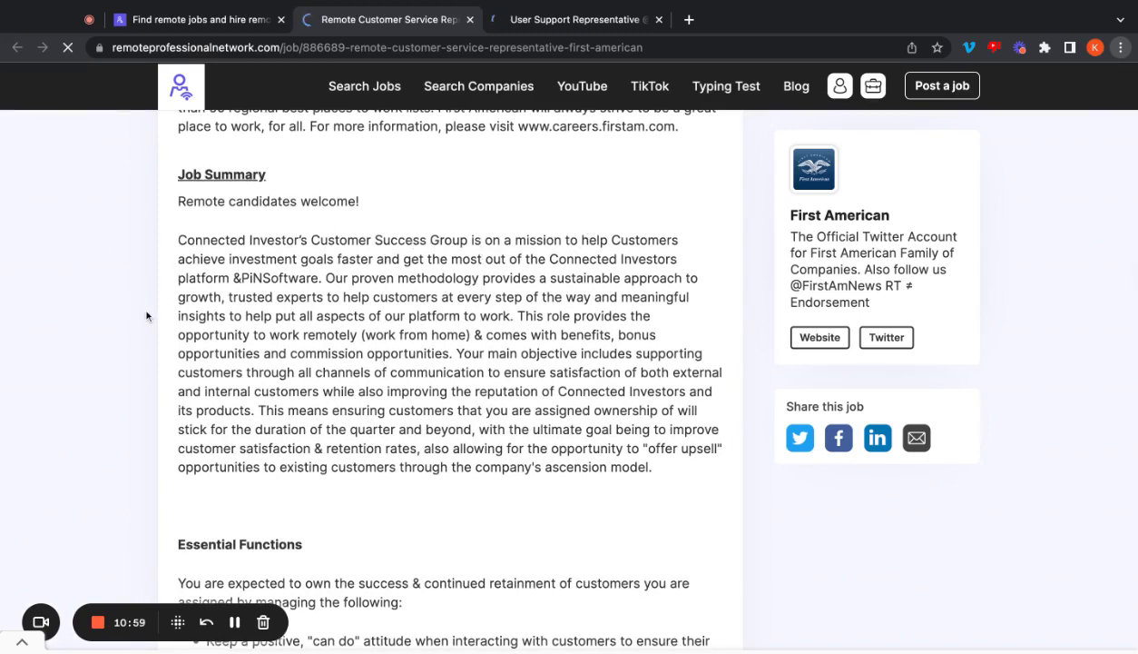
pyautogui.scroll(-3)
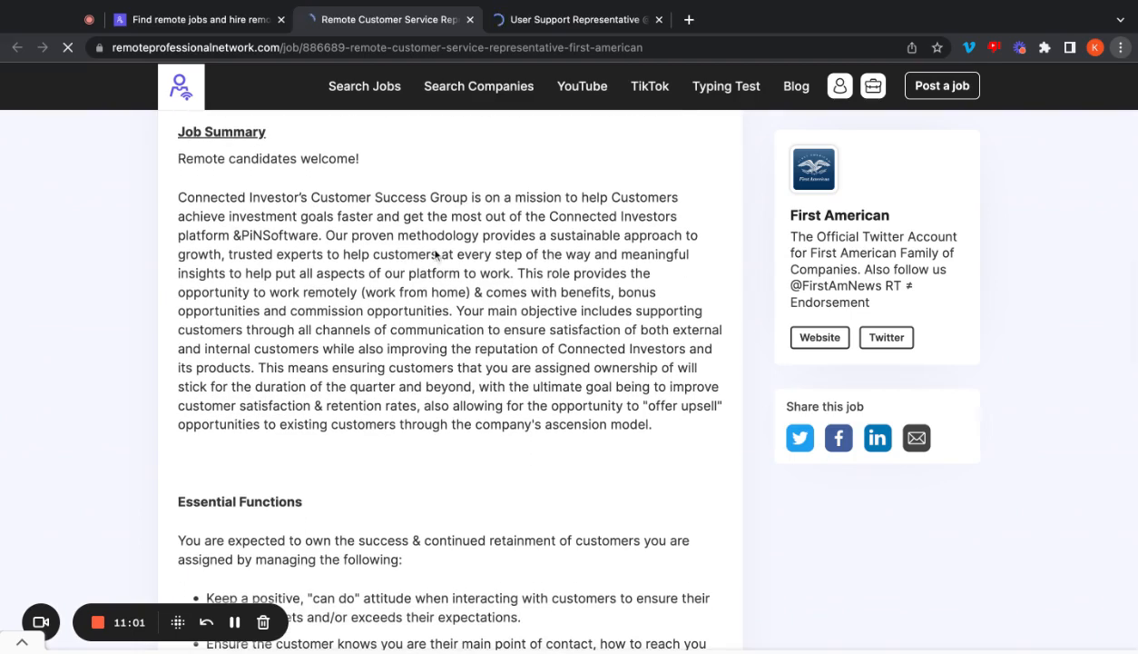
pyautogui.scroll(-3)
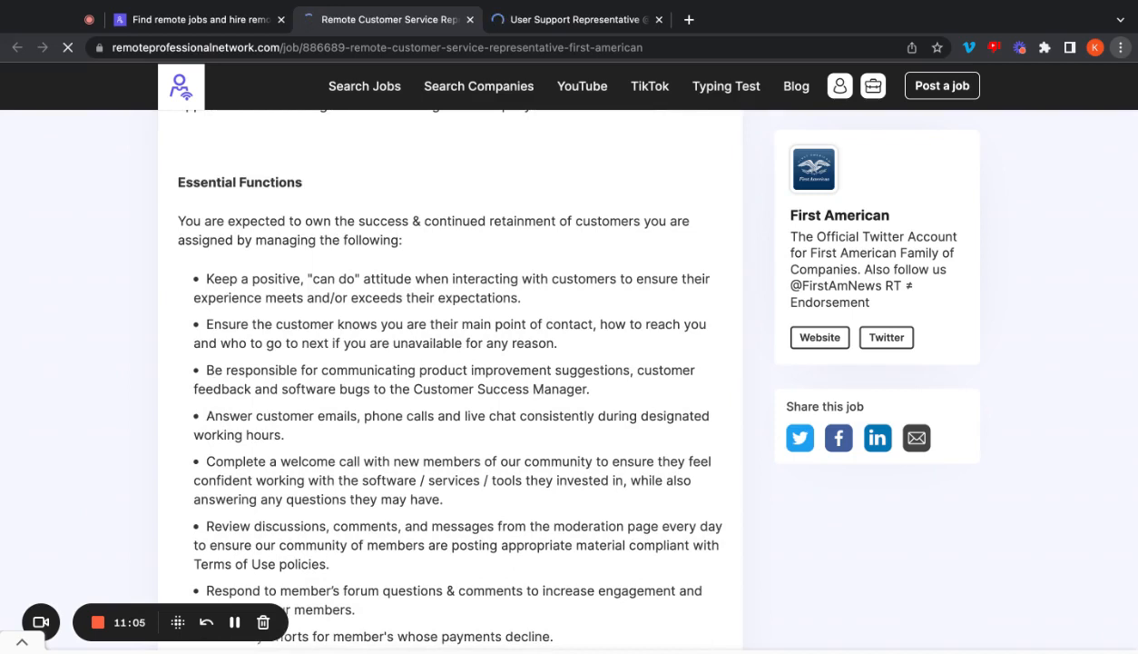
# Step: Read First American's essential functions, briefly highlighting the welcome call duty
pyautogui.scroll(-3)
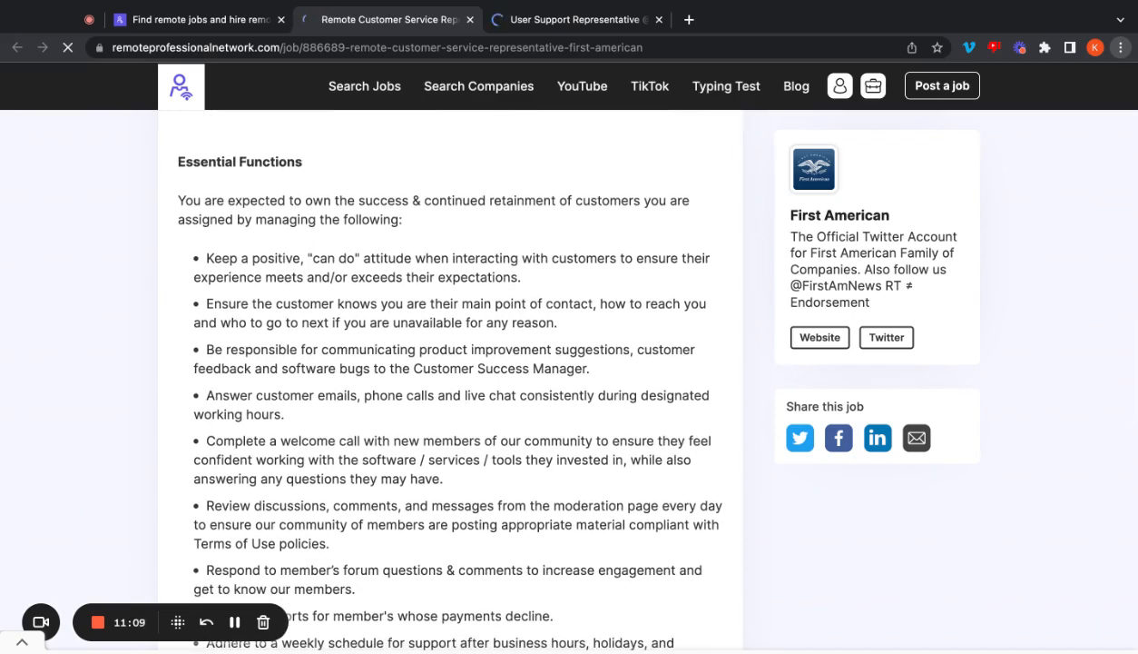
pyautogui.scroll(-3)
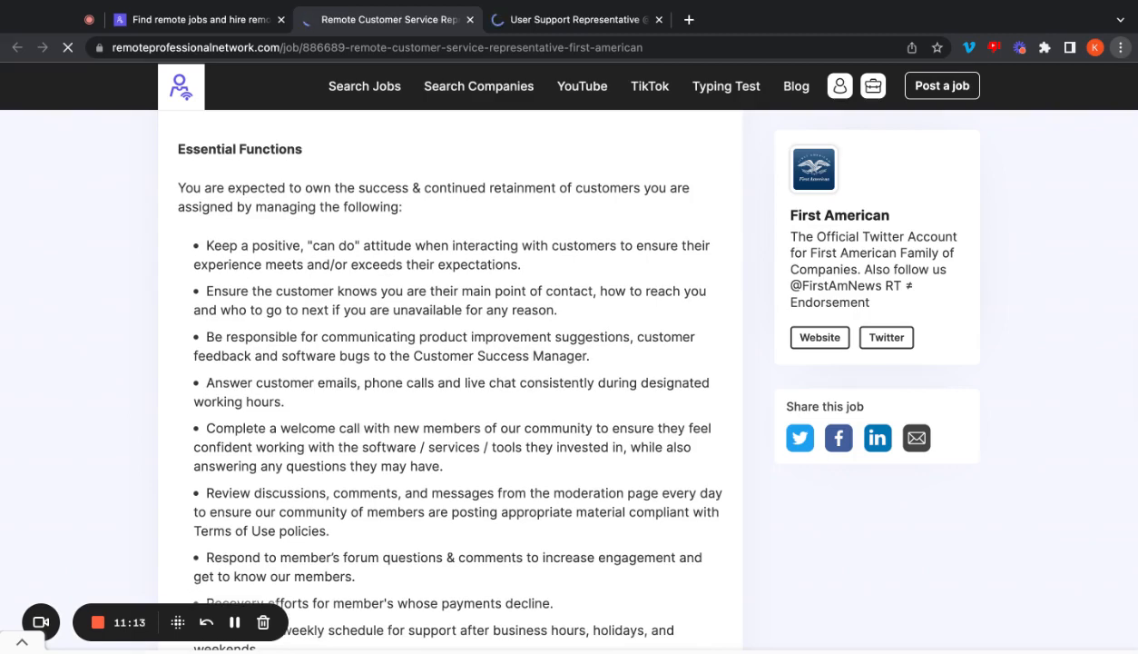
pyautogui.scroll(-3)
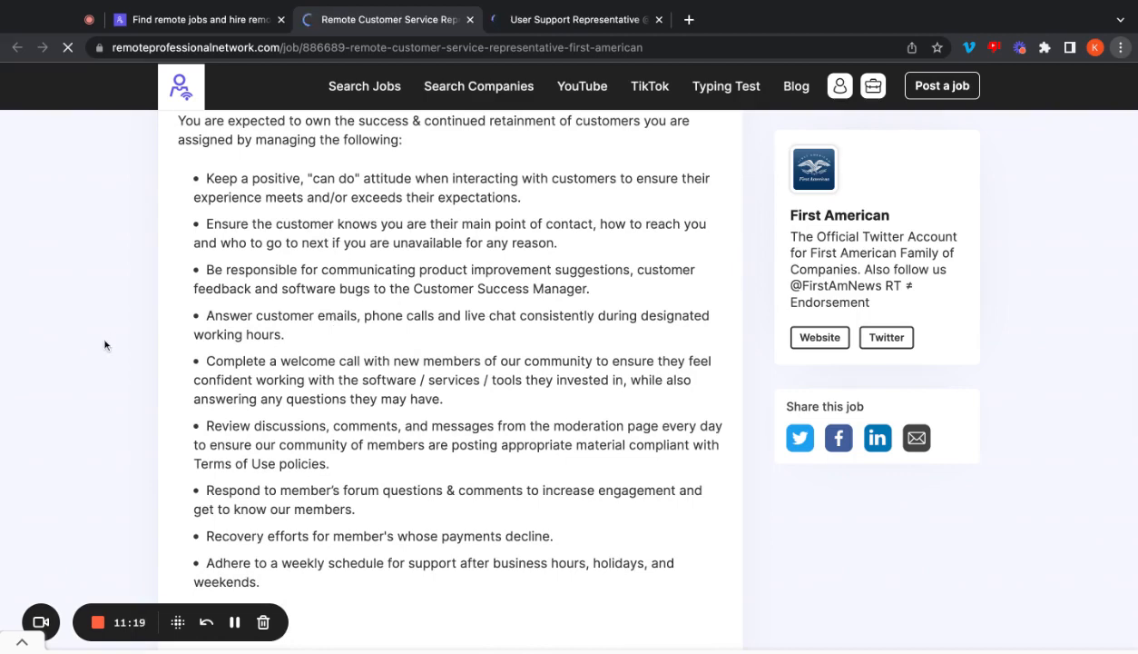
pyautogui.scroll(-3)
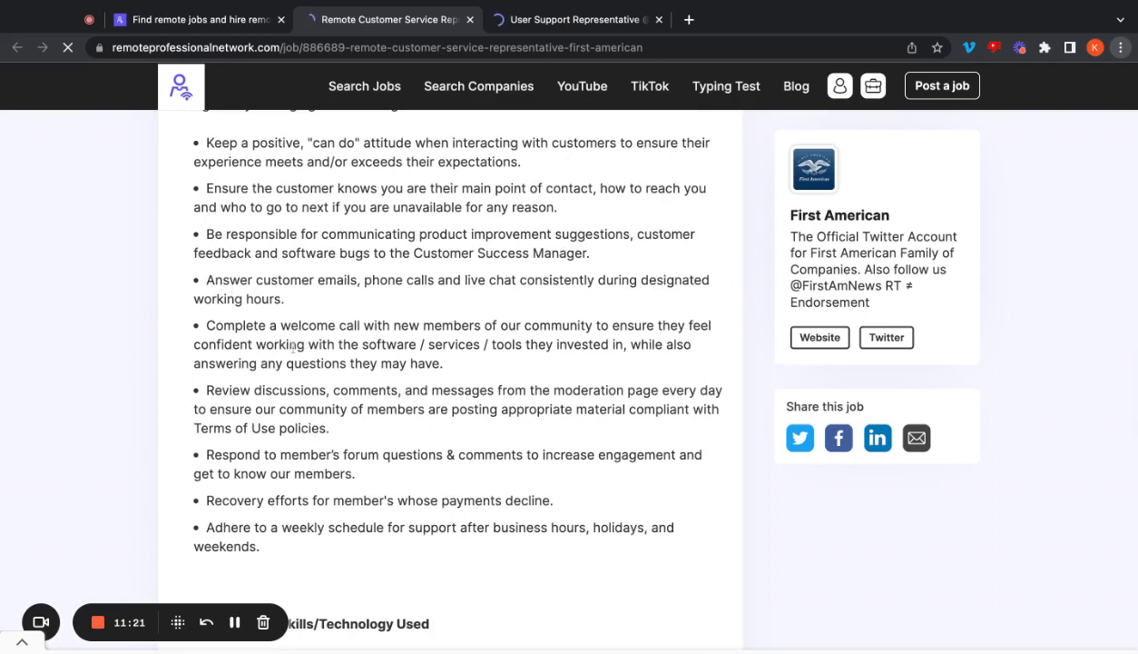
pyautogui.moveTo(296, 344); pyautogui.dragTo(443, 363)
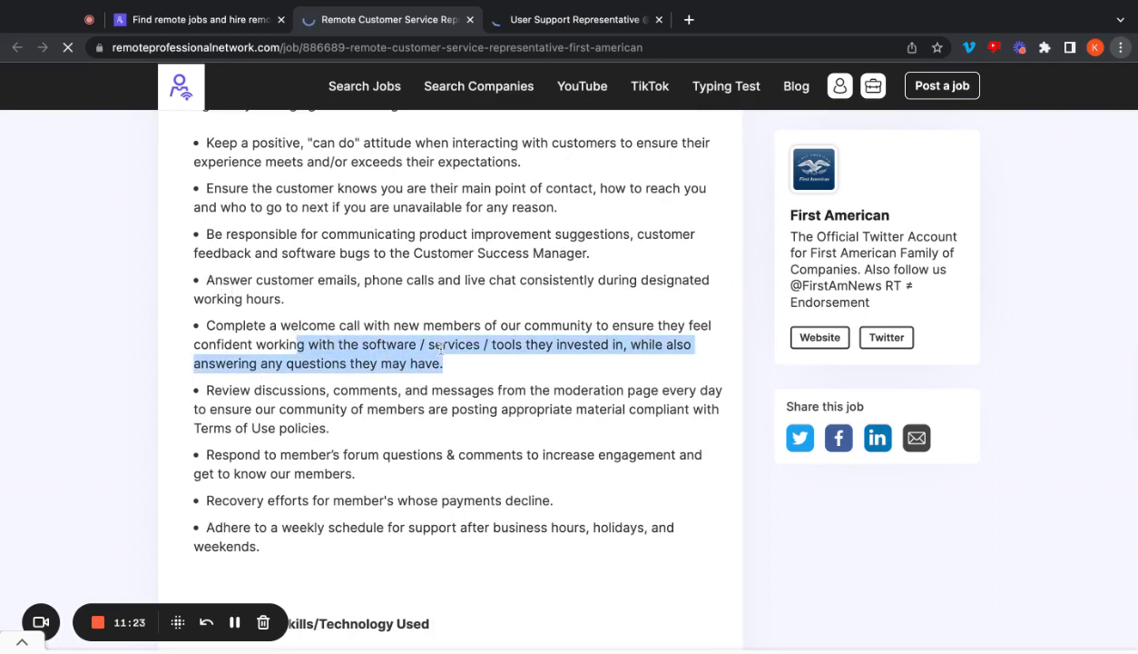
pyautogui.click(261, 387)
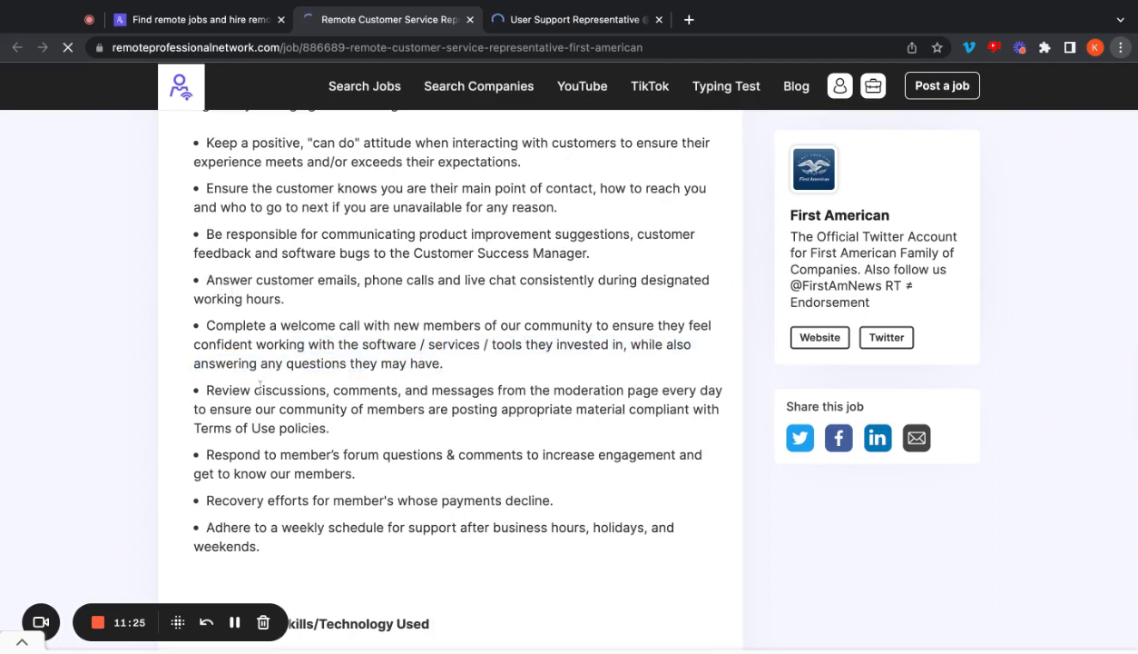
pyautogui.moveTo(121, 326)
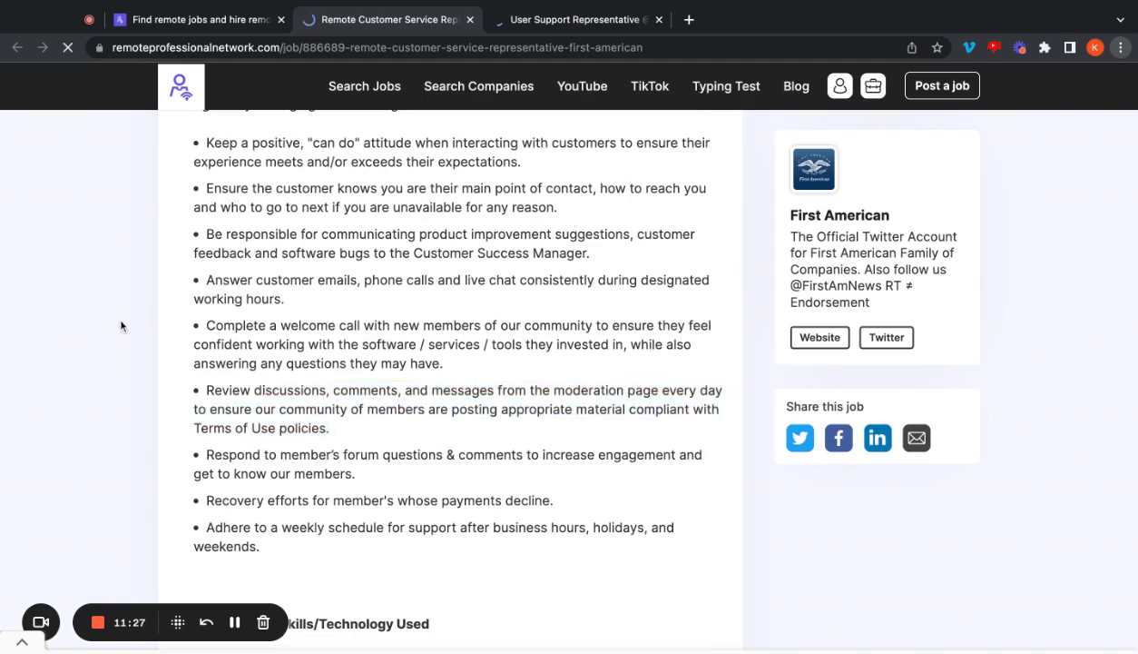
# Step: Read Knowledge and Skills, Typical Education, Experience and the $16.70–$22.87 hourly pay range
pyautogui.scroll(-3)
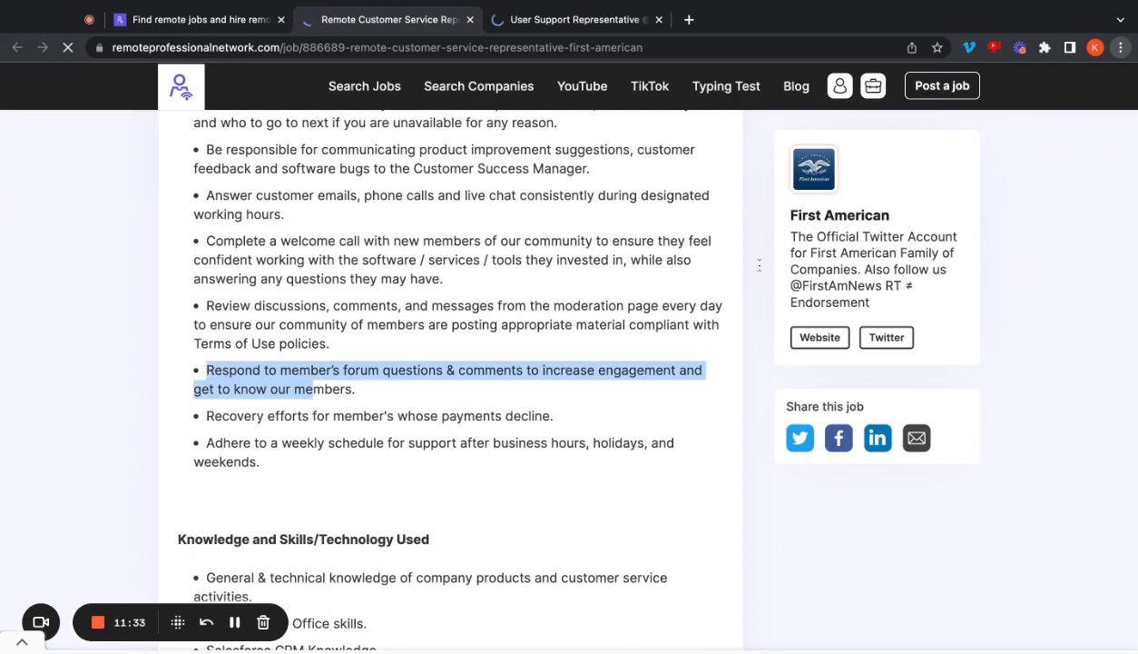
pyautogui.scroll(-3)
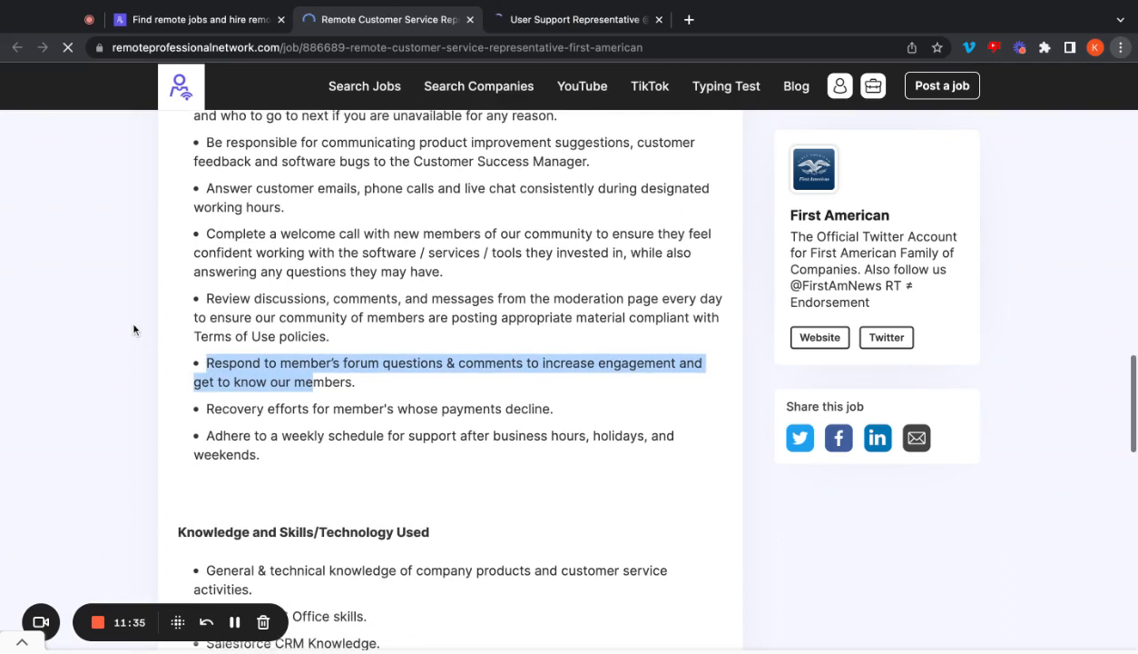
pyautogui.scroll(-3)
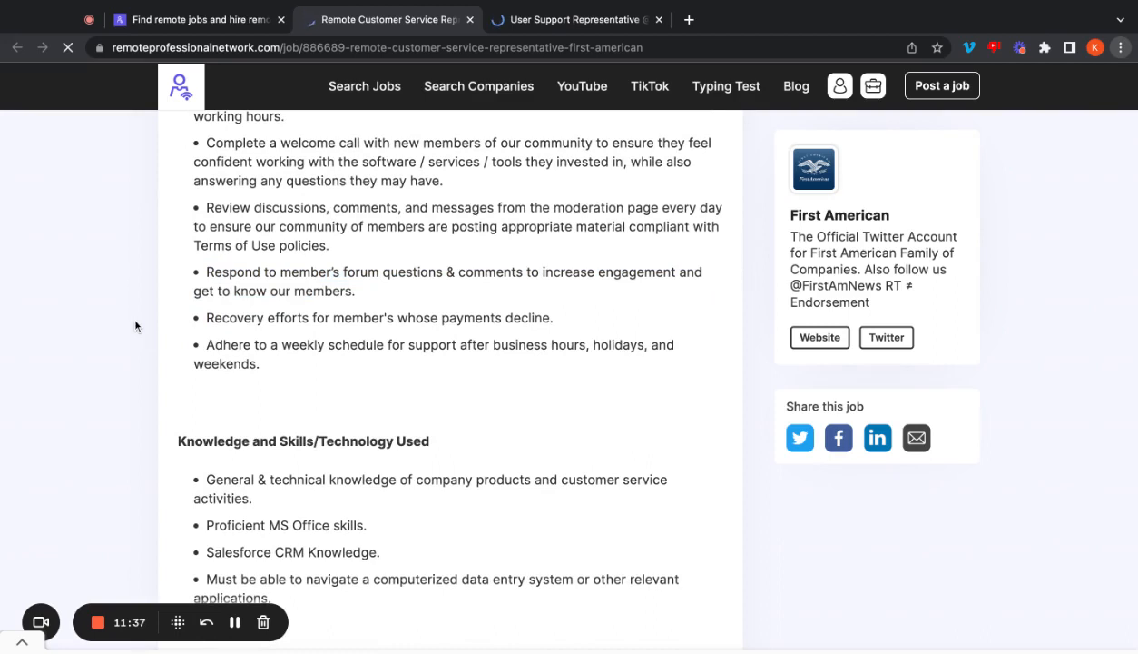
pyautogui.scroll(-3)
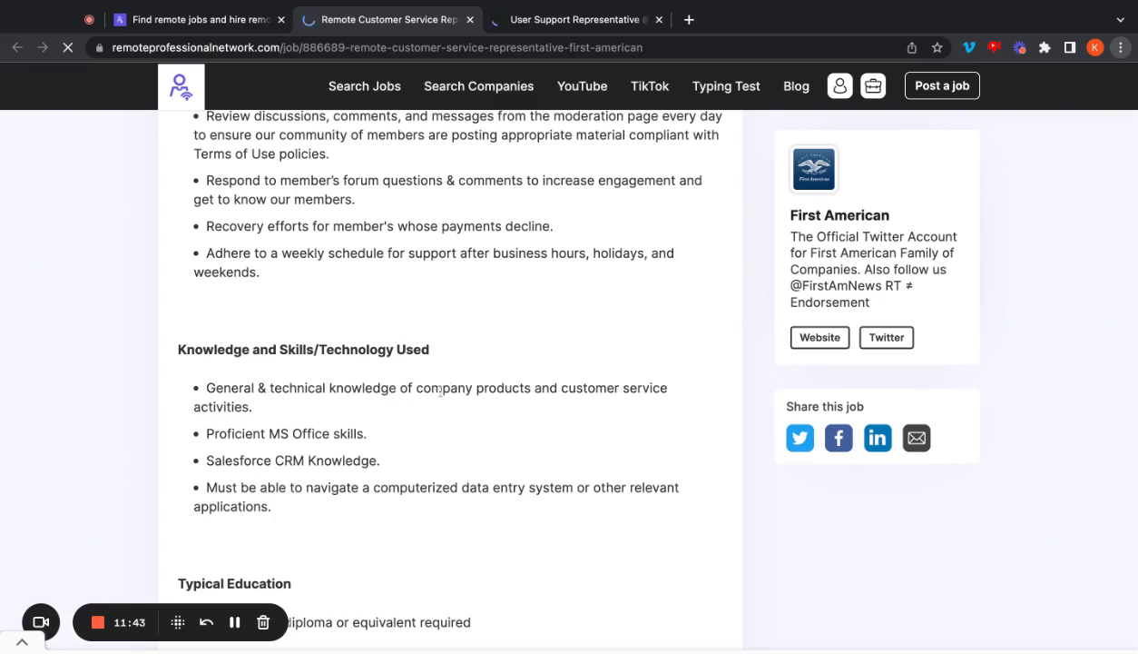
pyautogui.moveTo(367, 434)
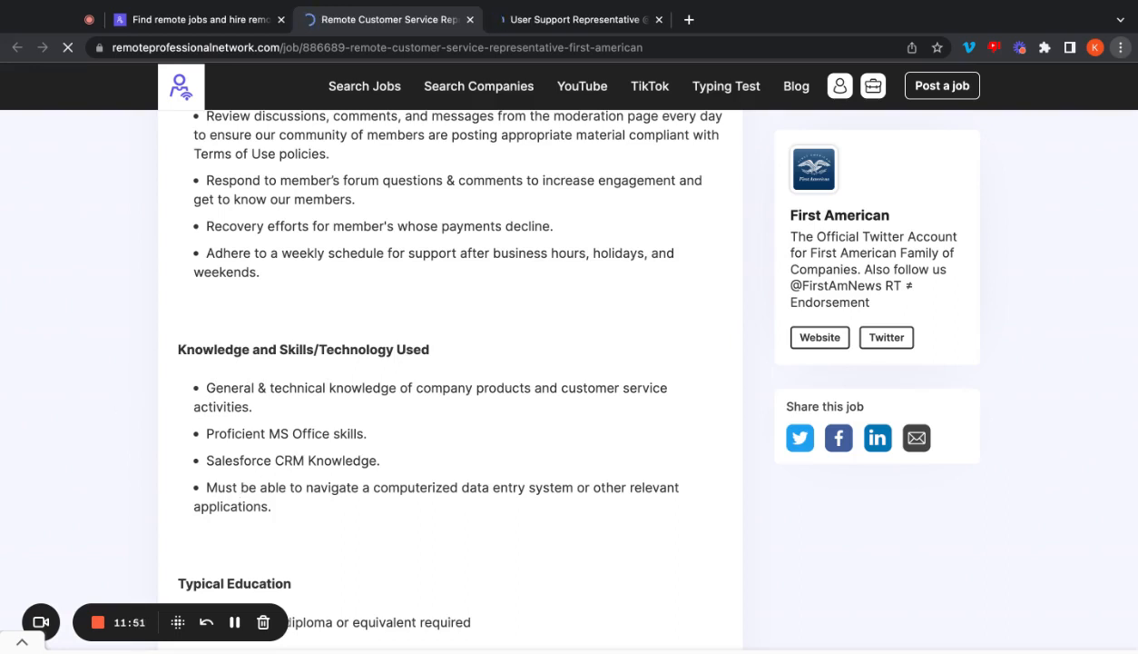
pyautogui.scroll(-3)
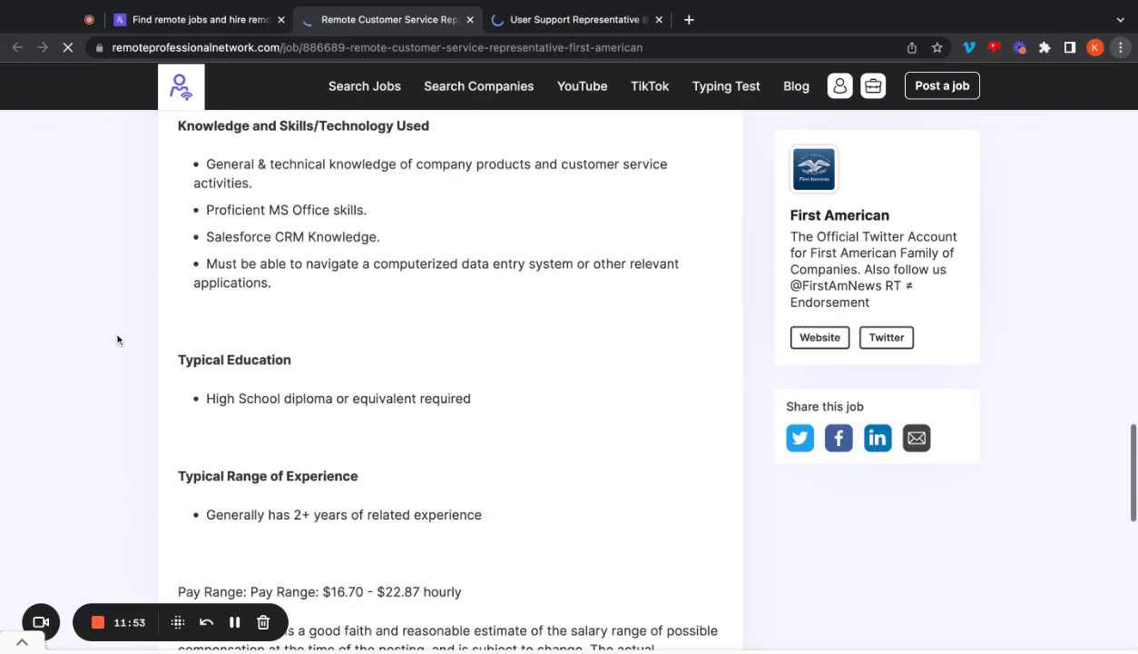
pyautogui.scroll(-3)
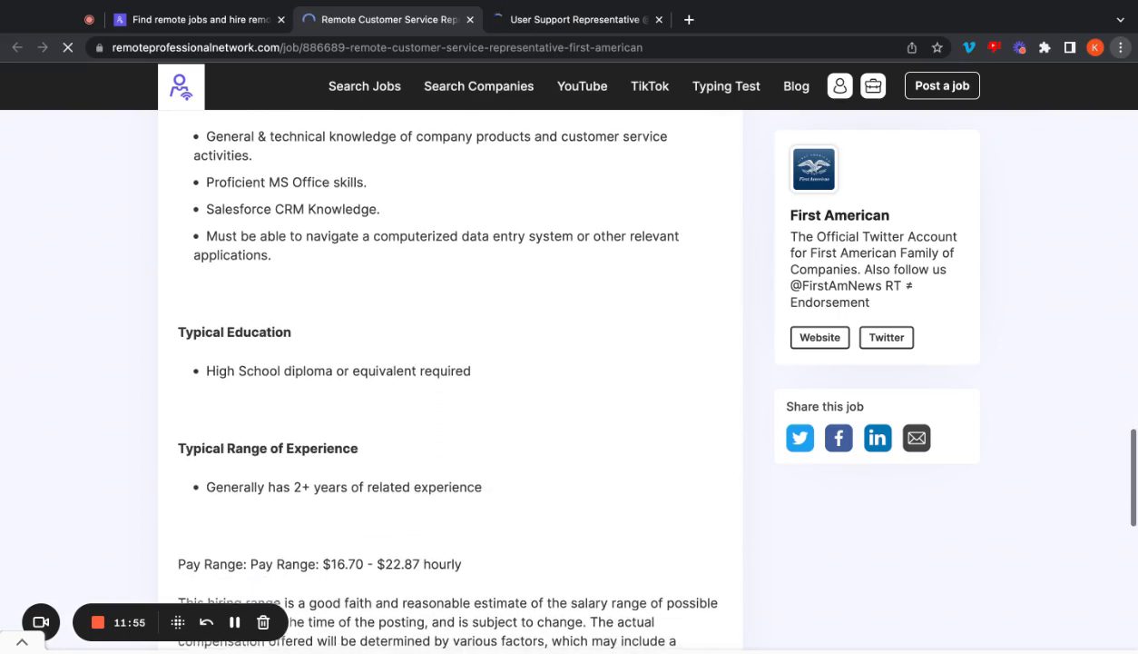
pyautogui.scroll(-3)
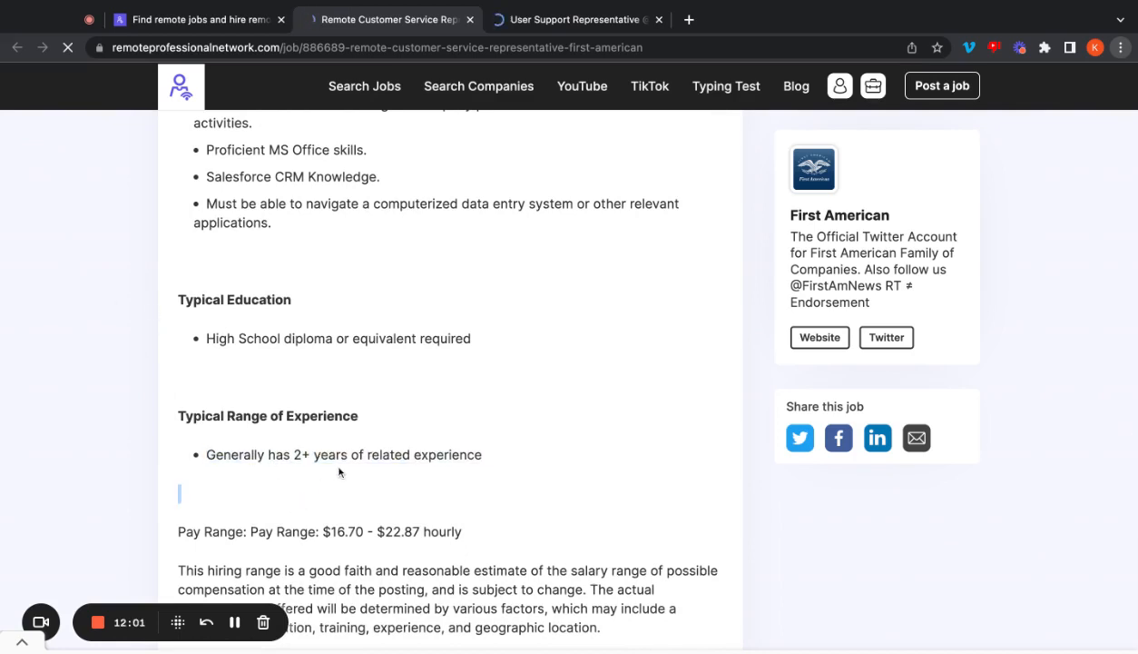
pyautogui.scroll(-3)
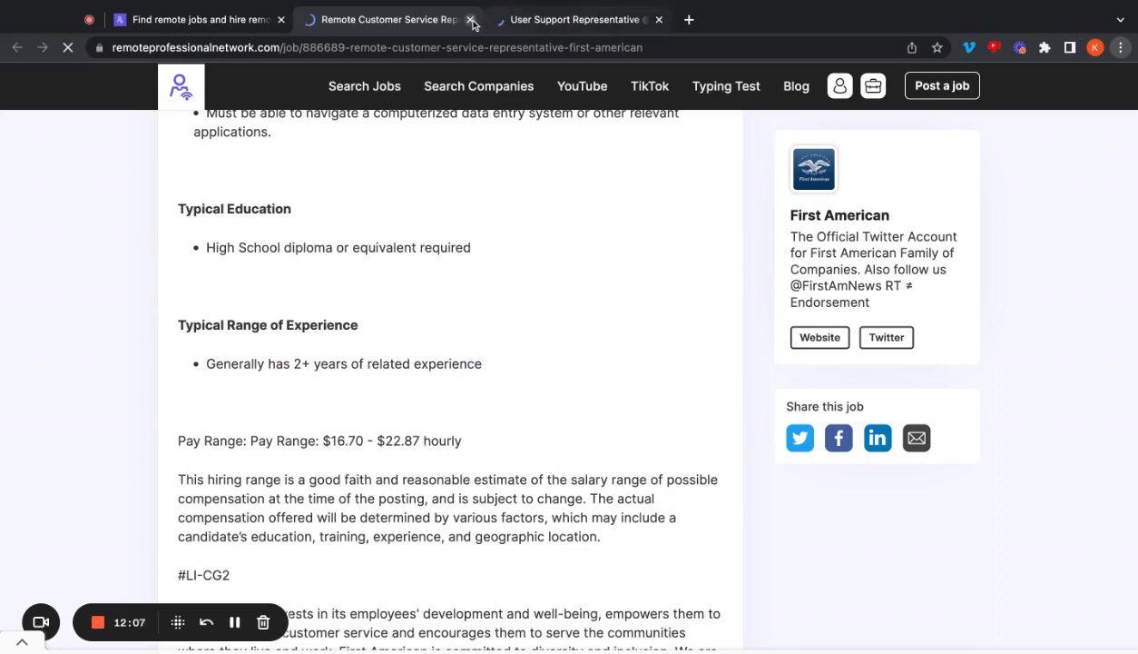
# Step: Close the First American posting and read Figo's Customer Experience Associate listing to its duties
pyautogui.click(476, 18)
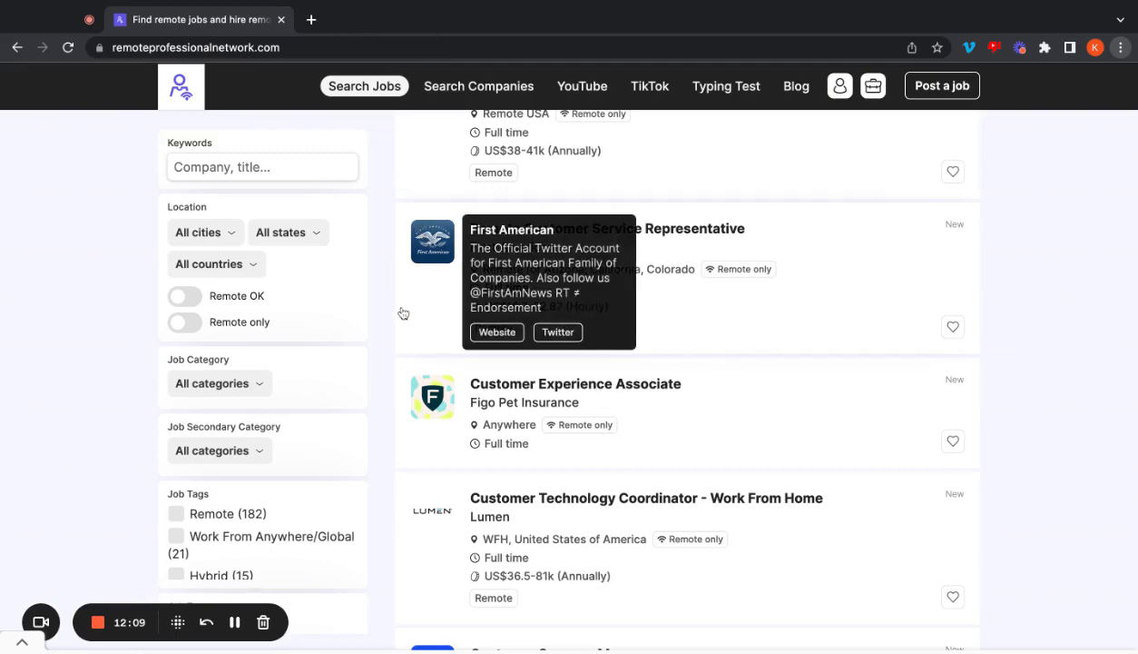
pyautogui.click(576, 384)
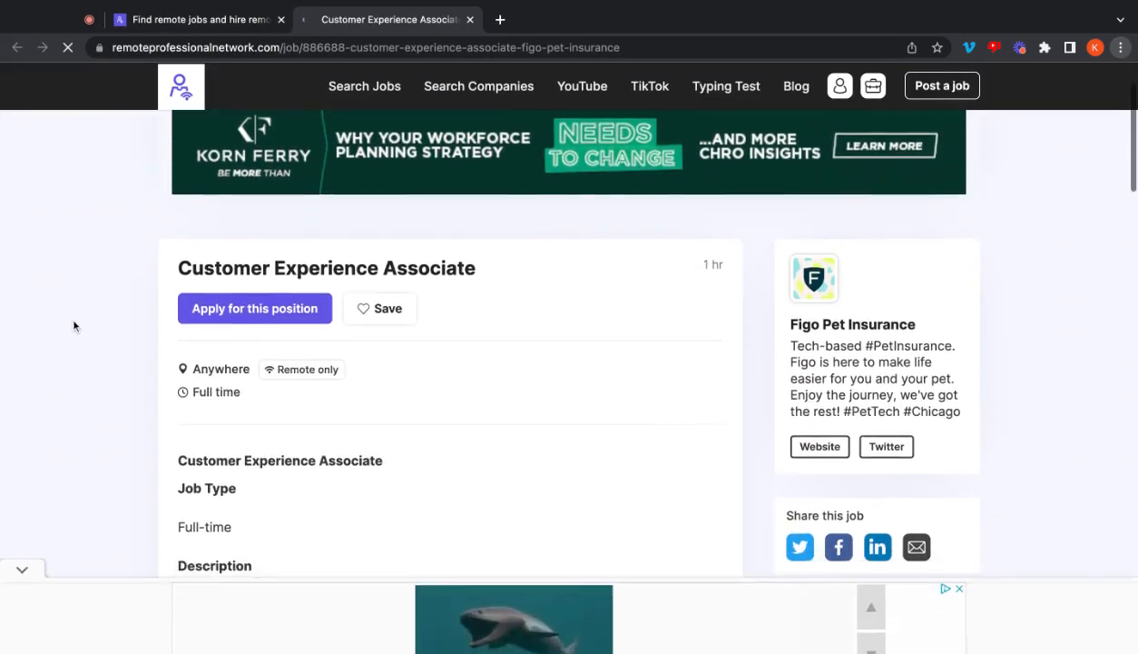
pyautogui.scroll(-3)
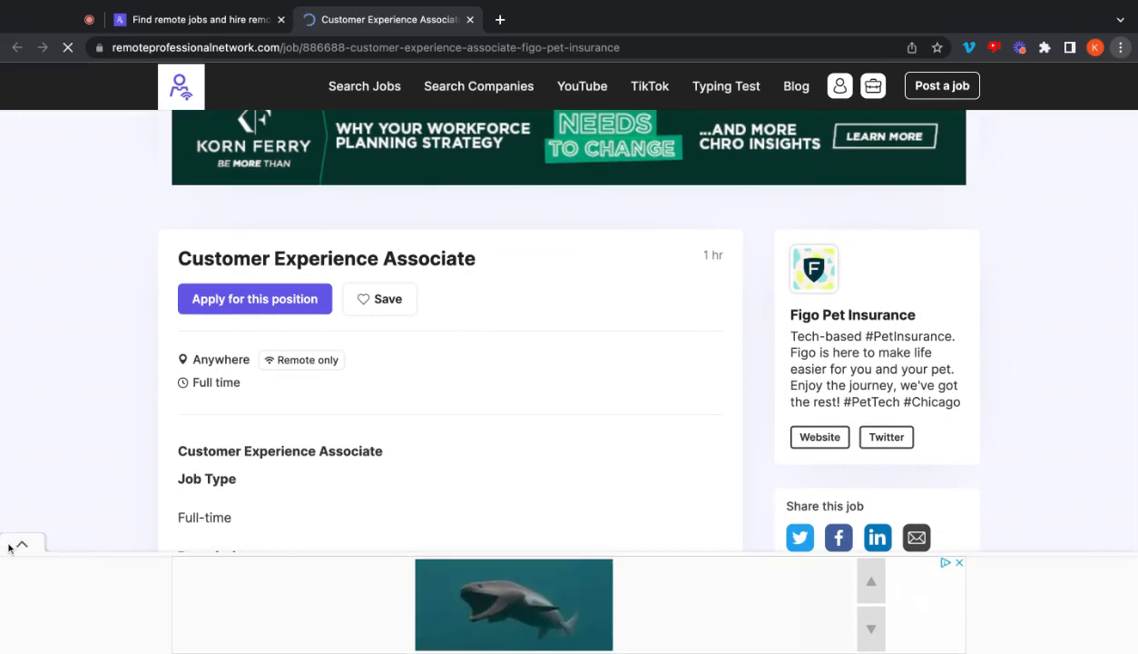
pyautogui.scroll(-3)
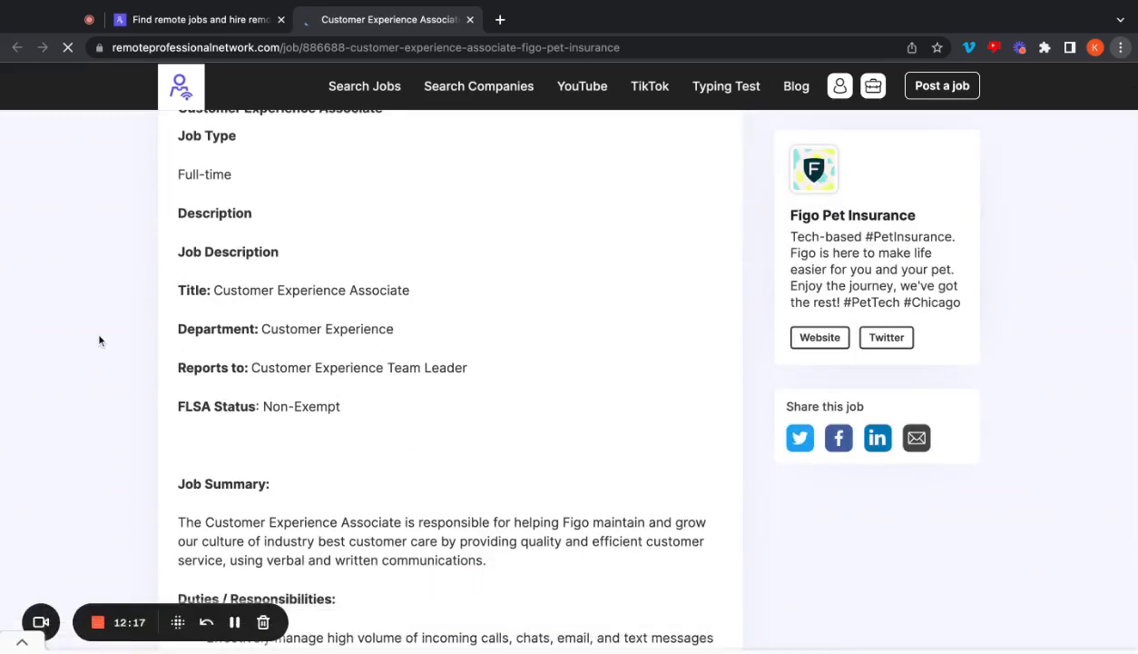
pyautogui.scroll(-3)
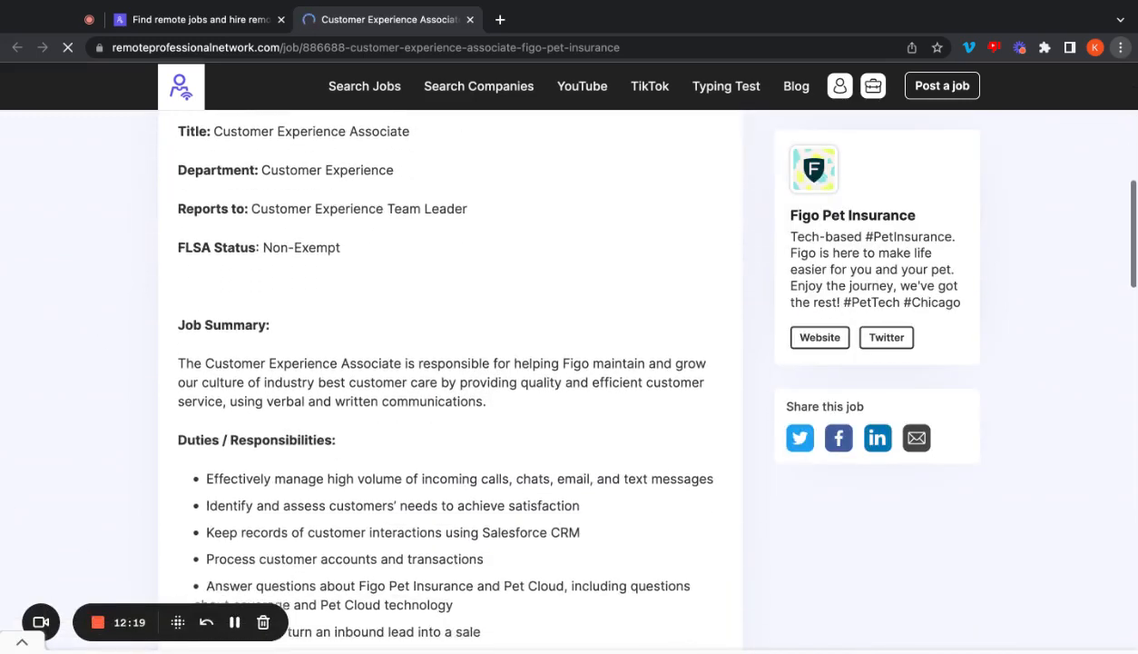
pyautogui.scroll(-3)
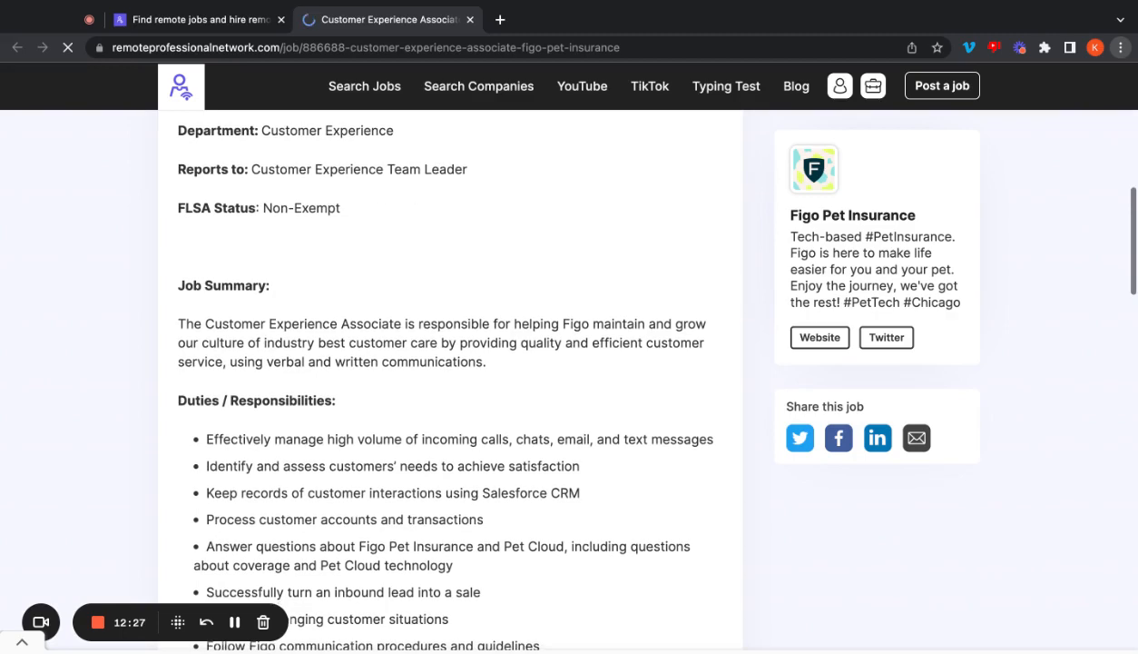
pyautogui.scroll(-3)
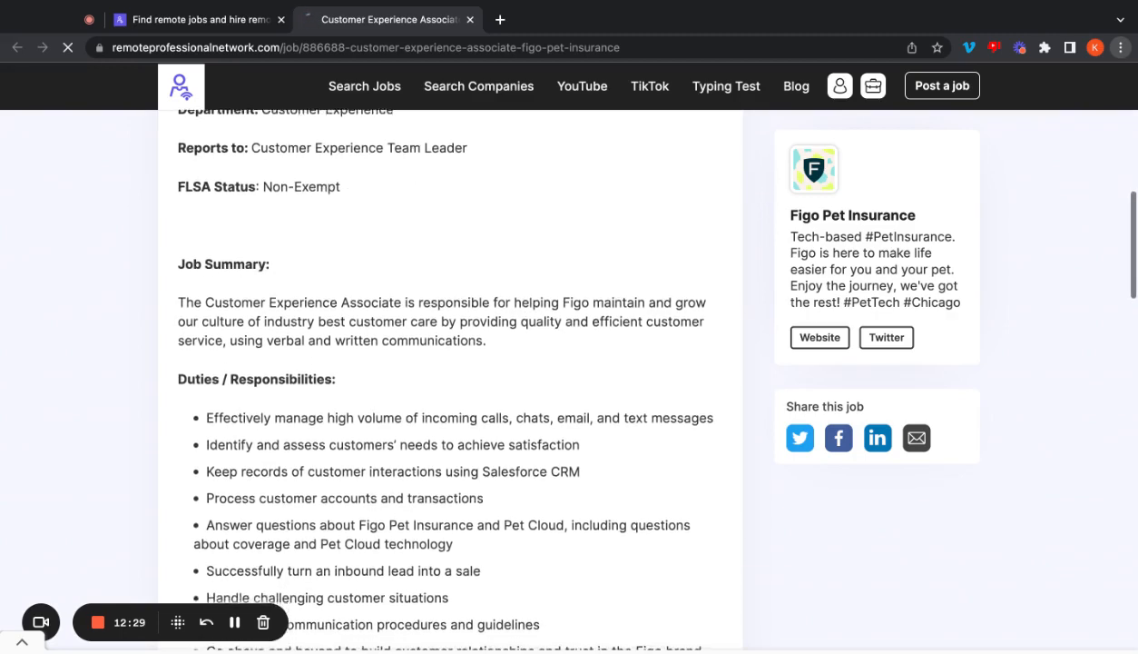
pyautogui.scroll(-3)
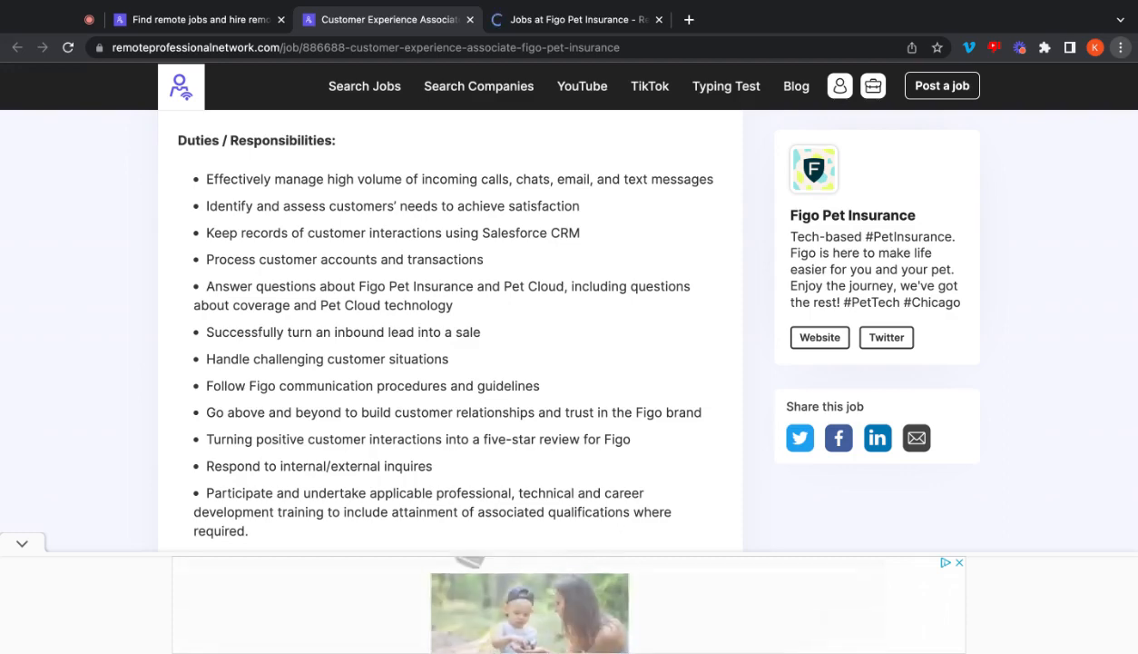
# Step: Read Figo's Required Skills/Abilities, deselecting the line about vet staff and policy holders
pyautogui.scroll(-3)
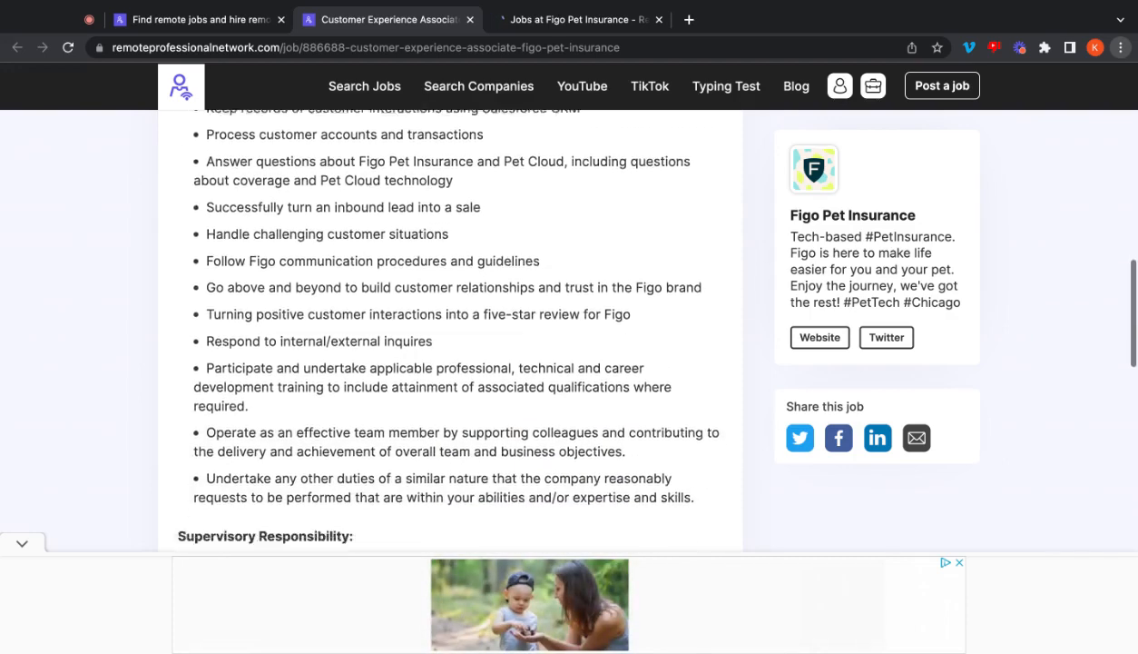
pyautogui.scroll(-3)
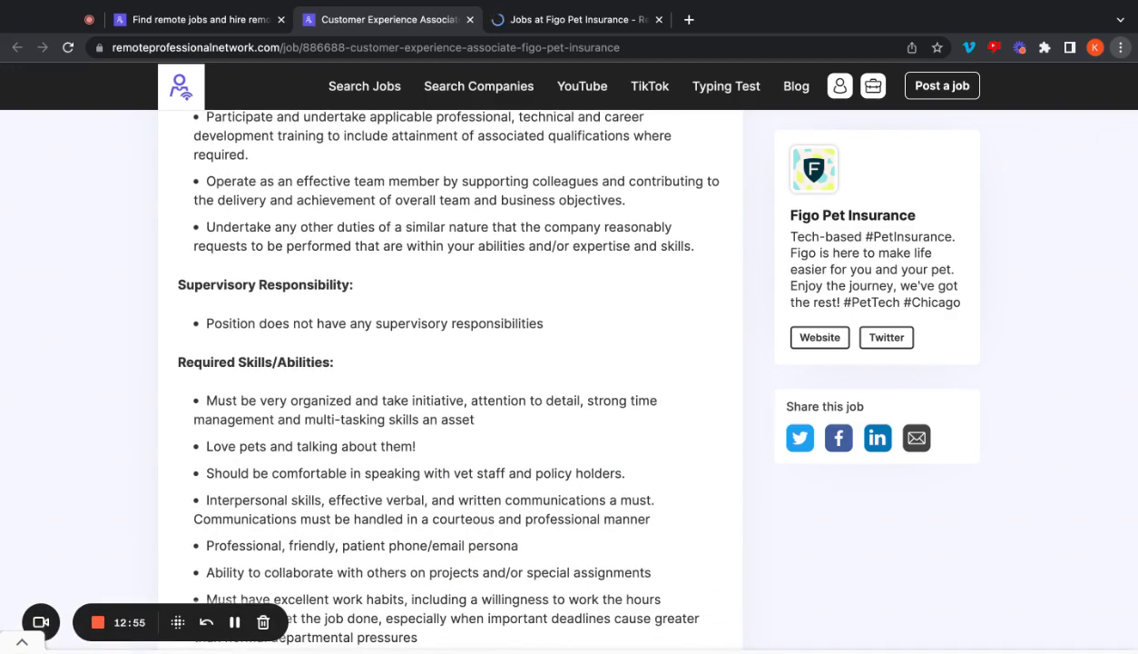
pyautogui.scroll(-3)
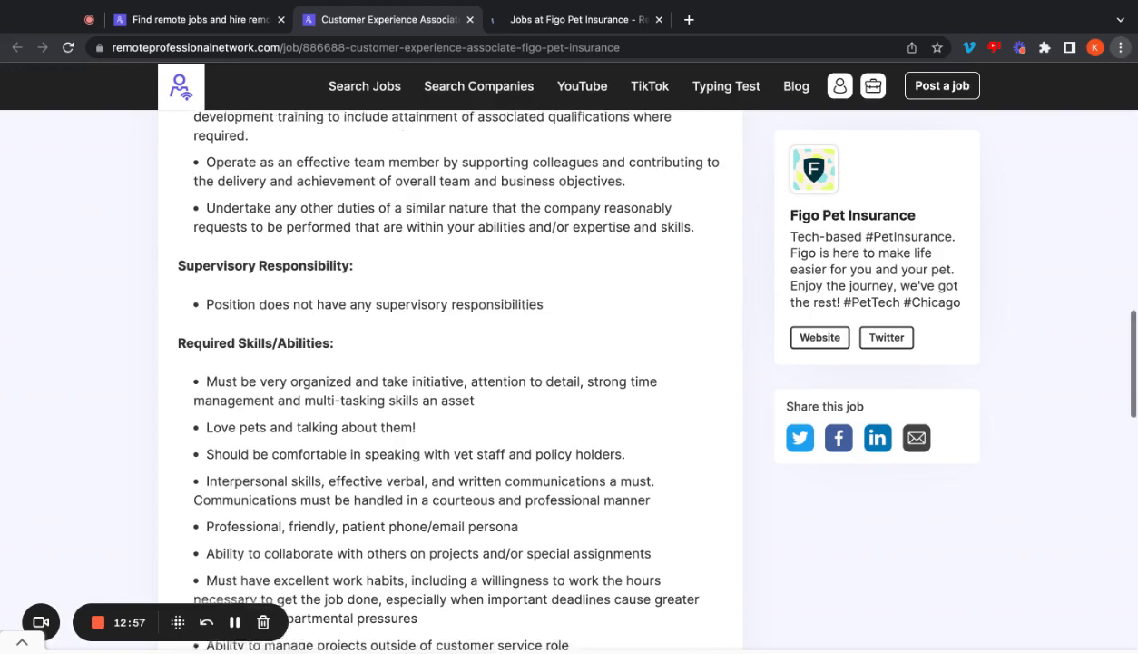
pyautogui.scroll(-3)
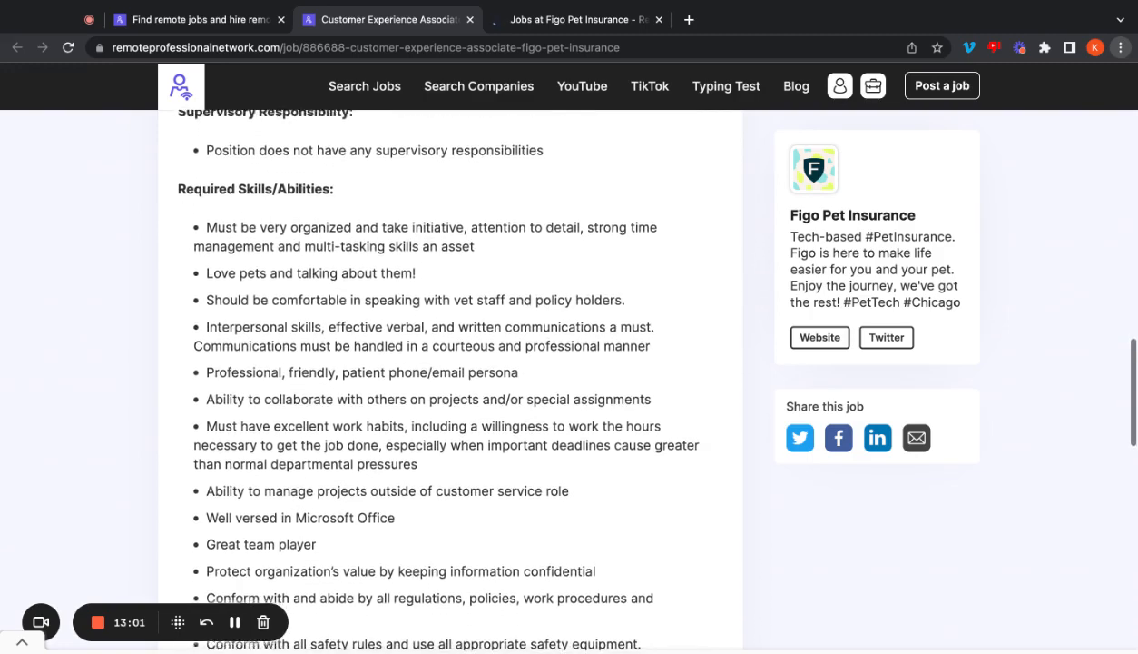
pyautogui.scroll(-3)
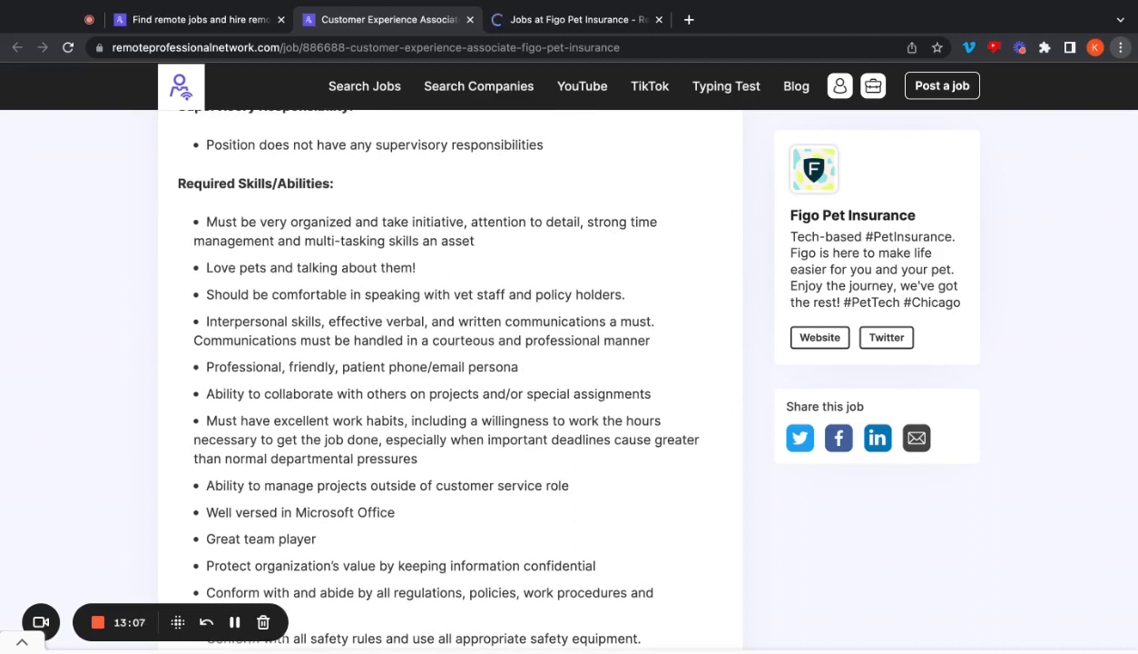
pyautogui.moveTo(364, 292)
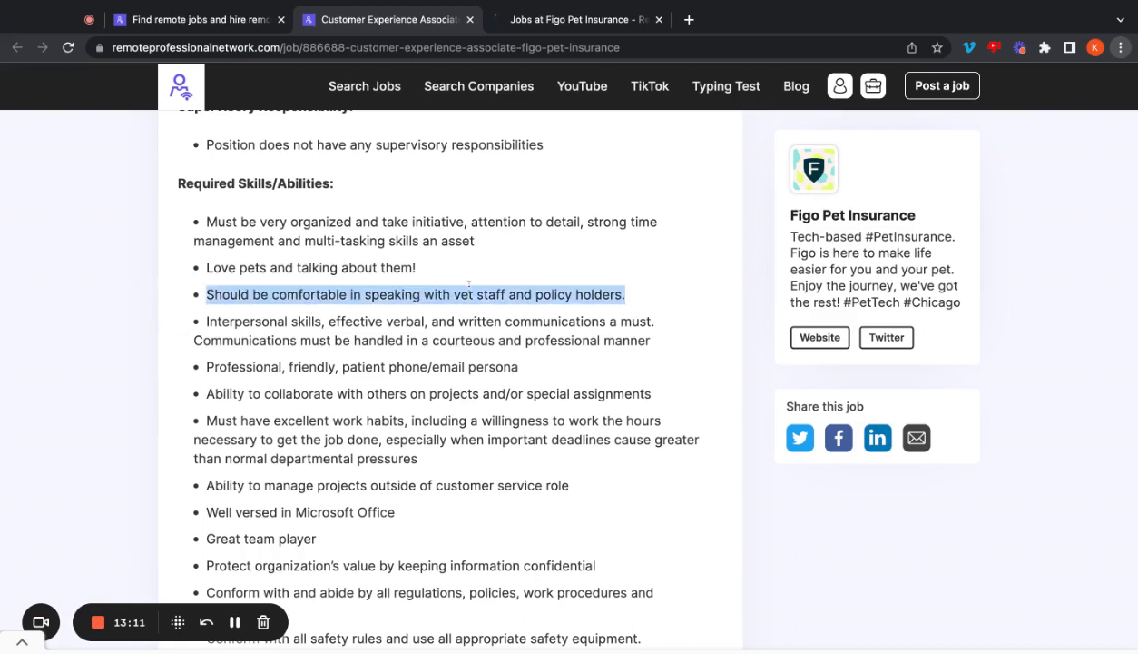
pyautogui.click(463, 289)
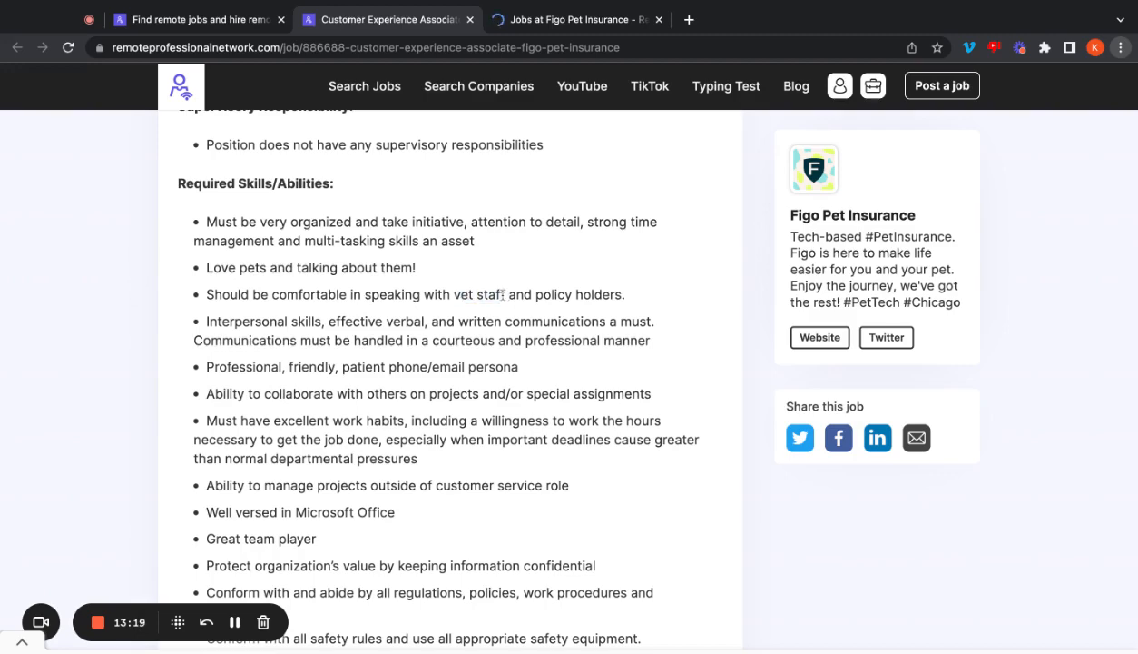
pyautogui.moveTo(123, 320)
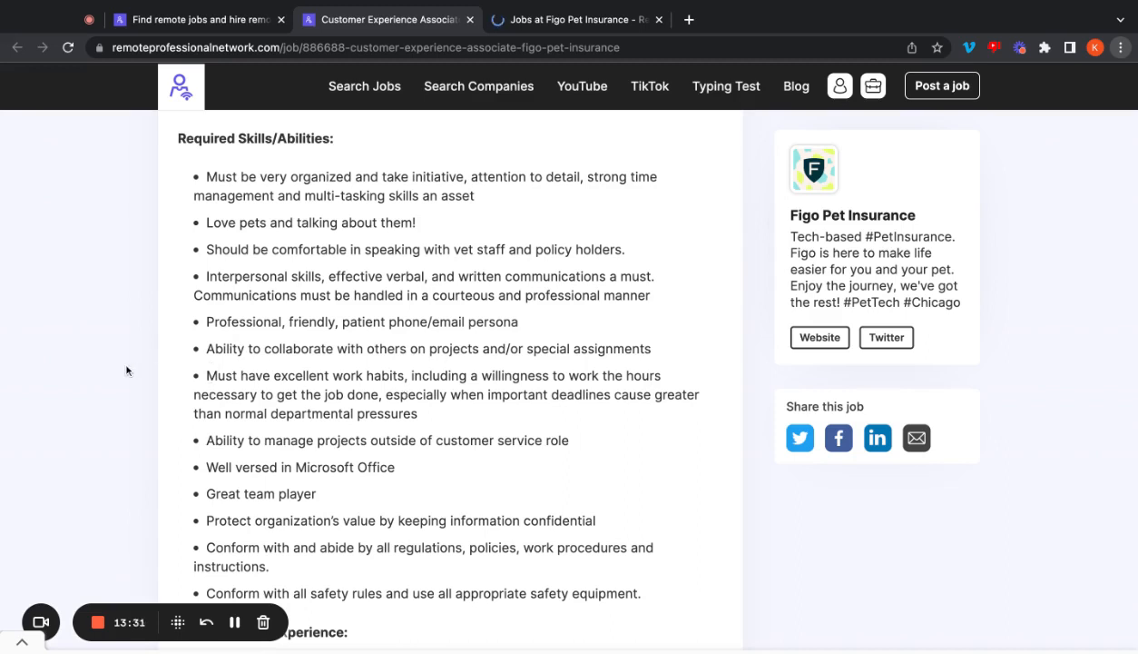
# Step: Read Figo's education, eligibility, physical requirements and expected hours sections
pyautogui.scroll(-3)
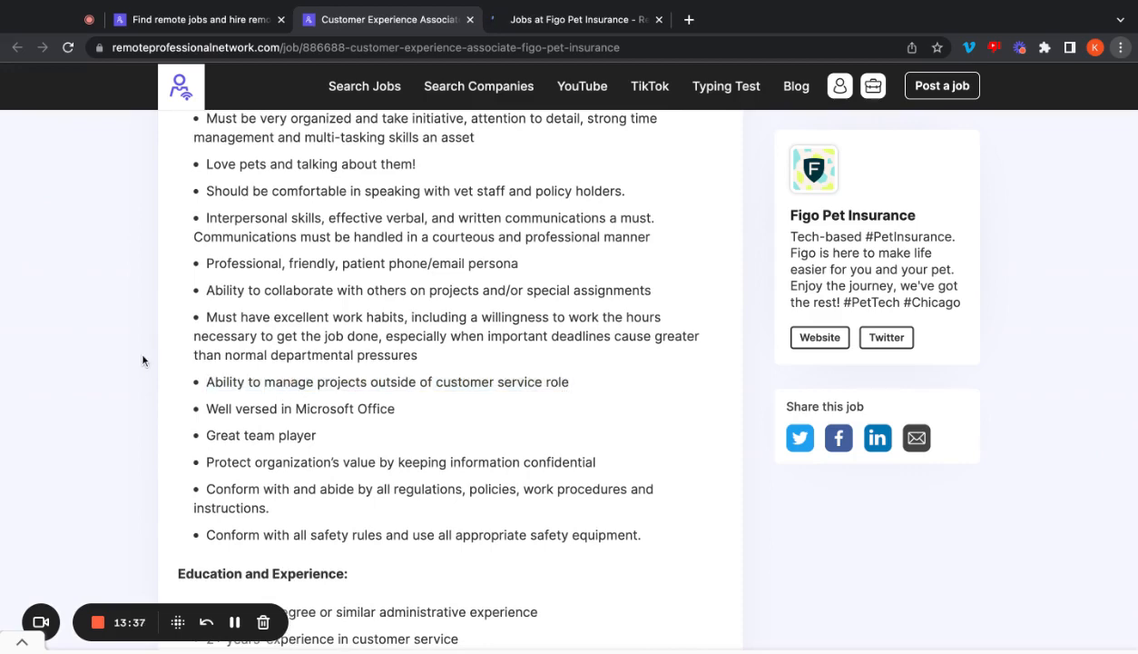
pyautogui.scroll(-3)
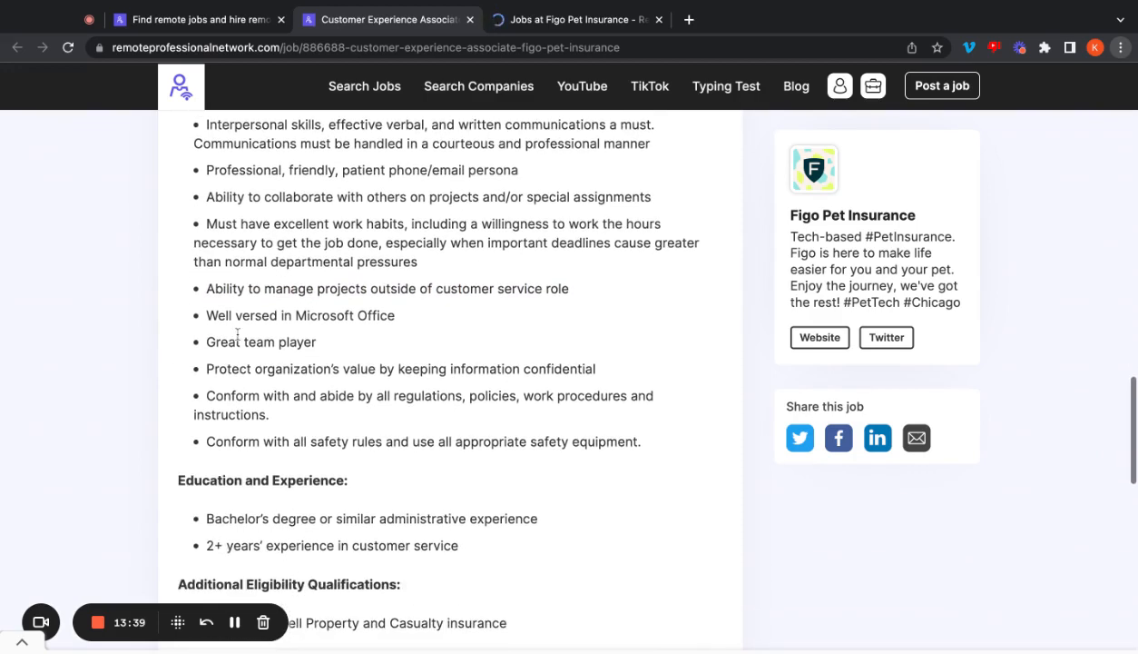
pyautogui.moveTo(147, 334)
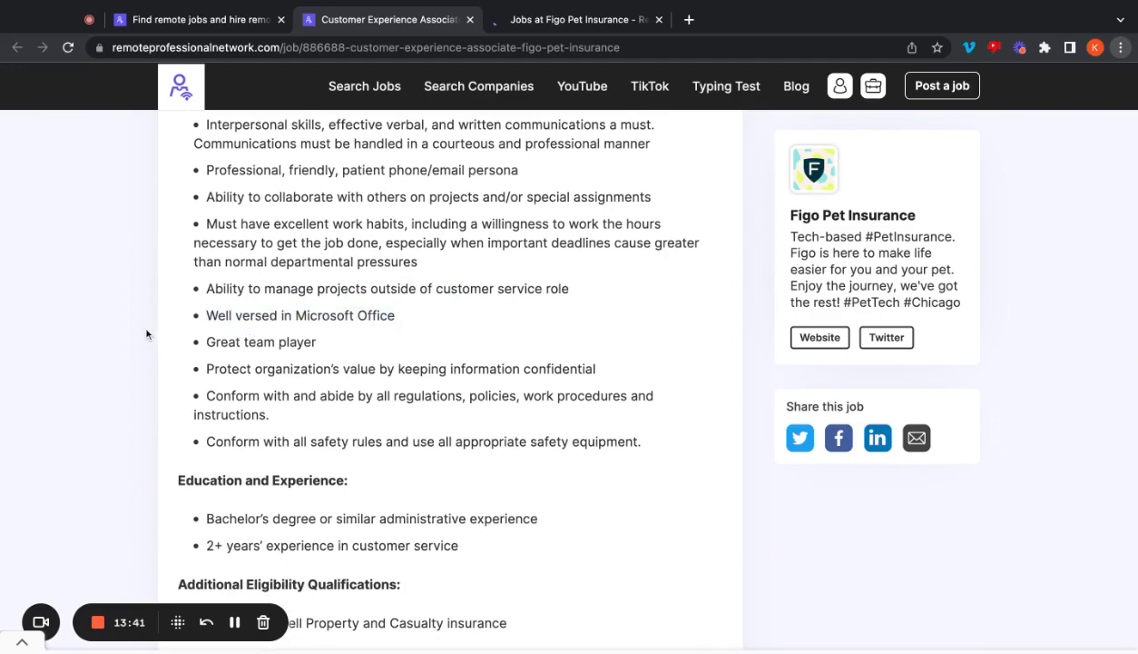
pyautogui.scroll(-3)
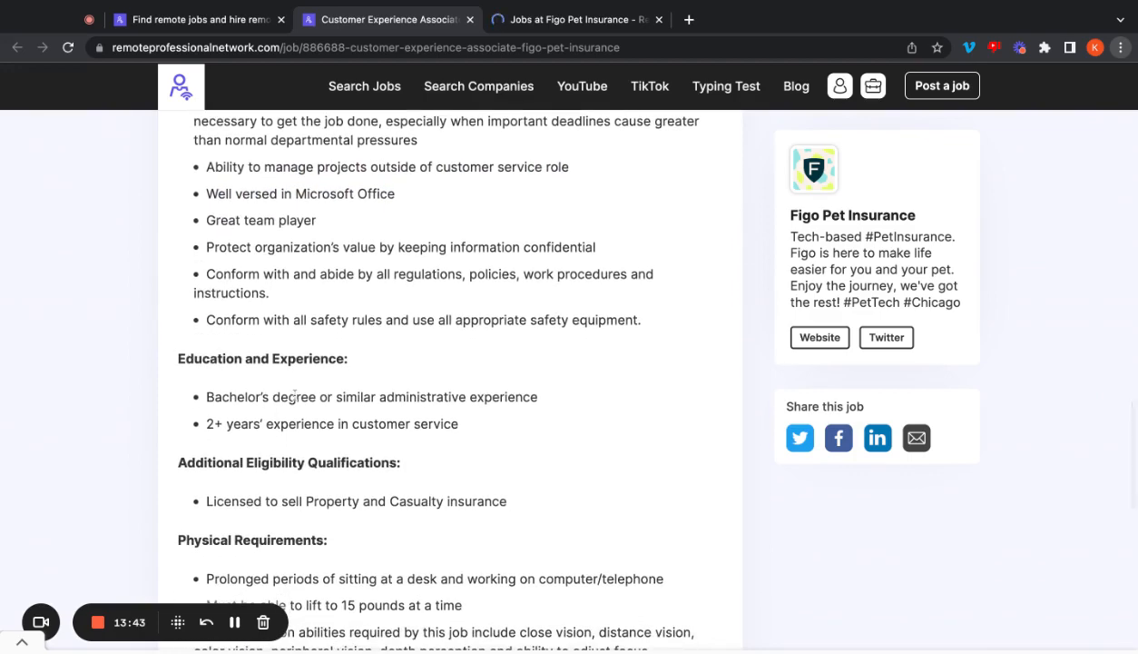
pyautogui.moveTo(313, 397)
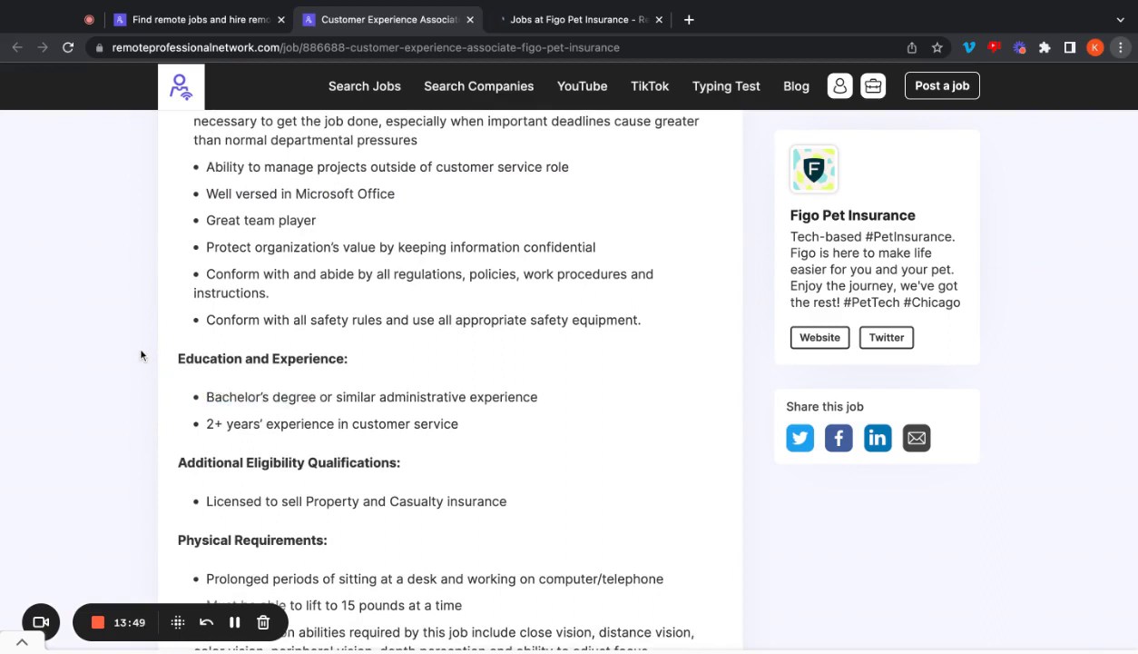
pyautogui.scroll(-3)
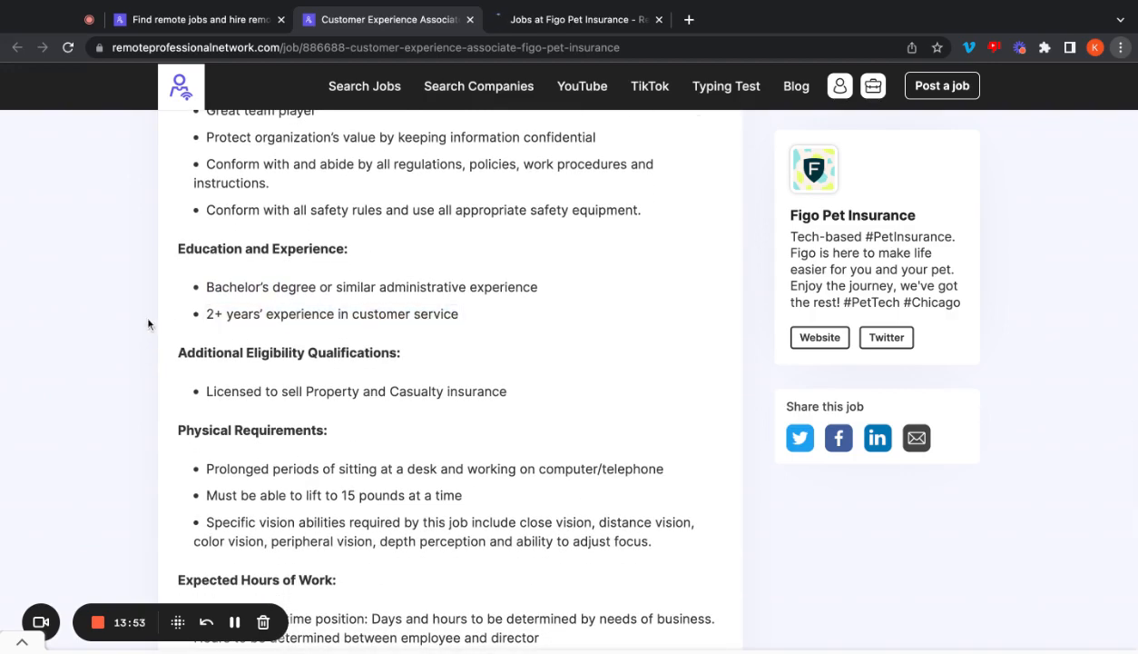
pyautogui.scroll(-3)
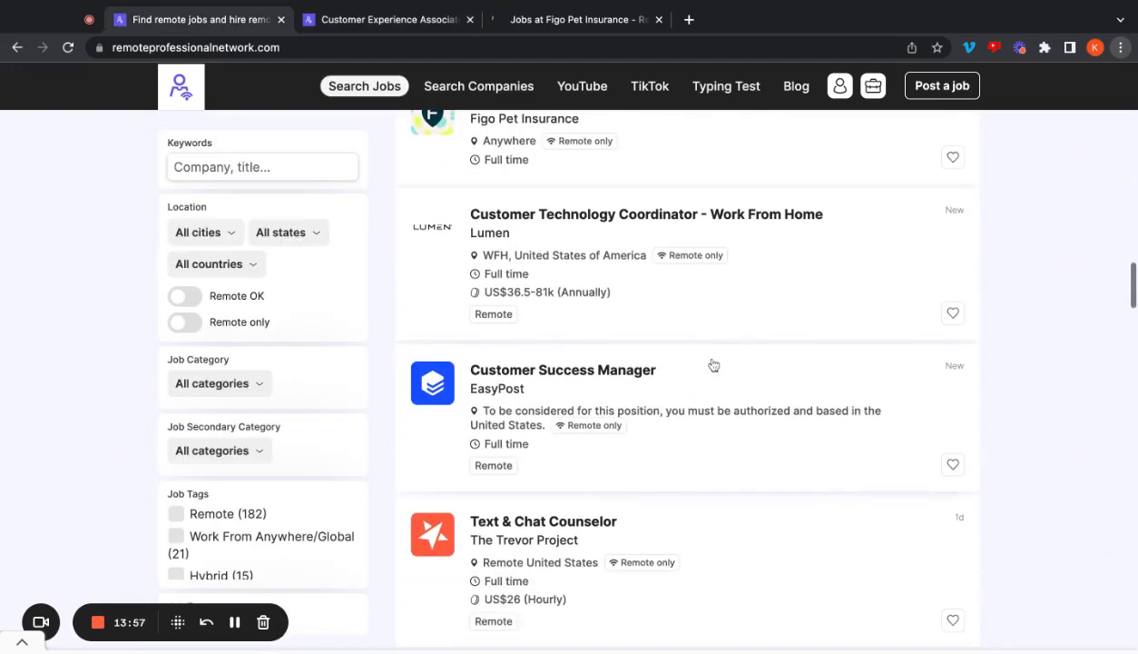
# Step: Open EasyPost's Customer Success Manager posting and read About the role and What you will do
pyautogui.click(563, 369)
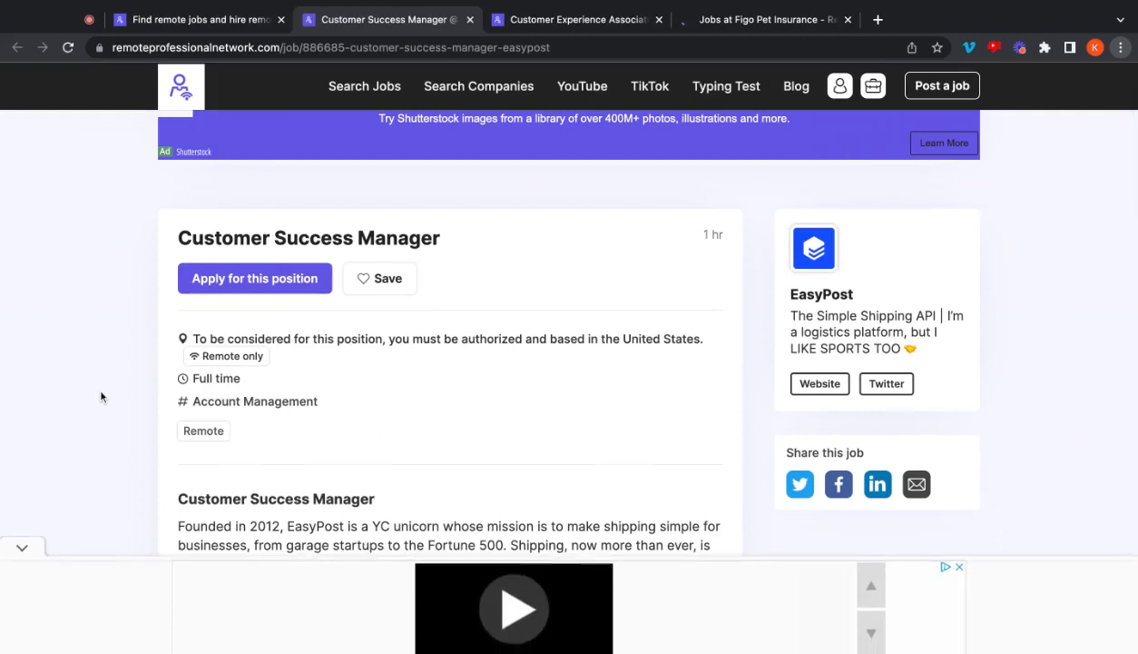
pyautogui.scroll(-3)
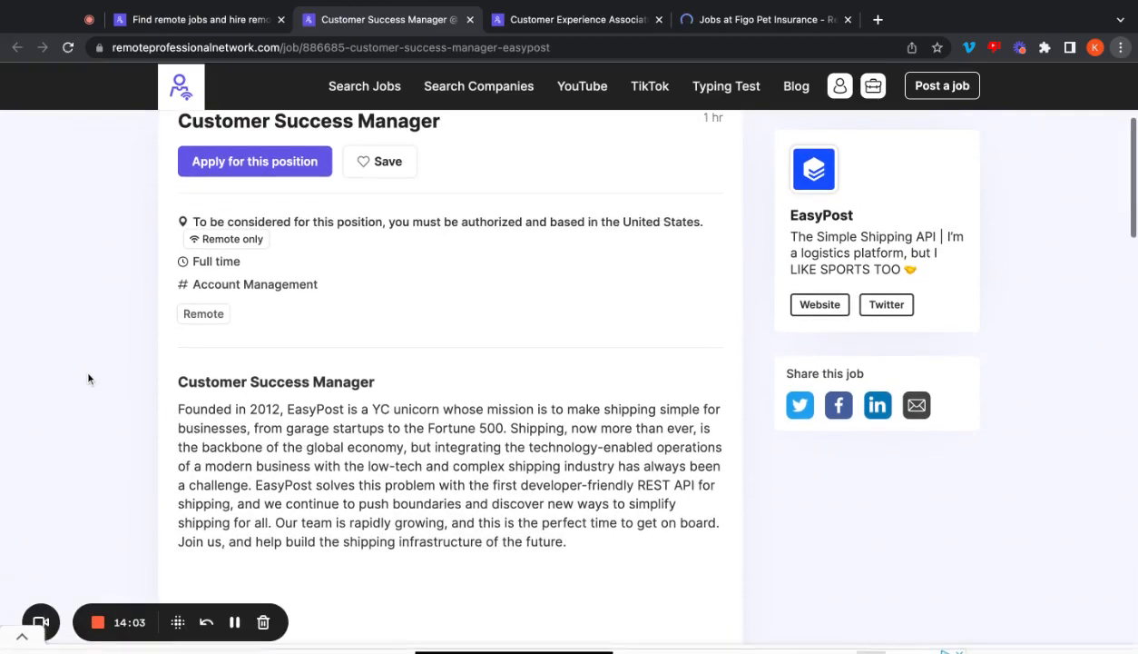
pyautogui.scroll(-3)
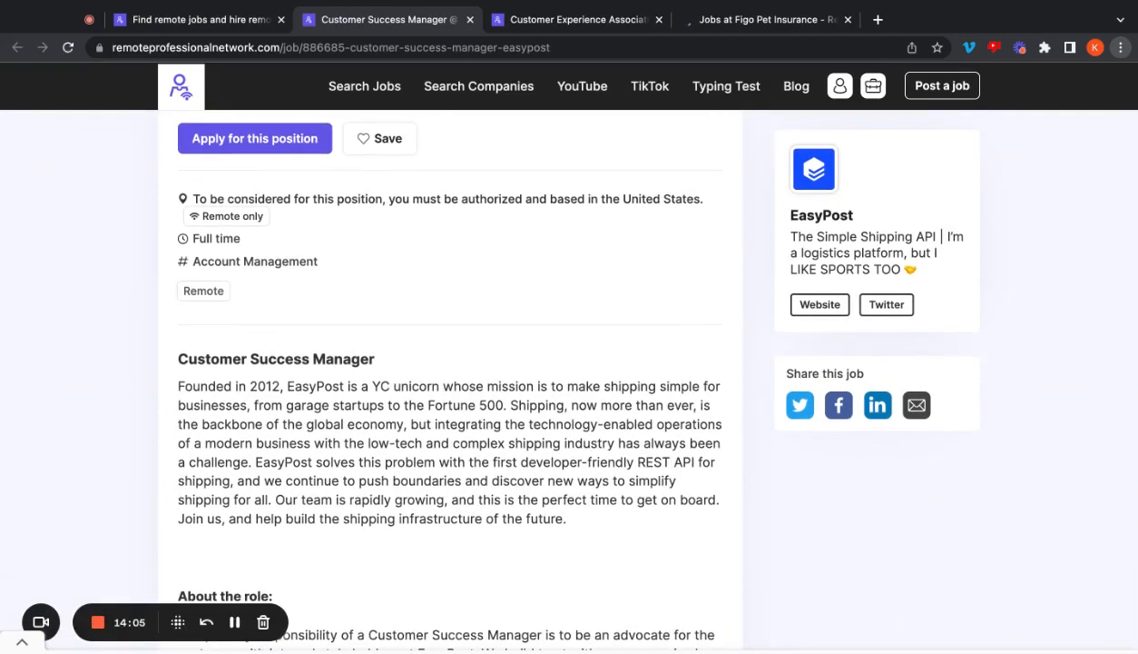
pyautogui.scroll(-3)
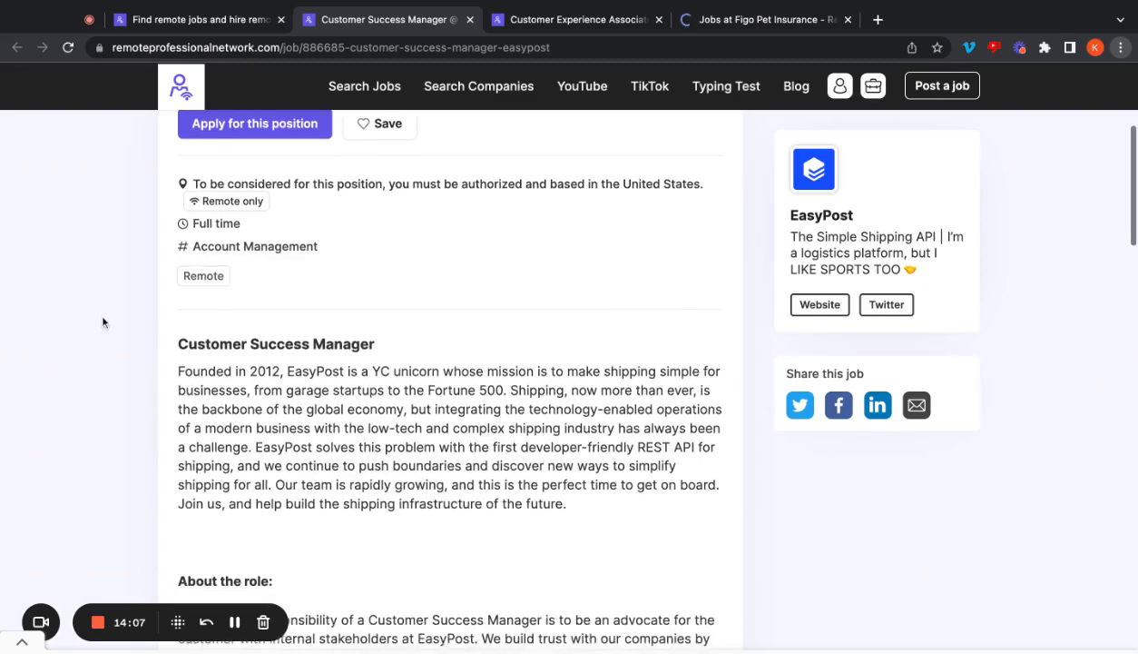
pyautogui.scroll(-3)
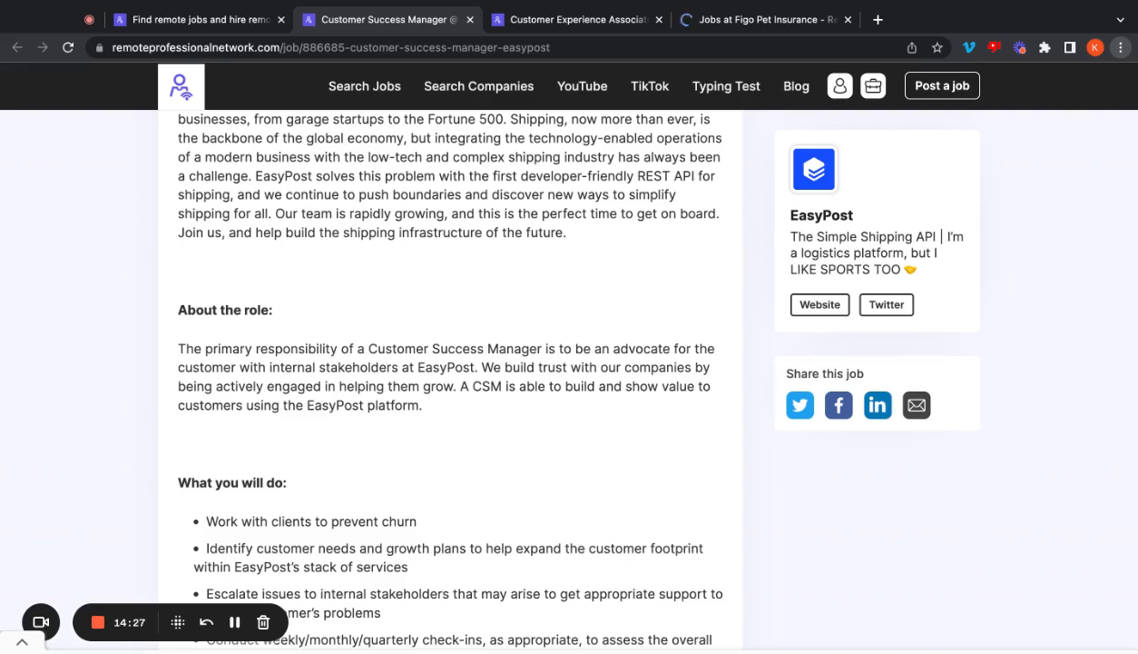
pyautogui.scroll(-3)
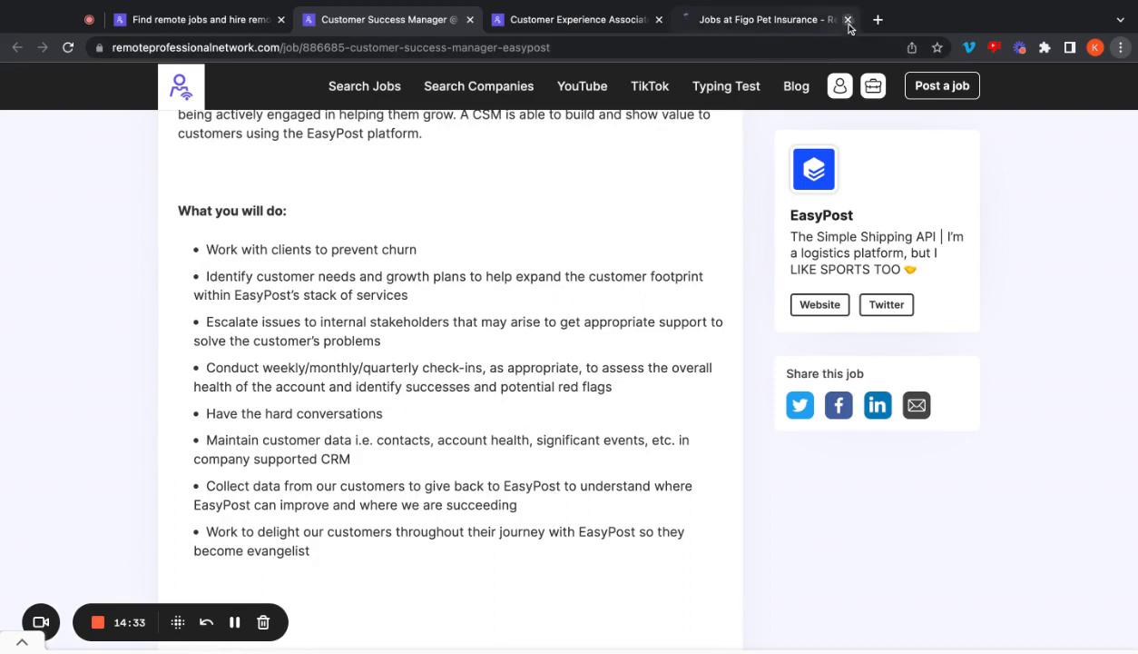
# Step: Close the Jobs at Figo Pet Insurance page and read EasyPost's duties down to About you
pyautogui.click(848, 19)
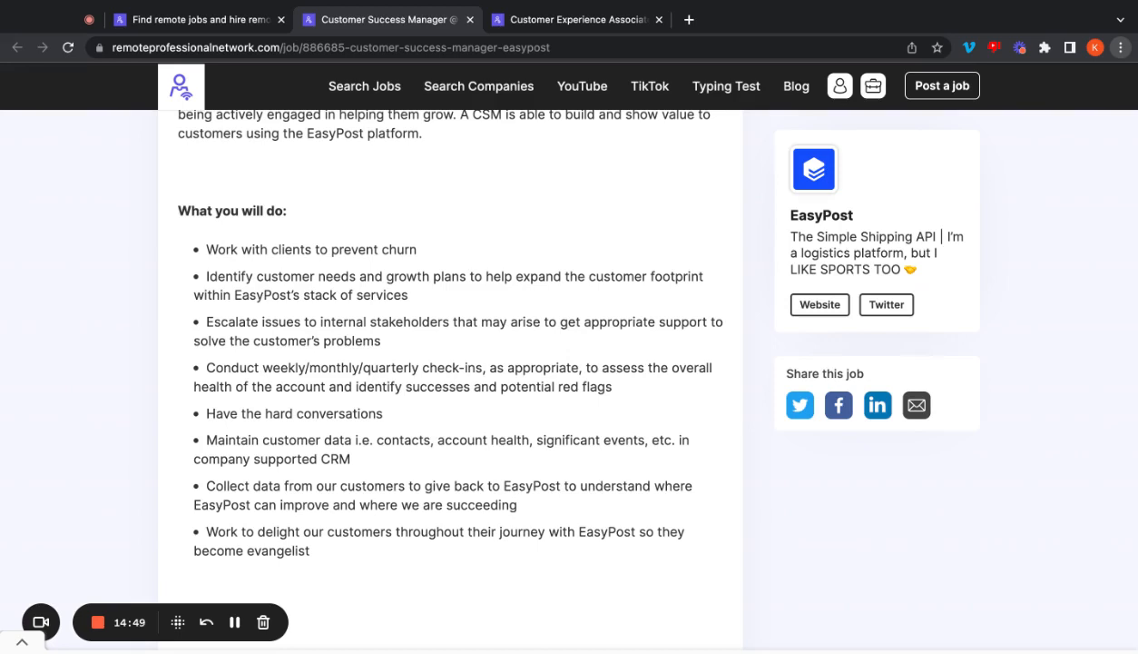
pyautogui.scroll(-3)
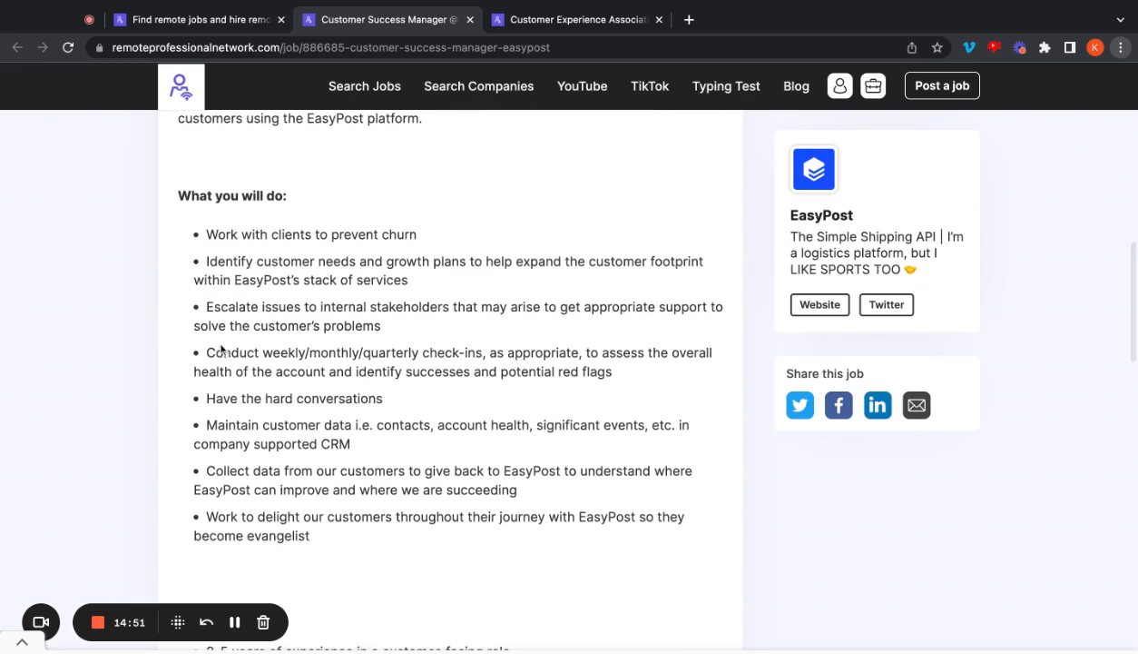
pyautogui.moveTo(192, 386)
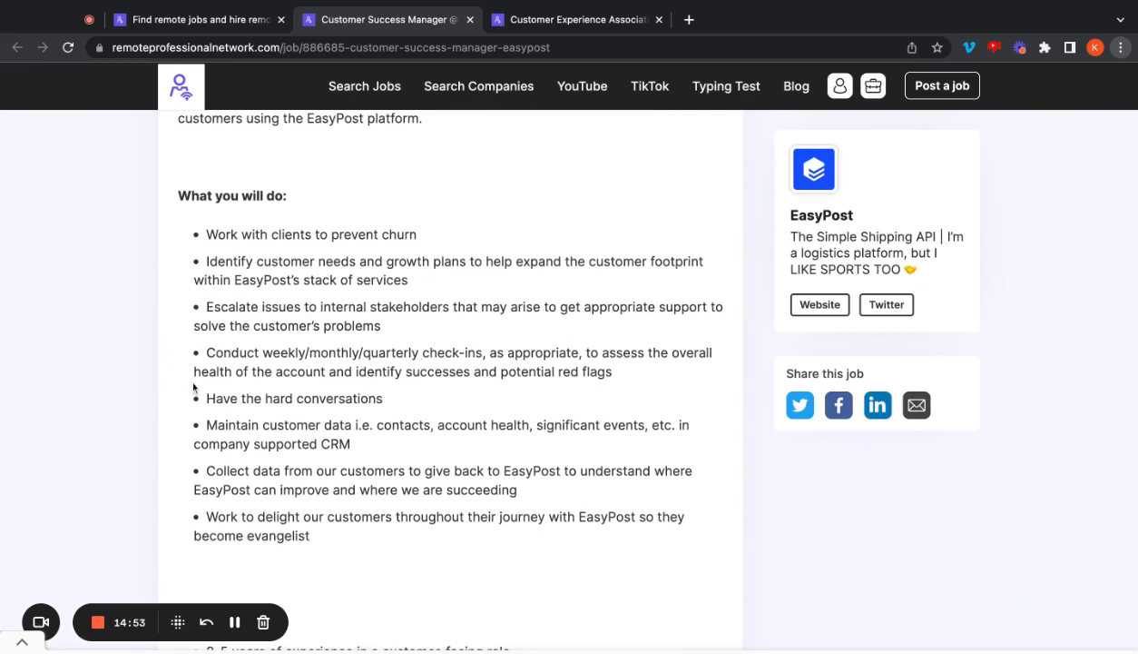
pyautogui.moveTo(234, 423)
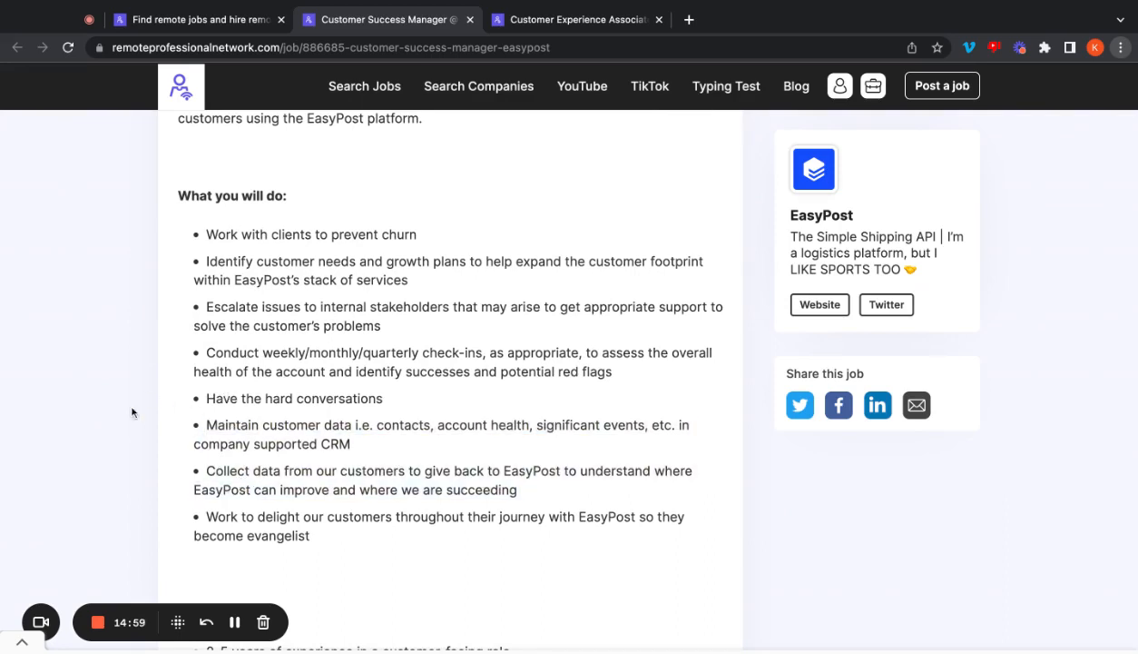
pyautogui.moveTo(178, 314)
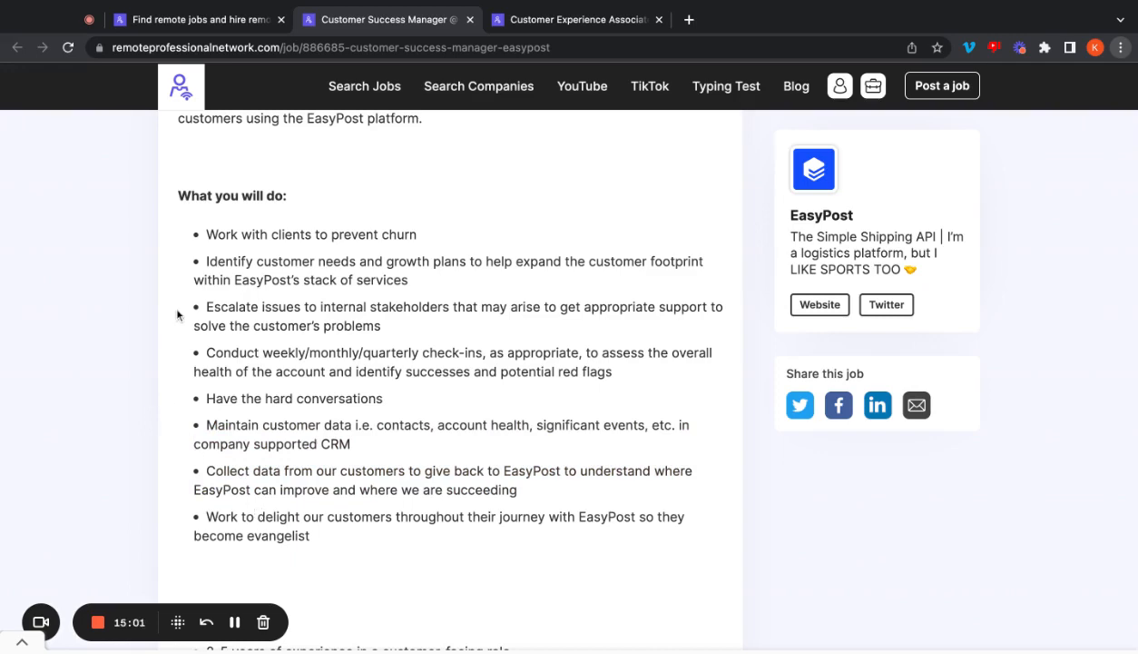
pyautogui.scroll(-3)
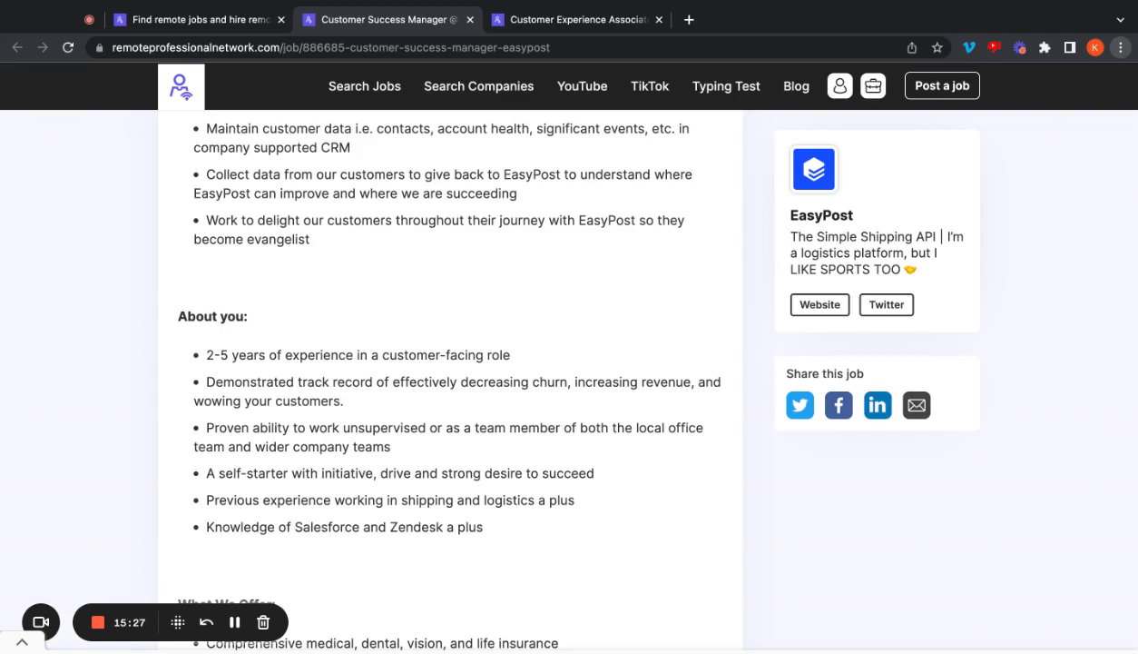
# Step: Read EasyPost's What We Offer benefits, Data Privacy Notice and equal opportunity statement
pyautogui.scroll(-3)
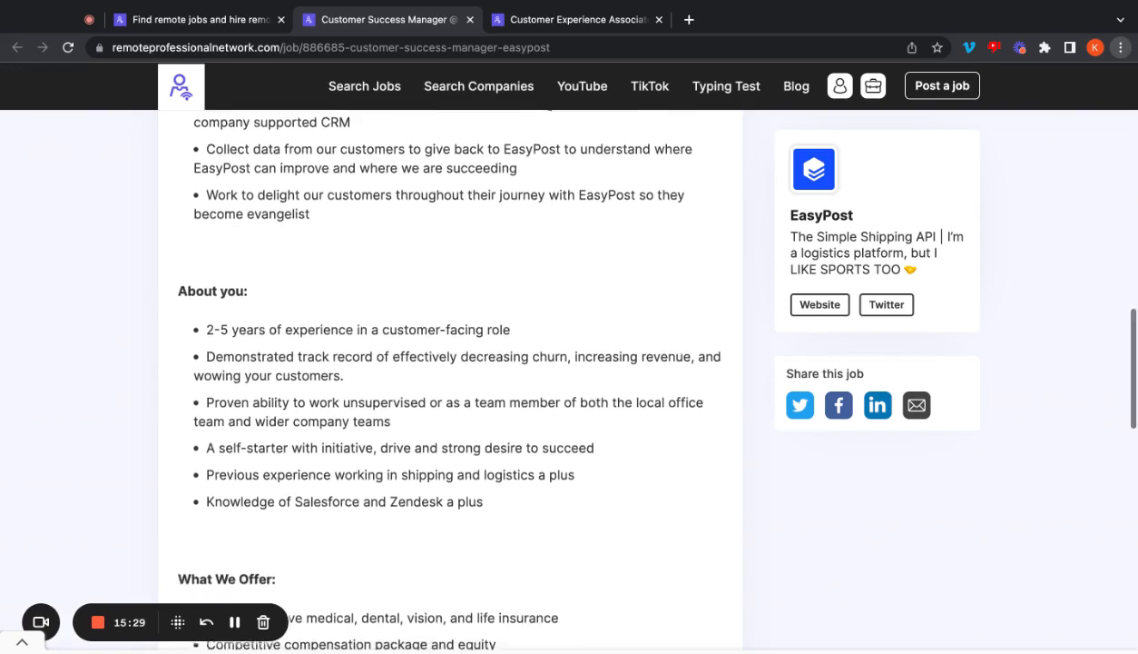
pyautogui.scroll(-3)
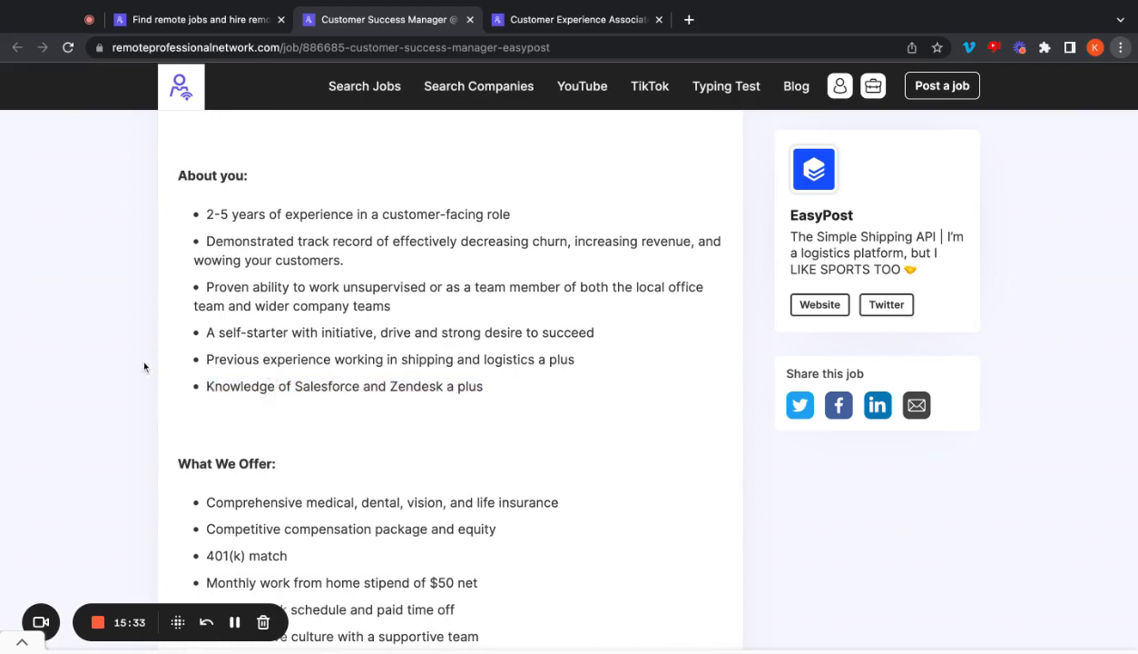
pyautogui.scroll(-3)
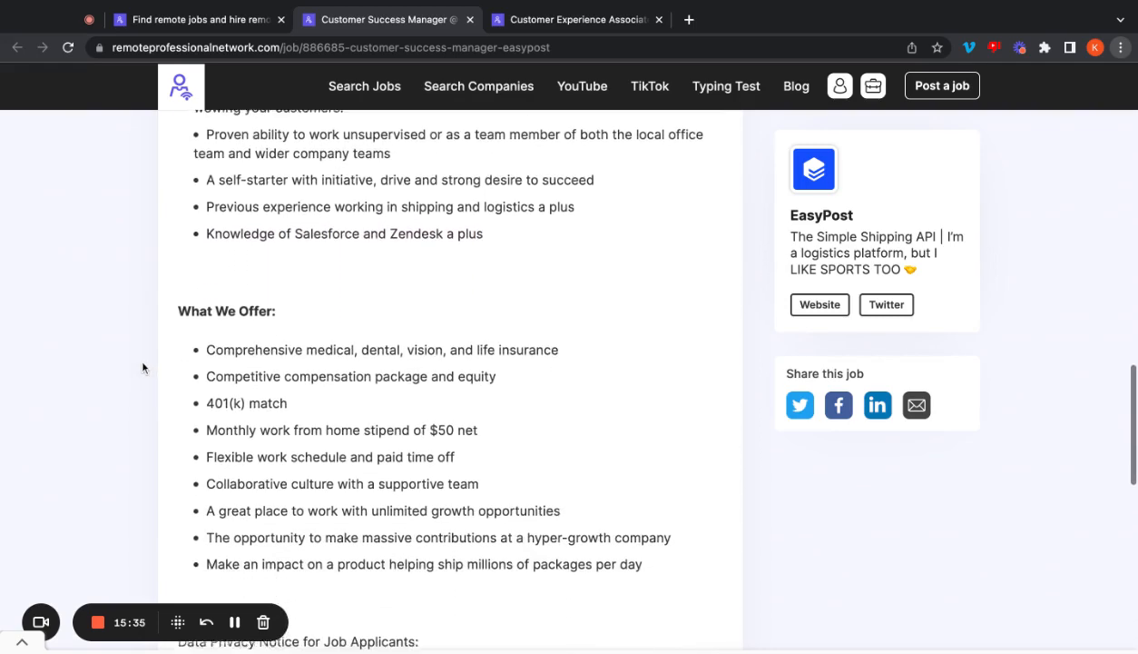
pyautogui.scroll(-3)
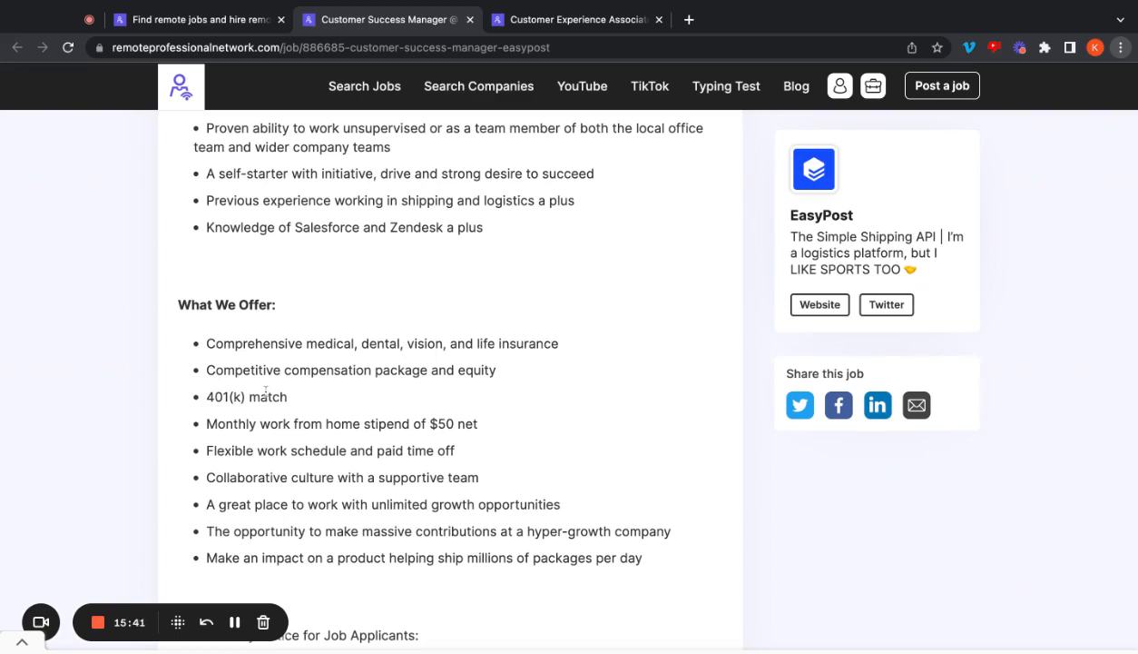
pyautogui.doubleClick(245, 396)
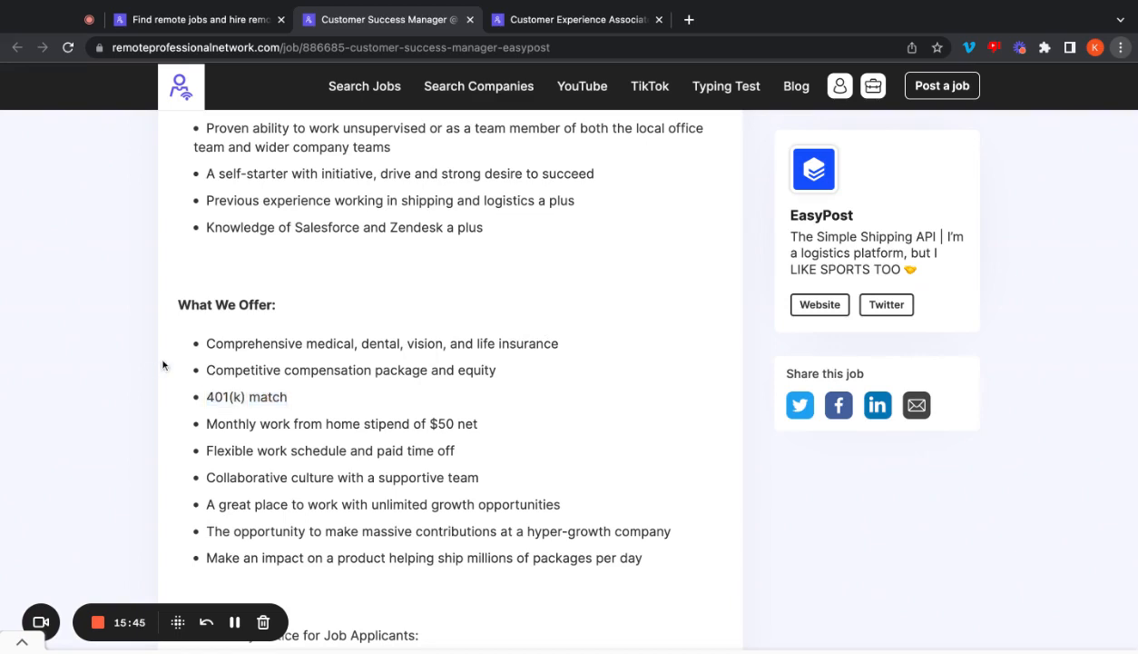
pyautogui.doubleClick(246, 397)
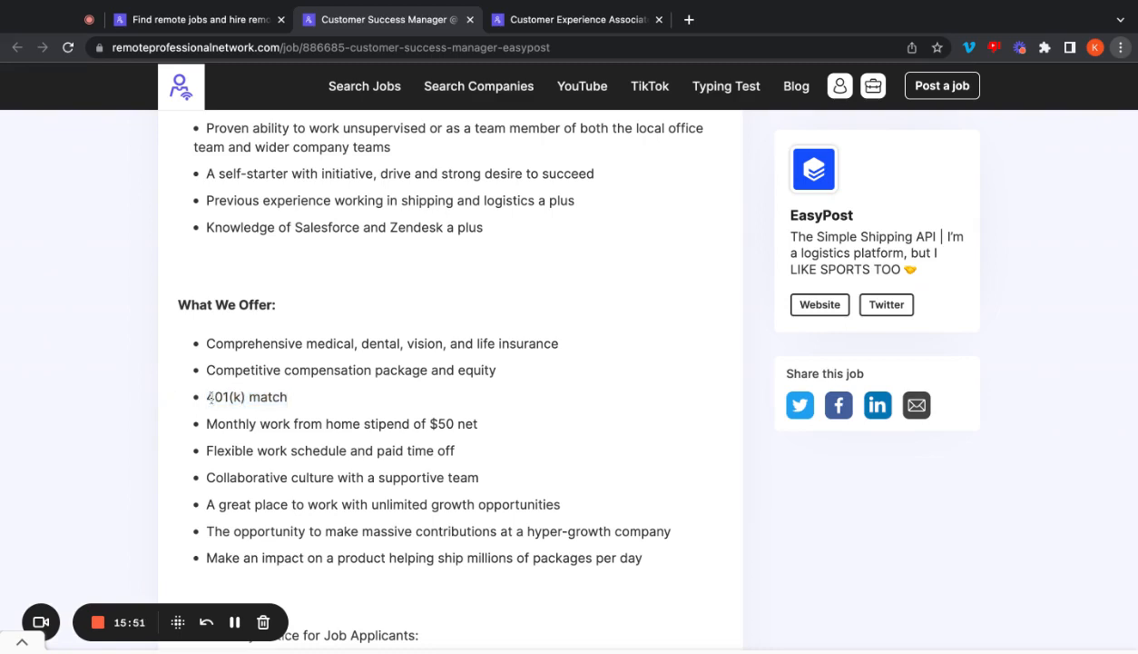
pyautogui.moveTo(305, 403)
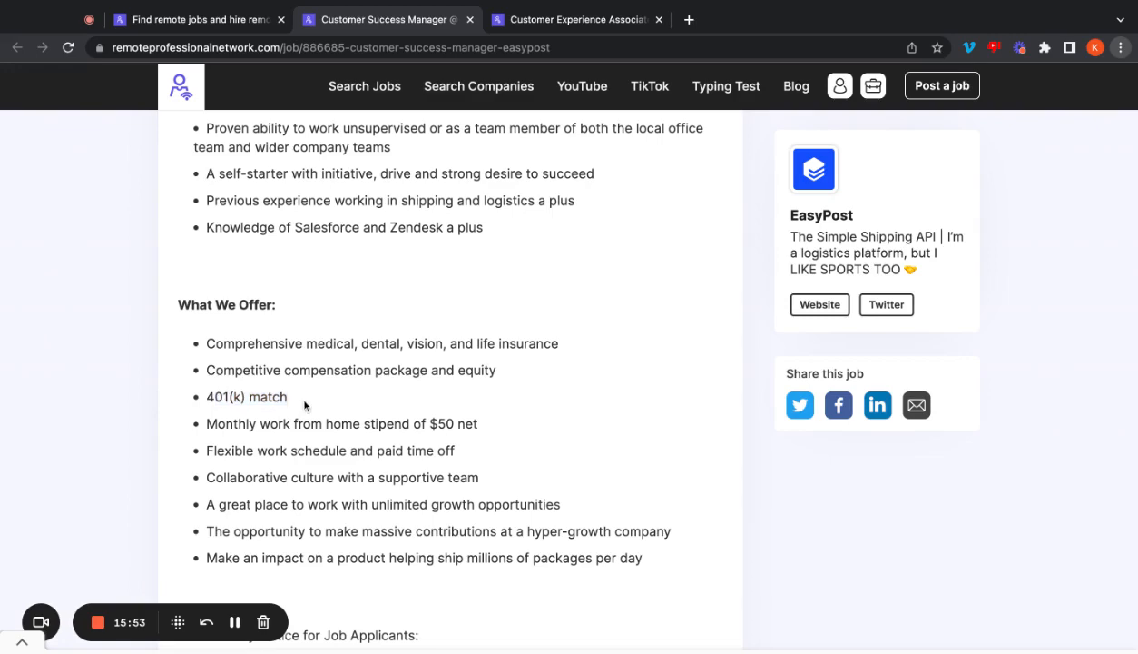
pyautogui.moveTo(135, 381)
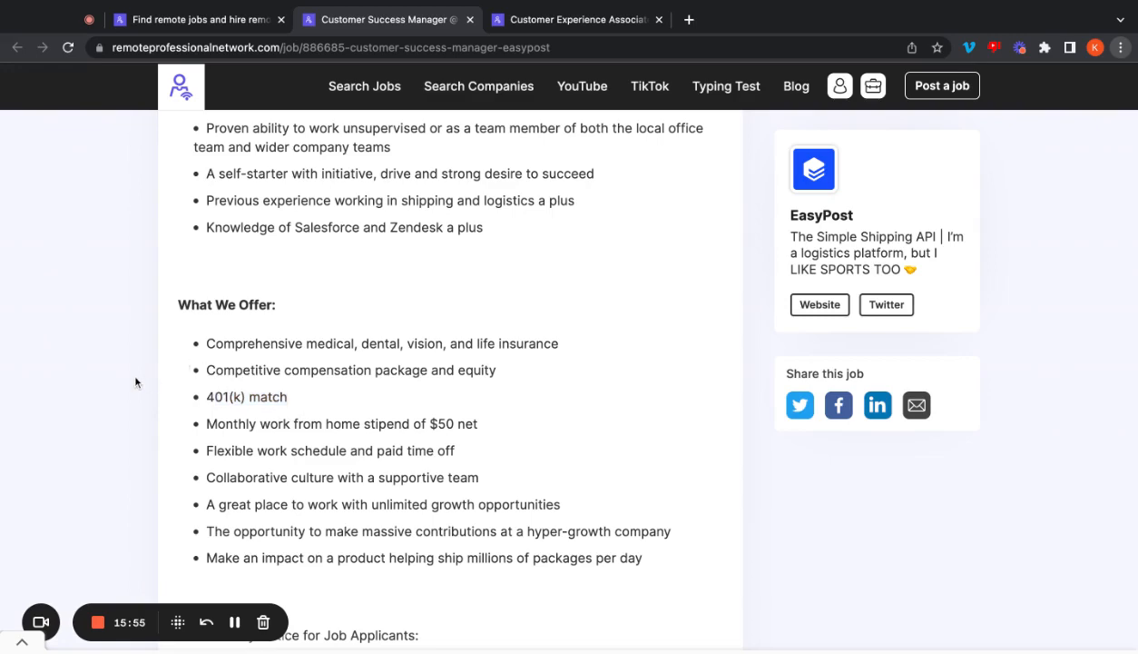
pyautogui.scroll(-3)
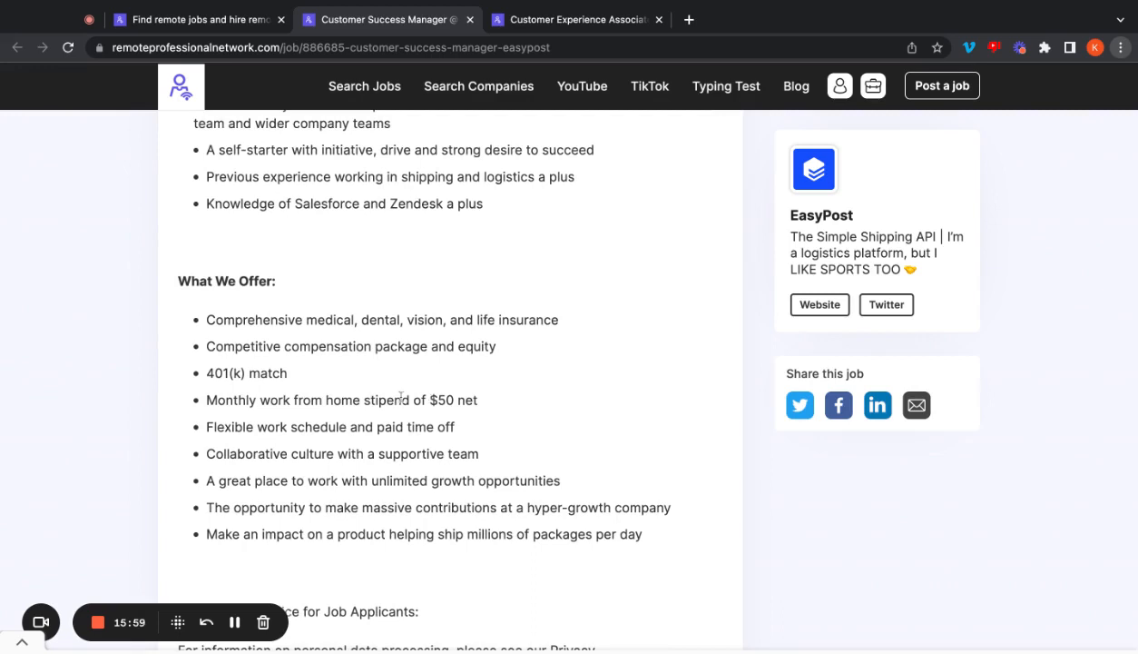
pyautogui.moveTo(340, 399)
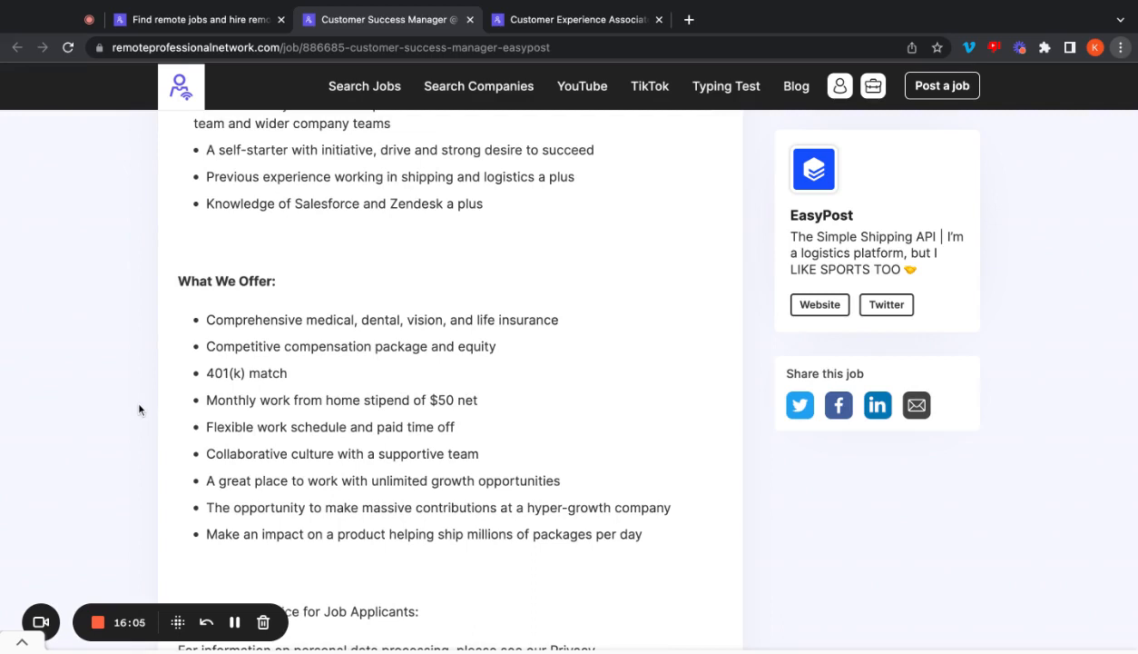
pyautogui.scroll(-3)
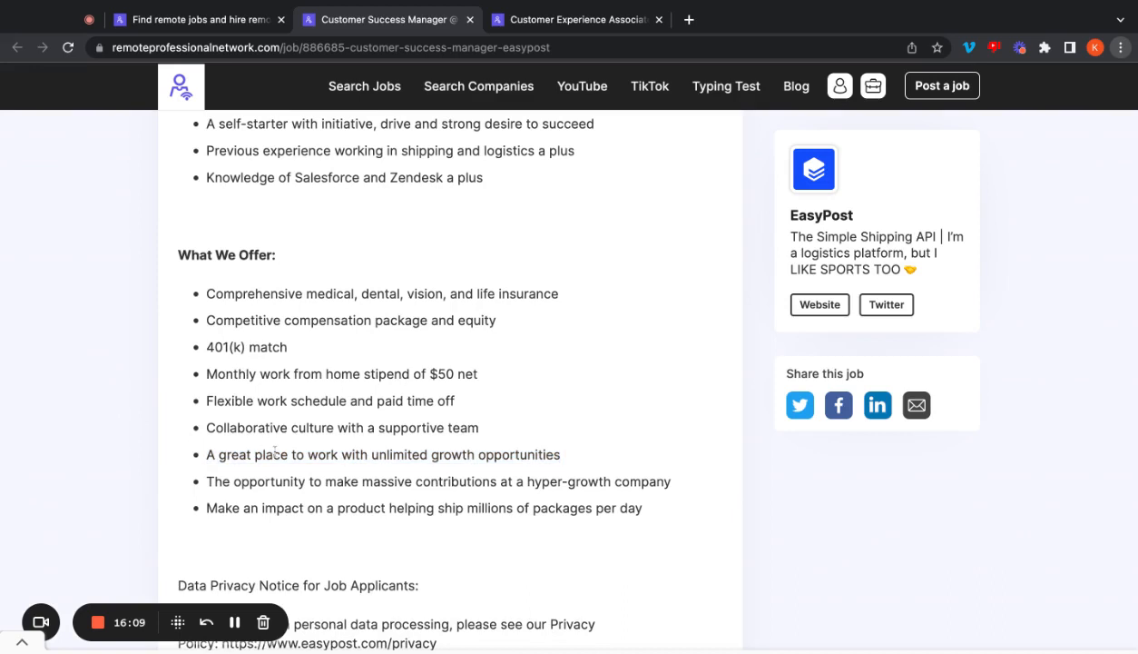
pyautogui.moveTo(479, 475)
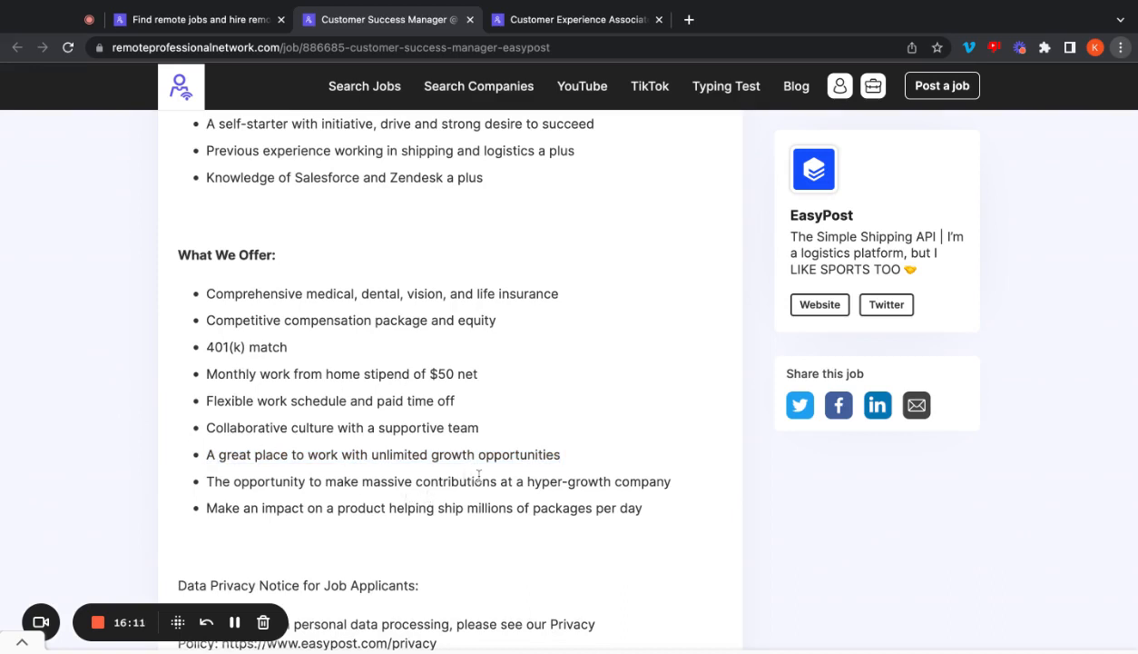
pyautogui.moveTo(124, 375)
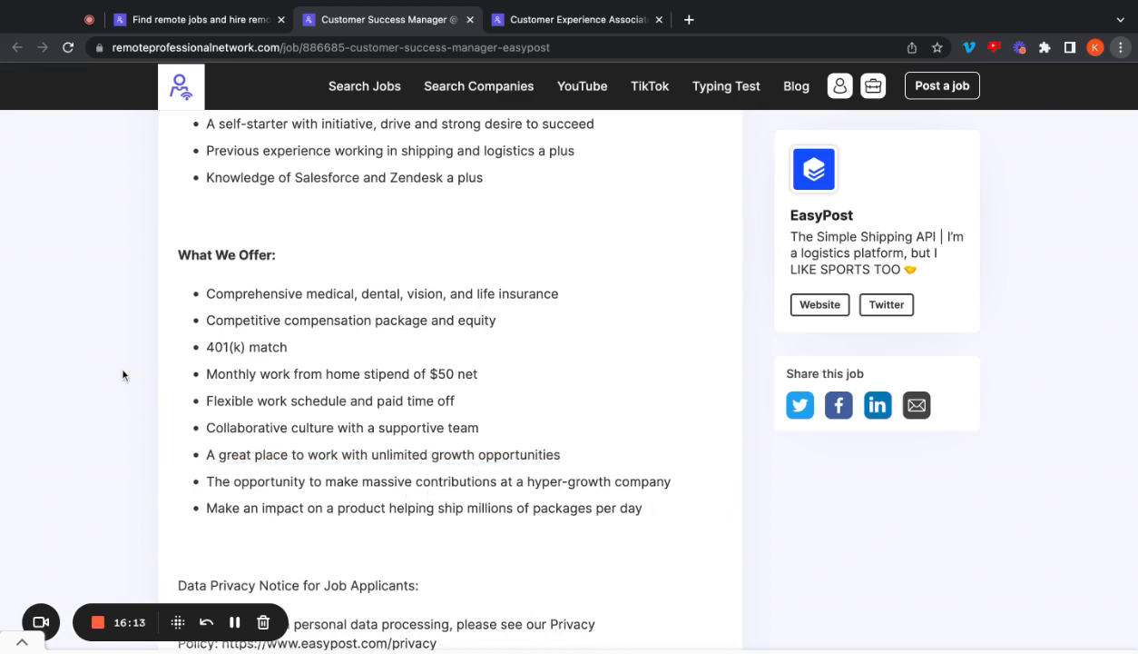
pyautogui.moveTo(74, 223)
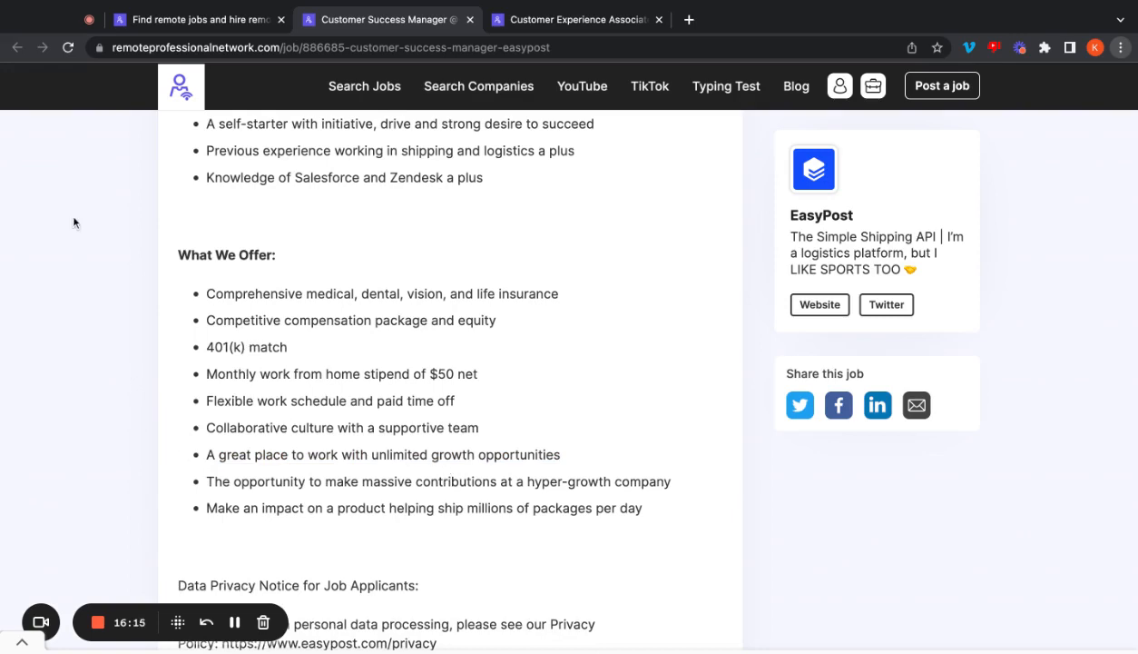
pyautogui.scroll(-3)
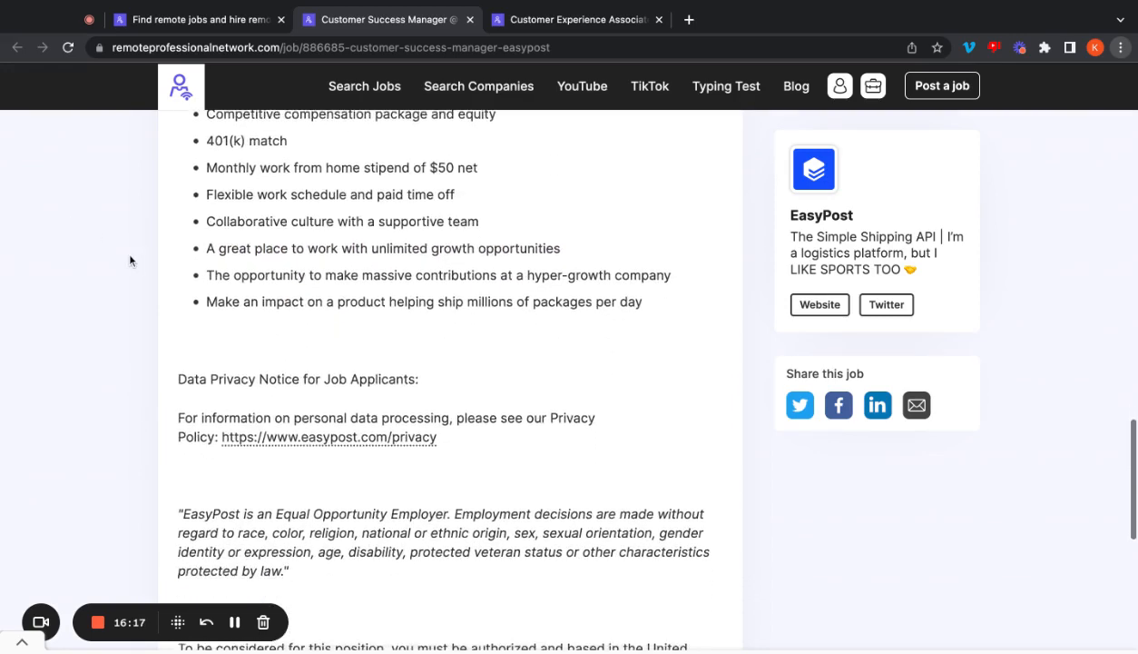
# Step: Open Lumen's Customer Technology Coordinator posting and read The Role, marking 'Enterprise Portal'
pyautogui.click(202, 19)
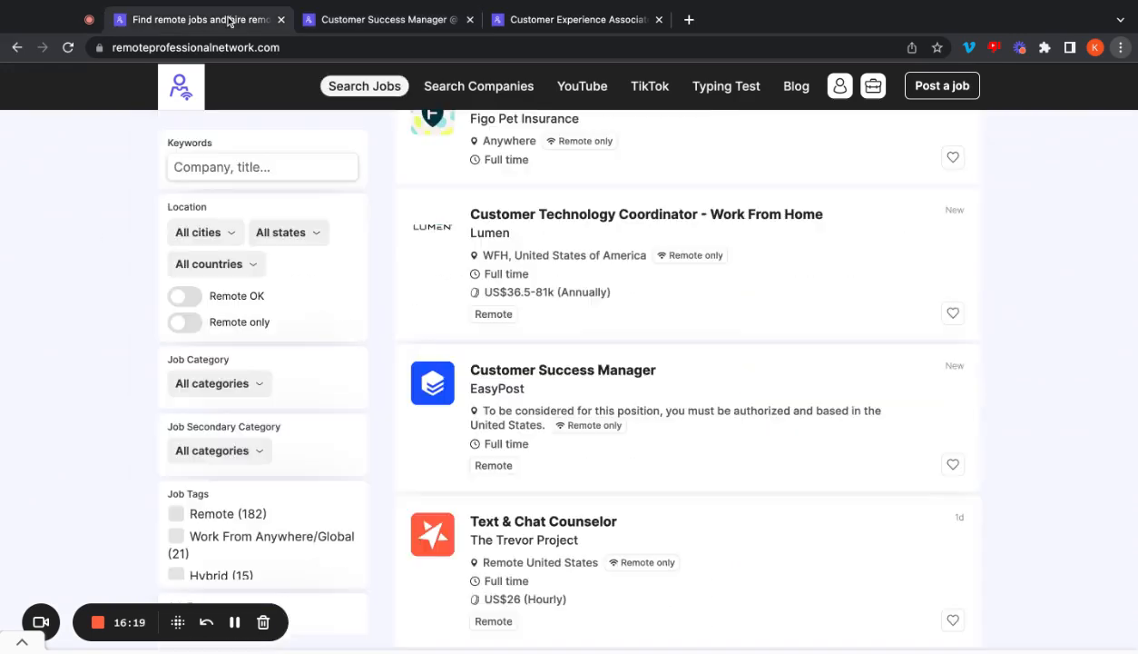
pyautogui.click(645, 214)
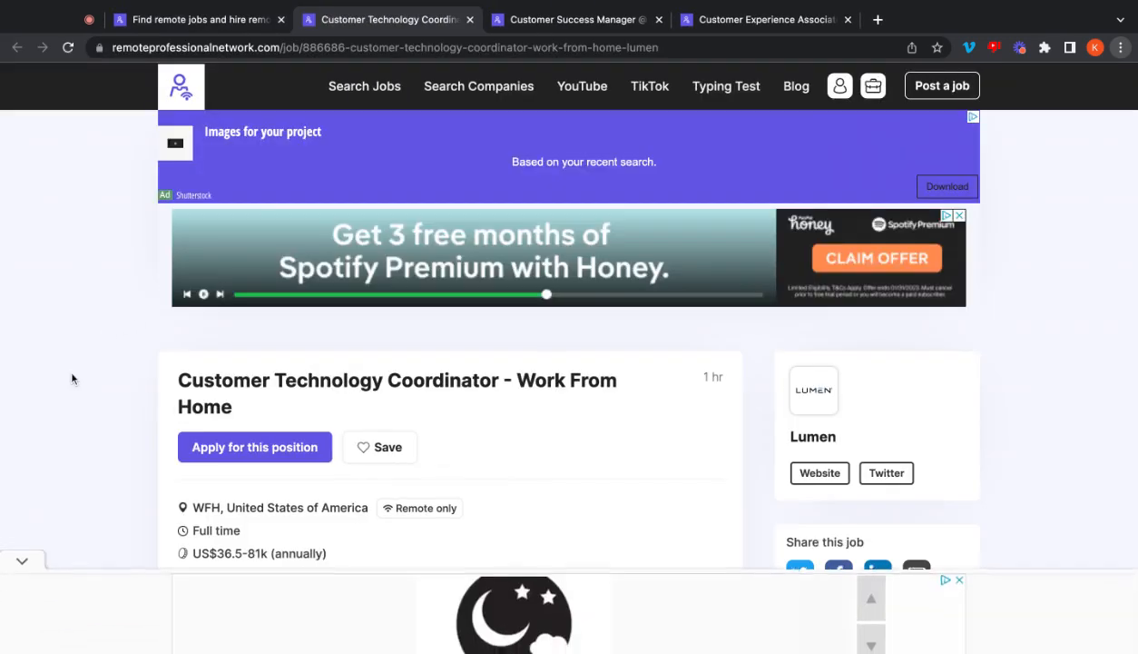
pyautogui.scroll(-3)
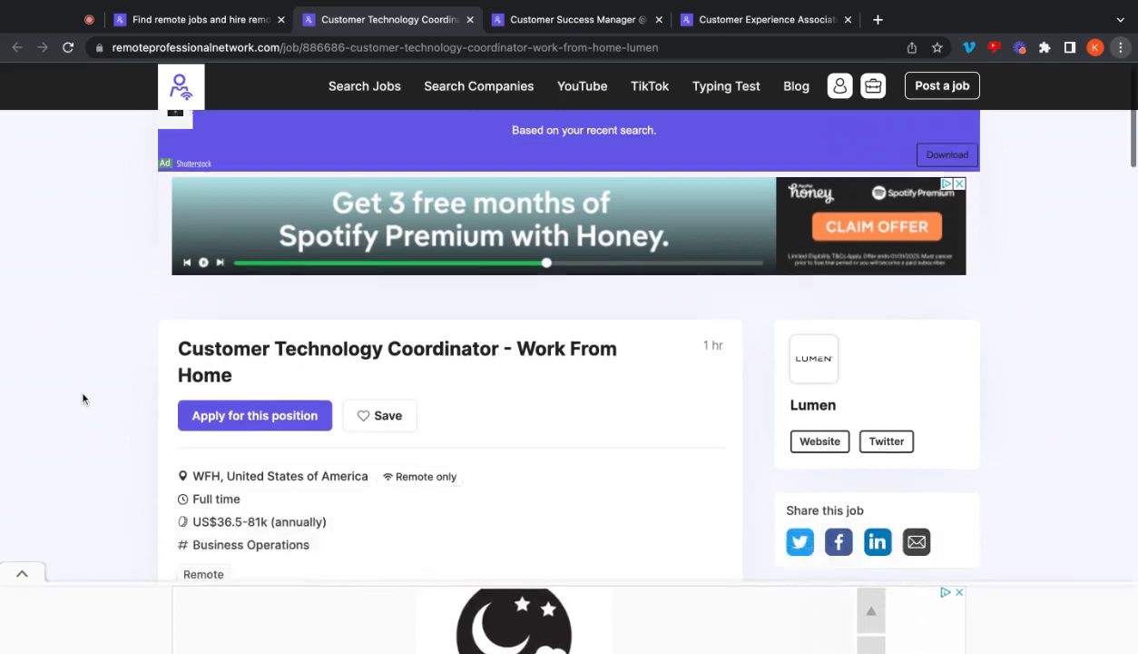
pyautogui.scroll(-3)
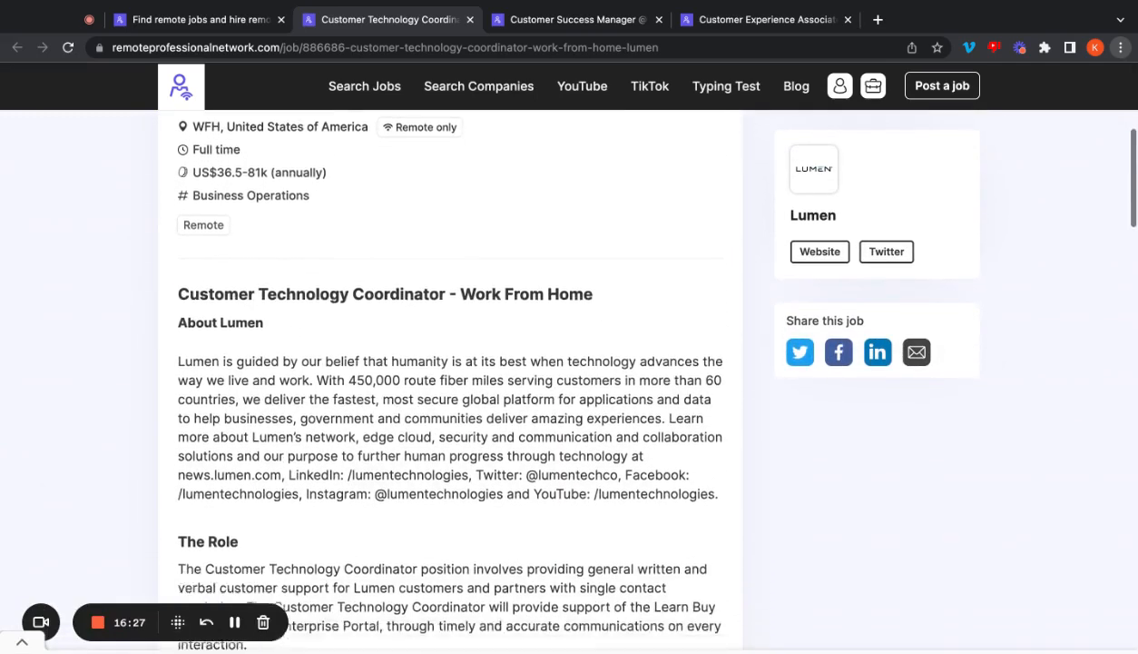
pyautogui.scroll(-3)
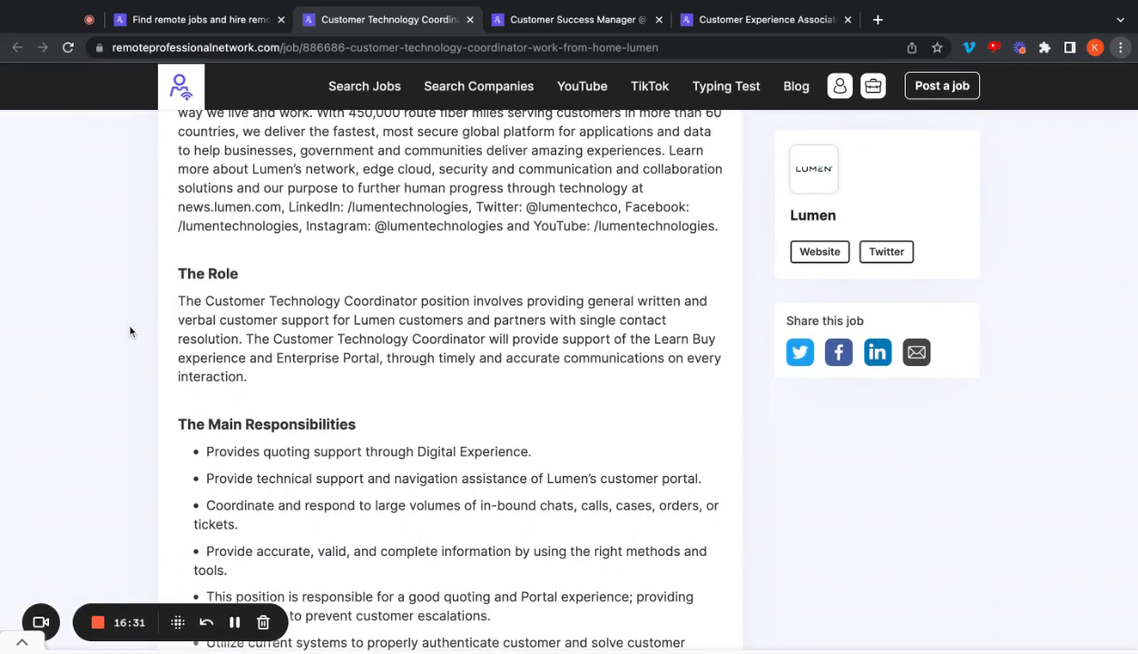
pyautogui.moveTo(127, 334)
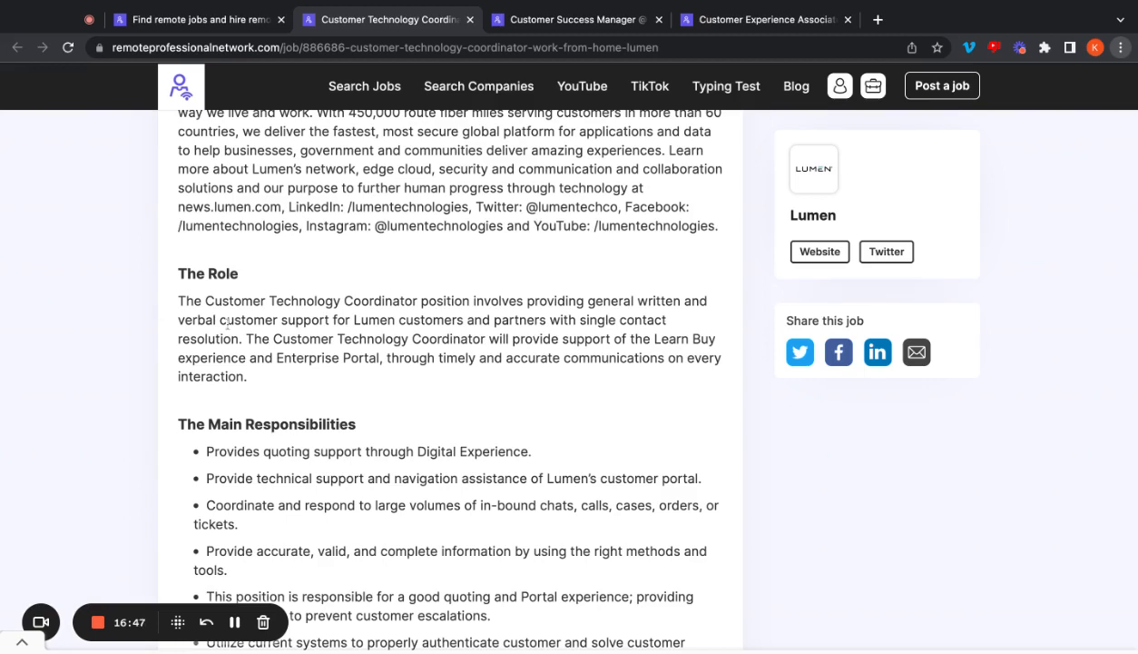
pyautogui.doubleClick(304, 357)
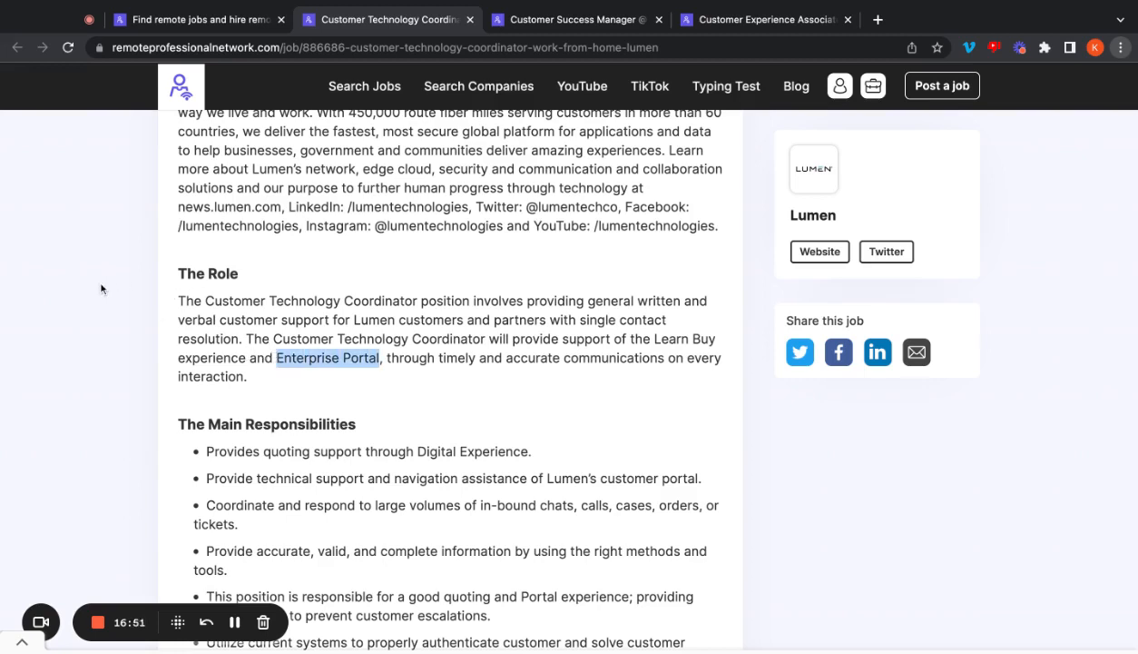
pyautogui.scroll(-3)
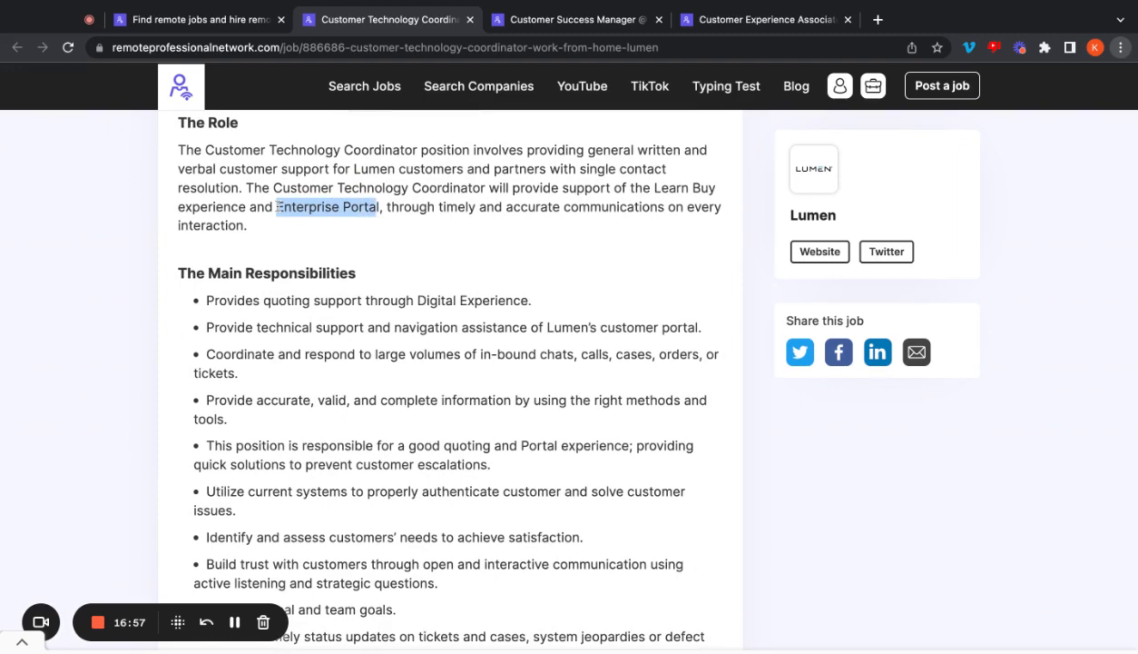
pyautogui.click(128, 275)
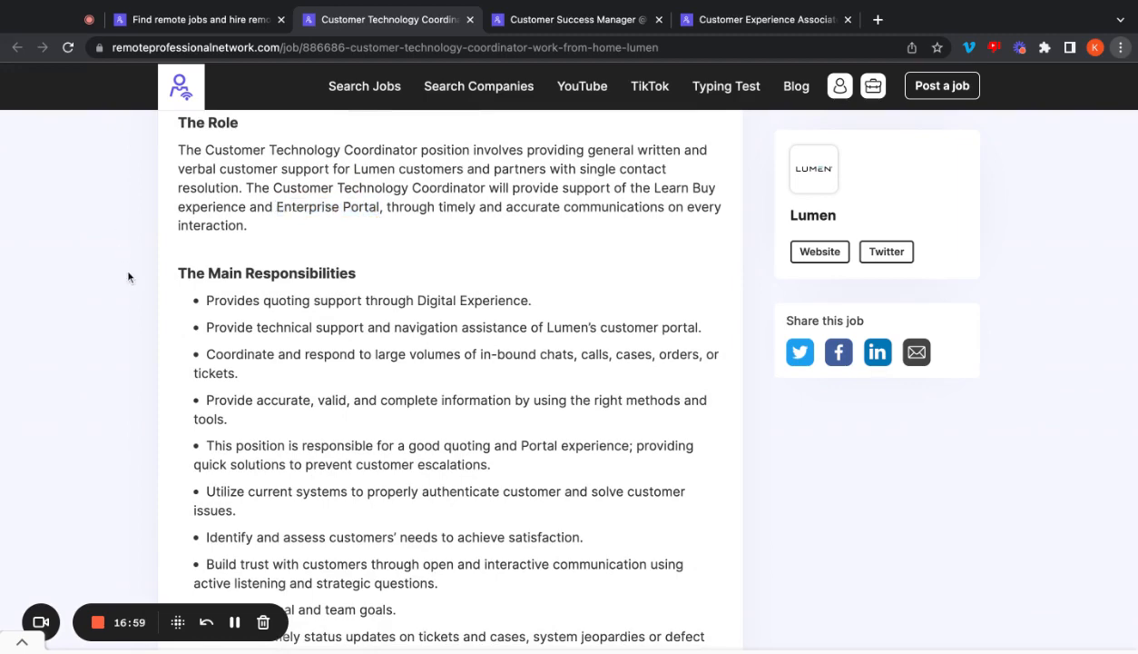
# Step: Read Lumen's Main Responsibilities through What We Look For in a Candidate
pyautogui.scroll(-3)
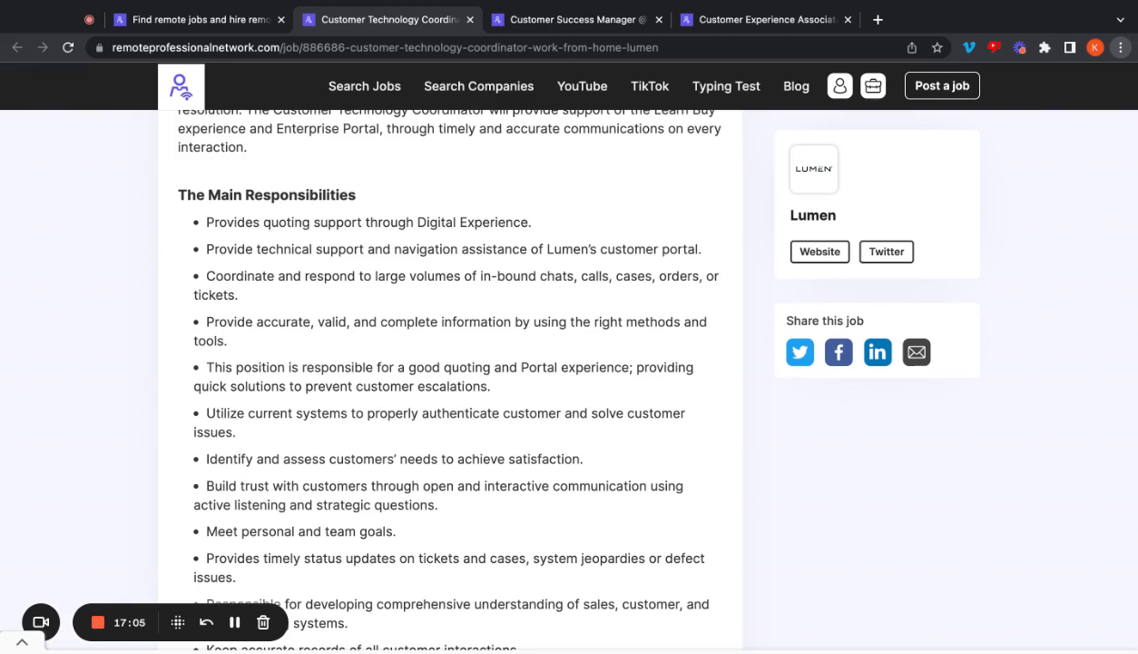
pyautogui.moveTo(151, 283)
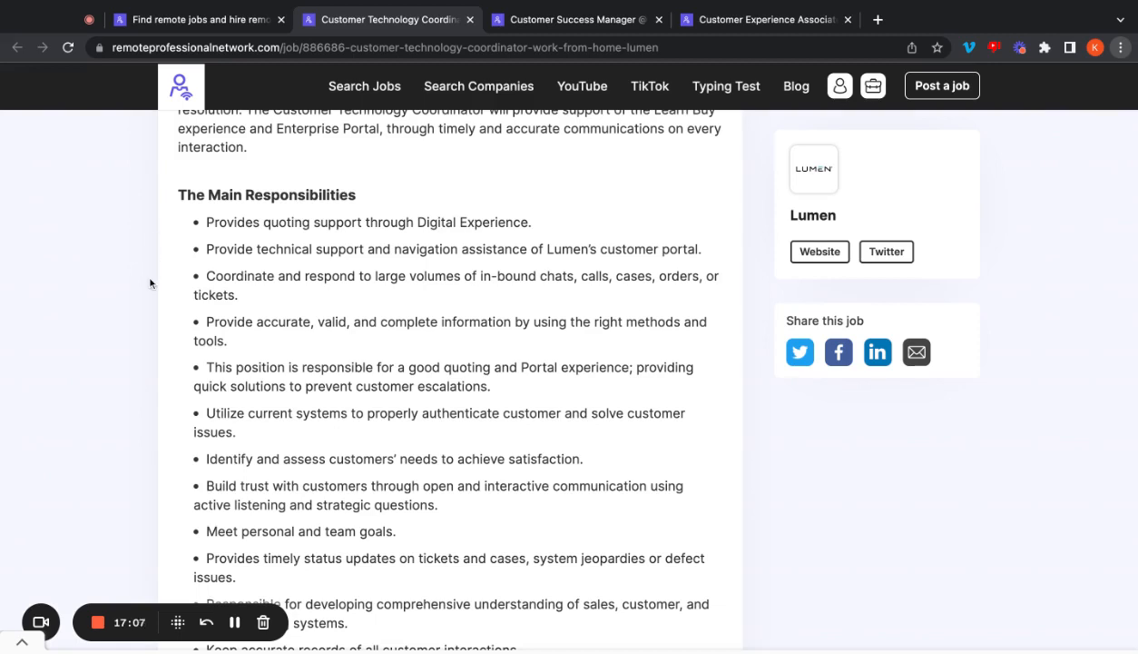
pyautogui.scroll(-3)
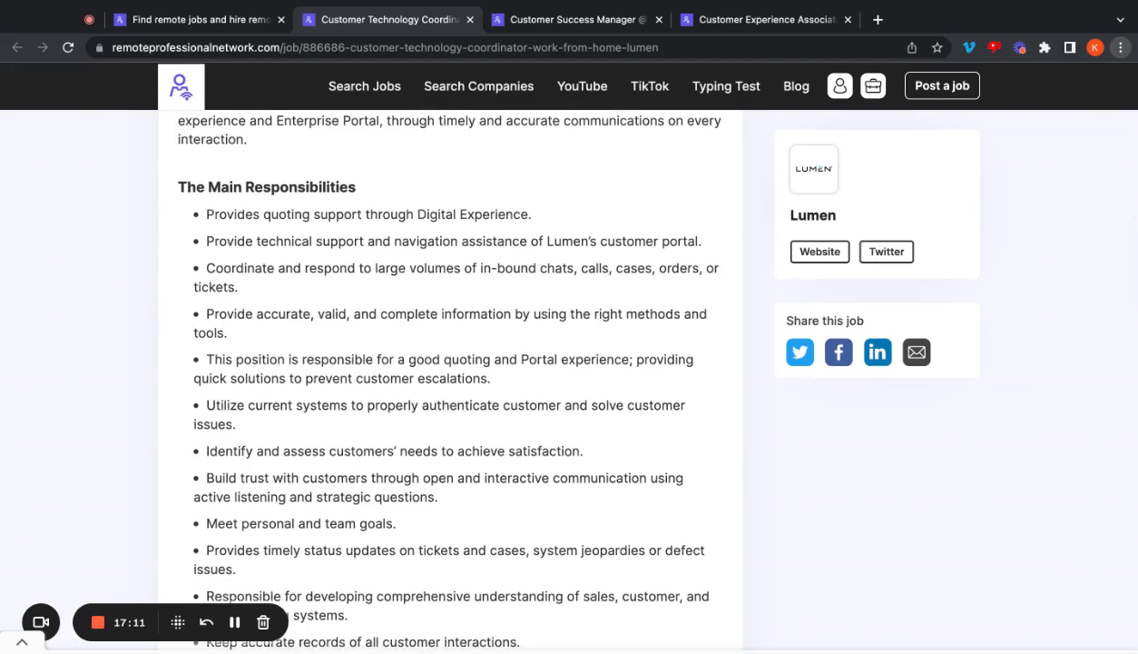
pyautogui.scroll(-3)
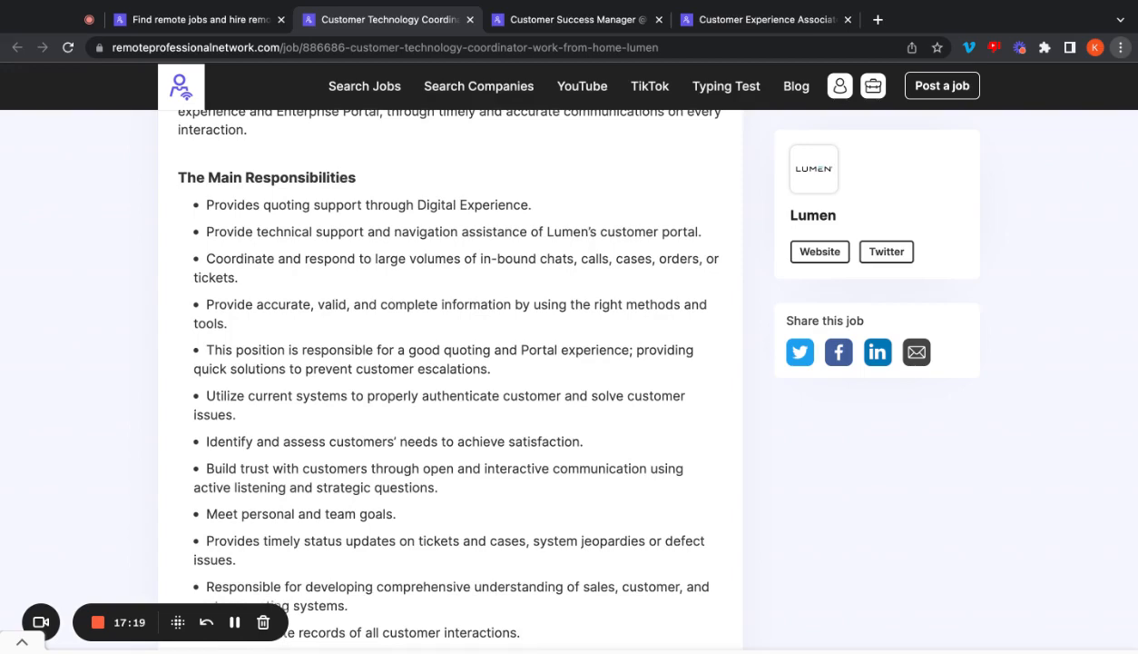
pyautogui.scroll(-3)
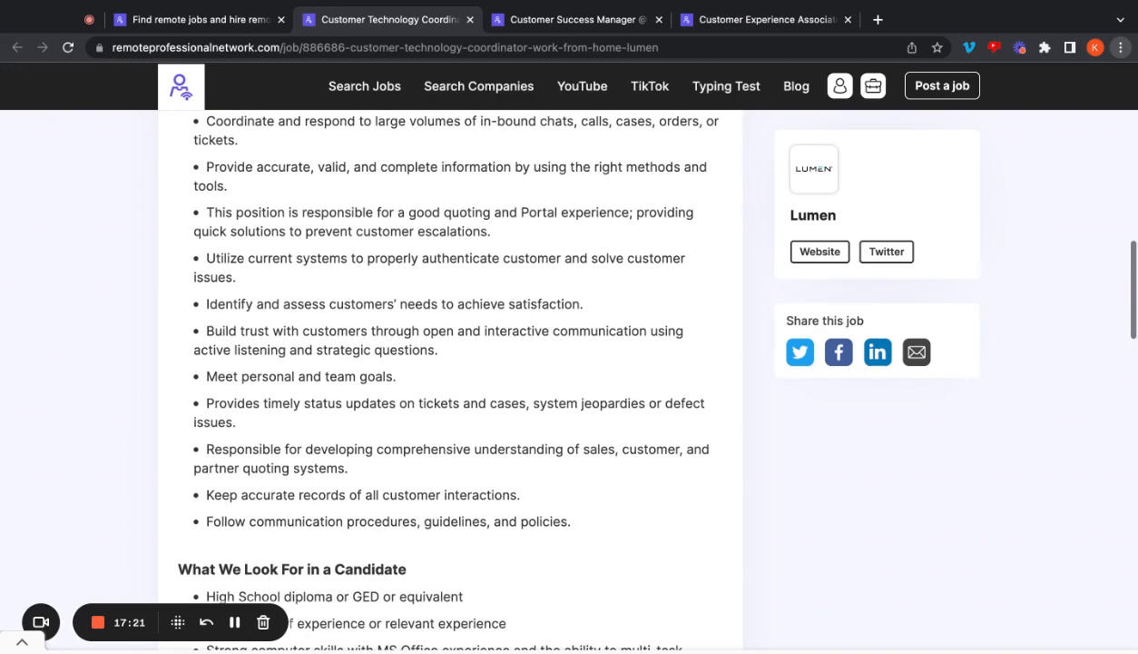
pyautogui.moveTo(144, 307)
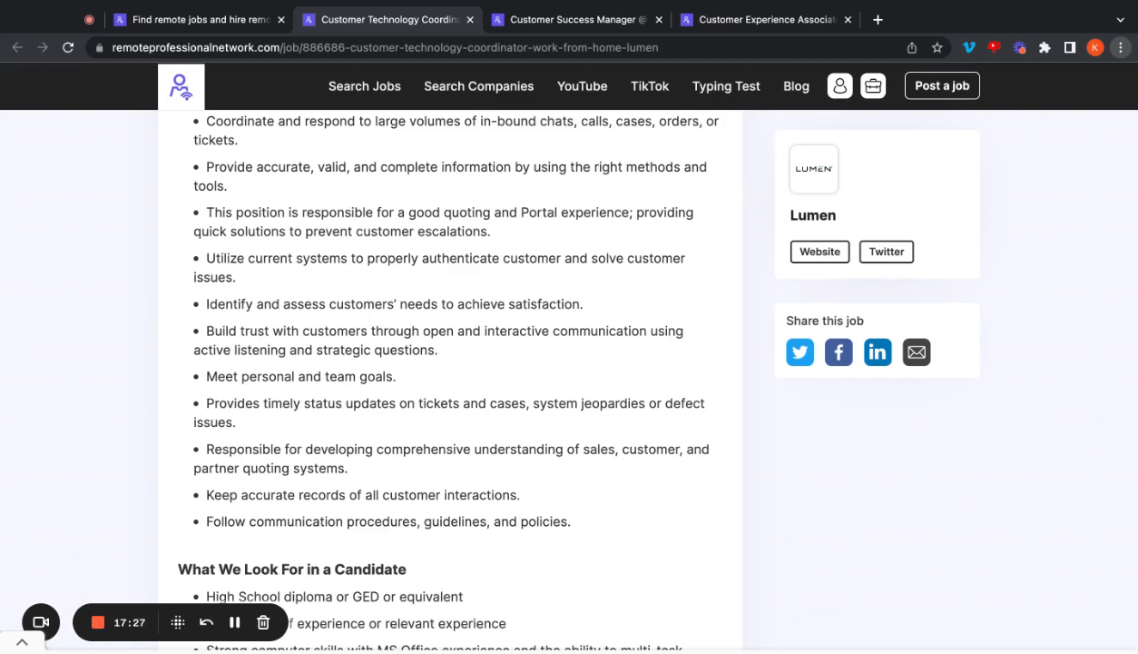
pyautogui.scroll(-3)
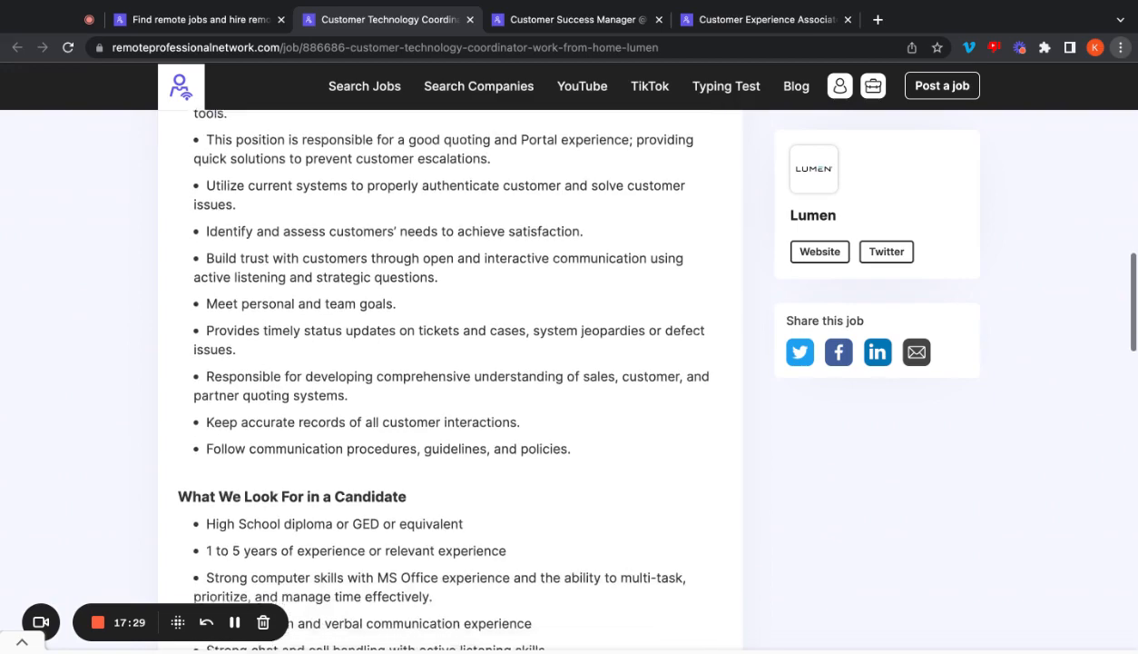
pyautogui.scroll(-3)
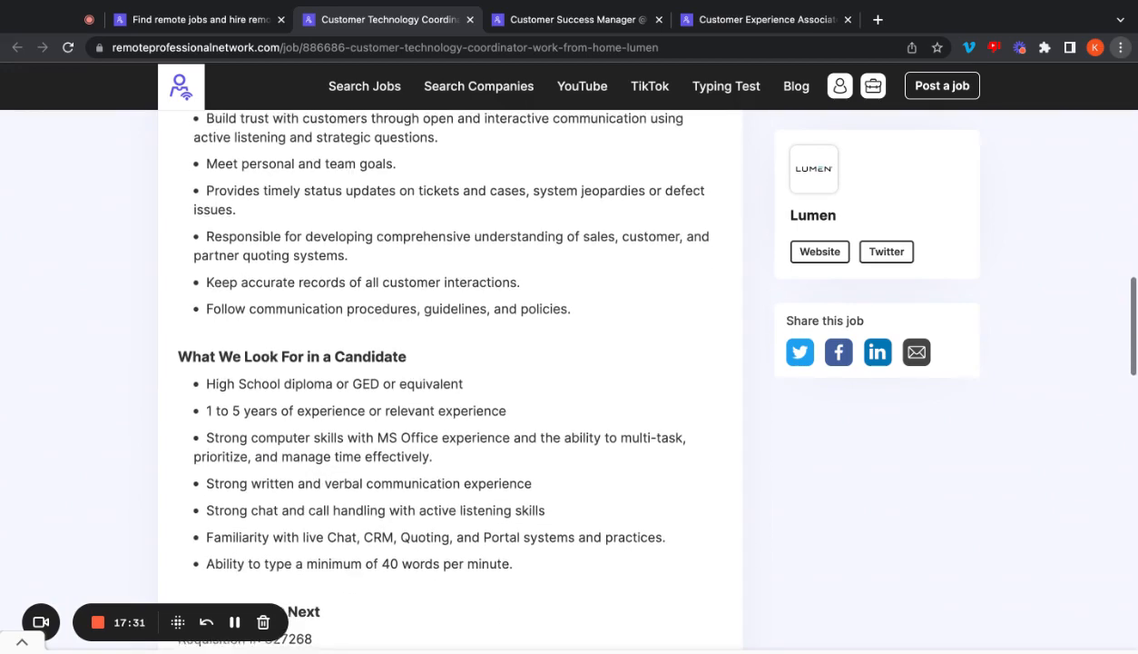
pyautogui.scroll(-3)
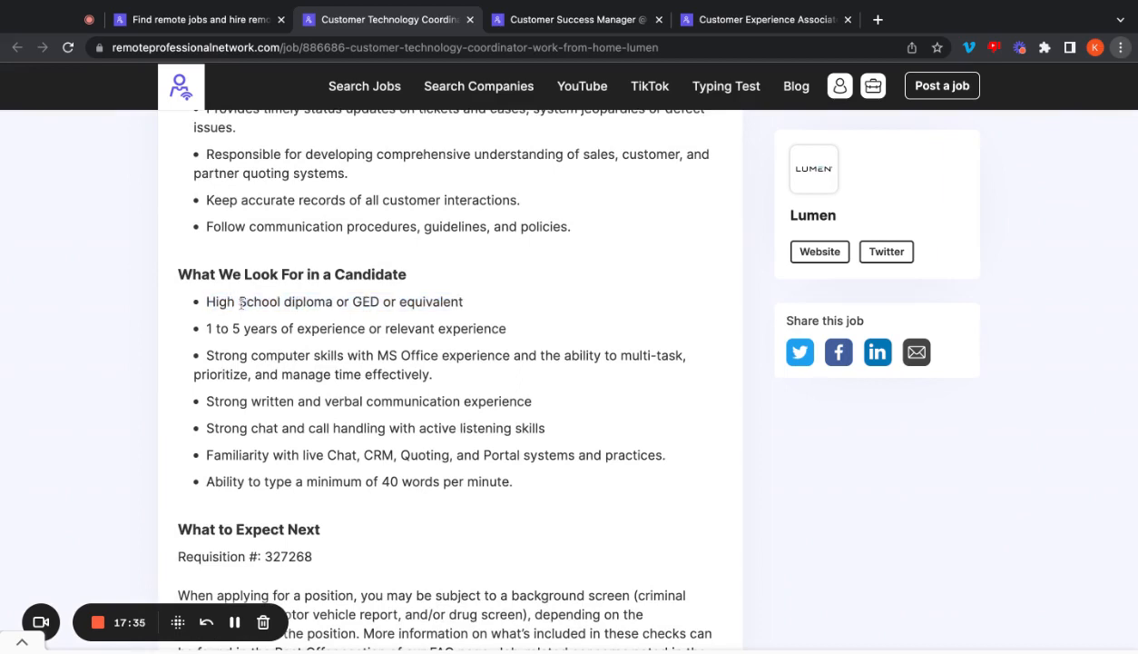
pyautogui.tripleClick(356, 329)
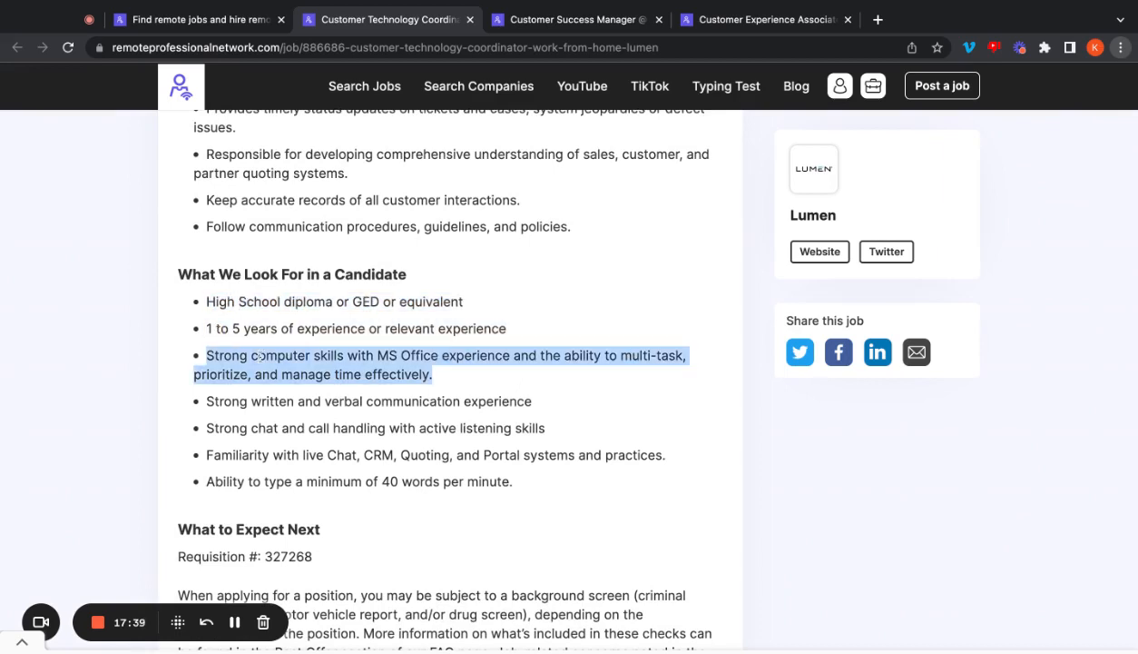
pyautogui.click(161, 344)
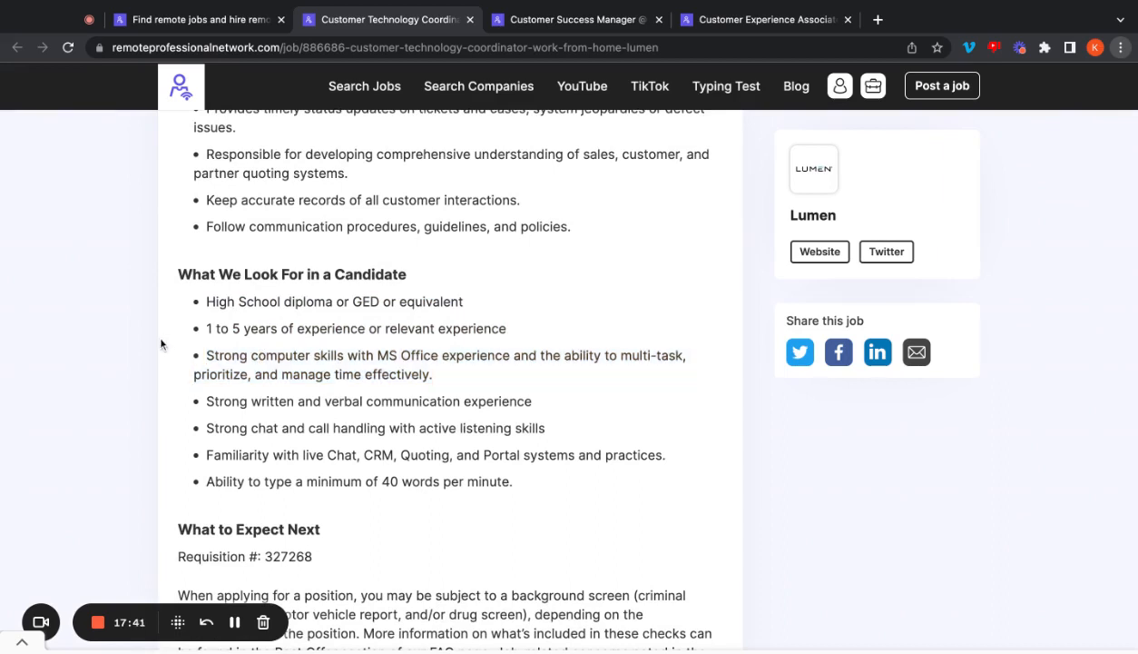
pyautogui.moveTo(376, 426)
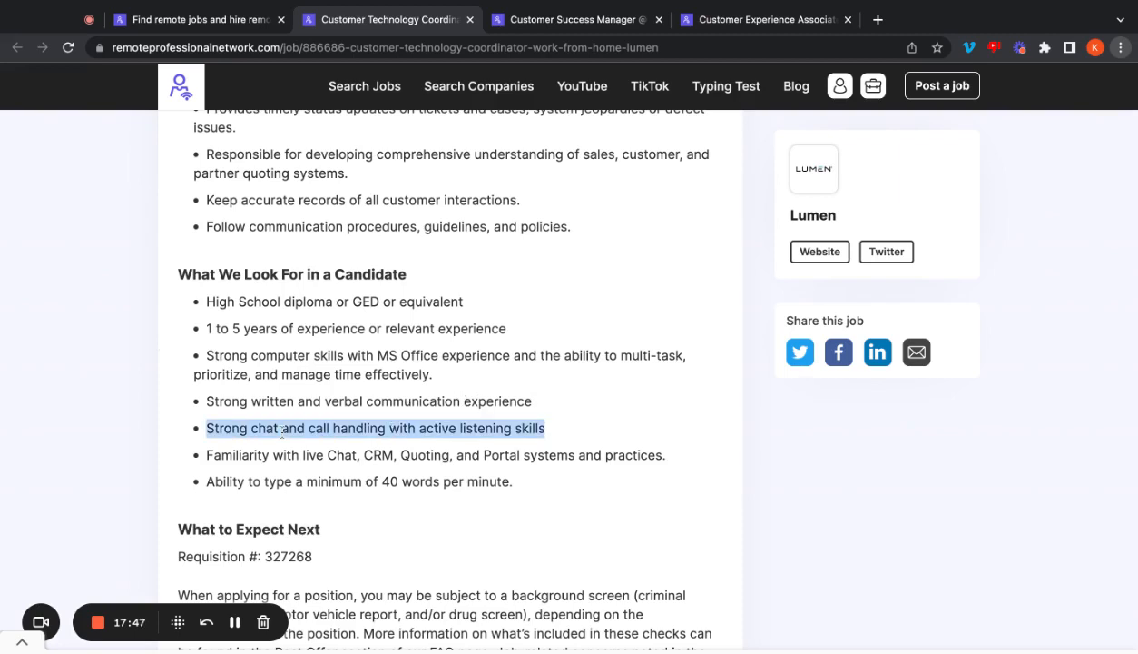
pyautogui.click(345, 428)
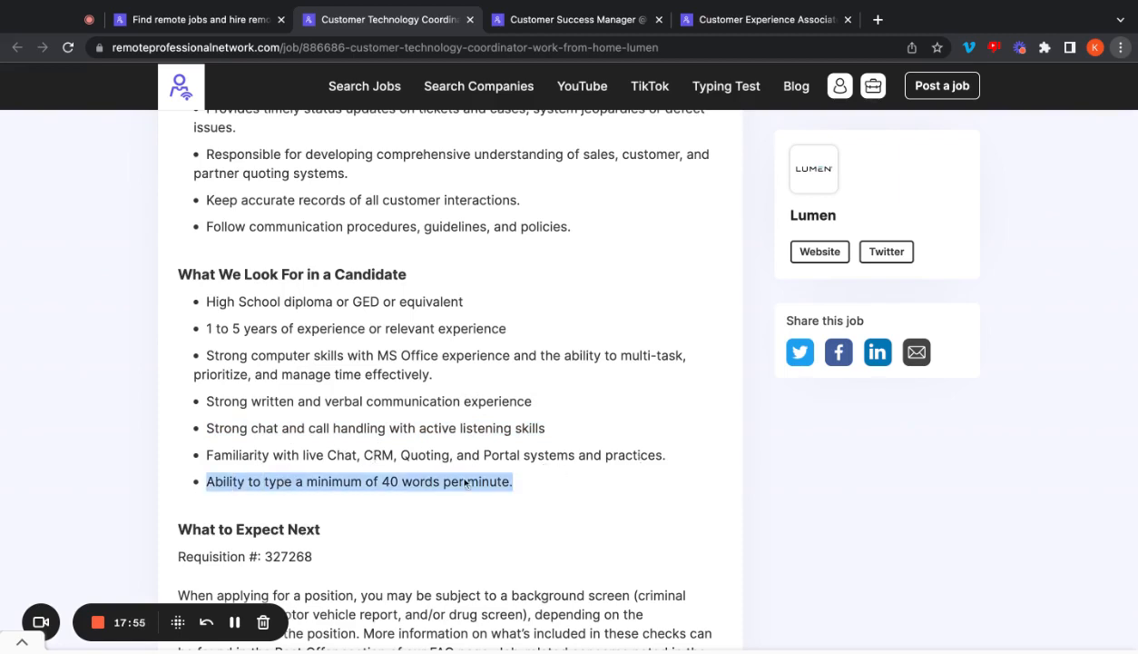
pyautogui.click(715, 188)
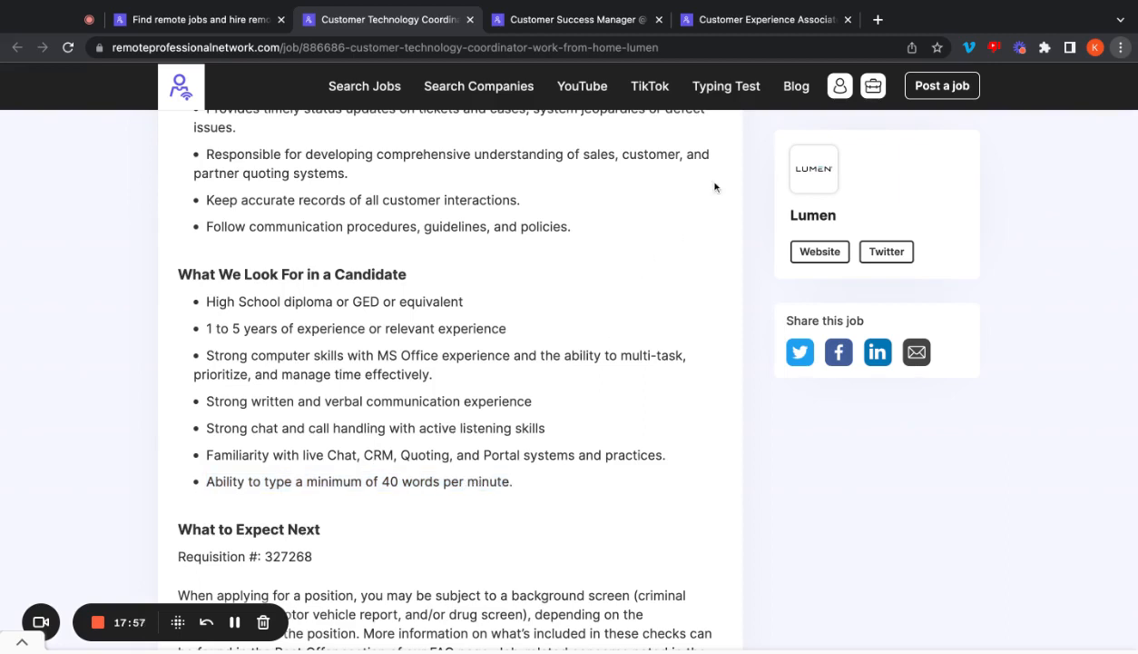
pyautogui.moveTo(580, 304)
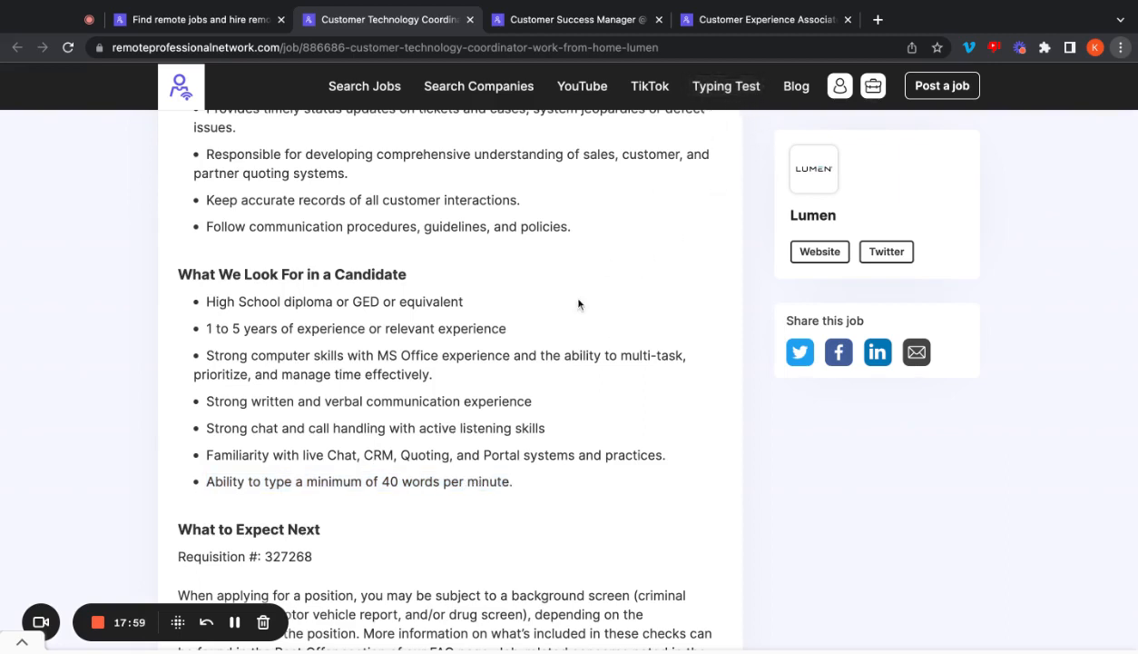
pyautogui.moveTo(736, 95)
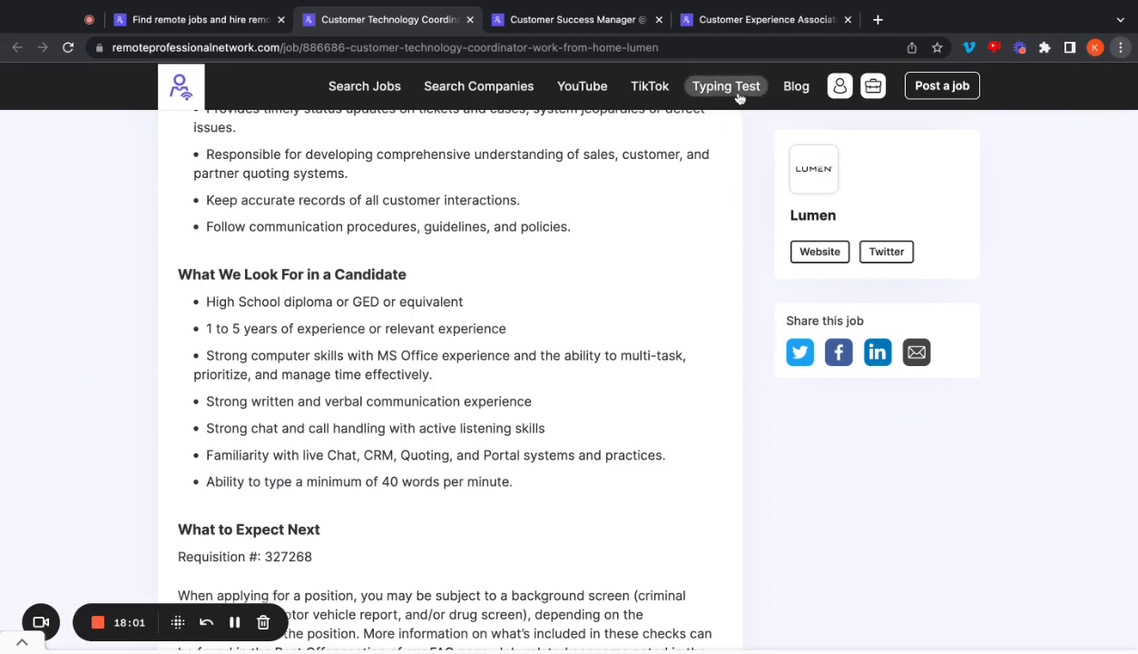
pyautogui.moveTo(691, 174)
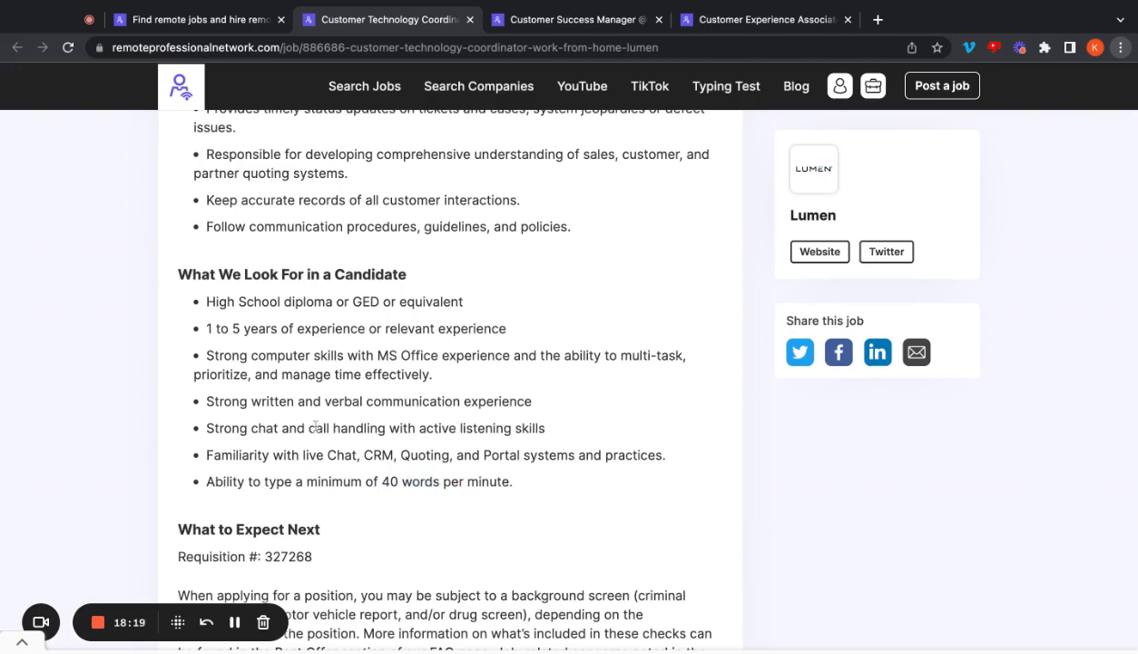
pyautogui.moveTo(132, 377)
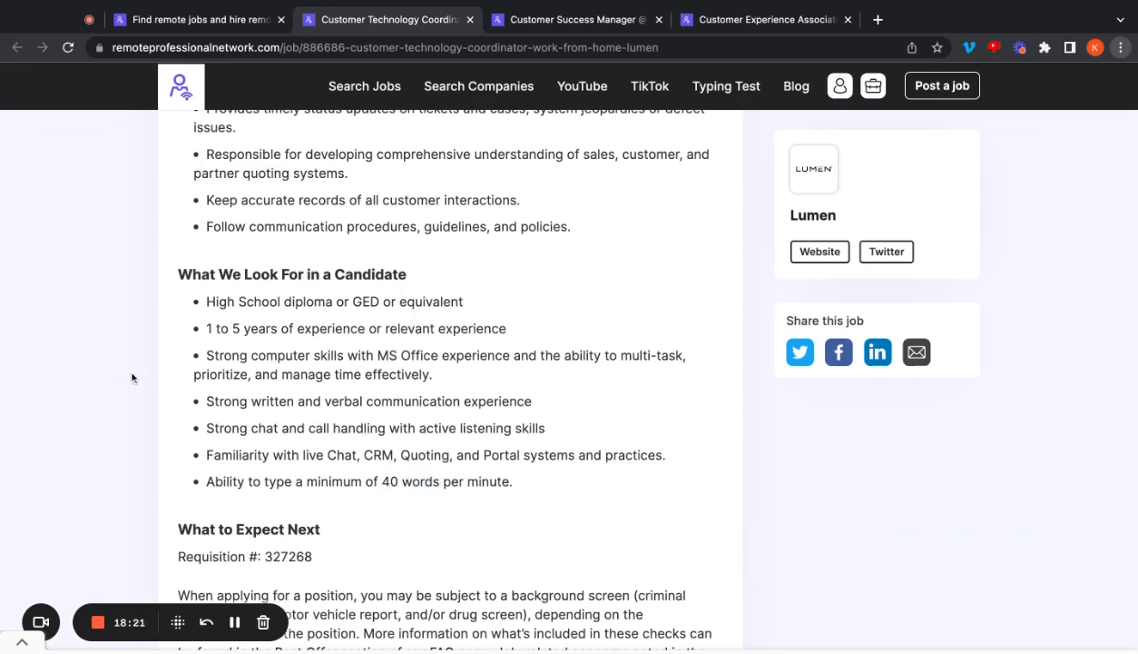
# Step: Read Lumen's posting past the disclaimer to the $36,450–$81,000 salary range
pyautogui.scroll(-3)
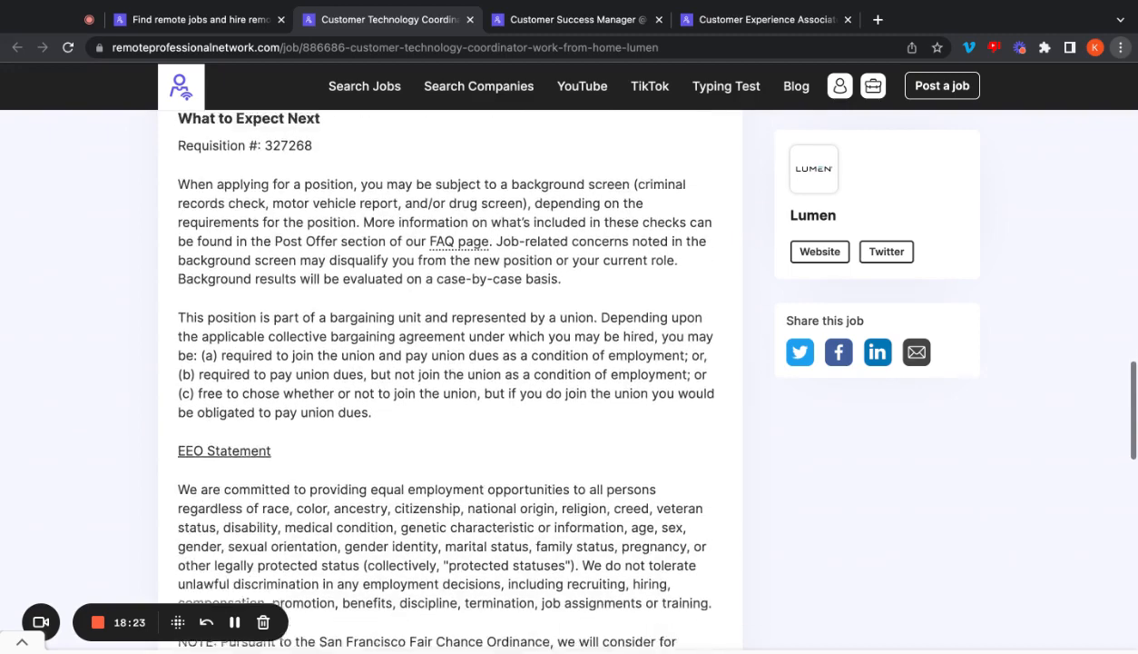
pyautogui.scroll(-3)
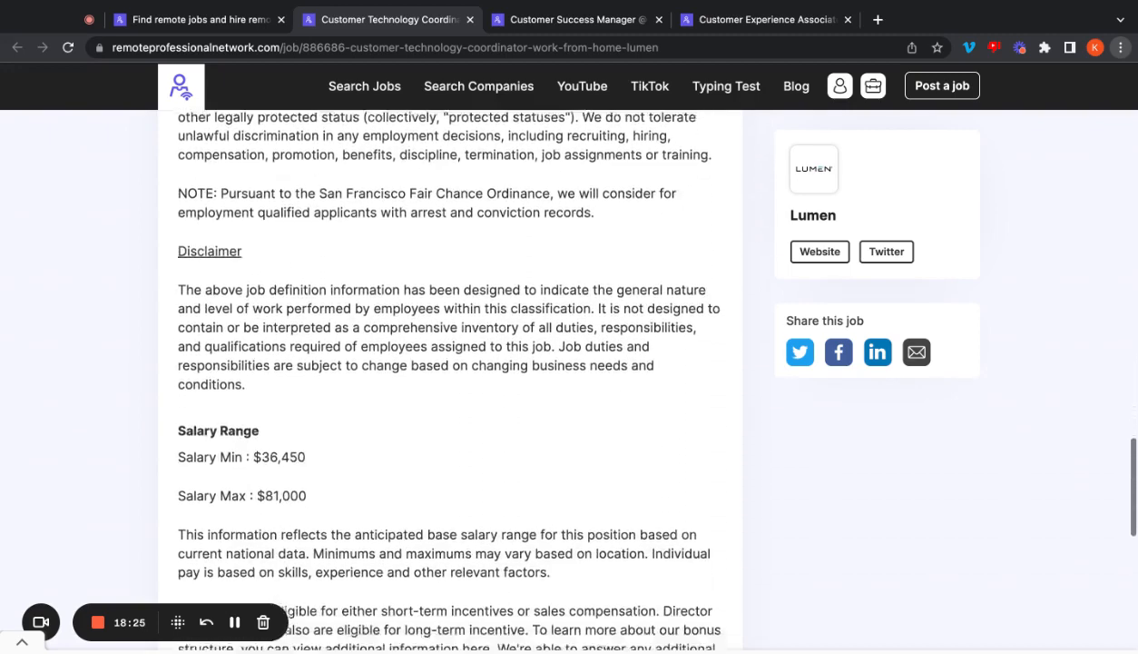
pyautogui.scroll(-3)
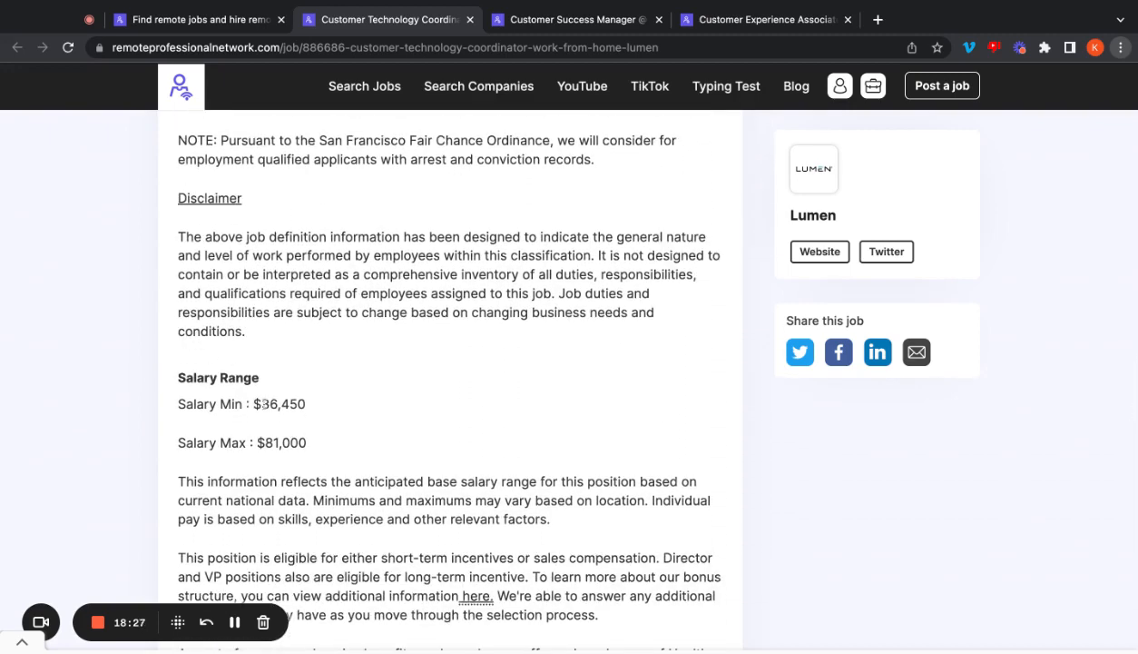
pyautogui.scroll(-3)
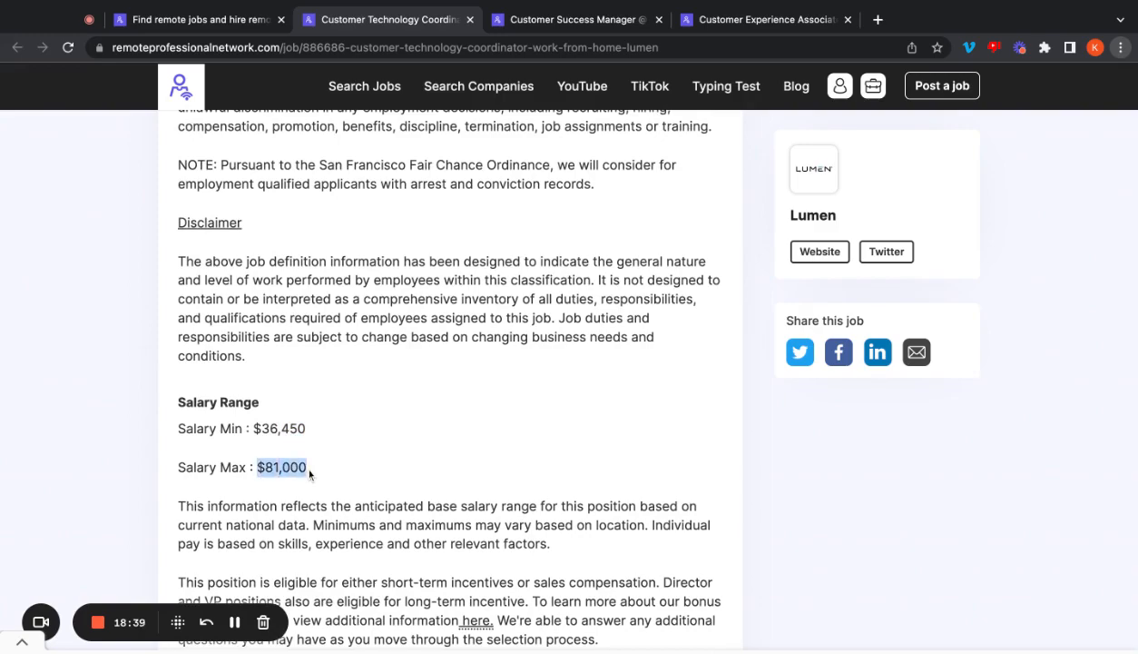
pyautogui.scroll(-3)
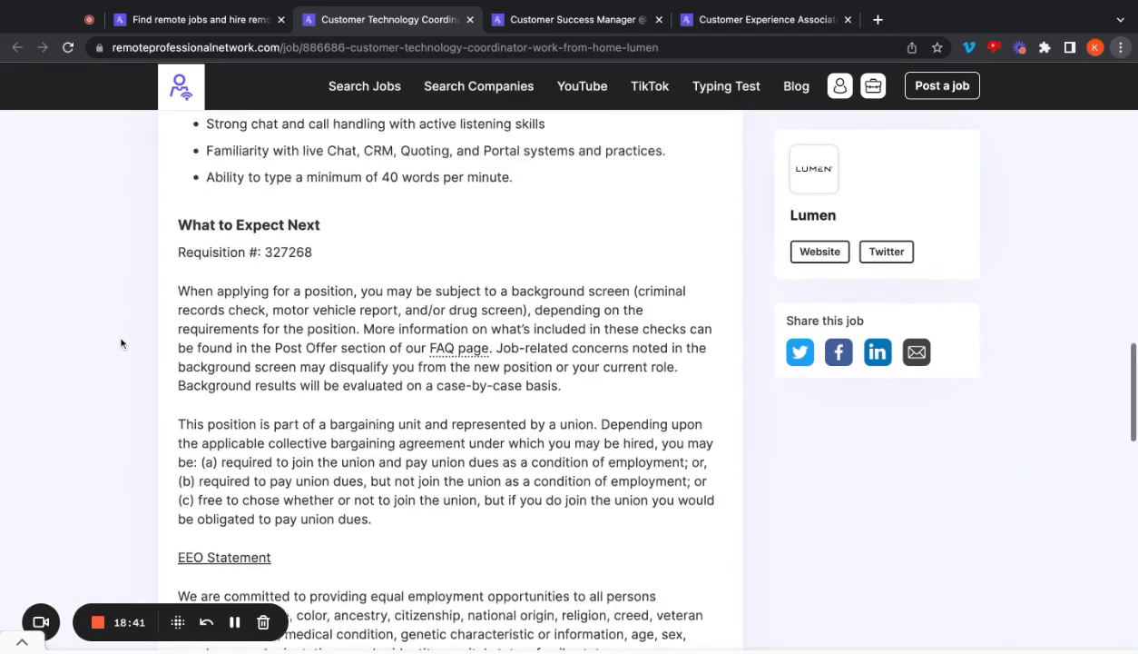
# Step: Scroll back to the top of Lumen's Customer Technology Coordinator posting to view About Lumen and The Role
pyautogui.scroll(3)
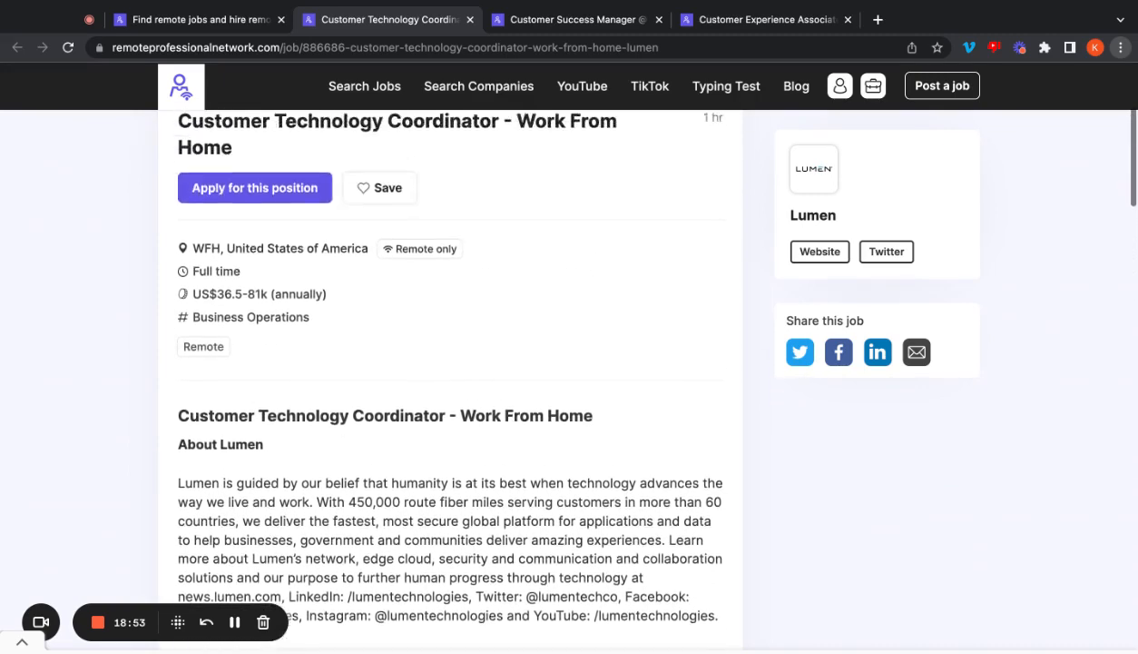
pyautogui.scroll(-3)
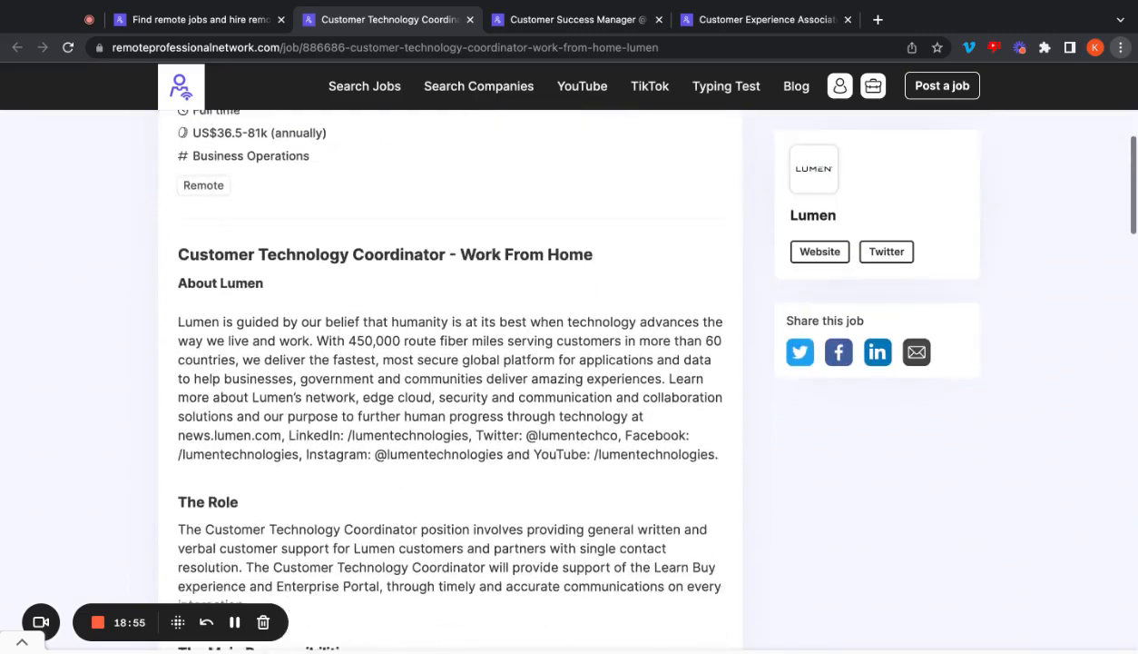